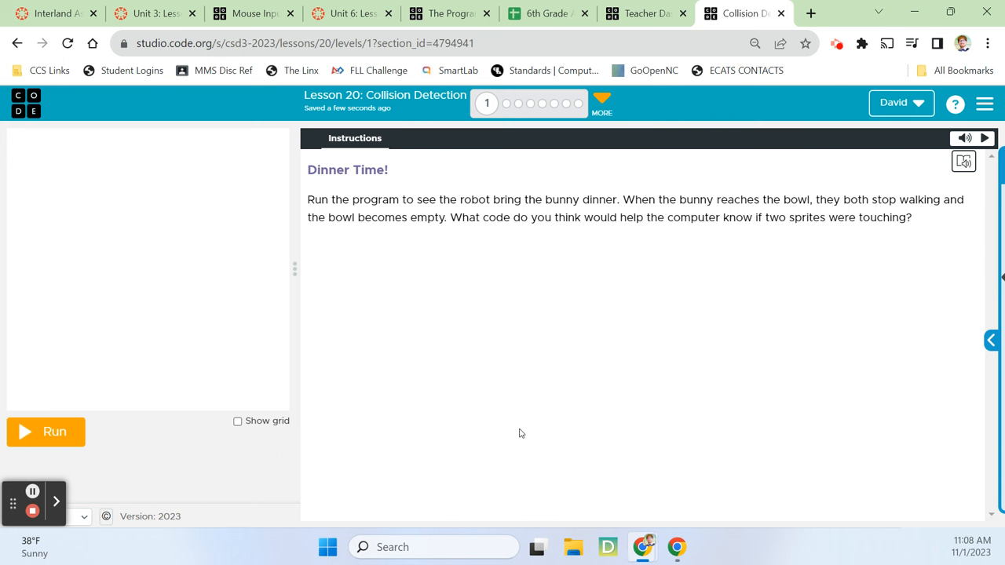
pyautogui.moveTo(496, 421)
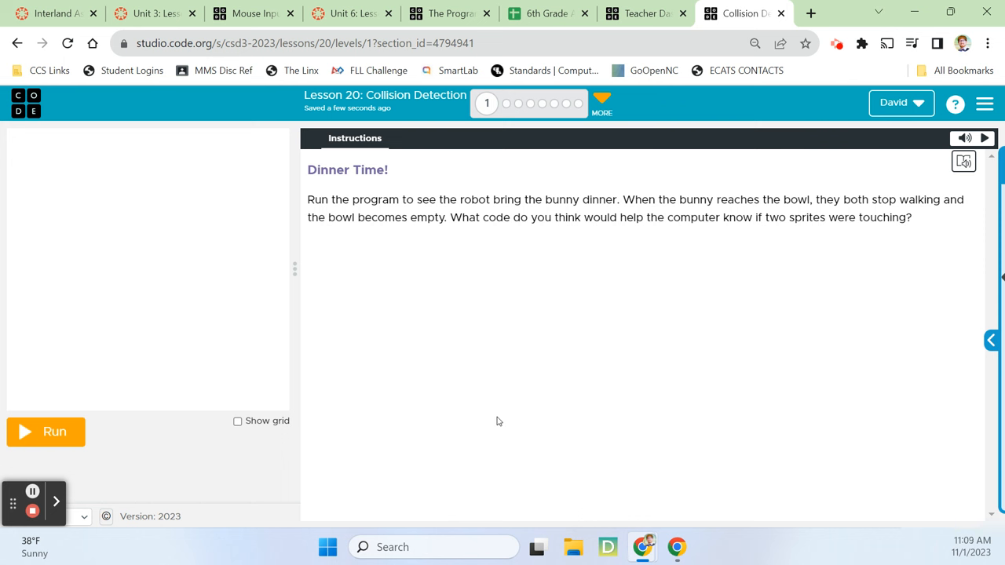
pyautogui.moveTo(518, 386)
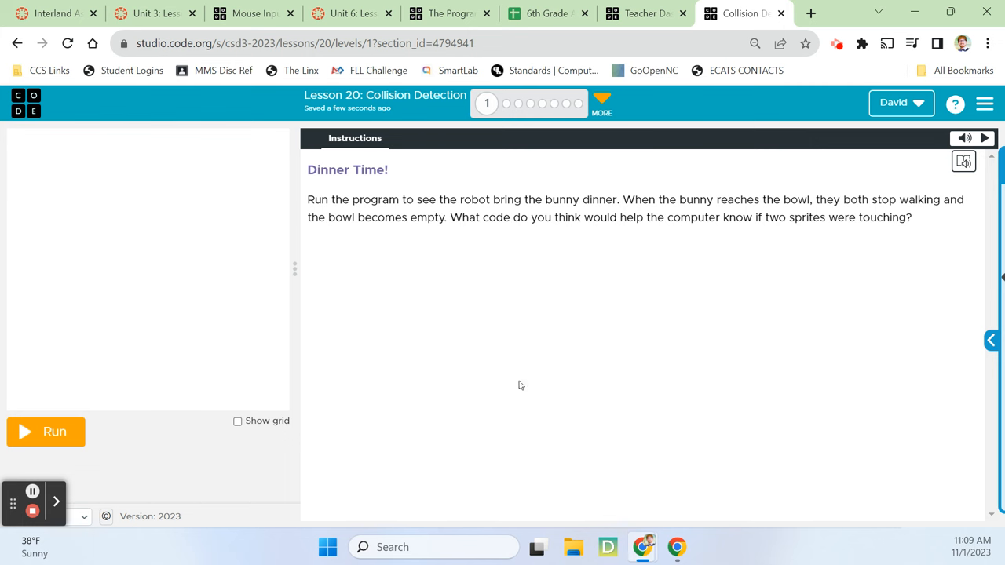
# - Run the Dinner Time program twice to watch the robot carry the bowl to the bunny
pyautogui.click(45, 432)
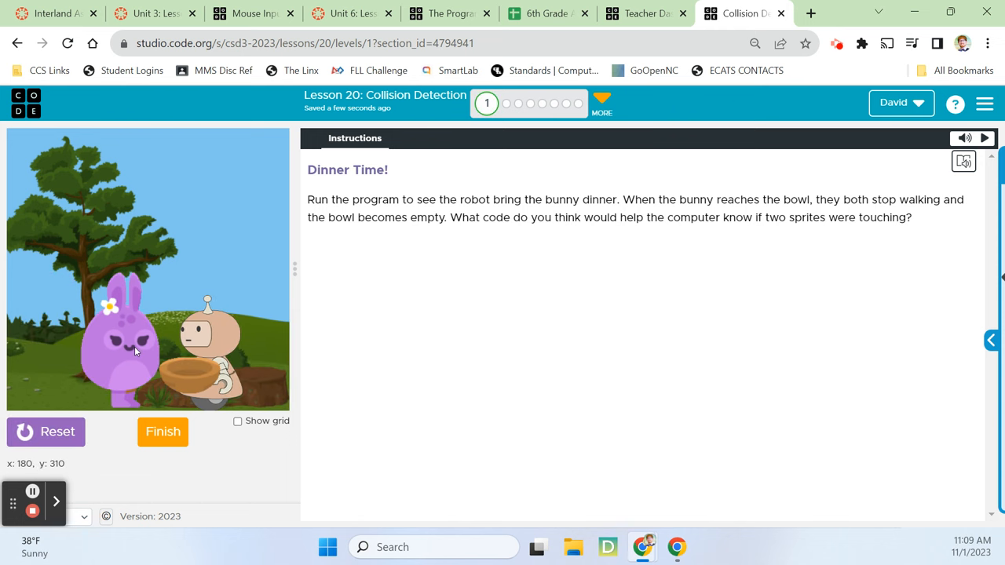
pyautogui.moveTo(179, 358)
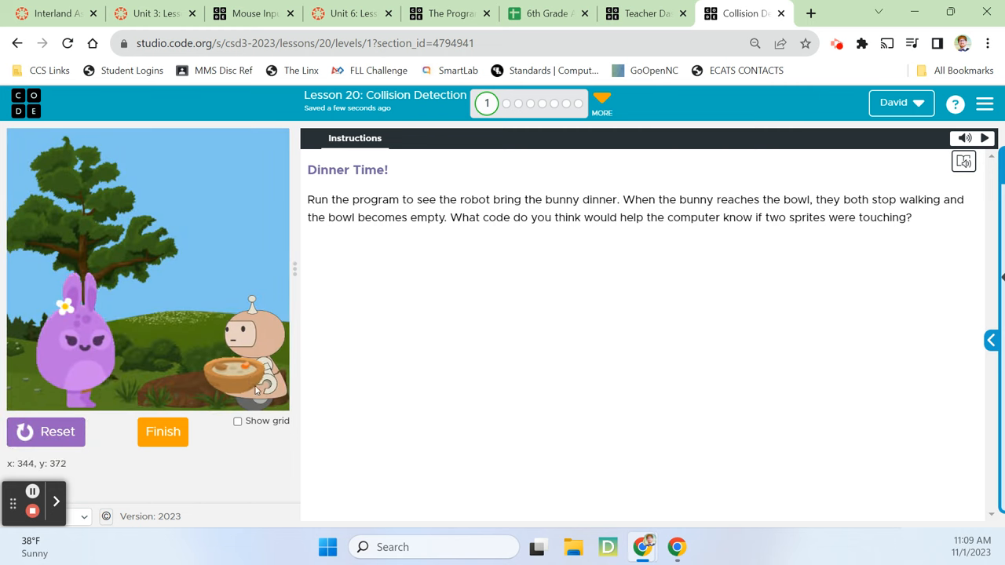
pyautogui.click(45, 432)
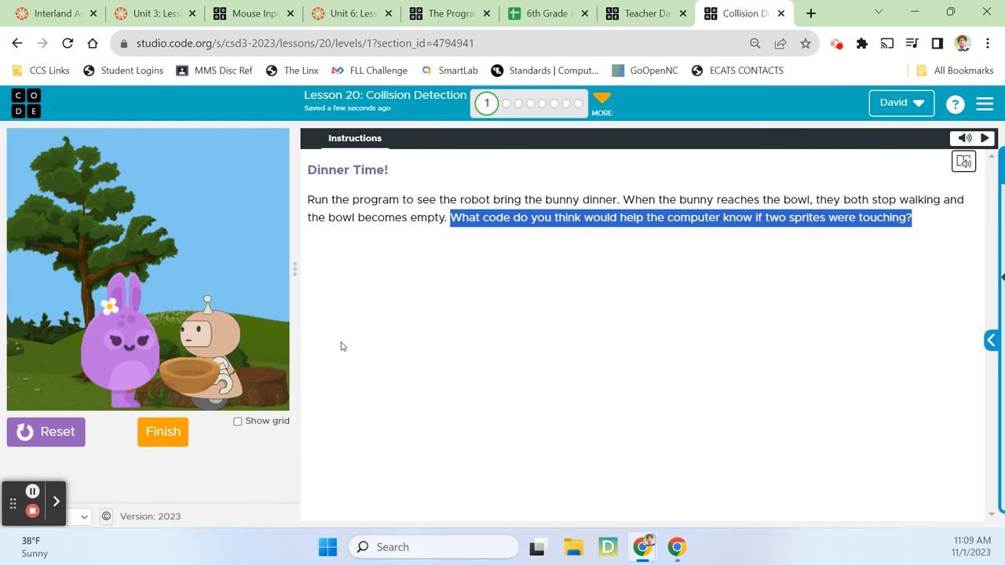
pyautogui.moveTo(333, 364)
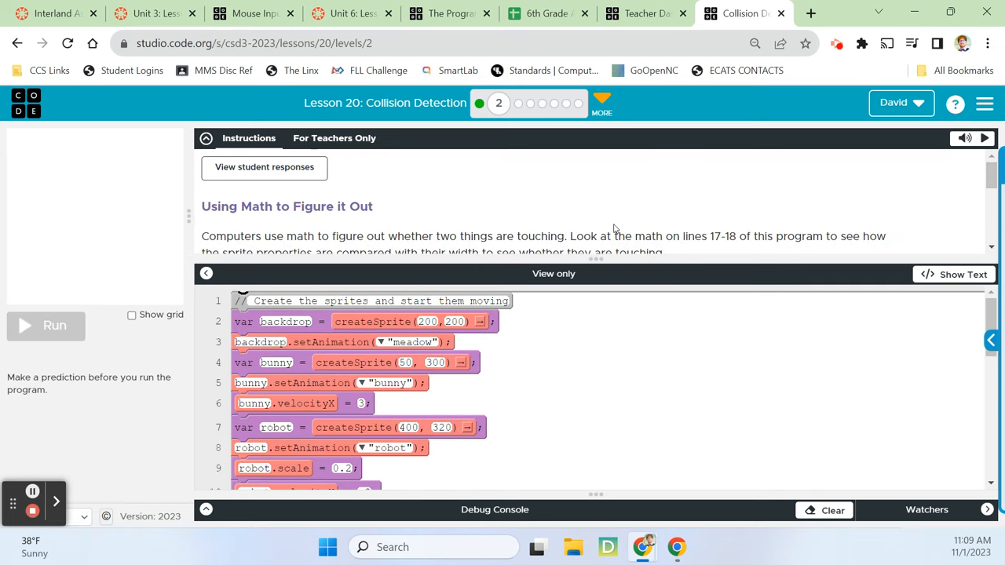
# - Scroll the Level 2 instructions down to the Do This questions and answer box
pyautogui.scroll(-3)
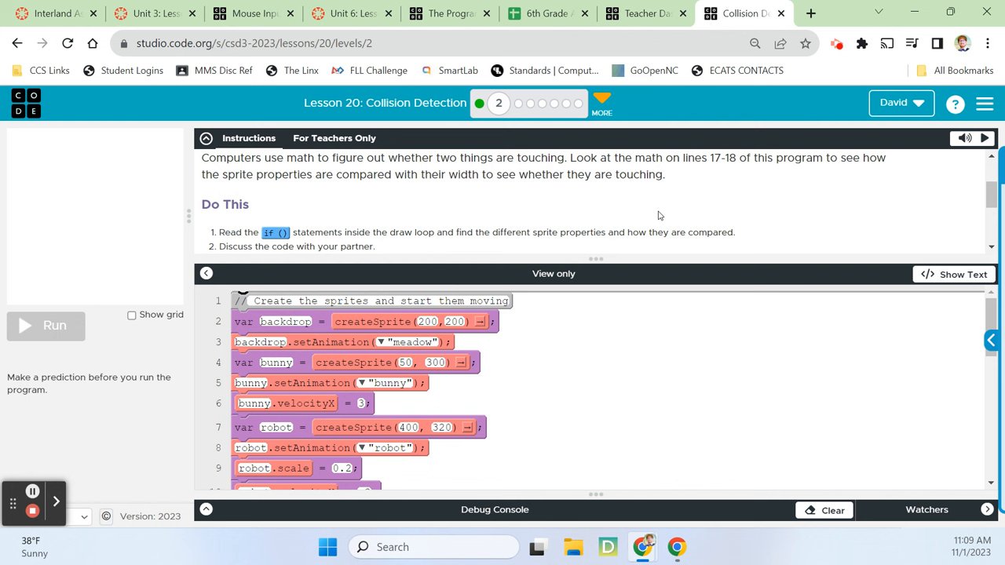
pyautogui.moveTo(716, 338)
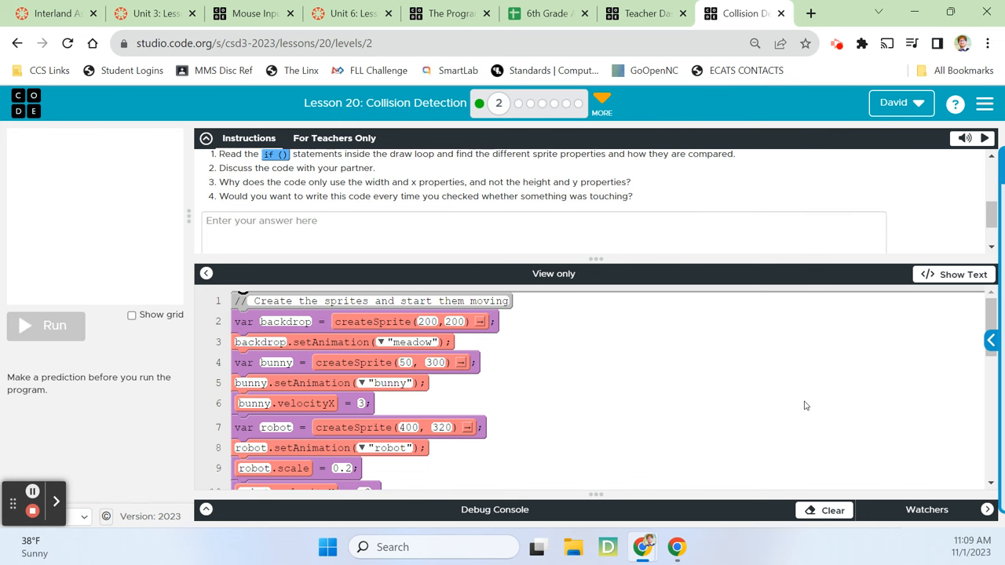
# - Scroll the code workspace to the bunny-dinner if statement on lines 16–21
pyautogui.scroll(-3)
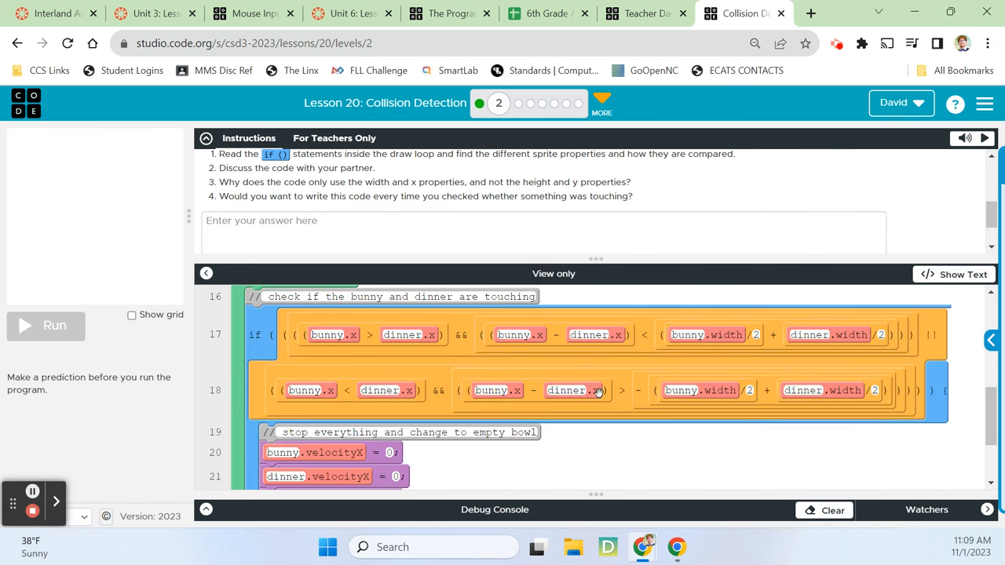
pyautogui.moveTo(309, 325)
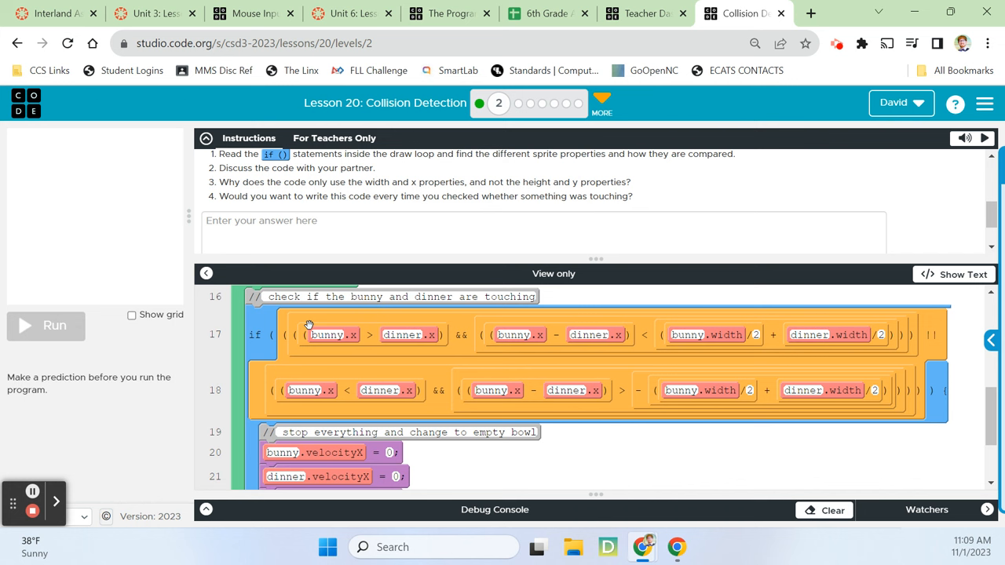
pyautogui.moveTo(679, 340)
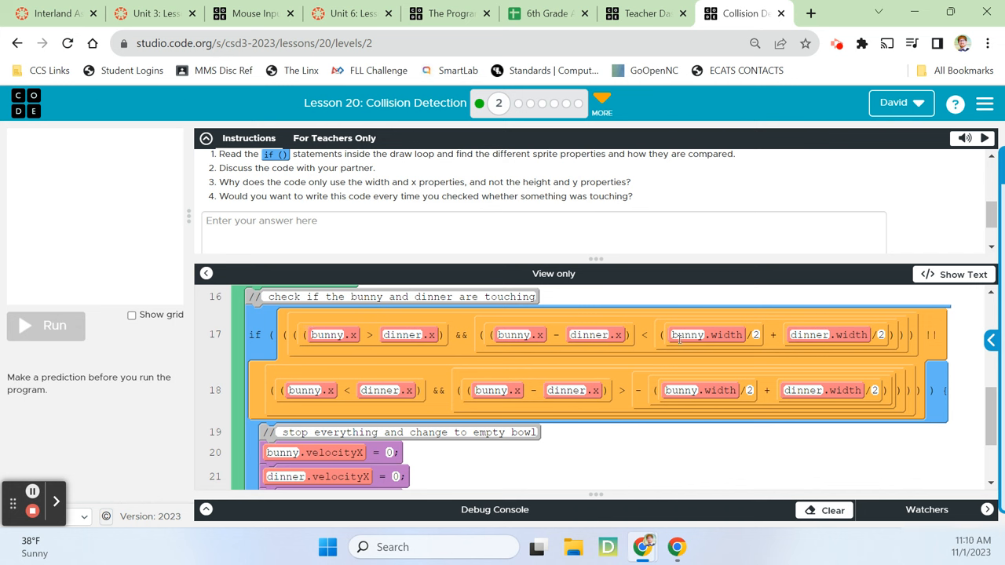
pyautogui.moveTo(794, 402)
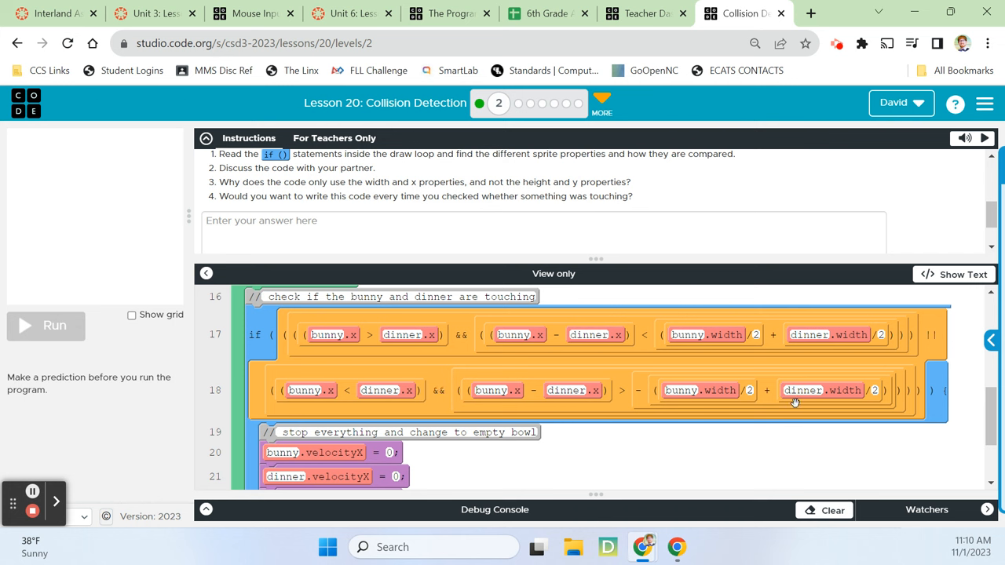
pyautogui.moveTo(525, 416)
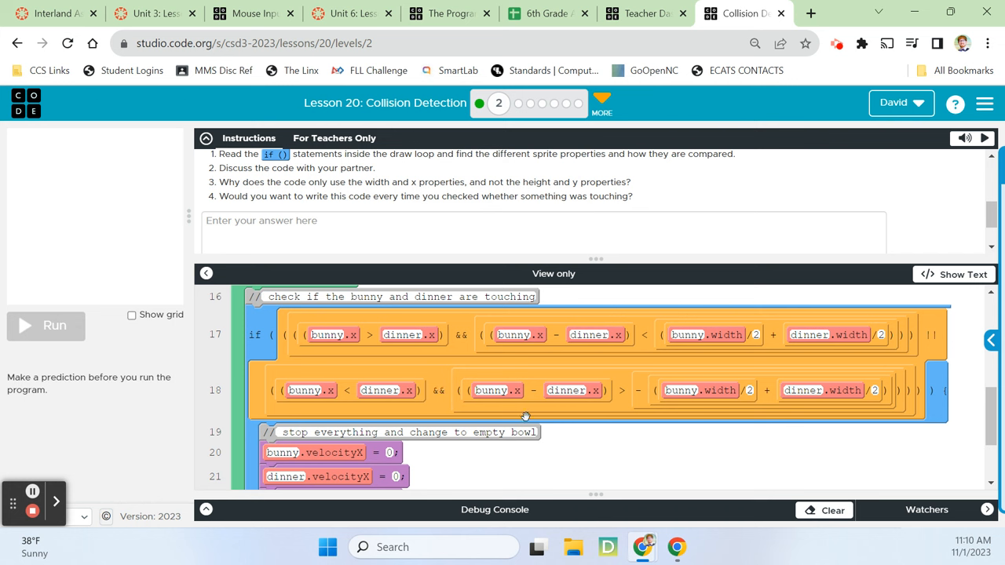
pyautogui.moveTo(882, 325)
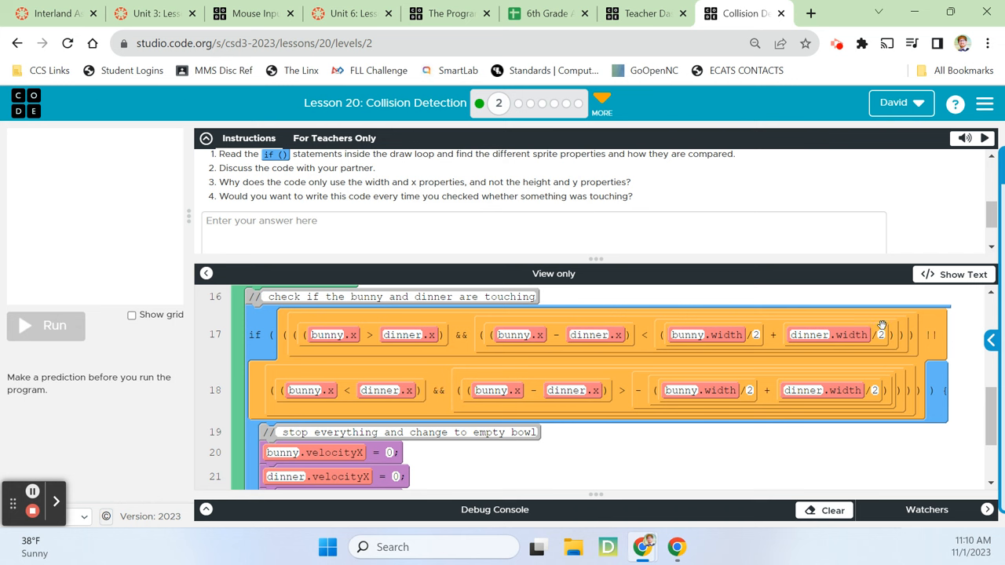
pyautogui.moveTo(903, 332)
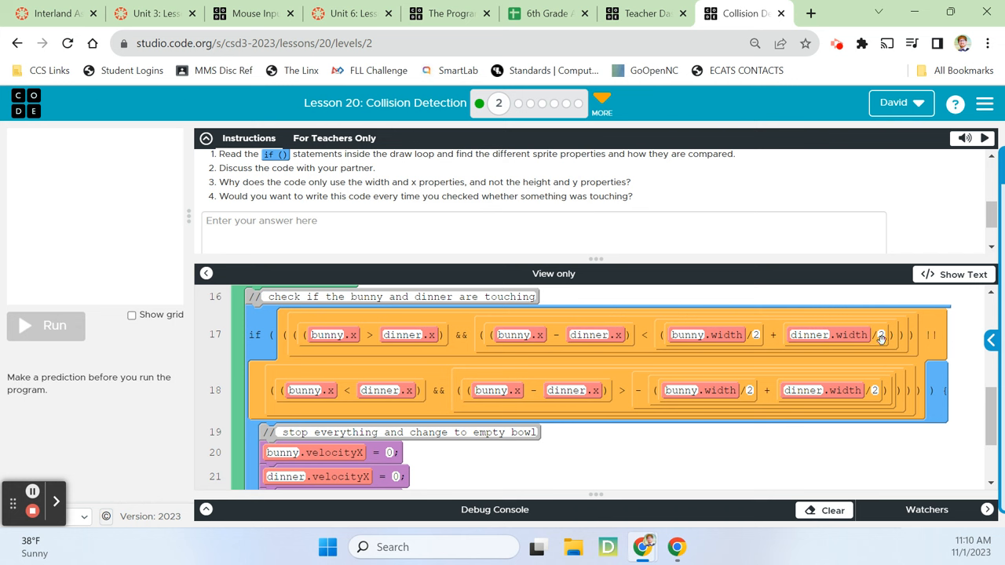
pyautogui.moveTo(877, 396)
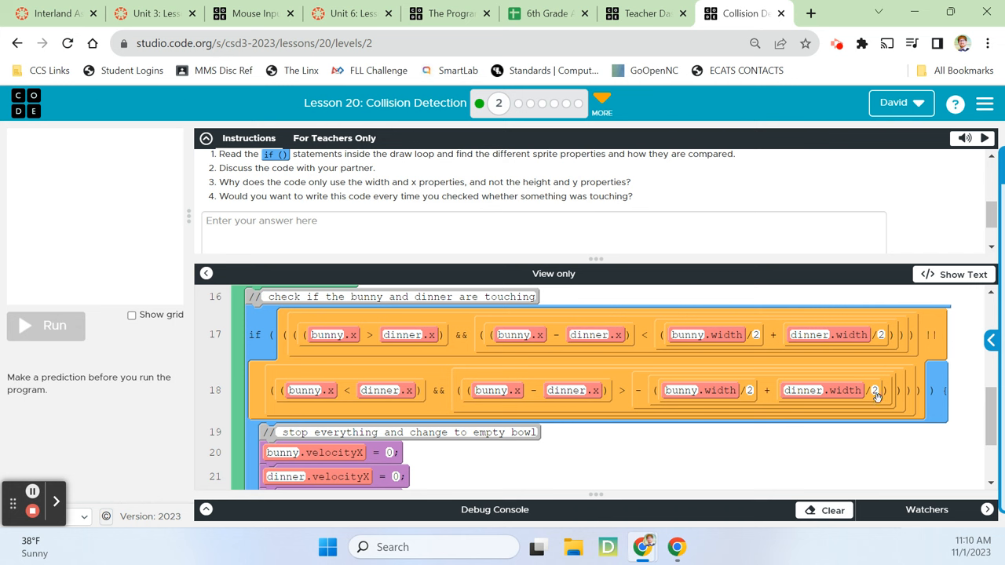
pyautogui.moveTo(919, 438)
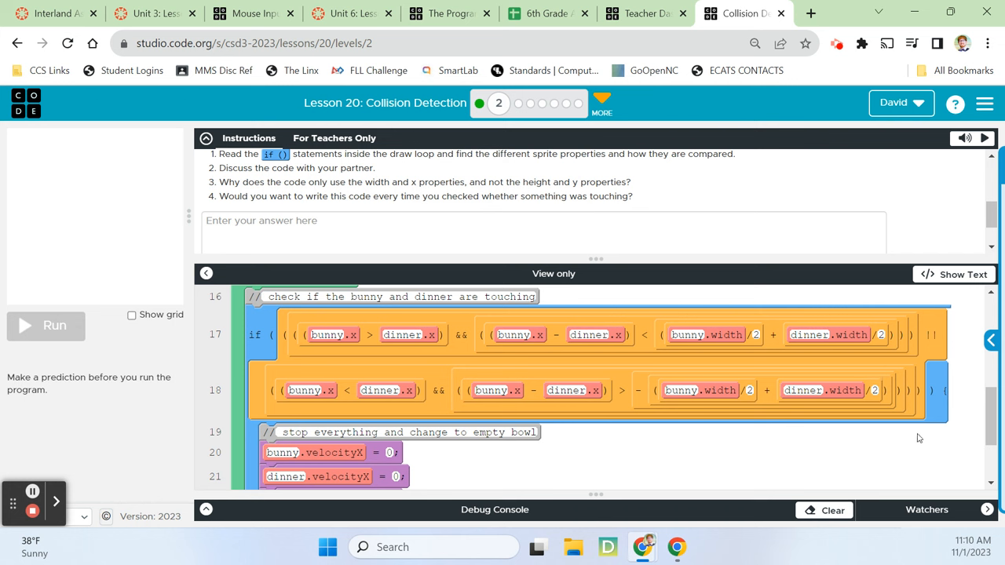
pyautogui.moveTo(904, 389)
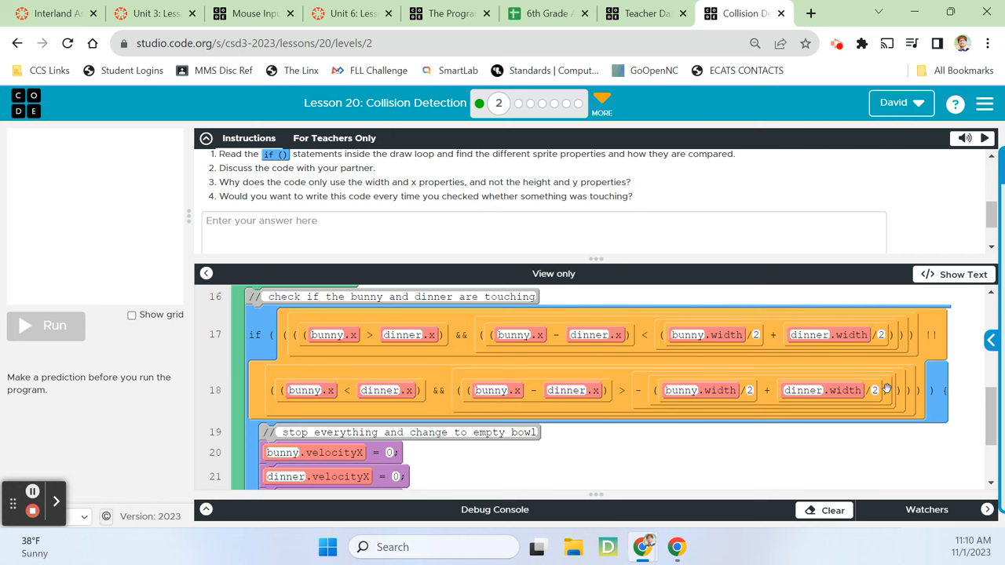
pyautogui.moveTo(597, 357)
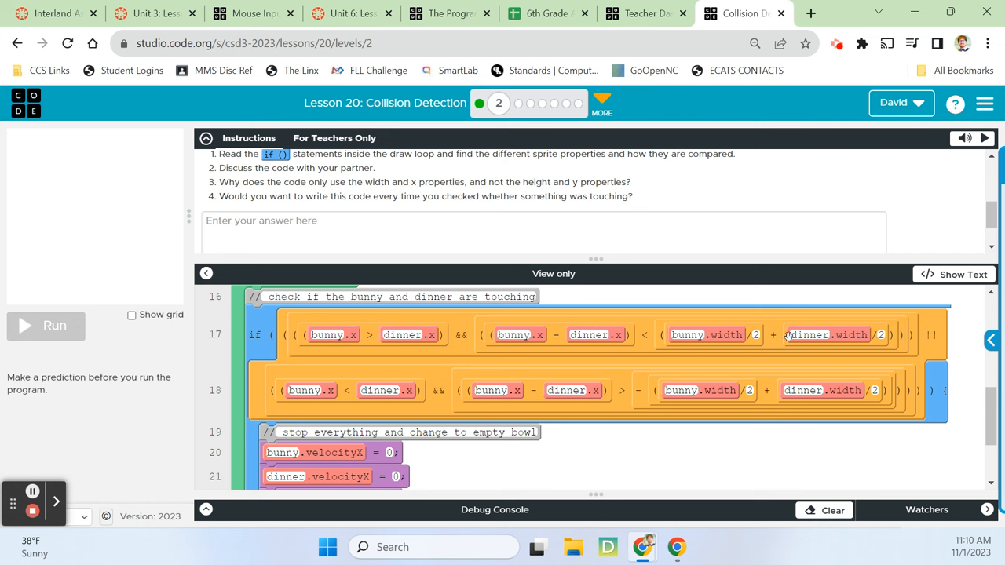
pyautogui.moveTo(586, 390)
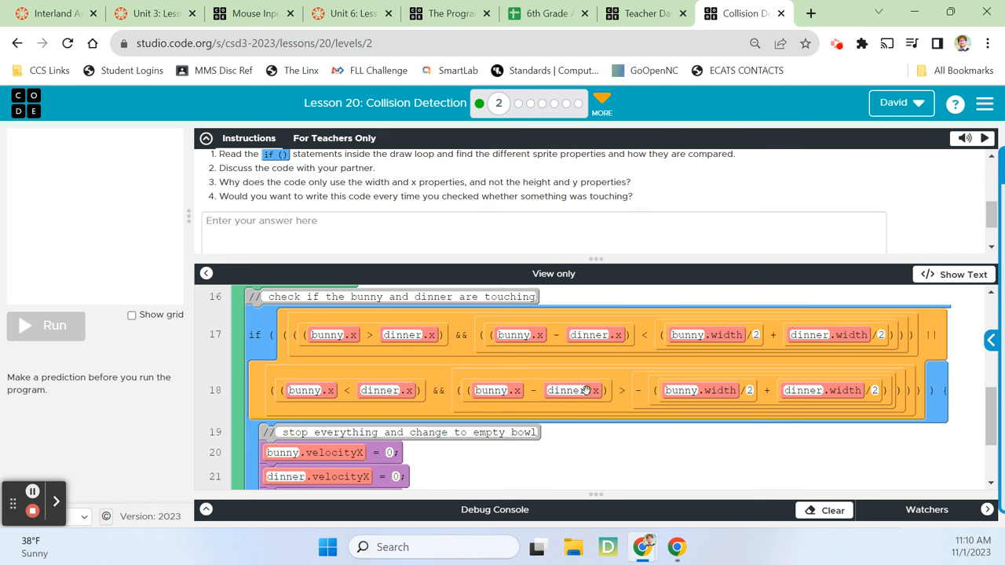
pyautogui.moveTo(376, 356)
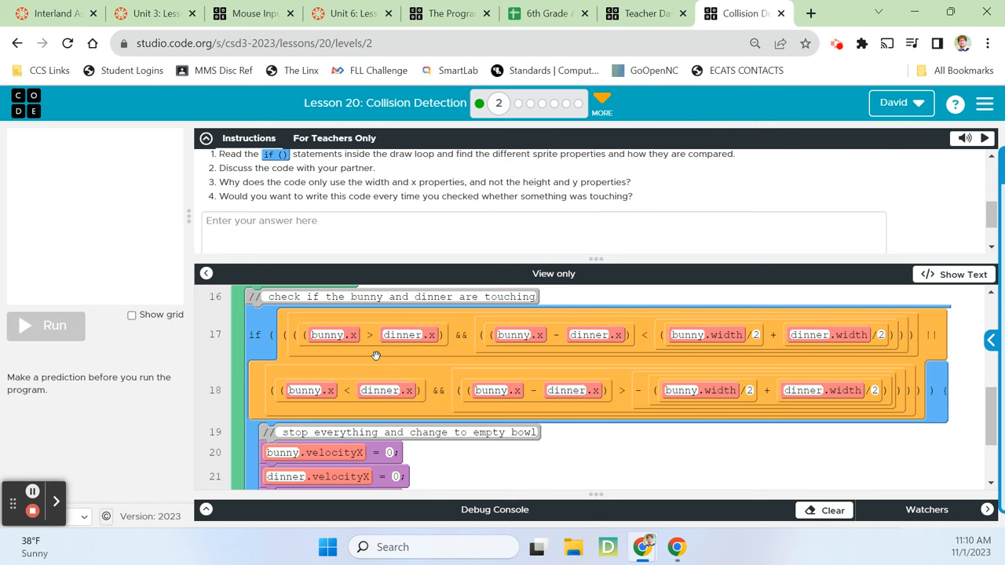
pyautogui.moveTo(333, 175)
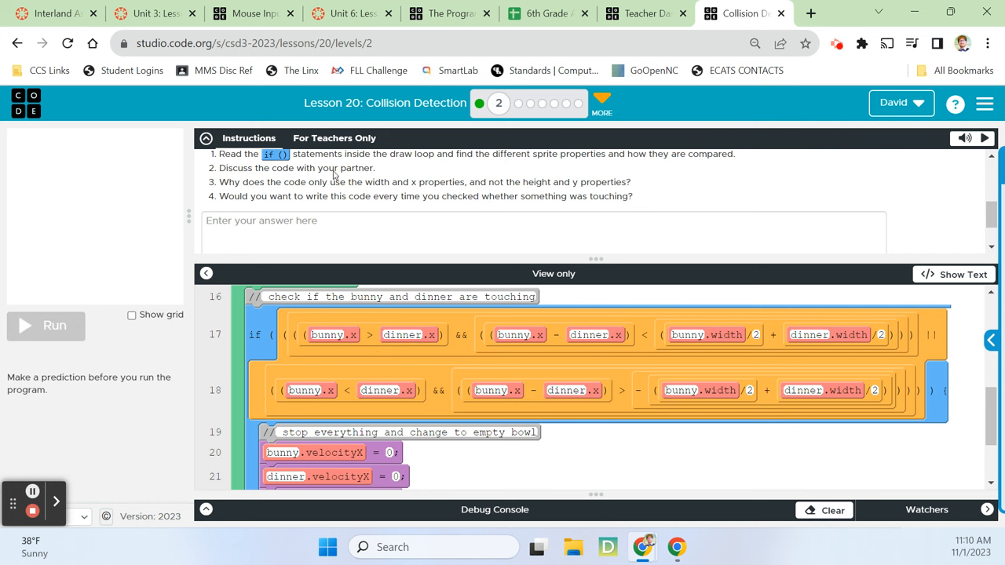
pyautogui.moveTo(573, 166)
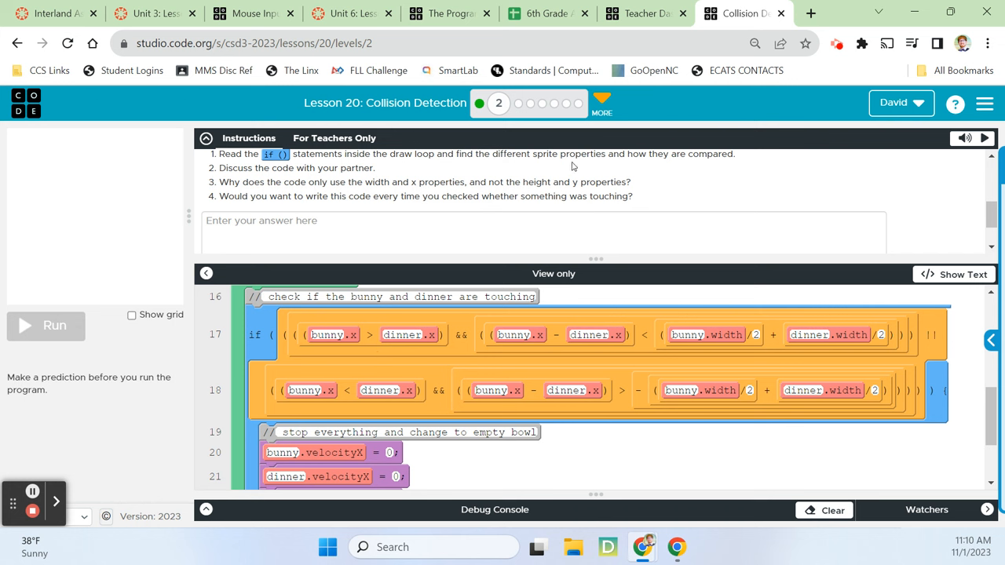
pyautogui.moveTo(668, 162)
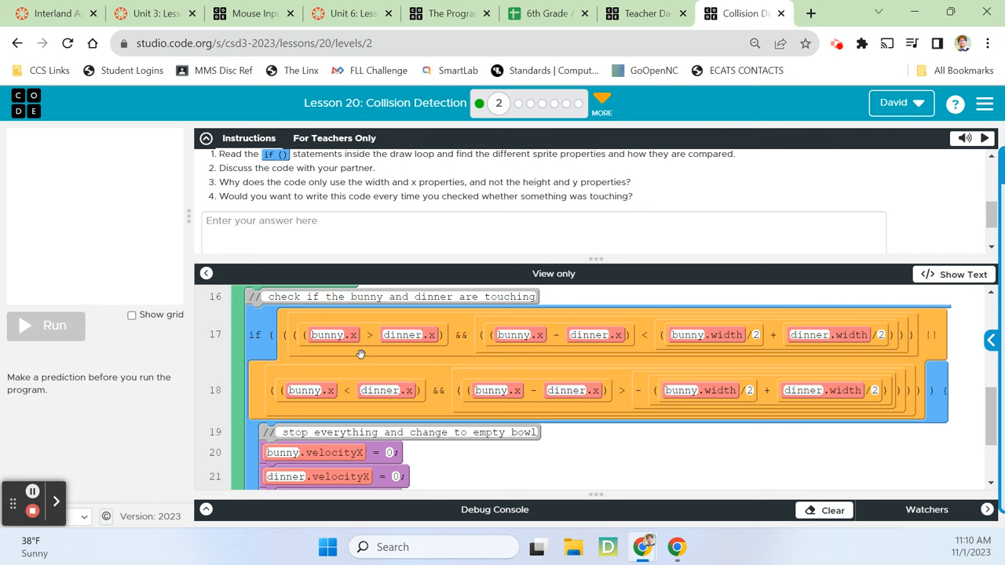
pyautogui.moveTo(548, 349)
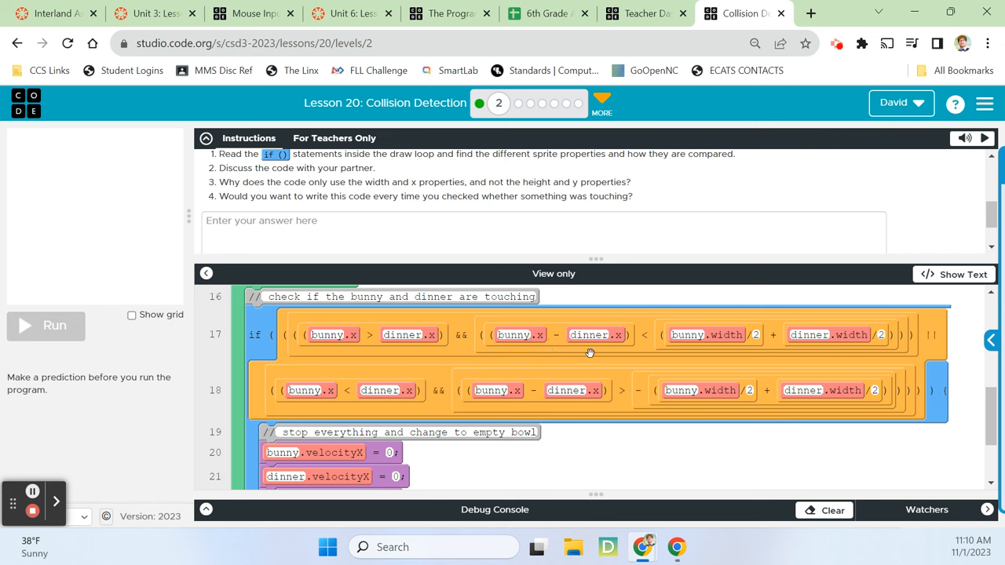
pyautogui.moveTo(644, 347)
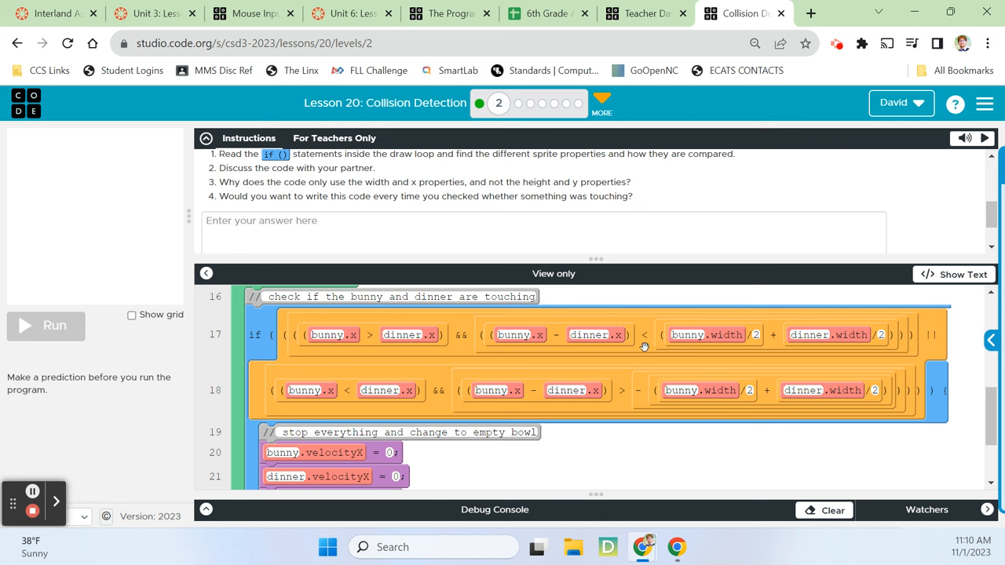
pyautogui.moveTo(738, 352)
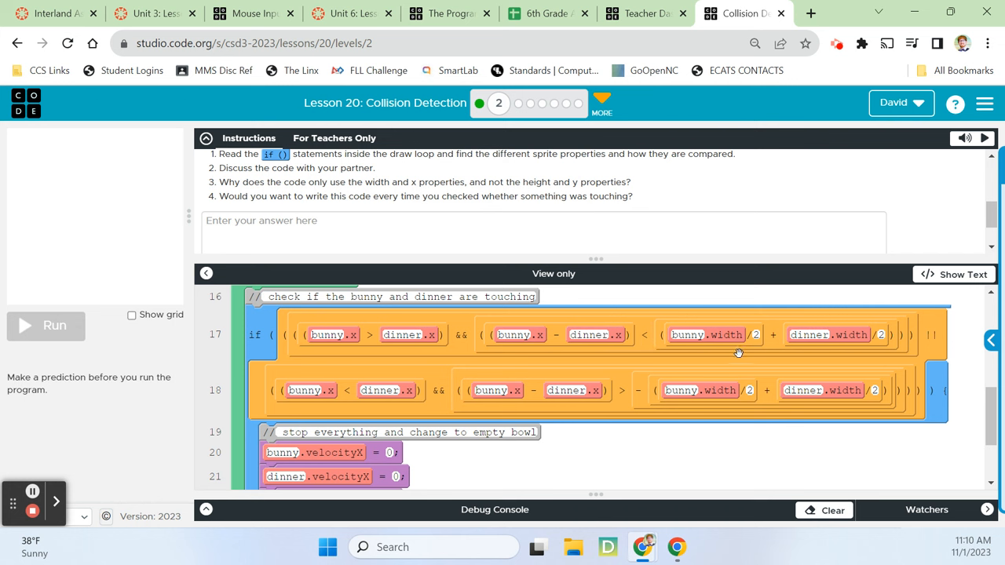
pyautogui.moveTo(349, 411)
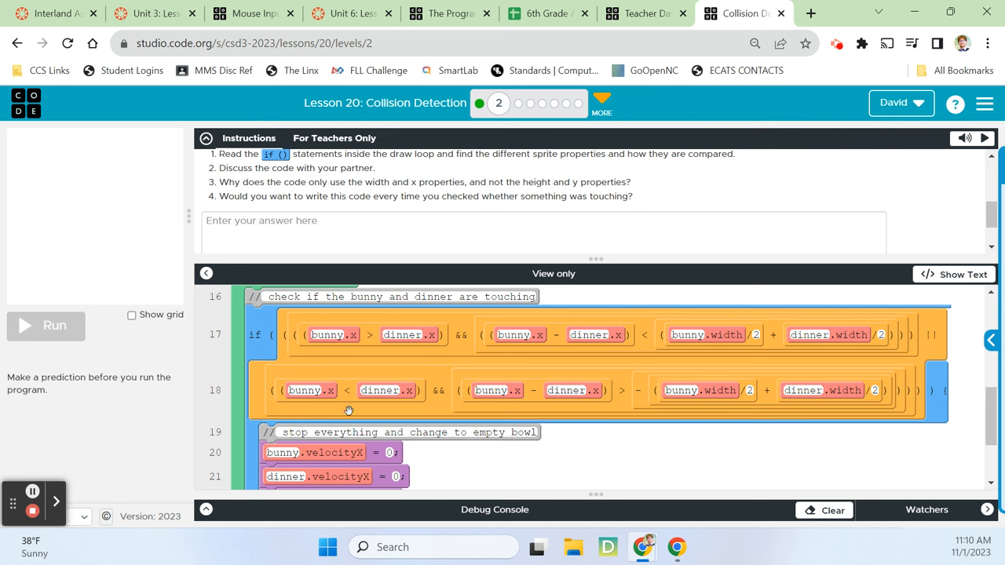
pyautogui.moveTo(254, 202)
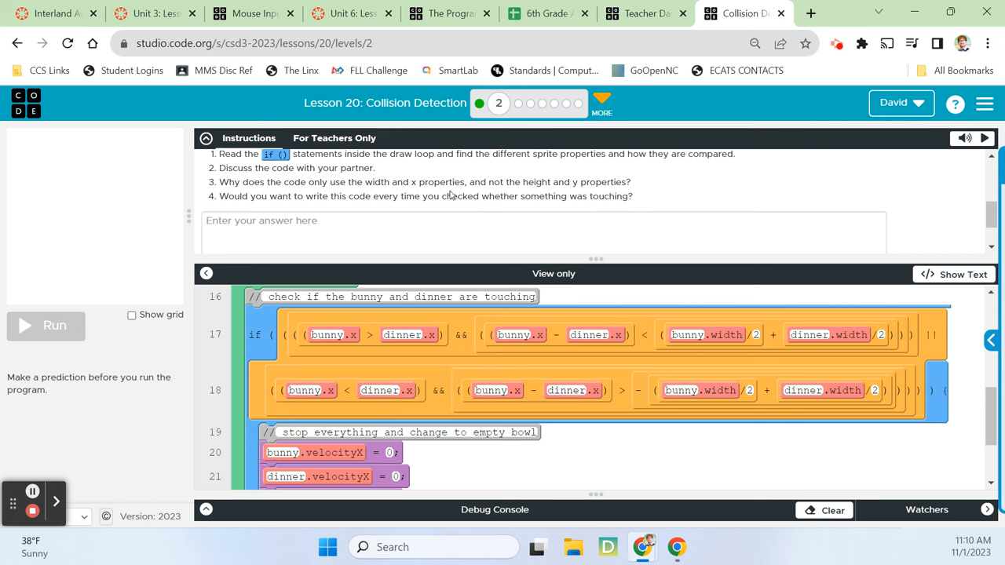
# - Begin the answer: the if statement checks the x and width properties of bunny and dinner
pyautogui.click(525, 226)
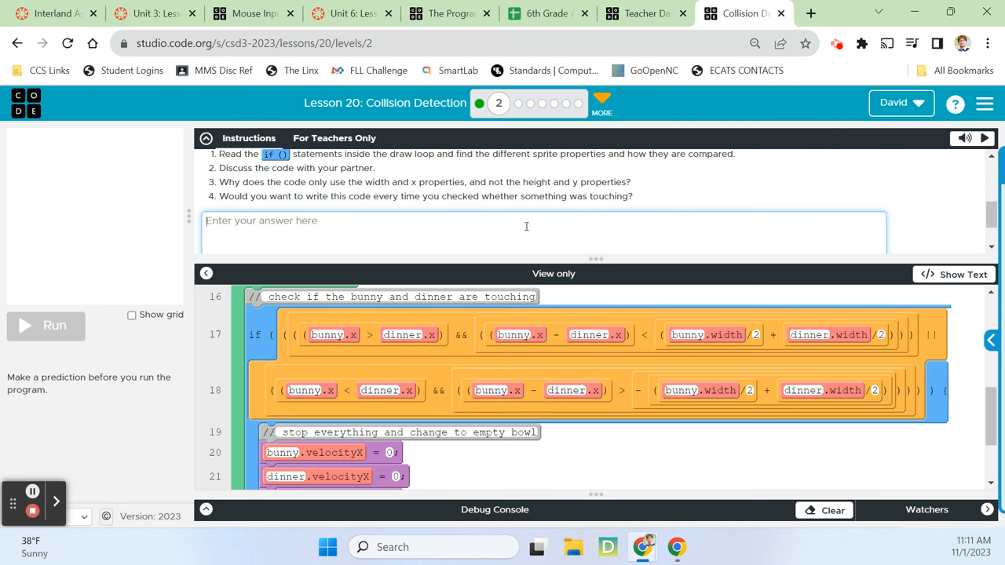
pyautogui.write('The')
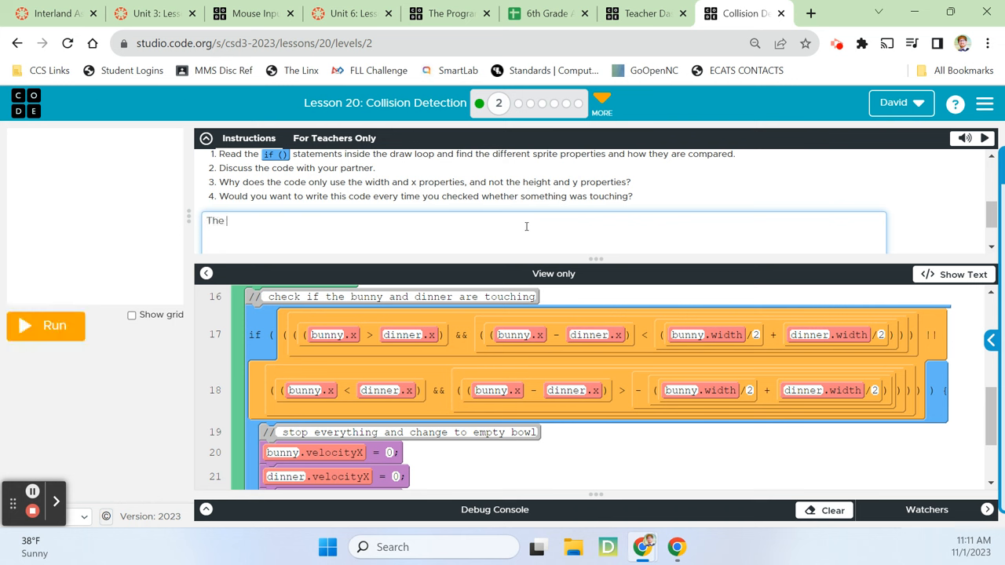
pyautogui.write('if statement only uses')
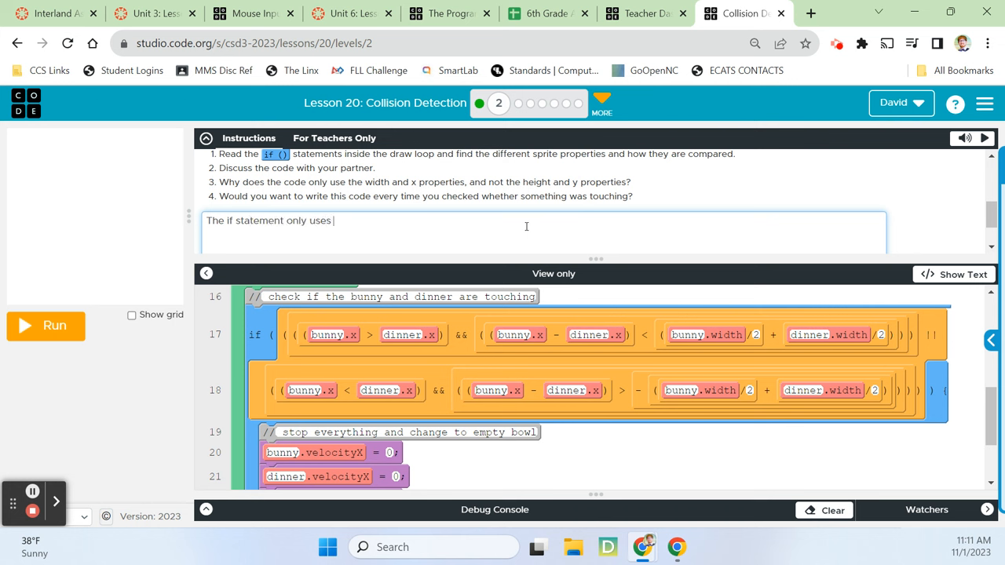
pyautogui.write('x')
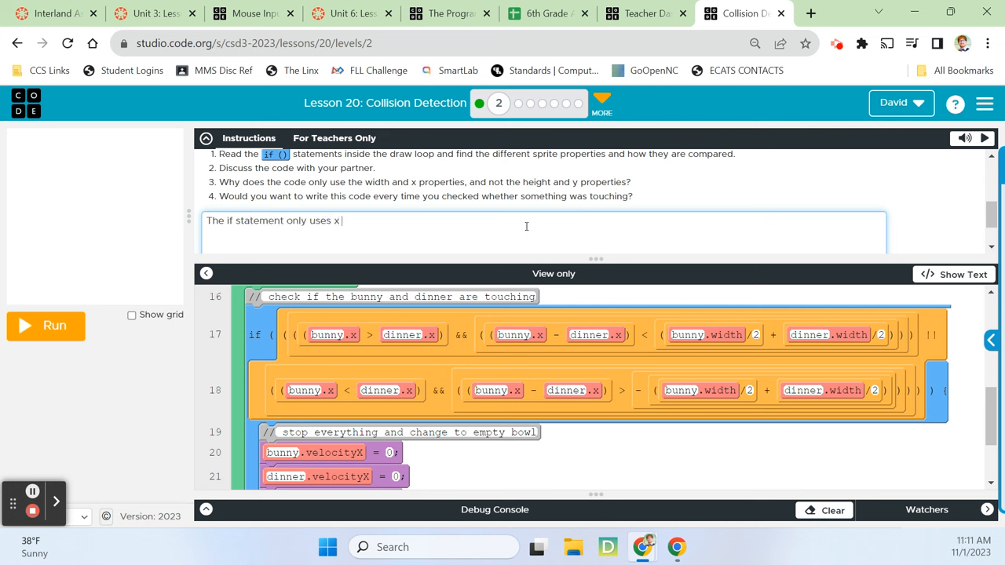
pyautogui.write('and')
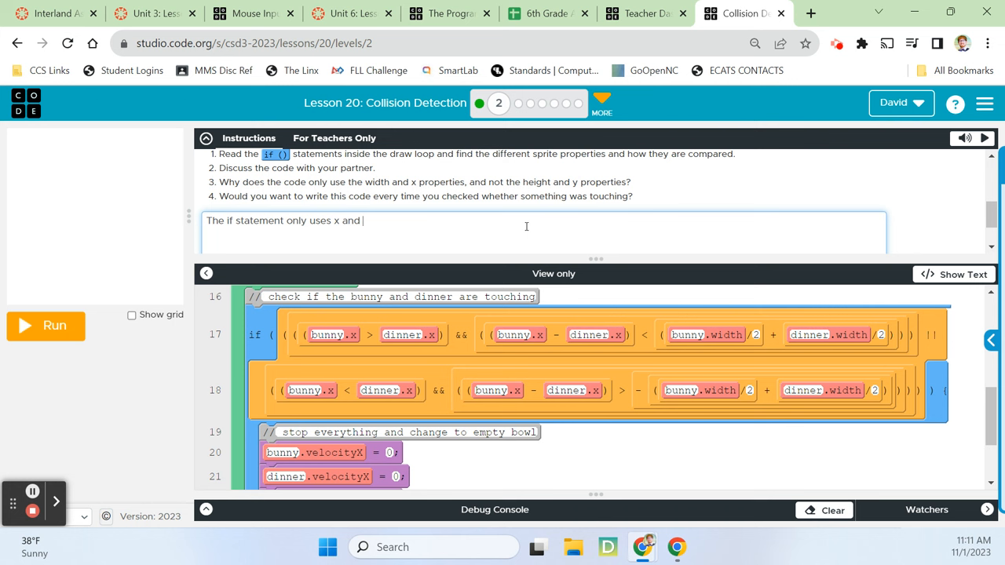
pyautogui.write('width properties because the')
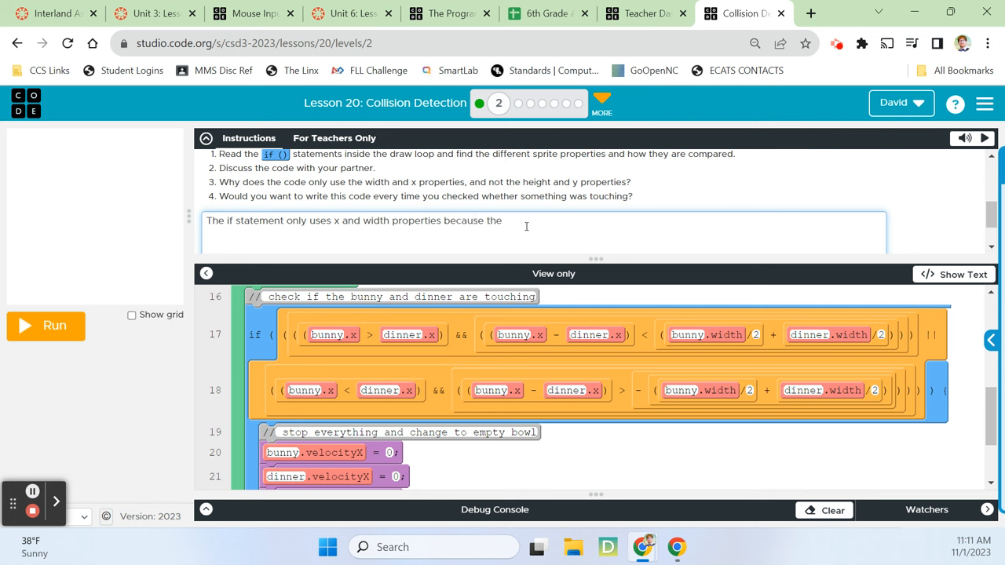
pyautogui.write('bunny and')
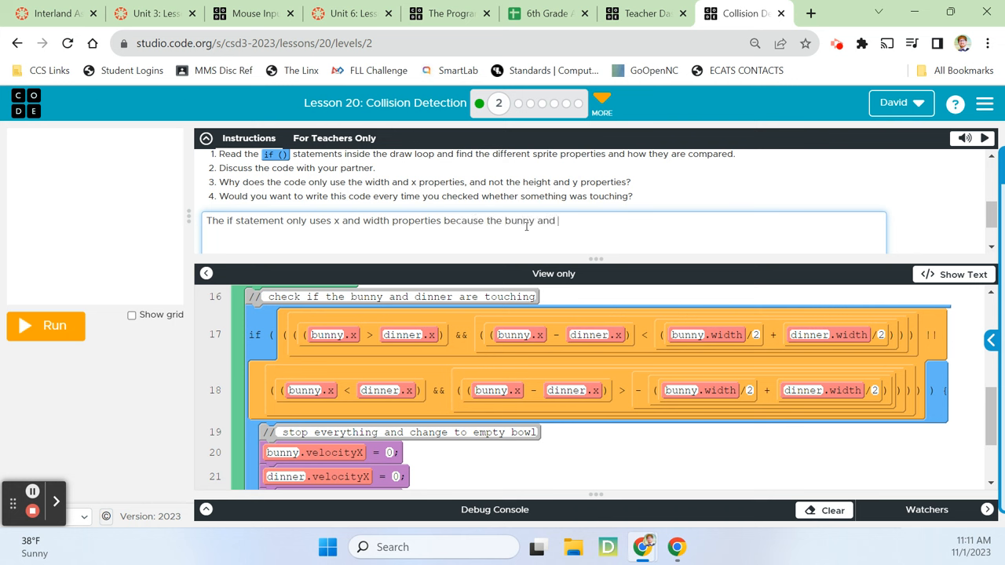
pyautogui.write('dinner sprits')
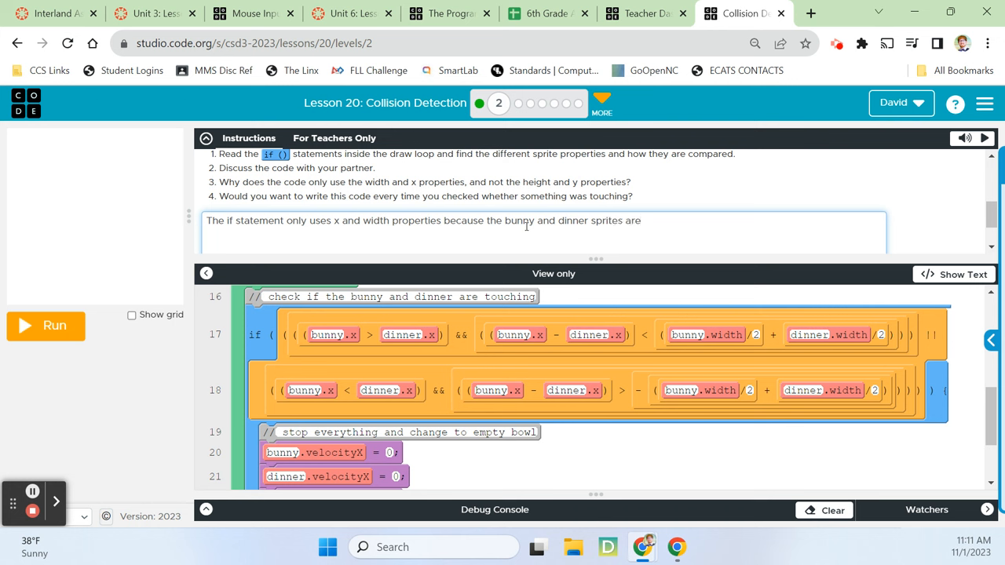
# - Explain the sprites only move horizontally, then start the next answer with 'Absolutely'
pyautogui.write('only moving on x, and we')
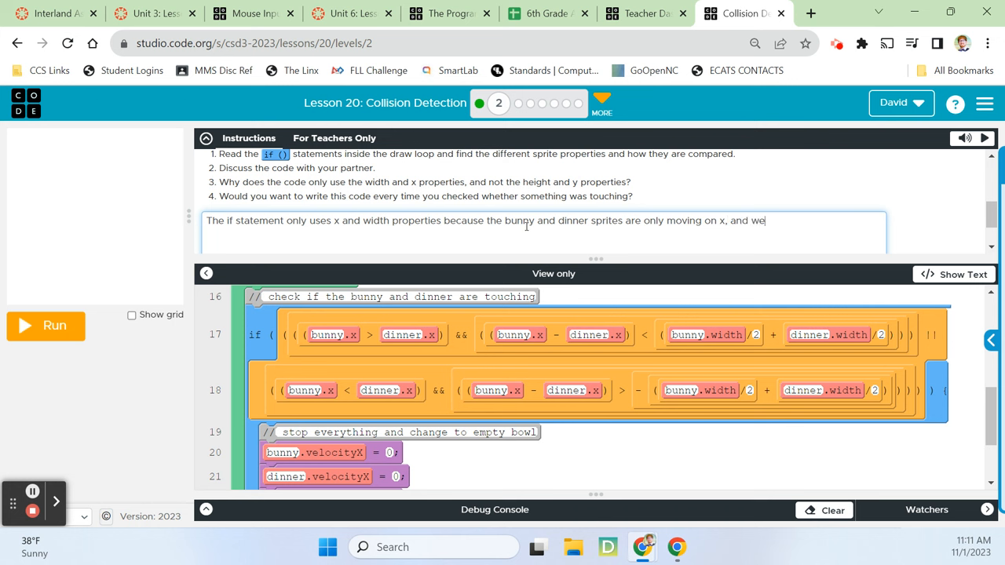
pyautogui.write("don't")
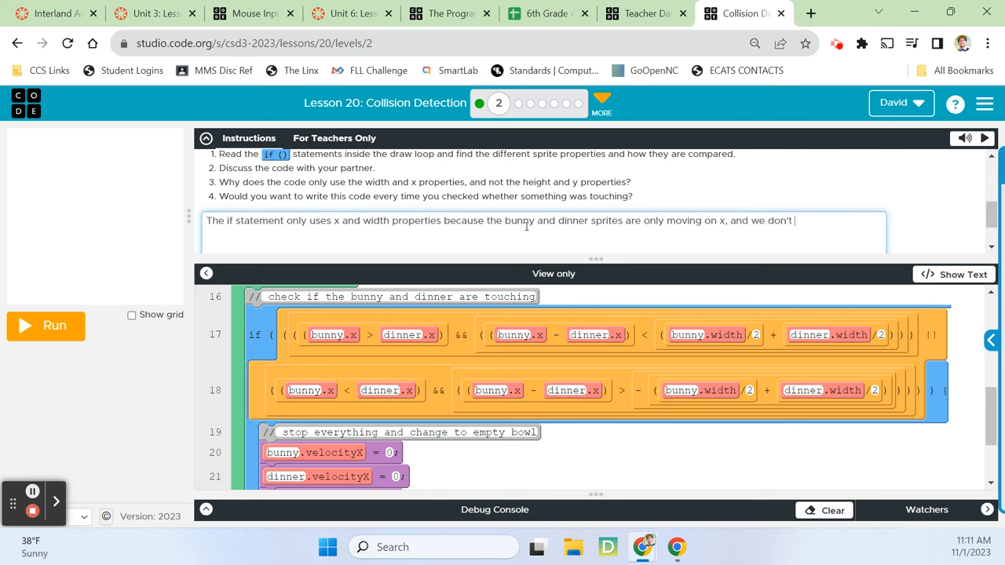
pyautogui.write('the')
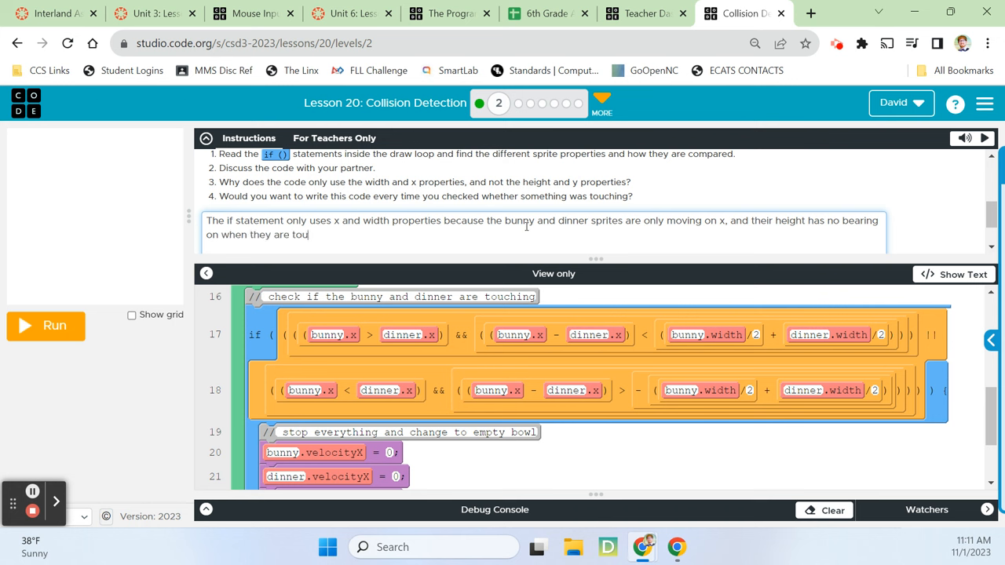
pyautogui.write('ching.')
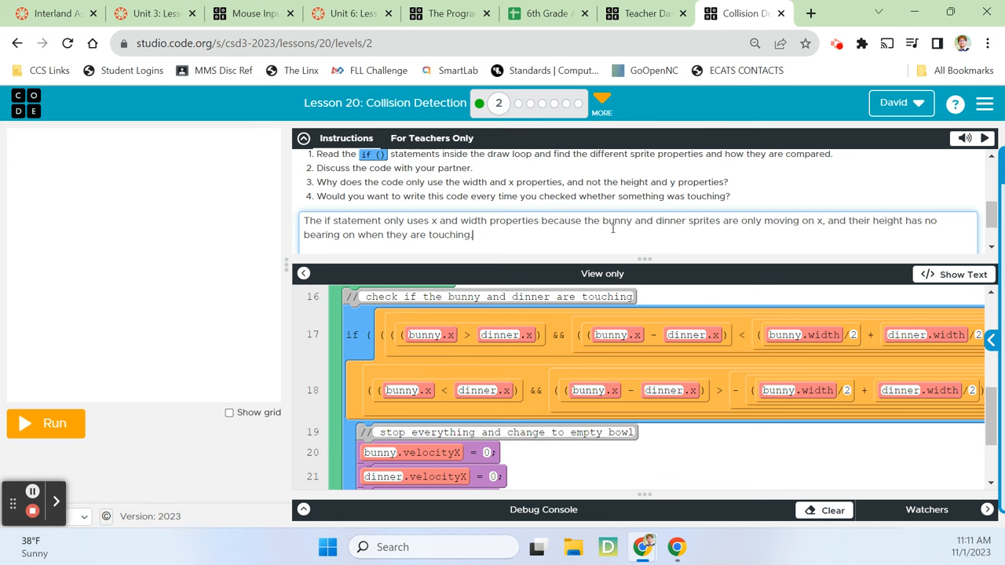
pyautogui.press('enter')
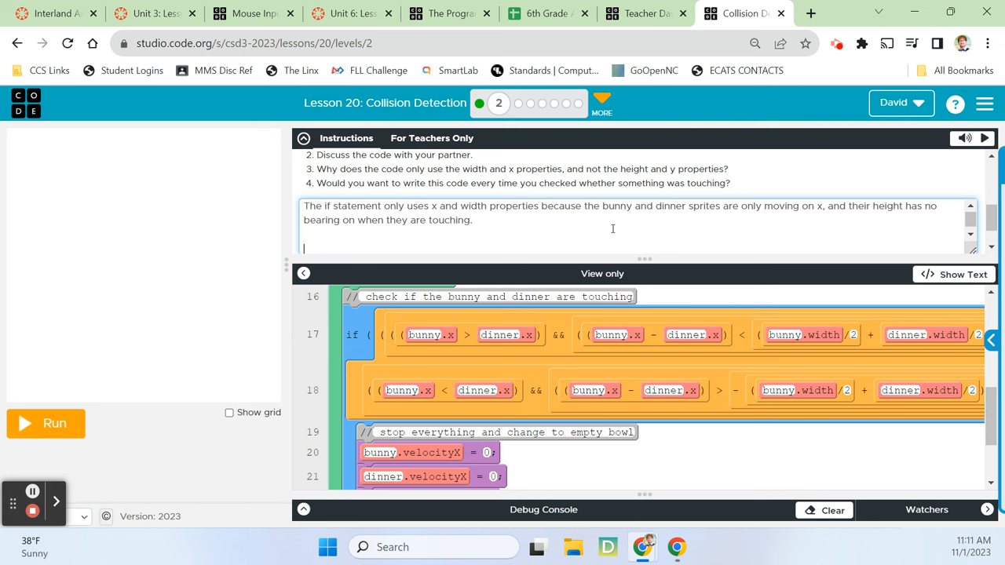
pyautogui.write('Absolutely')
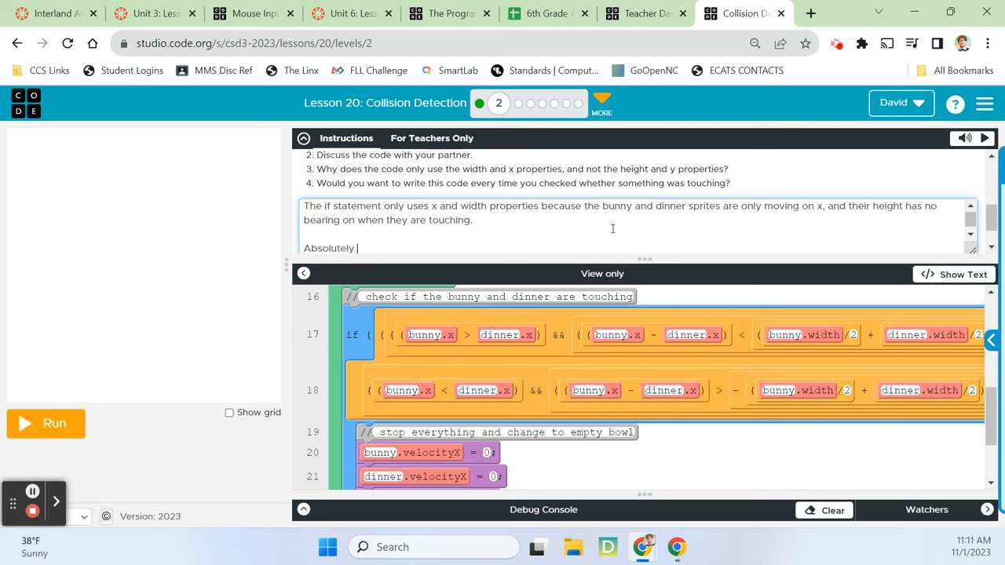
# - Complete the answer as 'Absolutely NOT!' and run the program to see the robot reach the bunny
pyautogui.write('NOT!')
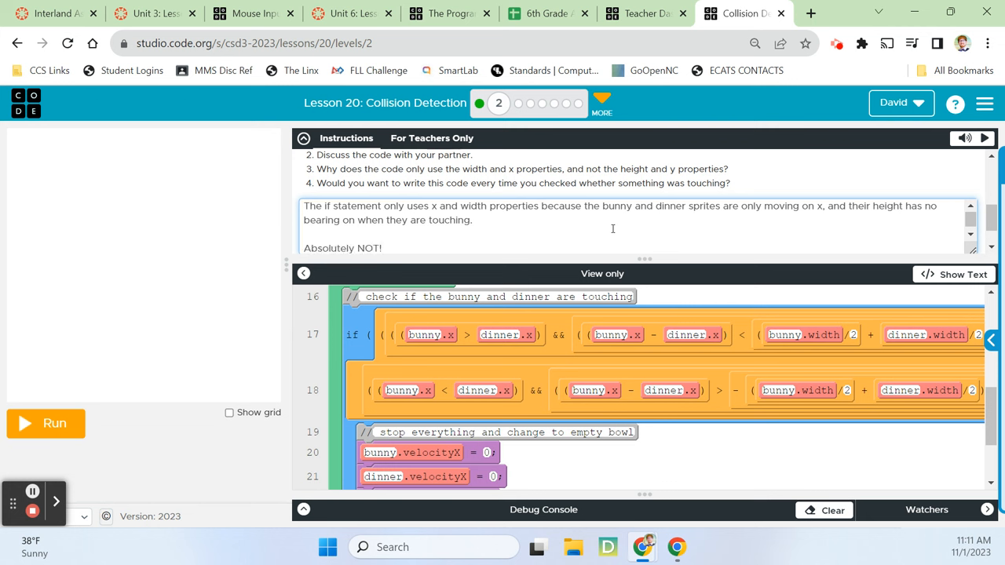
pyautogui.click(45, 423)
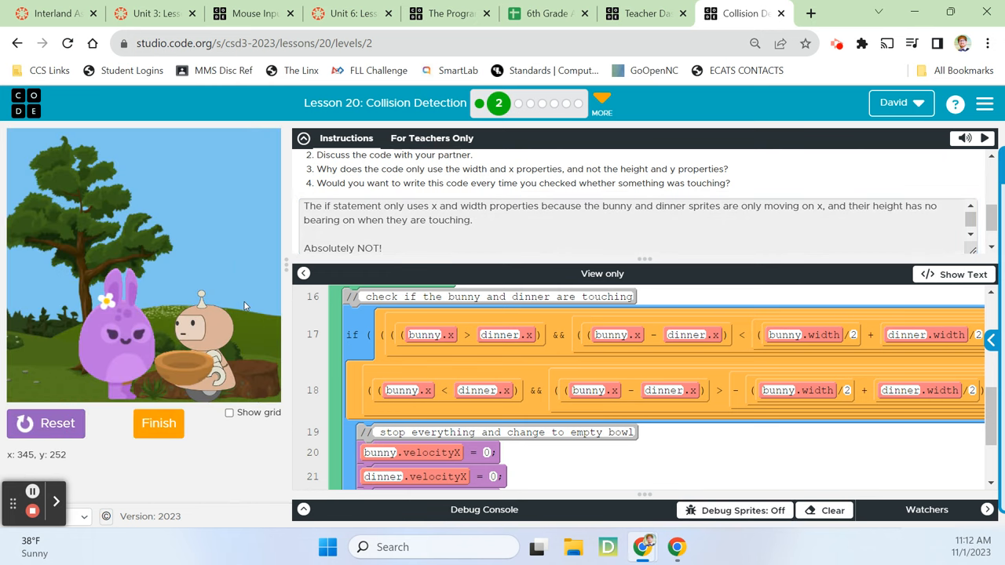
pyautogui.moveTo(190, 419)
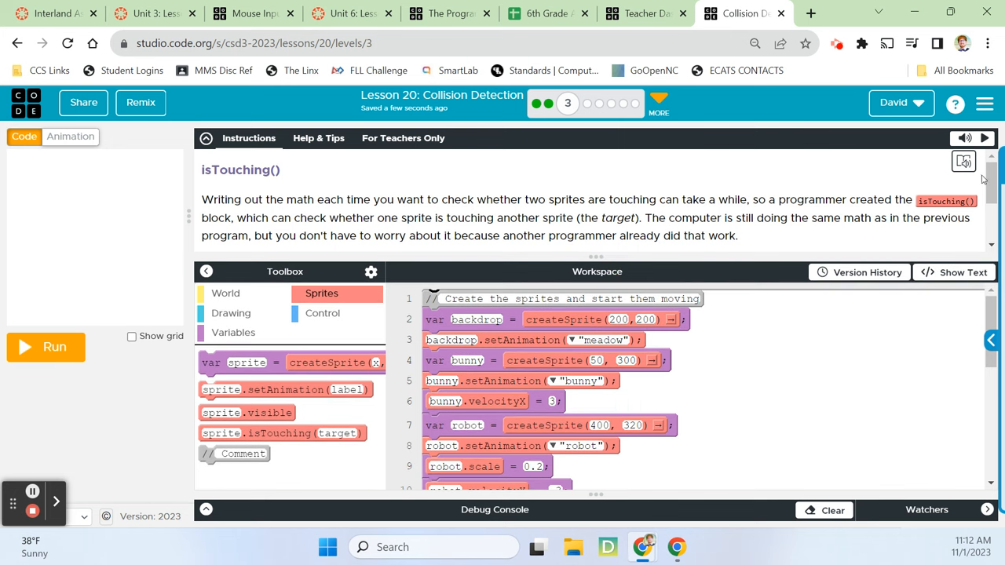
pyautogui.scroll(-3)
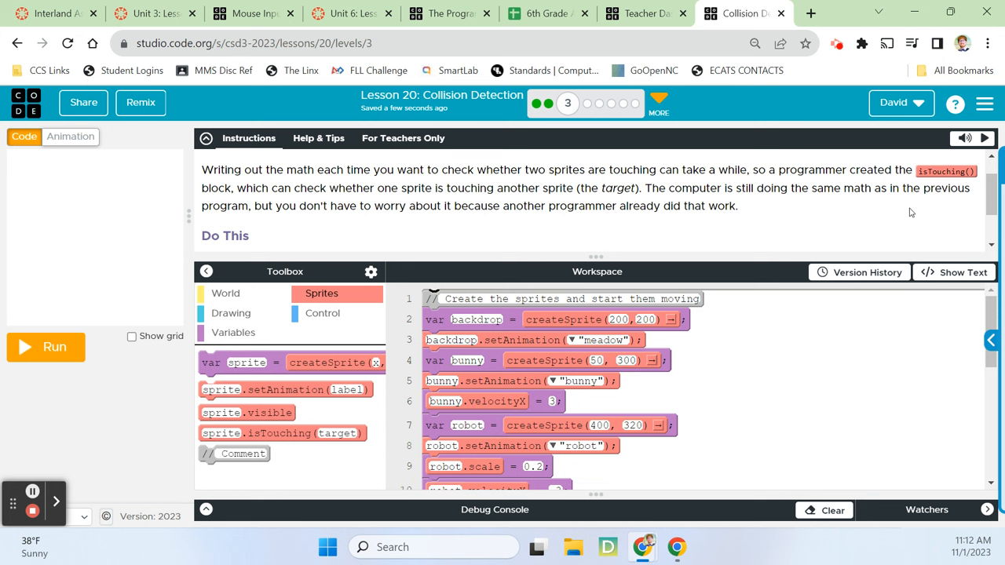
pyautogui.moveTo(876, 228)
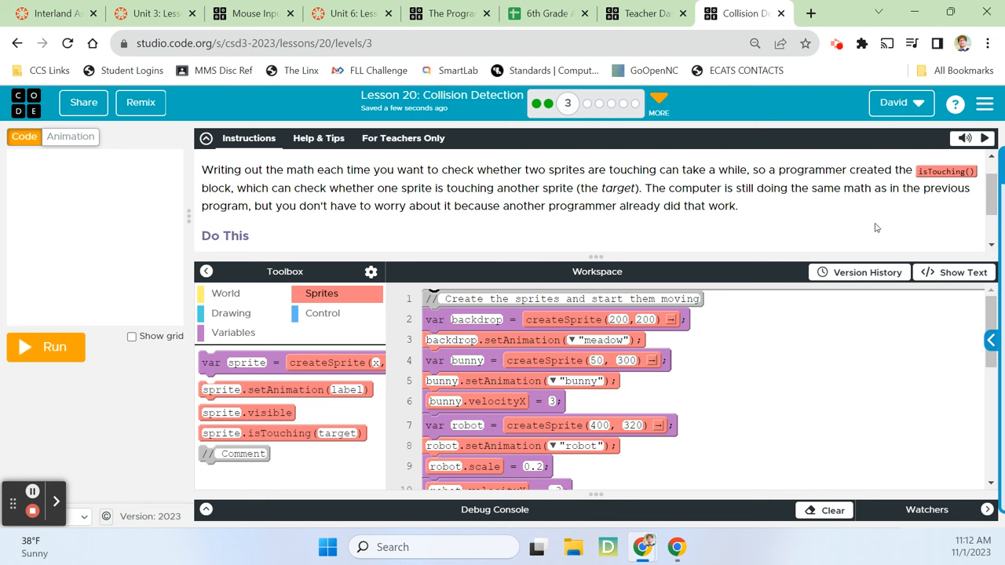
pyautogui.moveTo(884, 250)
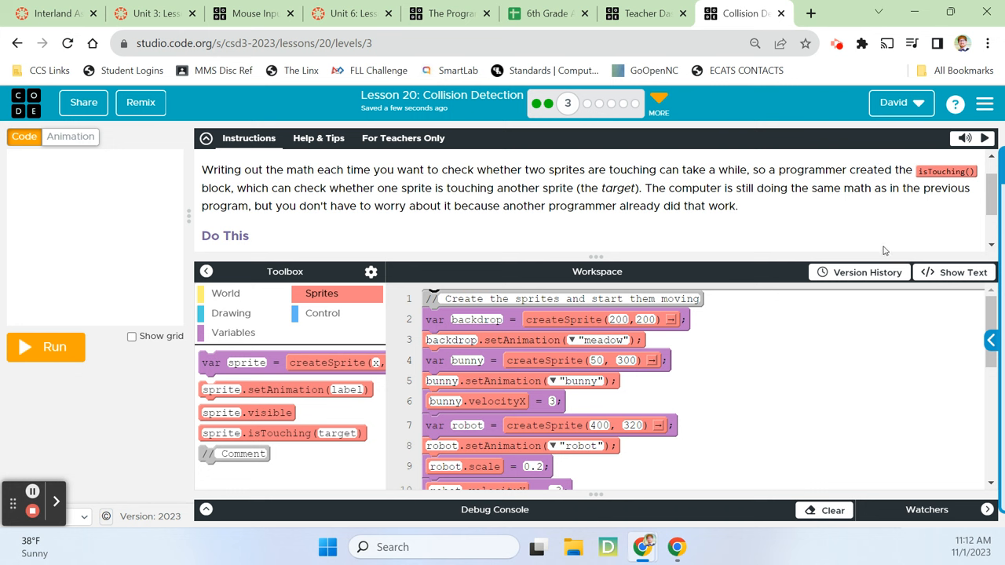
pyautogui.moveTo(883, 251)
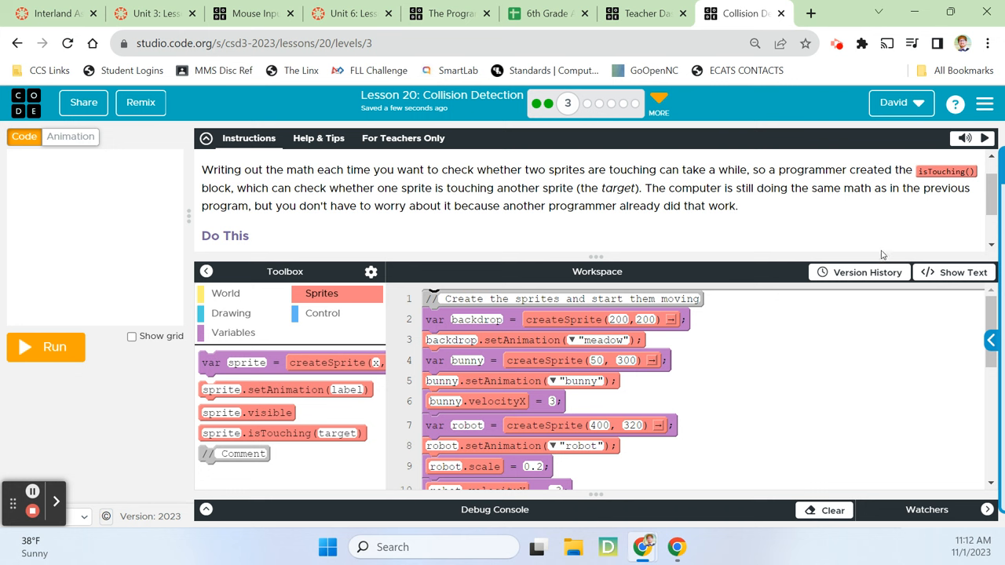
pyautogui.moveTo(752, 251)
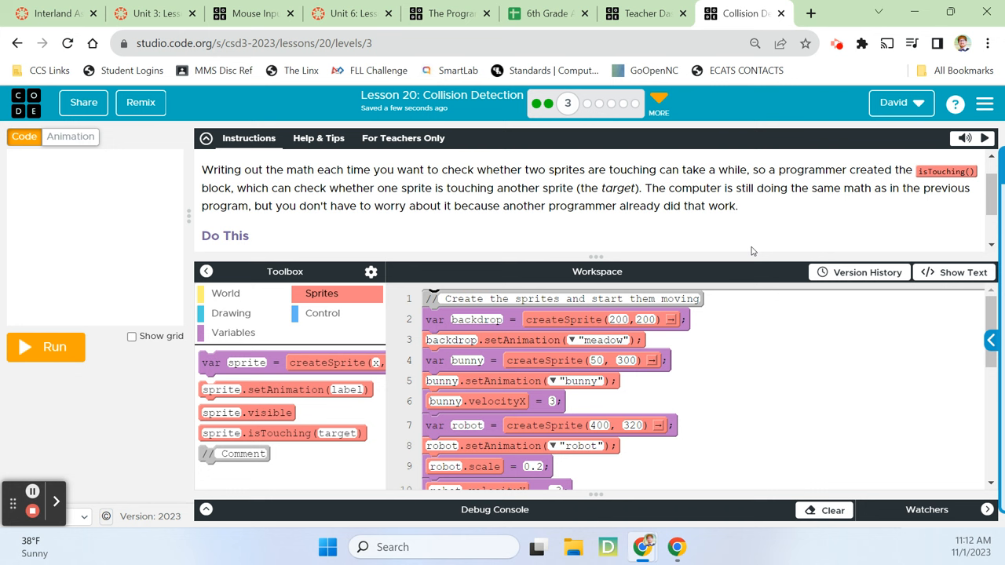
pyautogui.moveTo(720, 248)
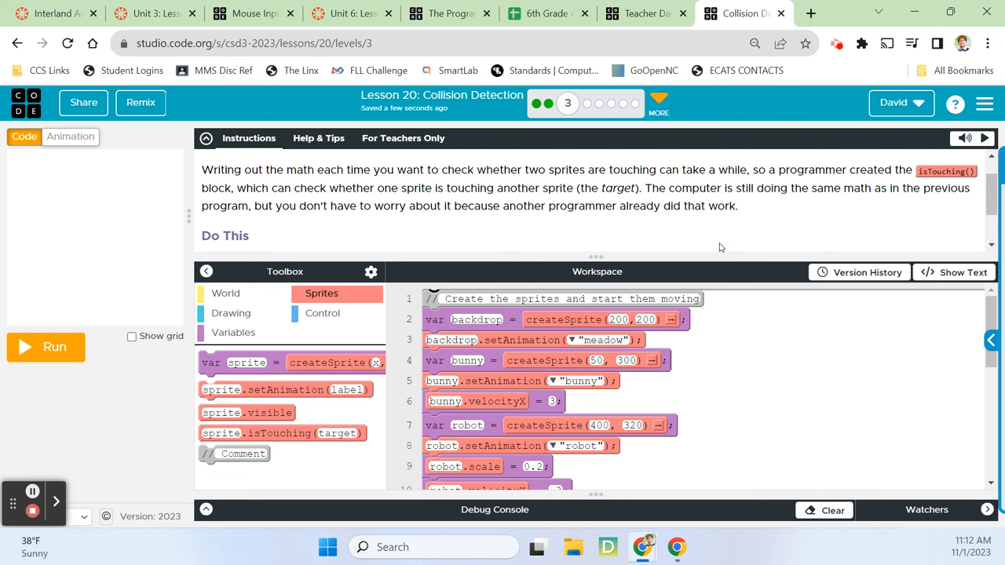
pyautogui.moveTo(730, 235)
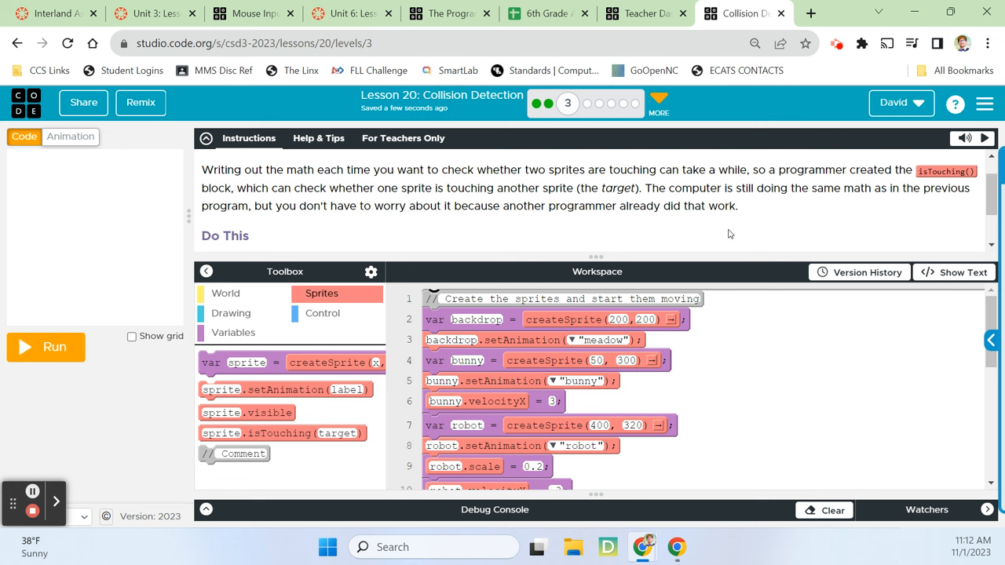
pyautogui.moveTo(702, 227)
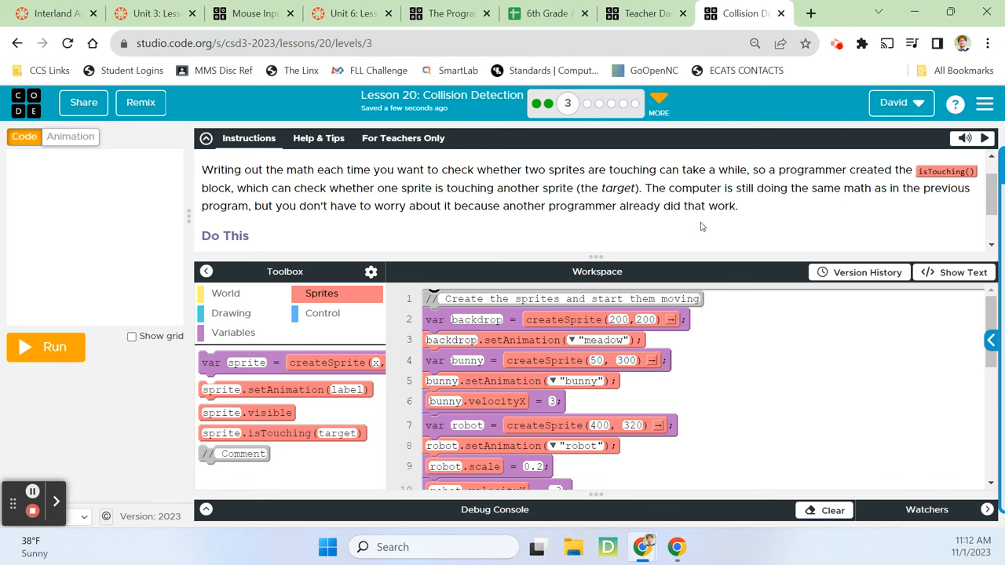
pyautogui.scroll(-3)
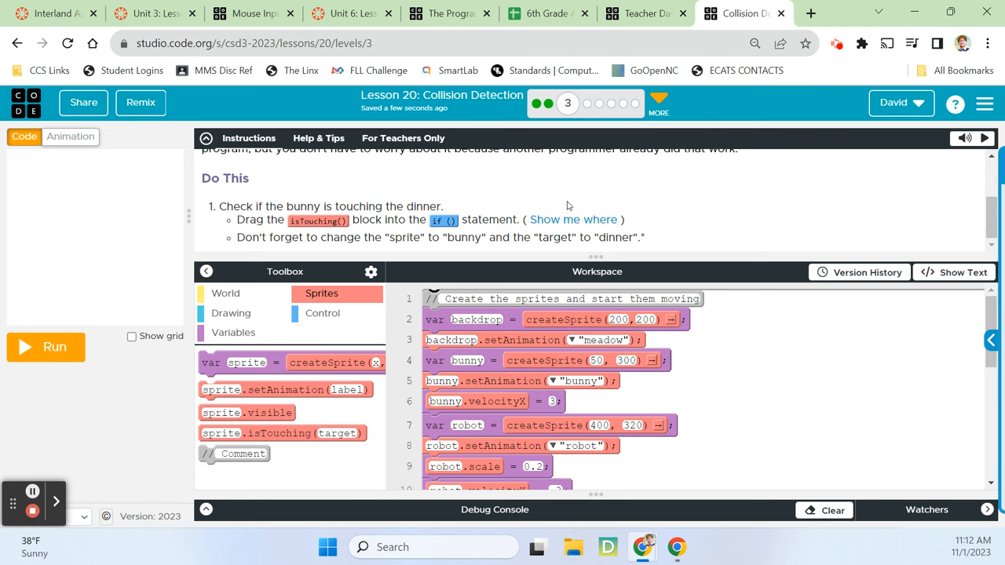
pyautogui.moveTo(399, 238)
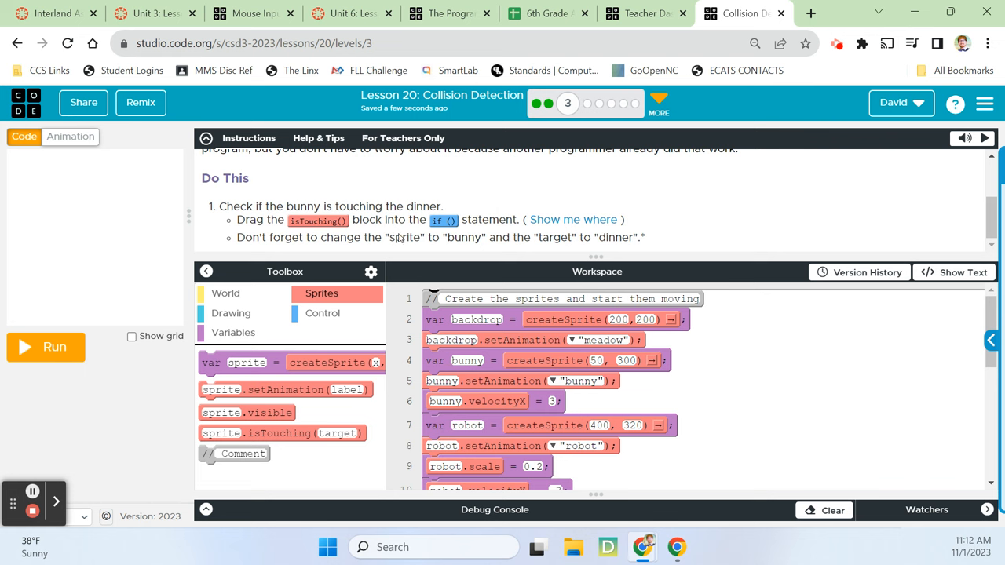
pyautogui.moveTo(699, 370)
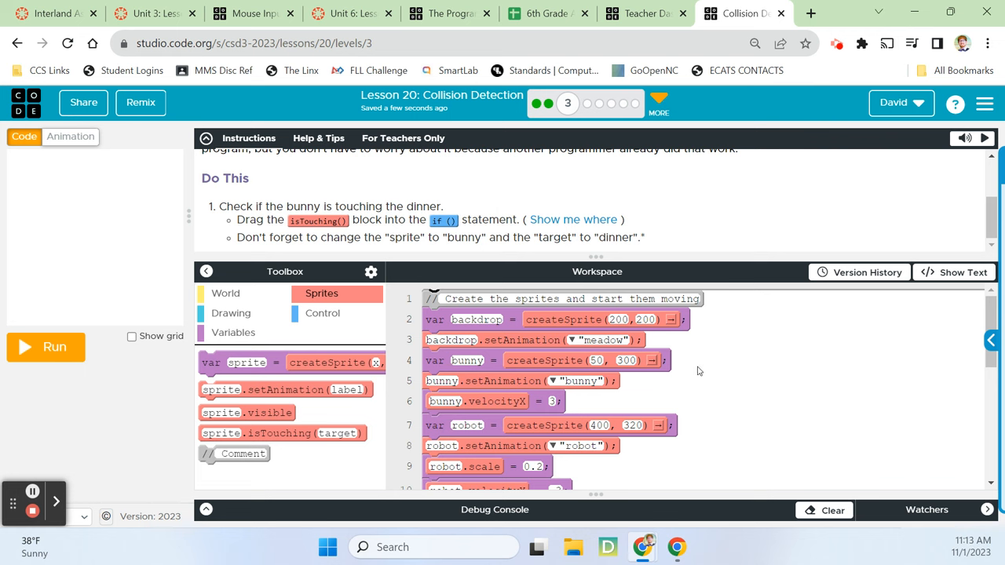
# - Set the if condition to bunny.isTouching(dinner) and scroll back through the code
pyautogui.scroll(-3)
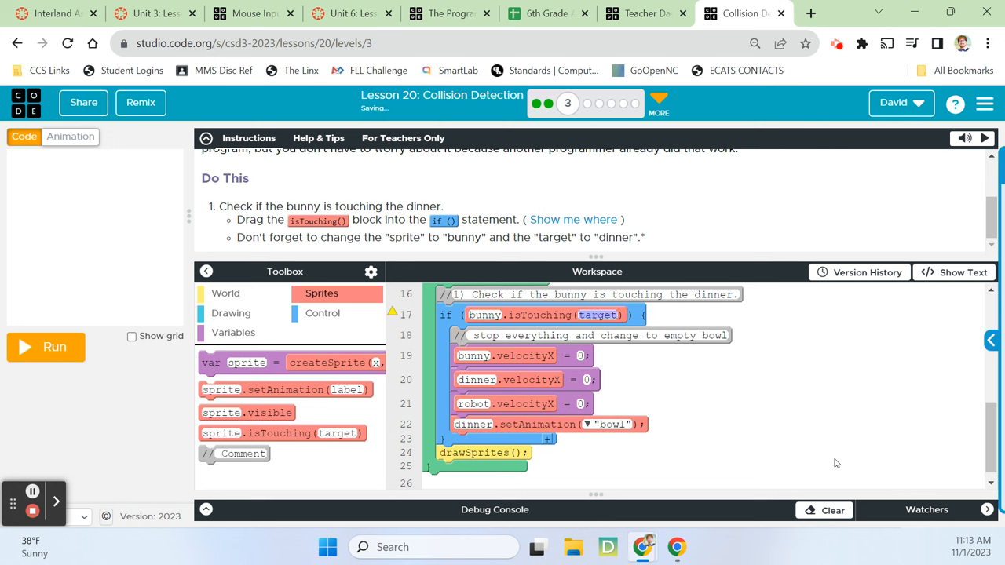
pyautogui.write('dinner')
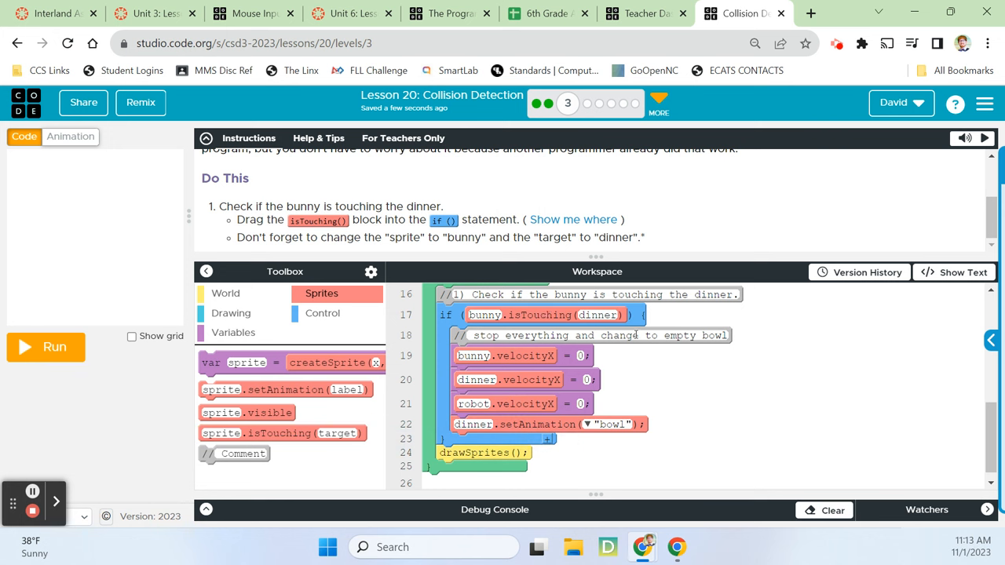
pyautogui.moveTo(630, 362)
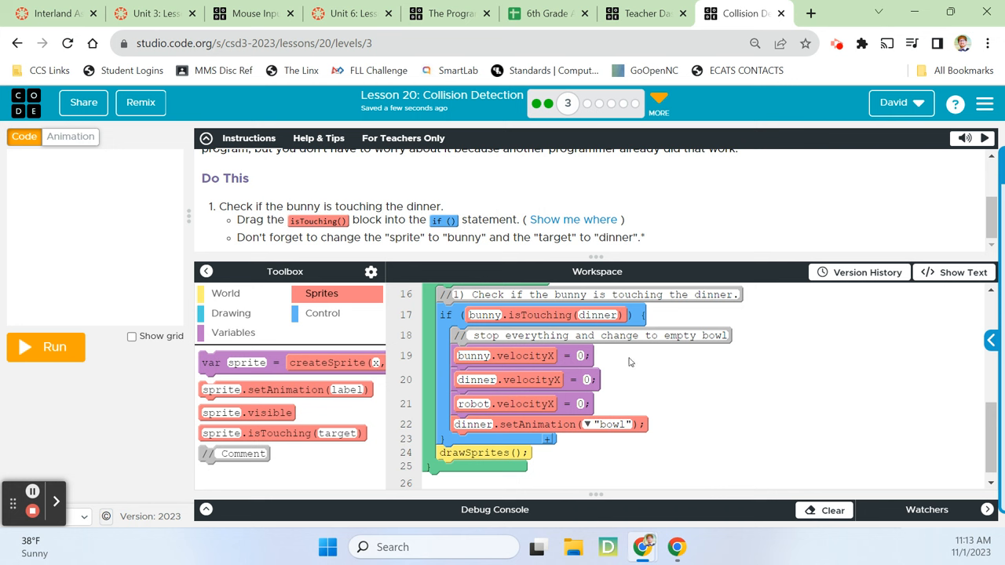
pyautogui.moveTo(628, 362)
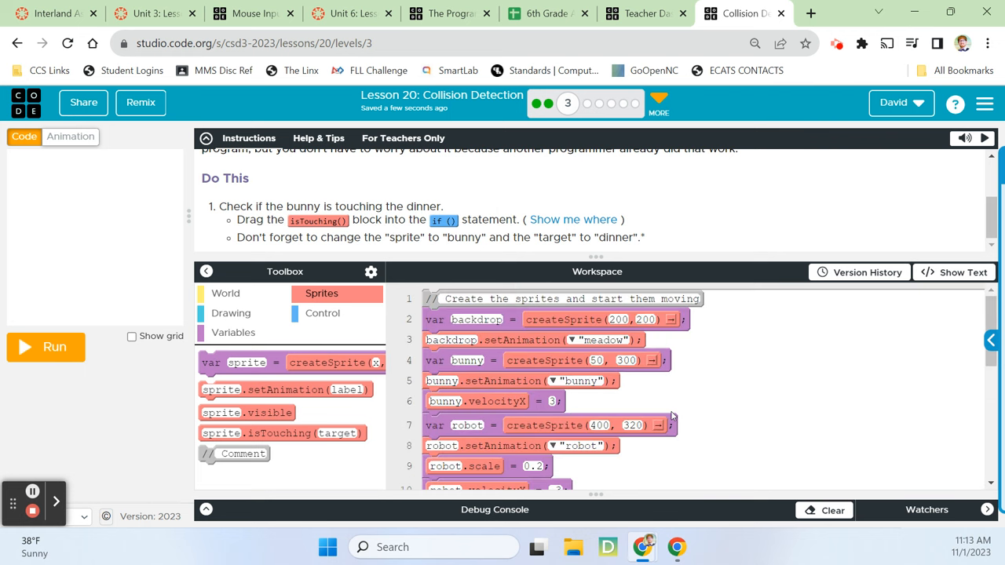
pyautogui.scroll(-3)
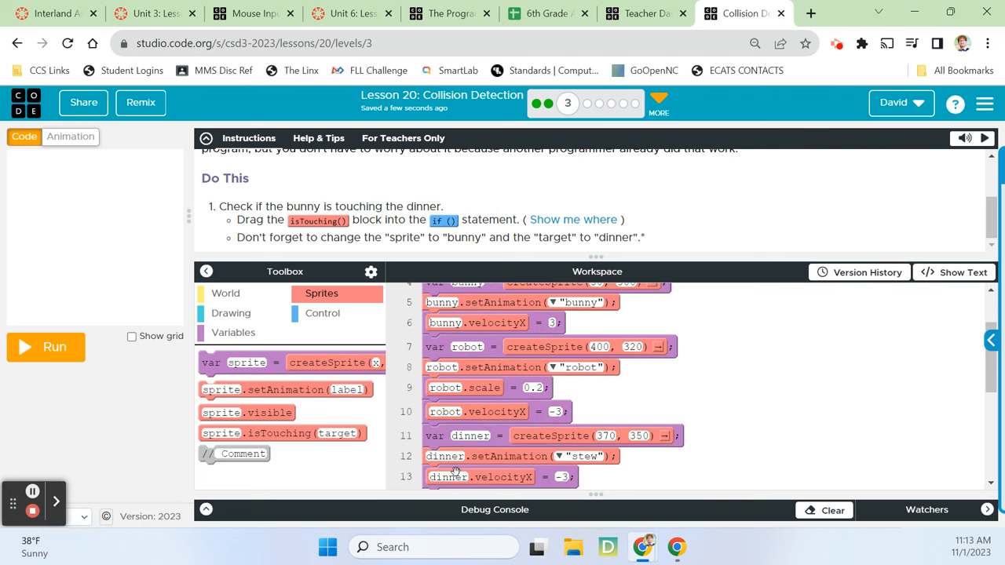
pyautogui.moveTo(201, 290)
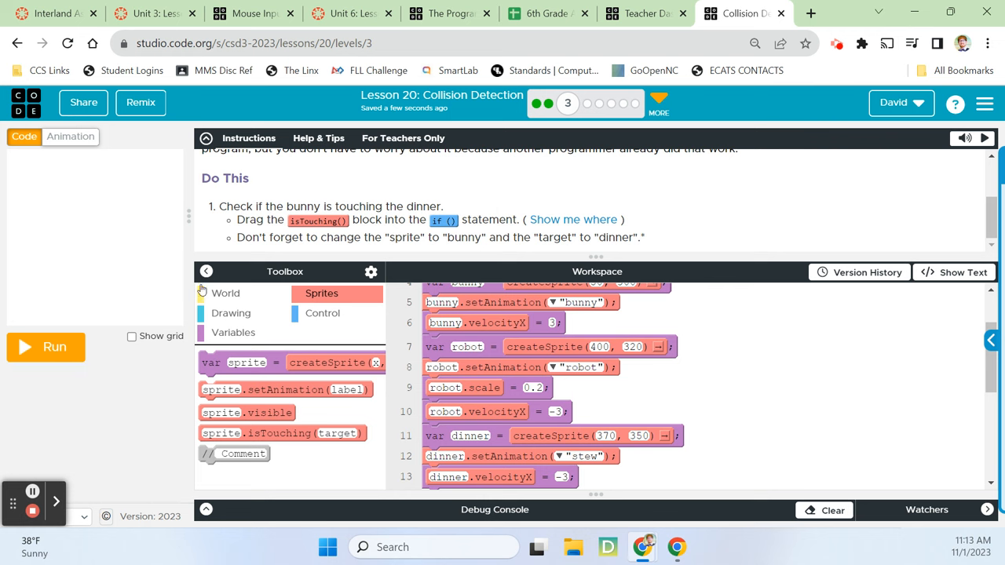
# - Run the Level 3 program and finish the level to get the 'You're finished!' message
pyautogui.click(45, 347)
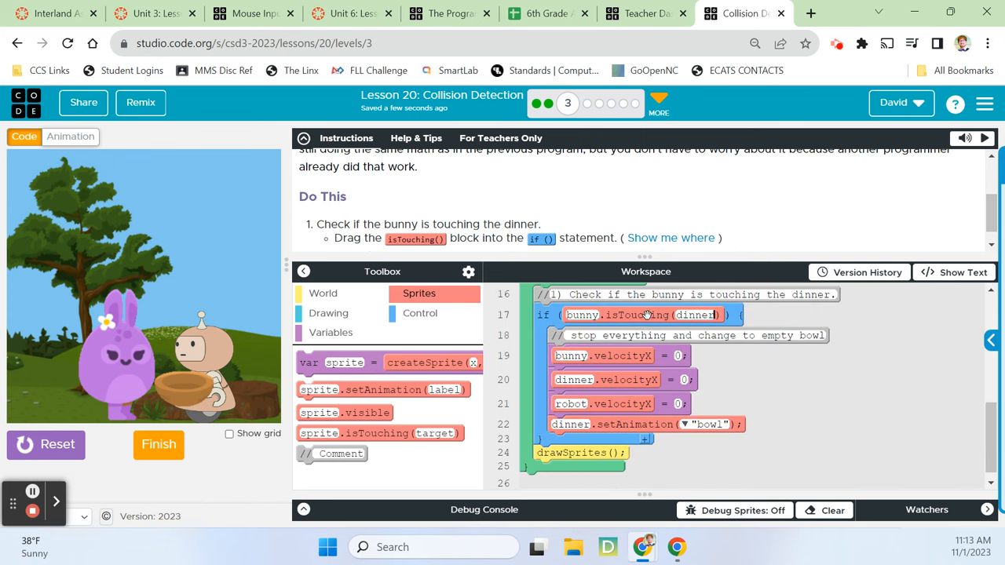
pyautogui.moveTo(622, 315)
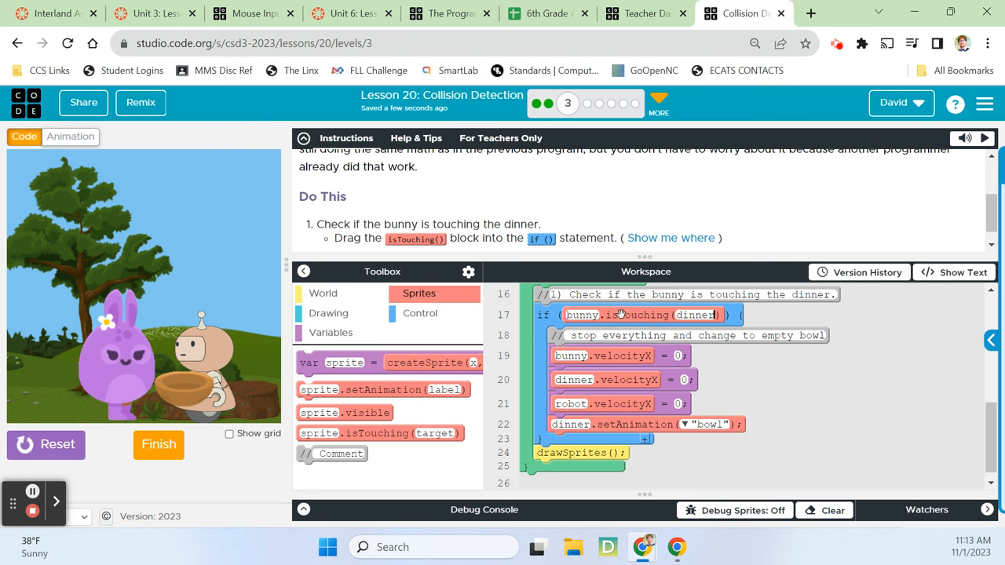
pyautogui.moveTo(585, 125)
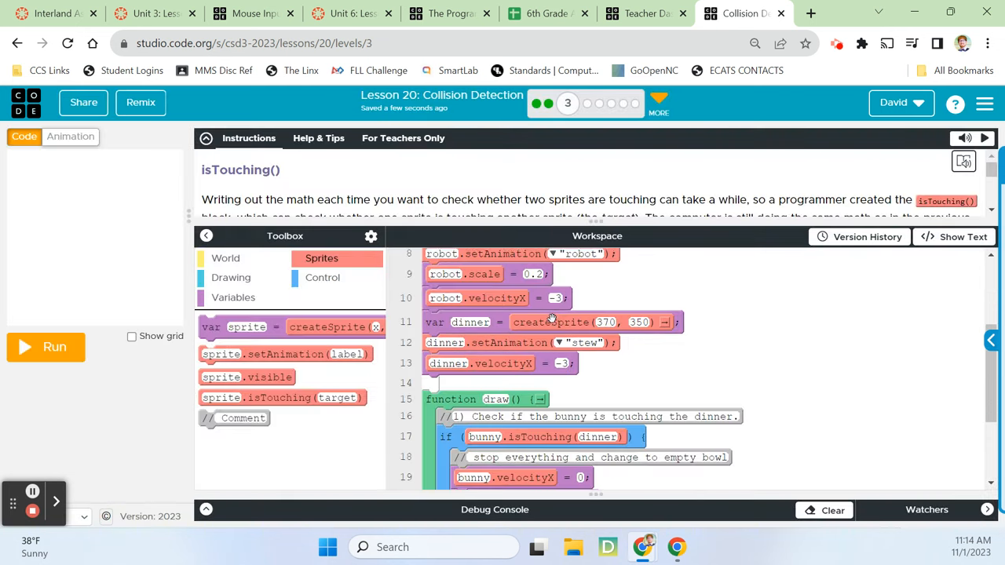
pyautogui.scroll(-3)
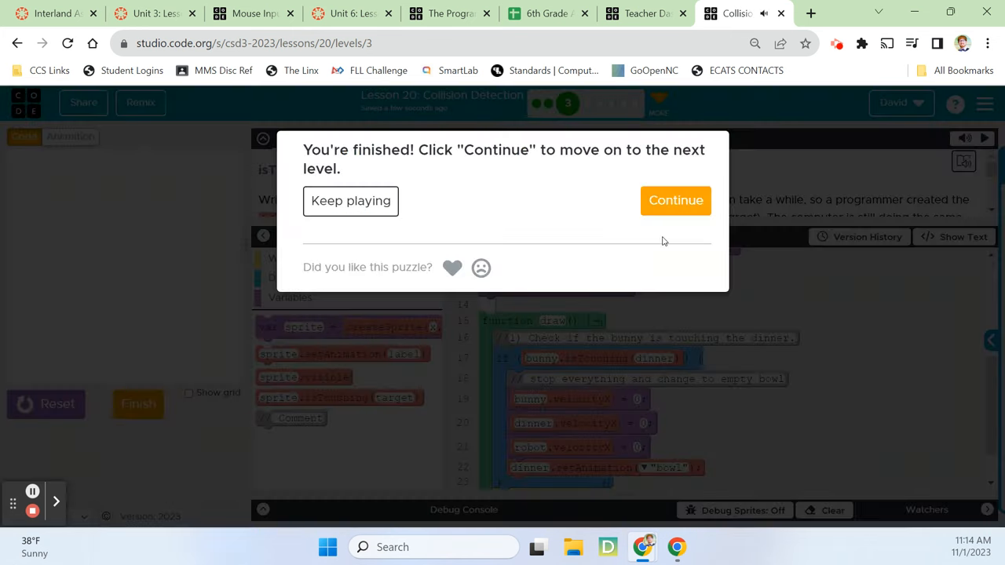
# - Continue to Level 4 Applesauce, run its starter code, and scroll through the code and instructions
pyautogui.click(675, 200)
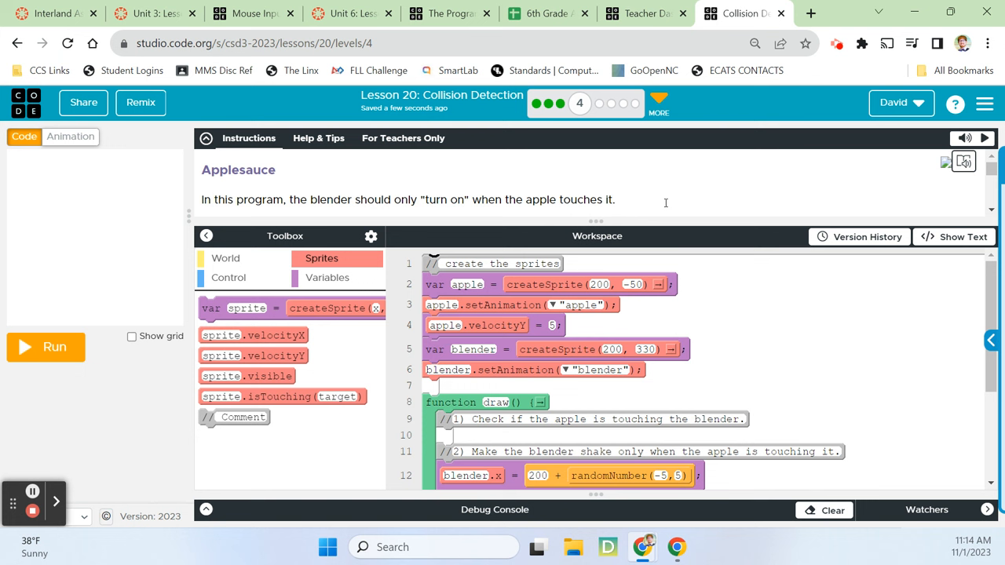
pyautogui.moveTo(658, 195)
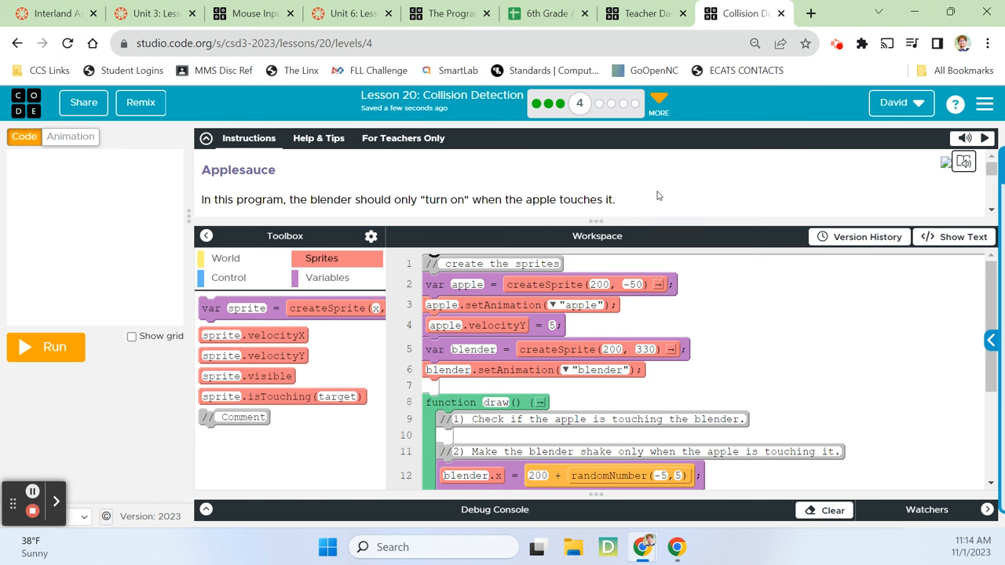
pyautogui.moveTo(711, 195)
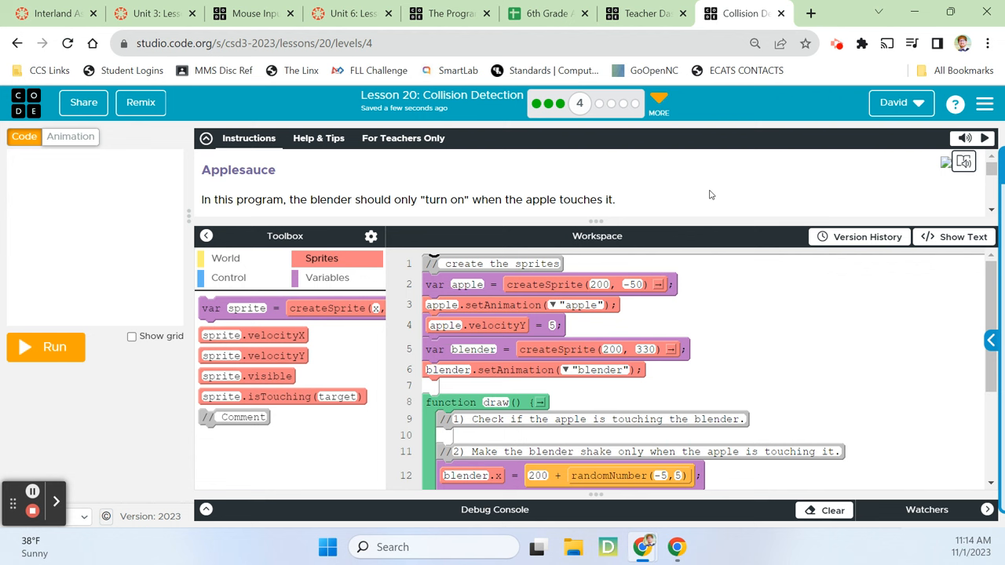
pyautogui.moveTo(707, 195)
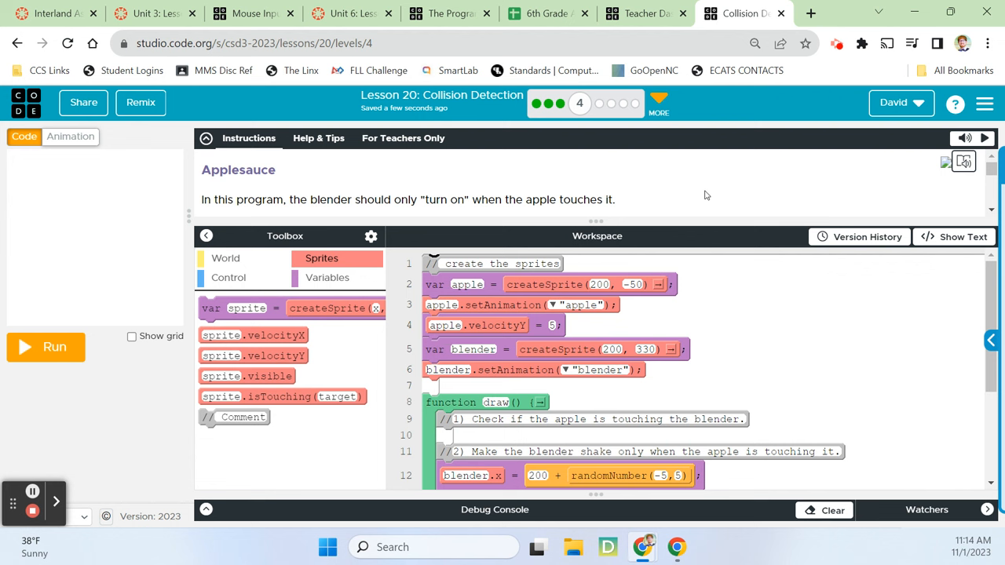
pyautogui.click(45, 347)
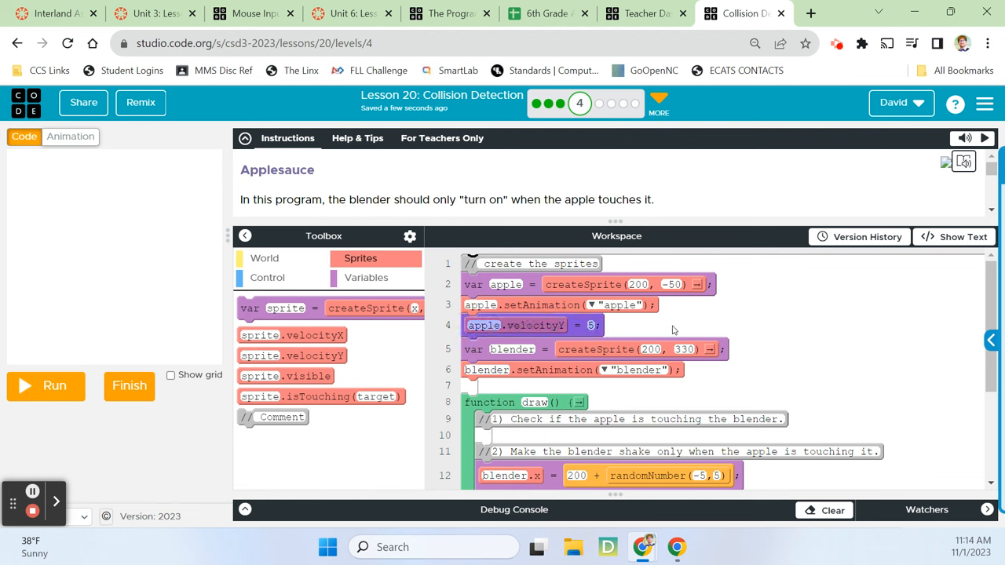
pyautogui.scroll(-3)
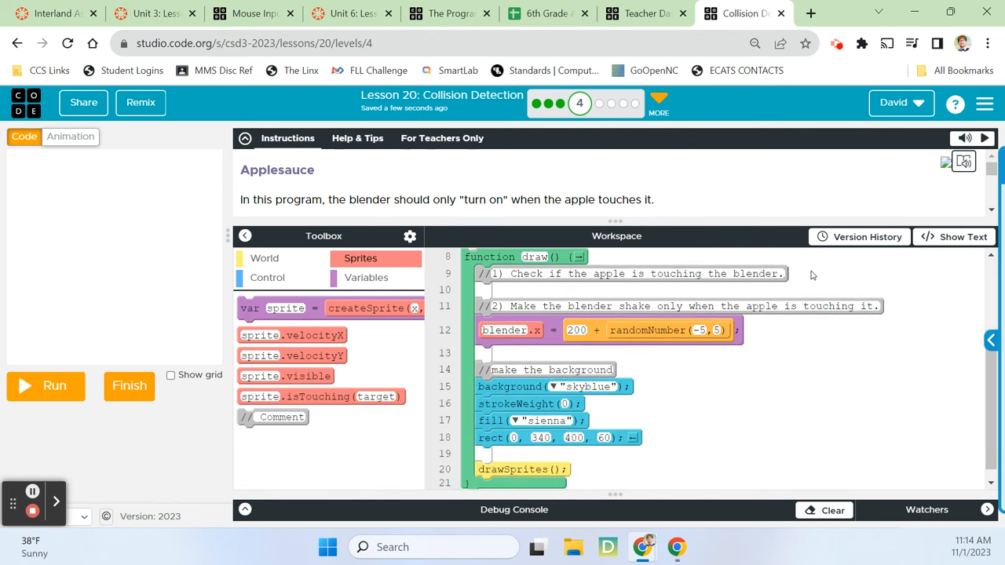
pyautogui.scroll(-3)
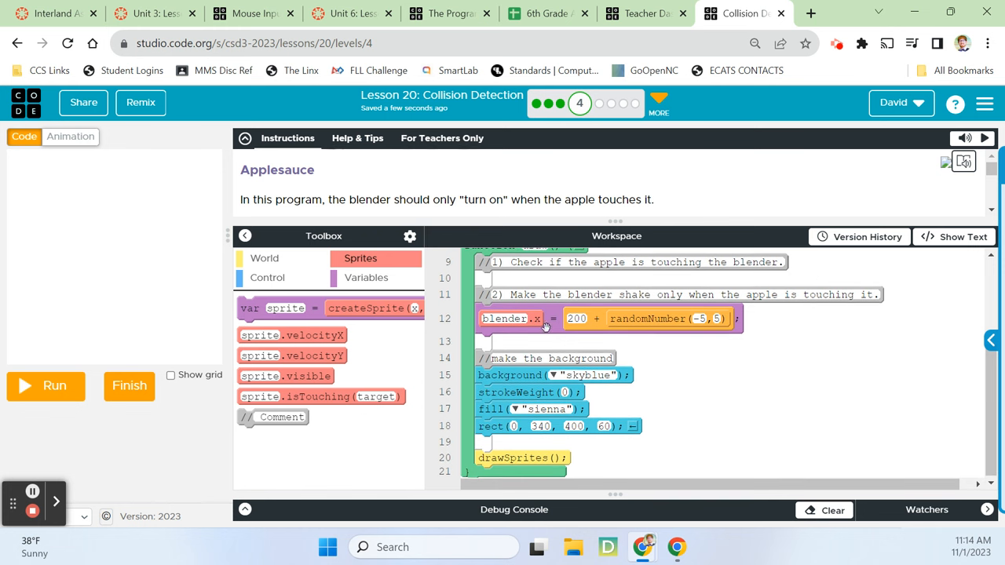
pyautogui.moveTo(689, 328)
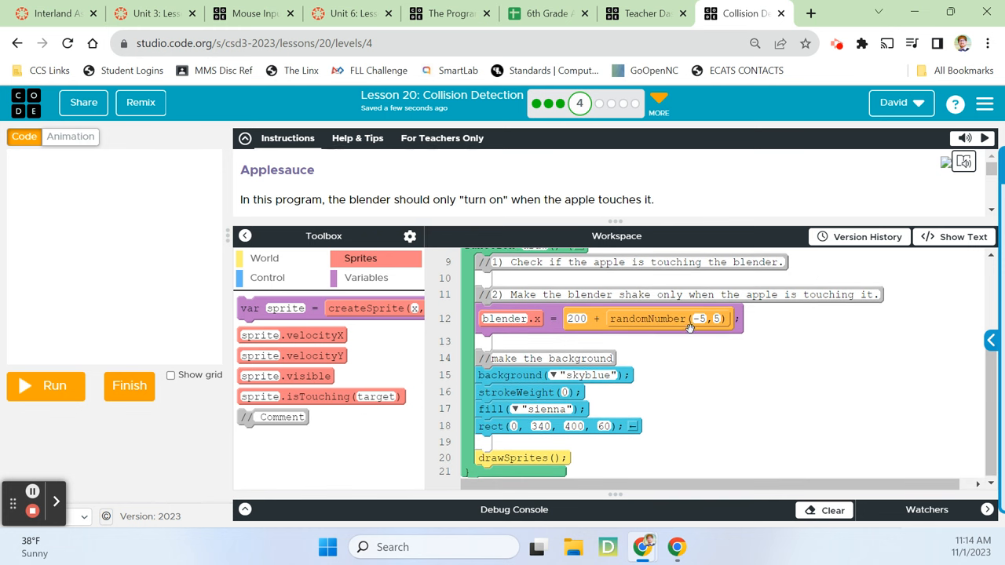
pyautogui.moveTo(709, 318)
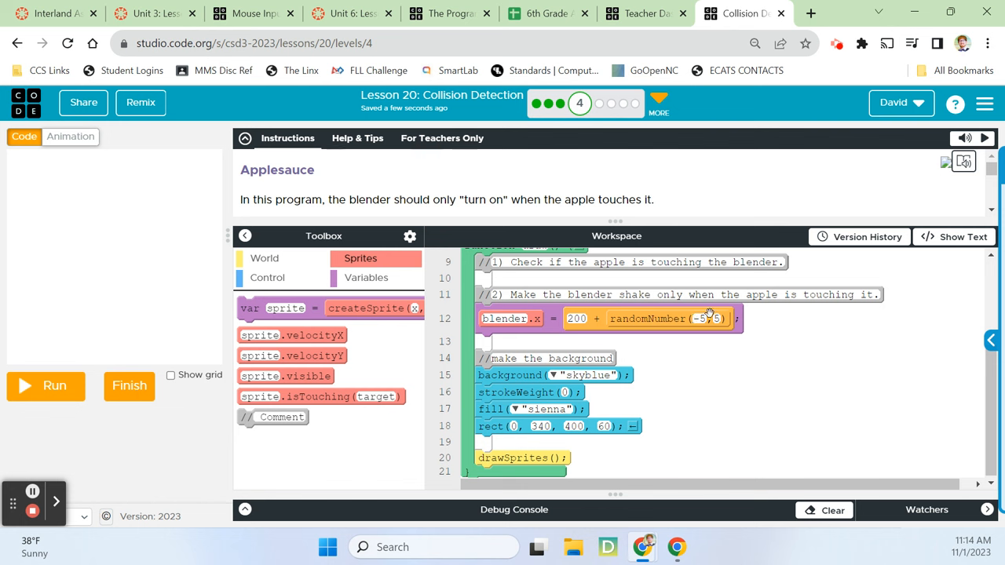
pyautogui.scroll(-3)
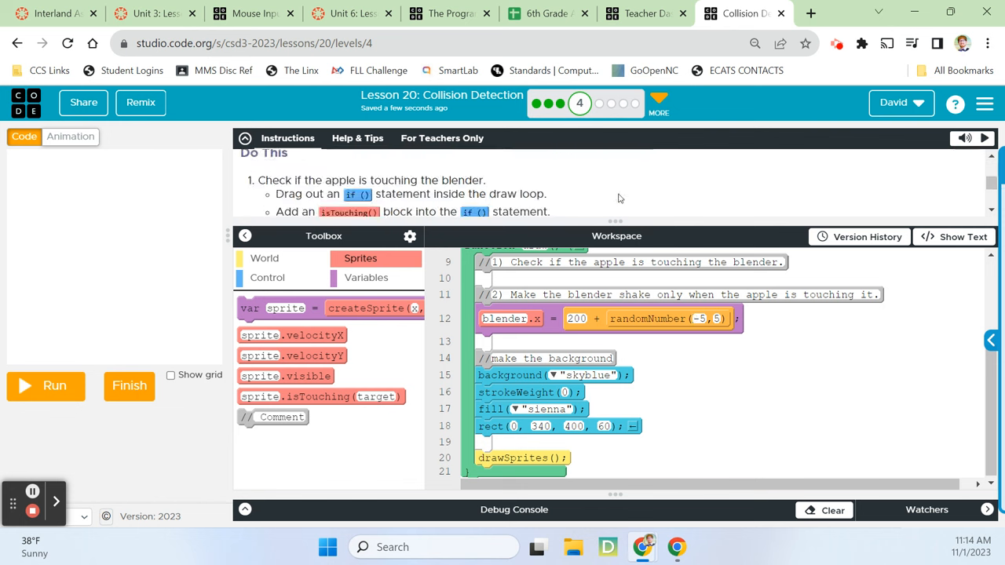
pyautogui.scroll(-3)
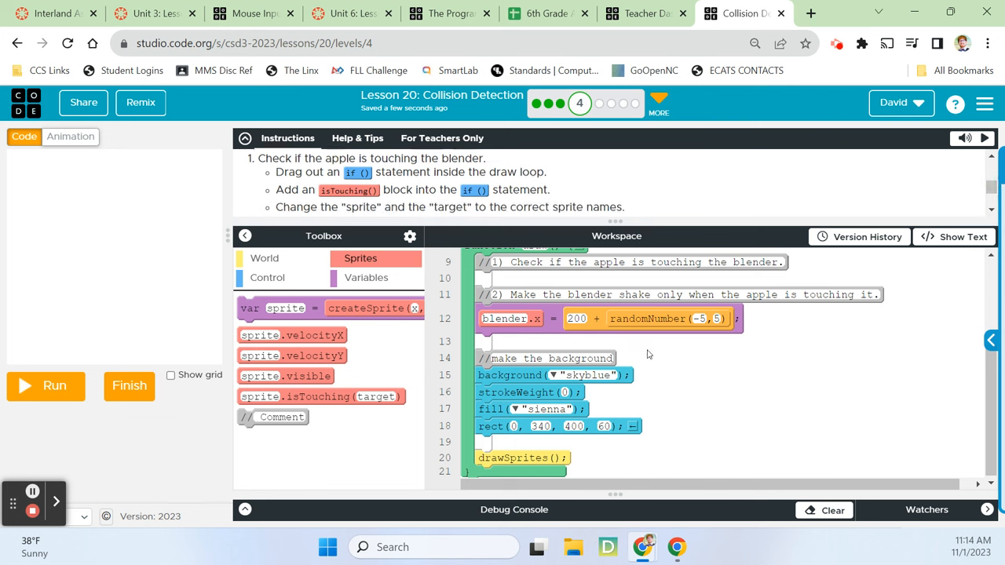
# - Open the Control blocks and drag an if statement into the draw loop
pyautogui.click(266, 277)
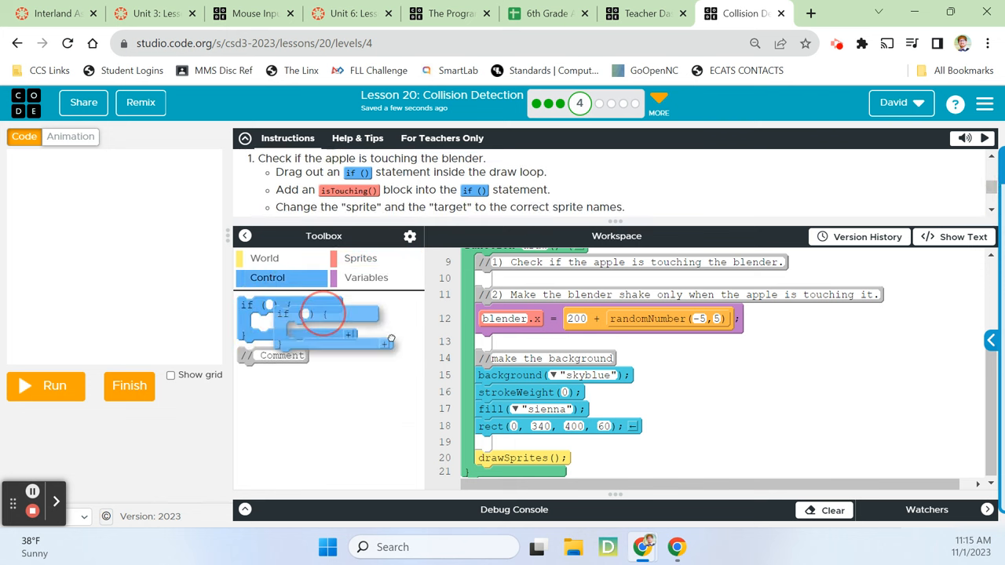
pyautogui.click(361, 258)
pyautogui.write('blender')
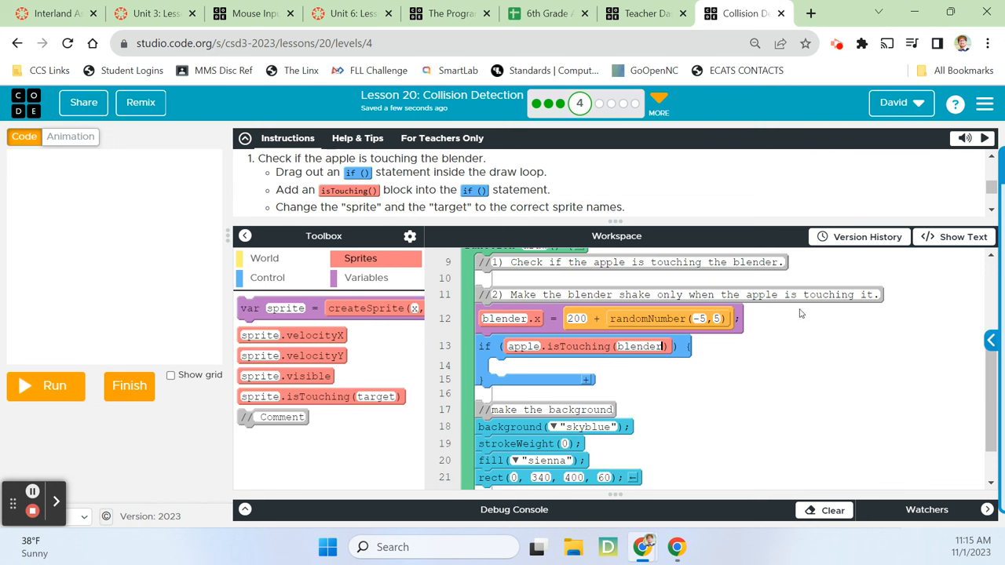
pyautogui.moveTo(414, 208)
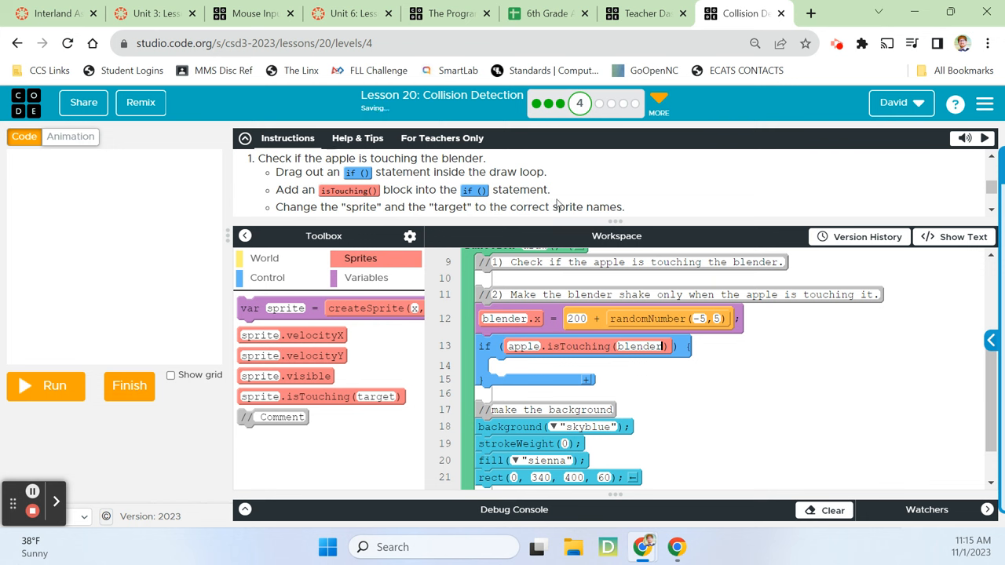
pyautogui.moveTo(577, 196)
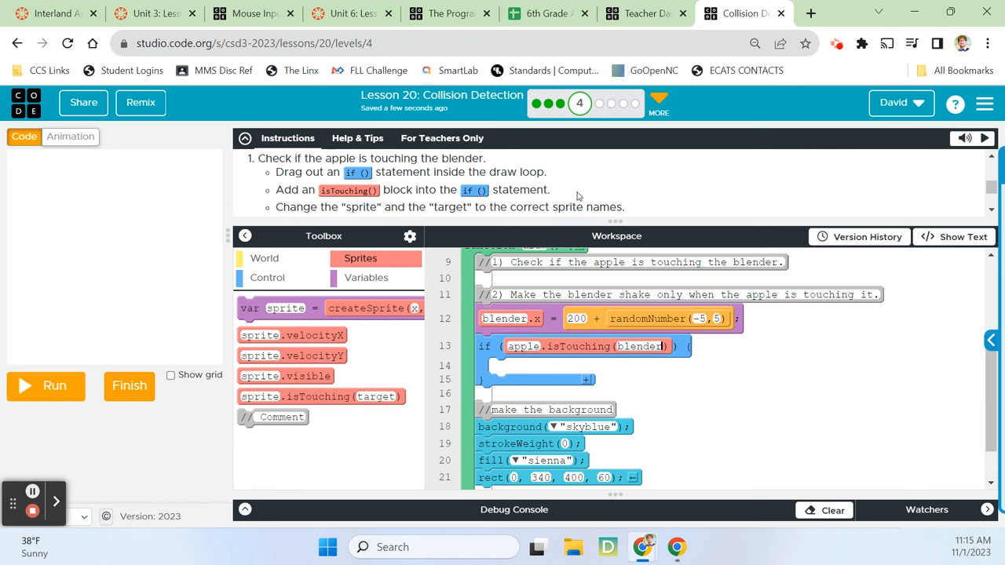
pyautogui.moveTo(755, 347)
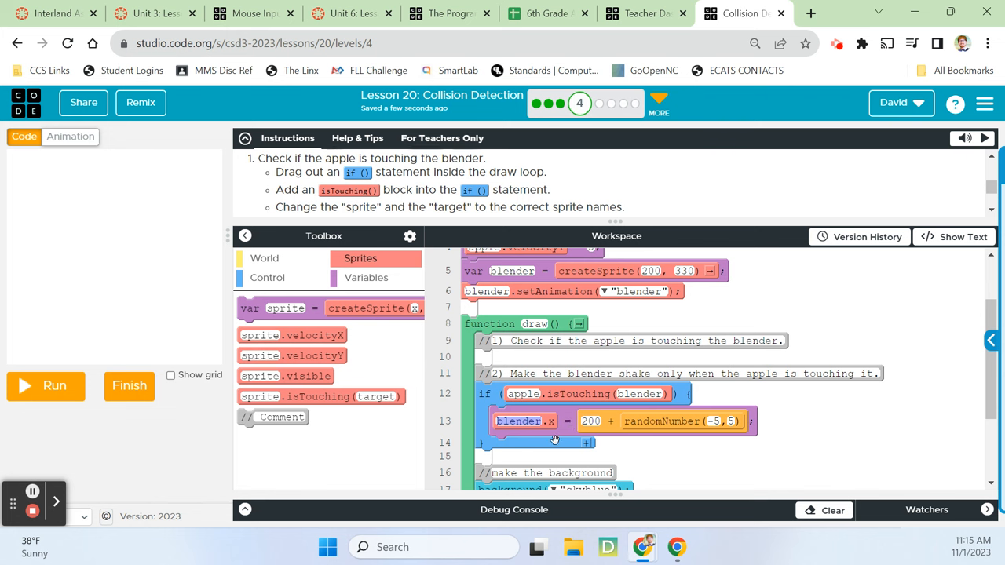
pyautogui.click(44, 385)
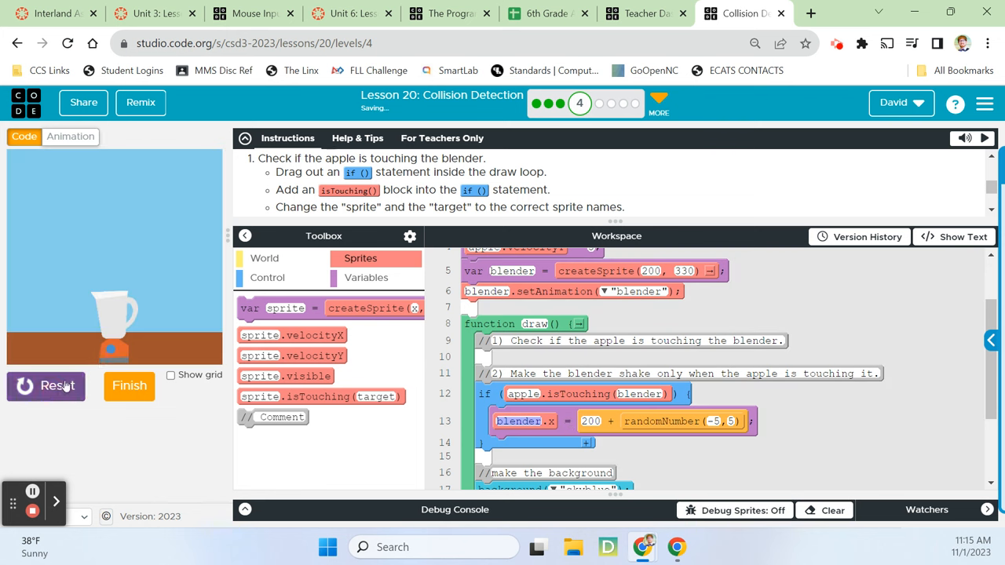
pyautogui.click(46, 385)
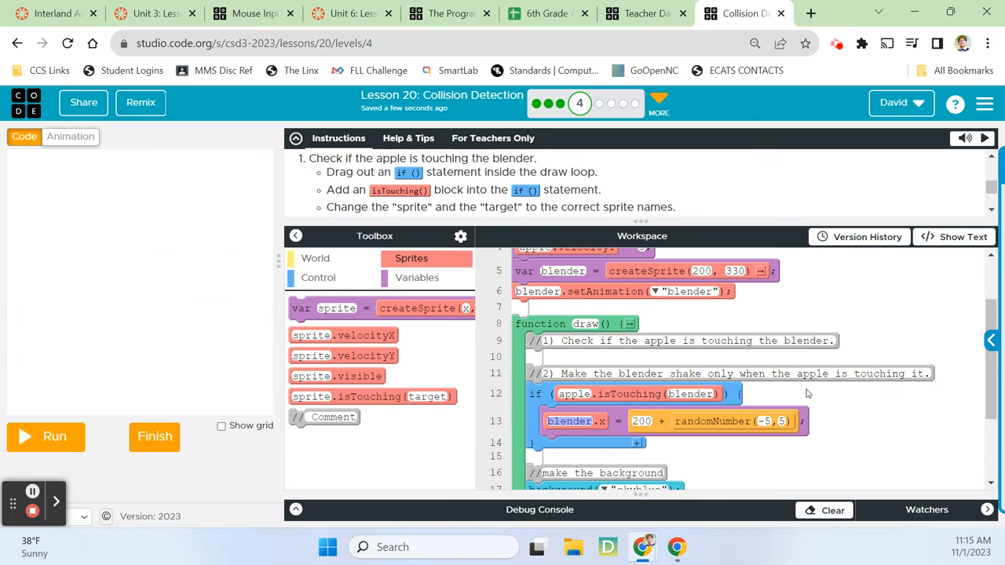
pyautogui.moveTo(569, 243)
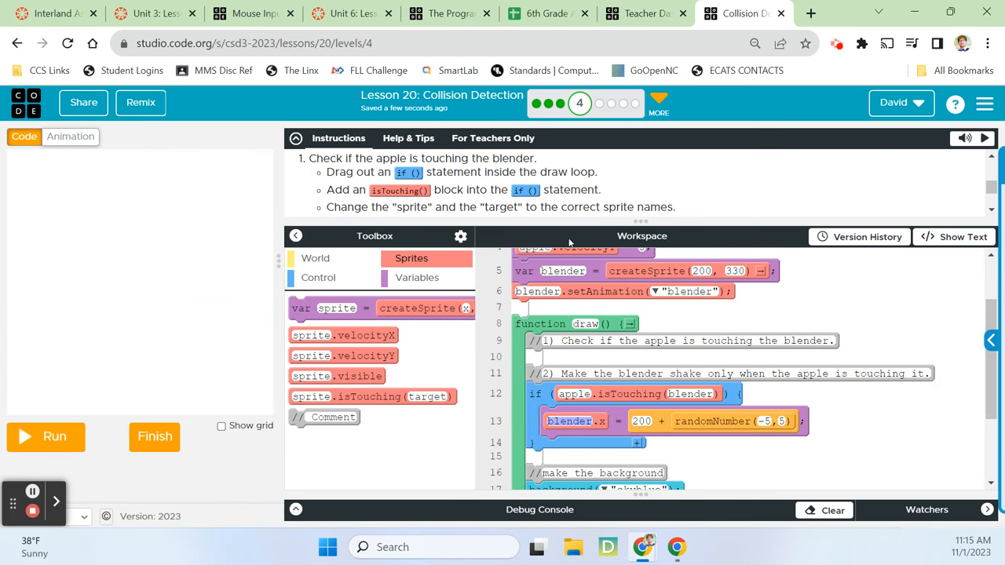
pyautogui.scroll(-3)
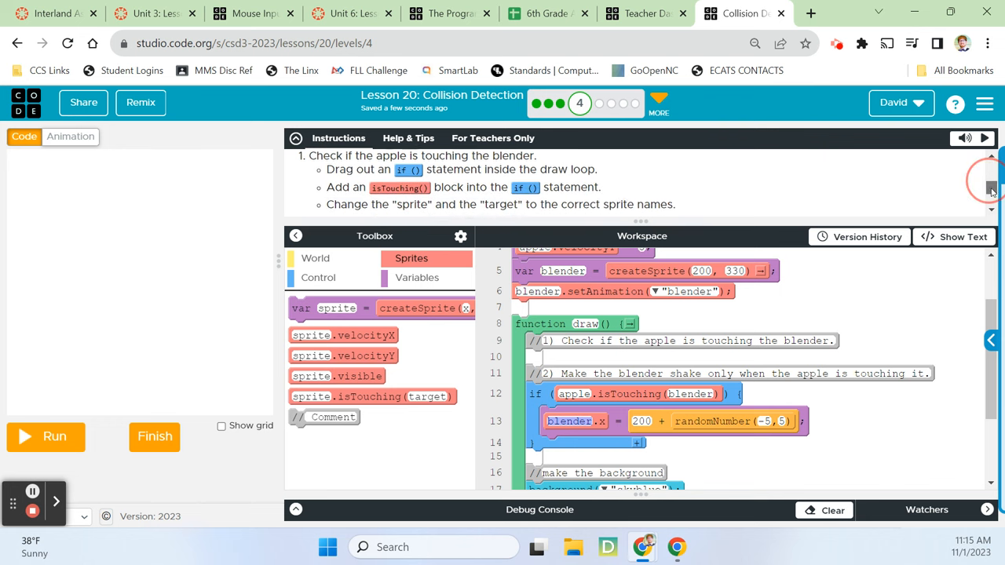
pyautogui.scroll(-3)
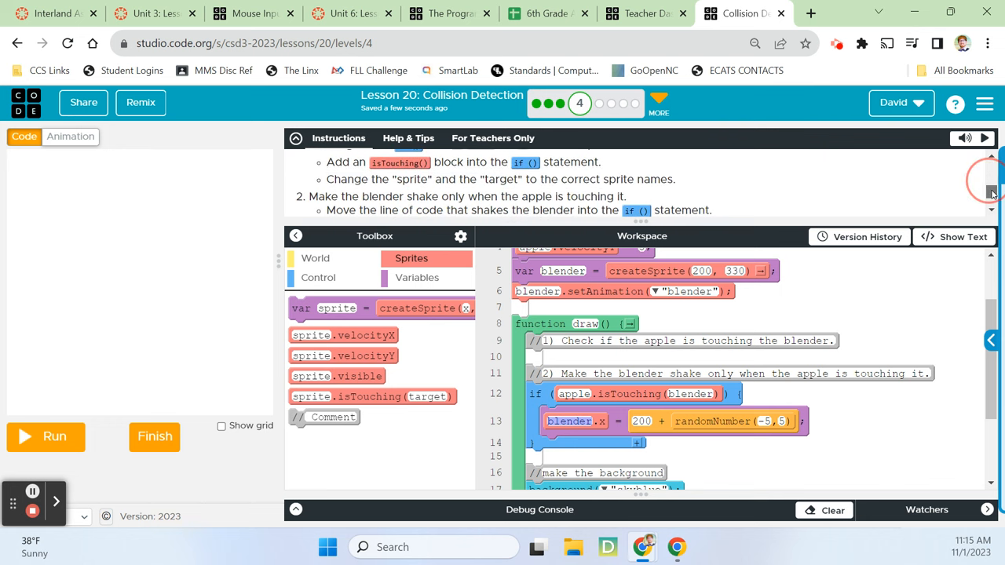
pyautogui.scroll(-3)
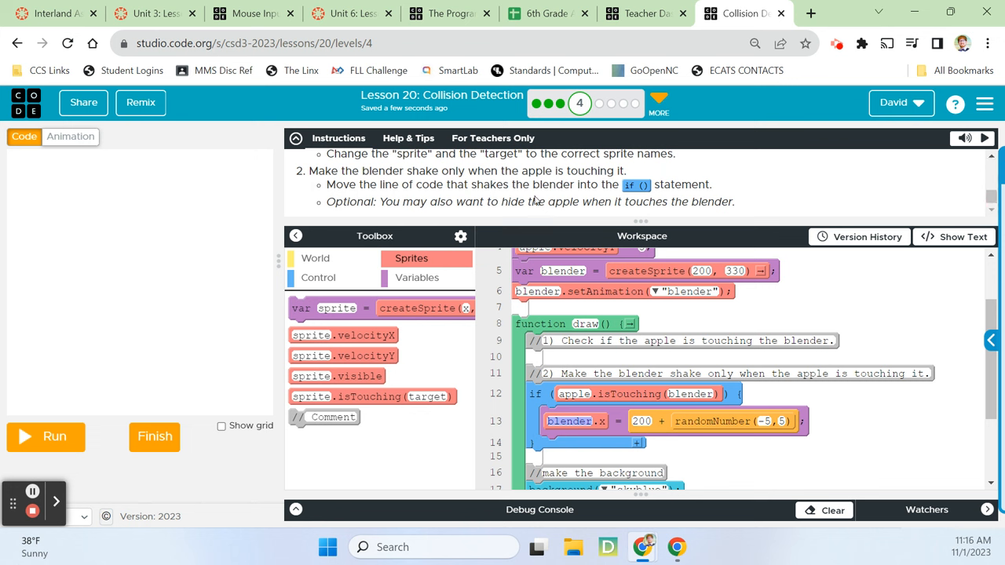
pyautogui.moveTo(440, 196)
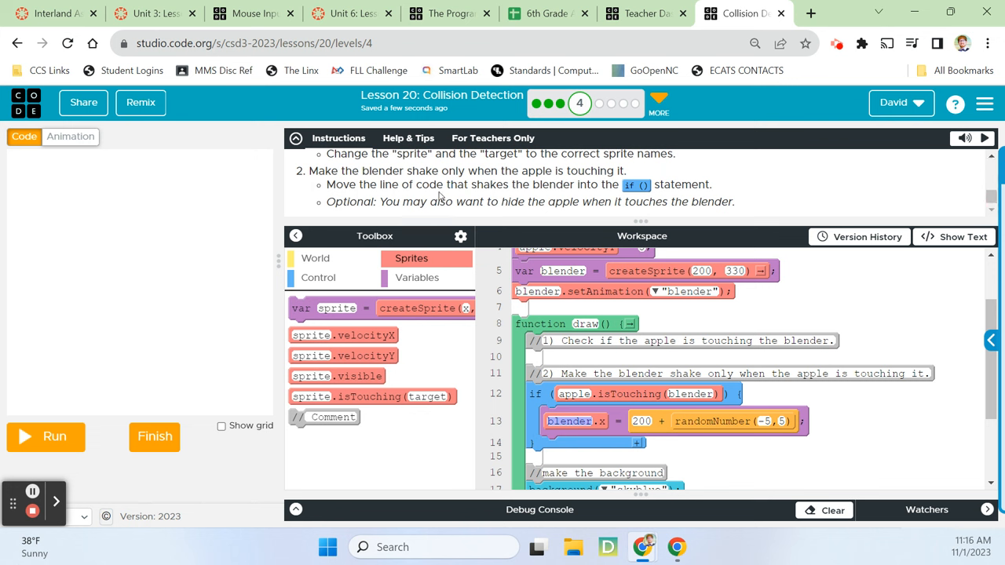
pyautogui.moveTo(515, 196)
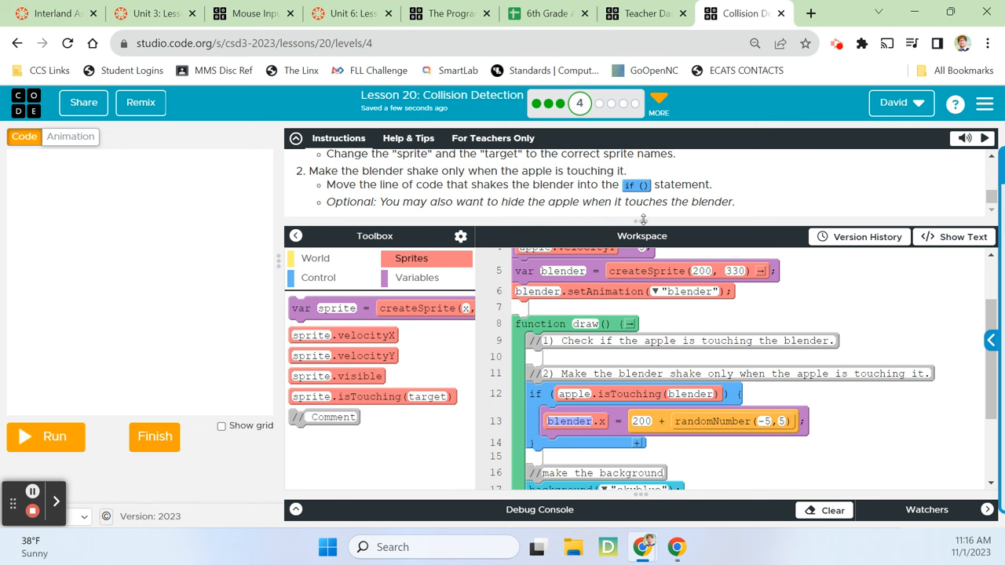
pyautogui.moveTo(449, 218)
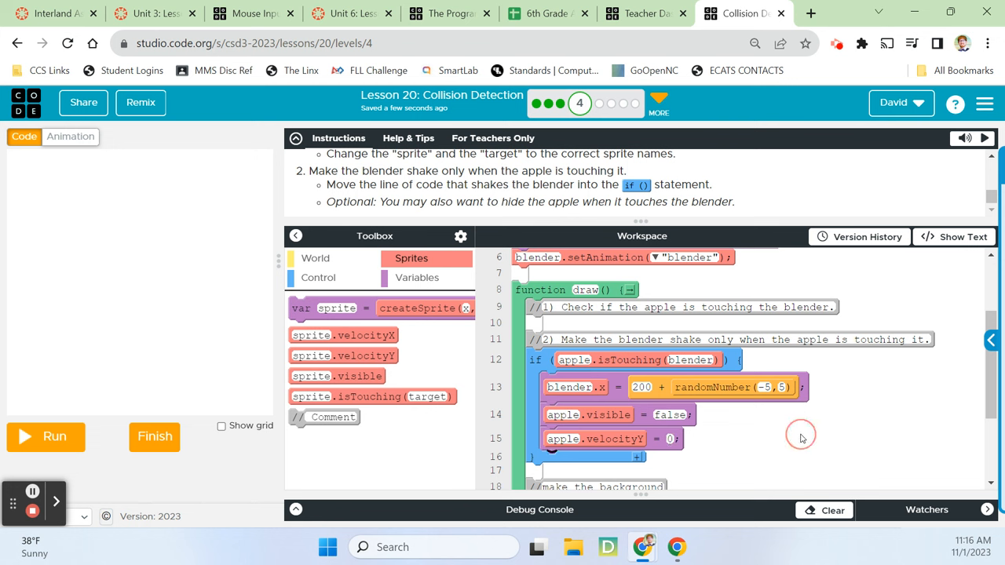
pyautogui.moveTo(489, 473)
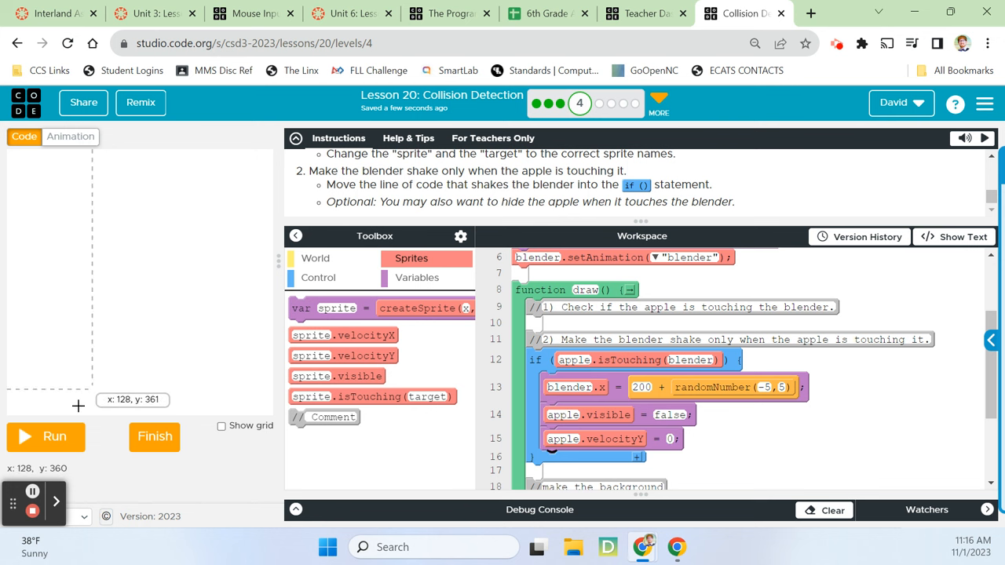
# - Run the program to test the apple disappearing at the blender, then submit the level
pyautogui.click(45, 437)
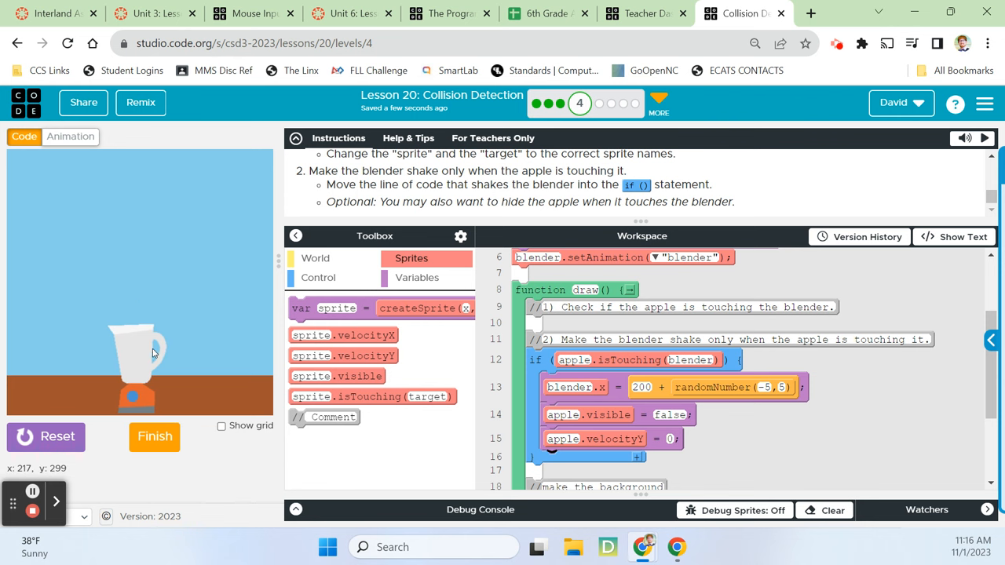
pyautogui.moveTo(84, 405)
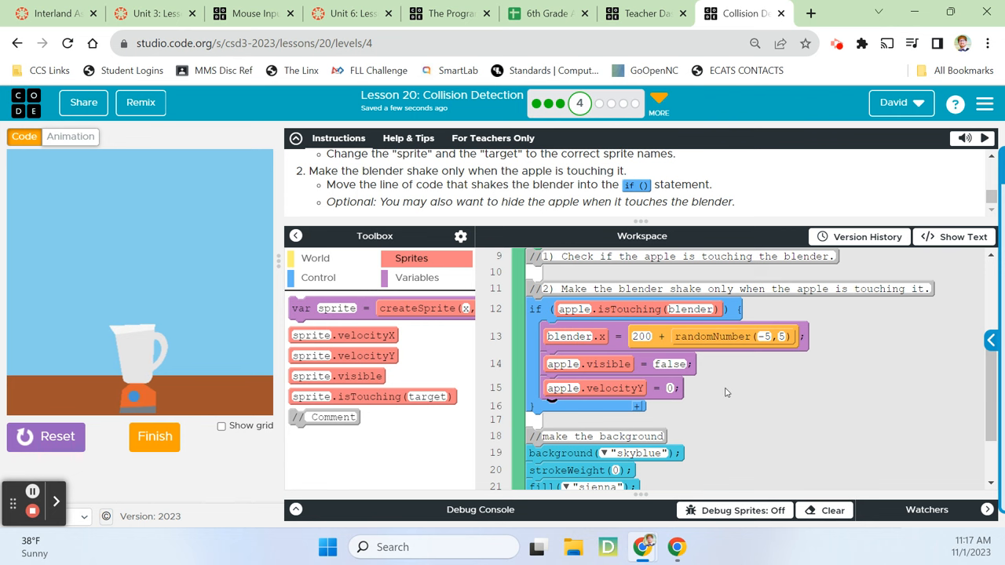
pyautogui.click(46, 436)
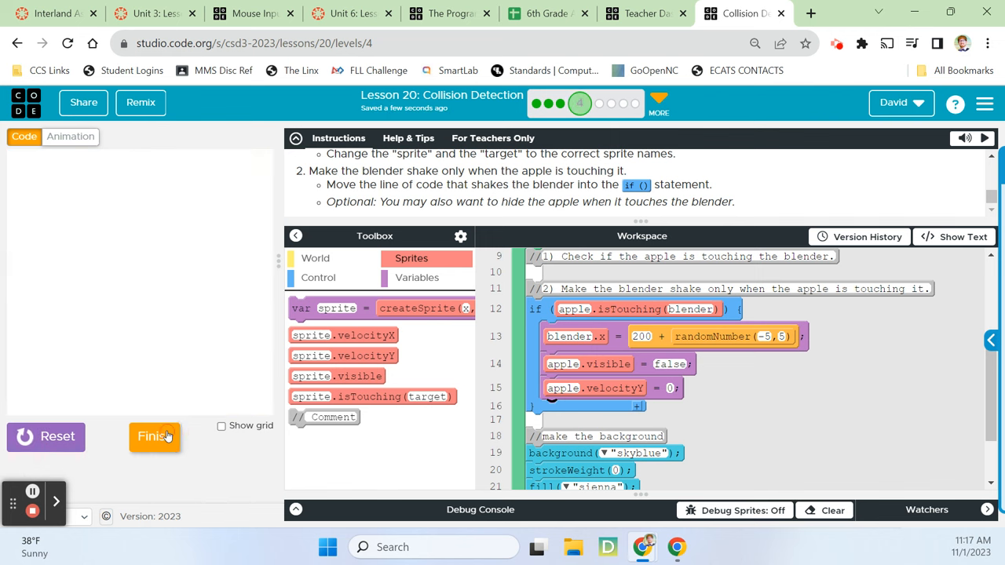
# - Finish the level, advance to Debugging Collisions, and reload after the tack animation error
pyautogui.click(155, 437)
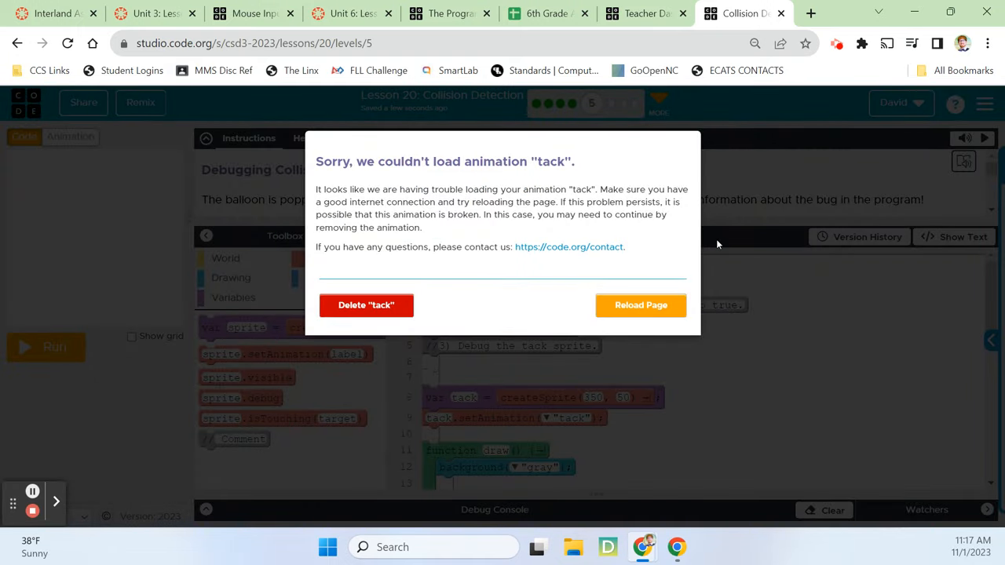
pyautogui.moveTo(480, 288)
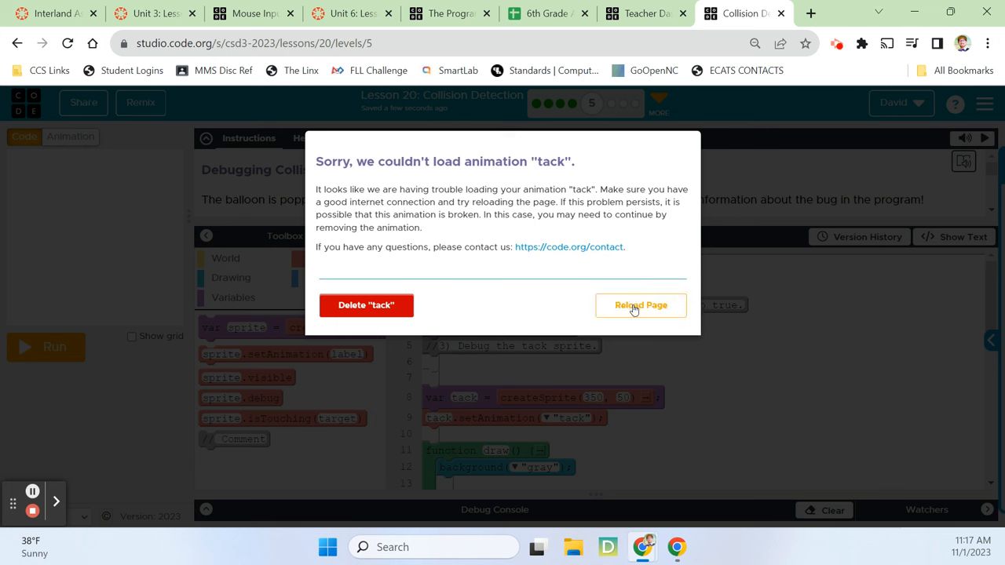
pyautogui.click(641, 305)
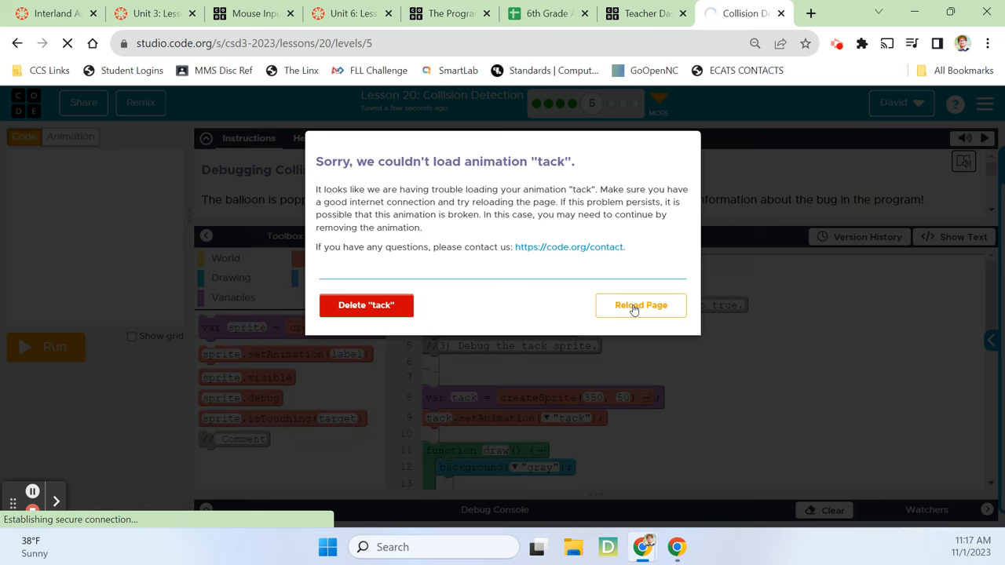
pyautogui.click(640, 305)
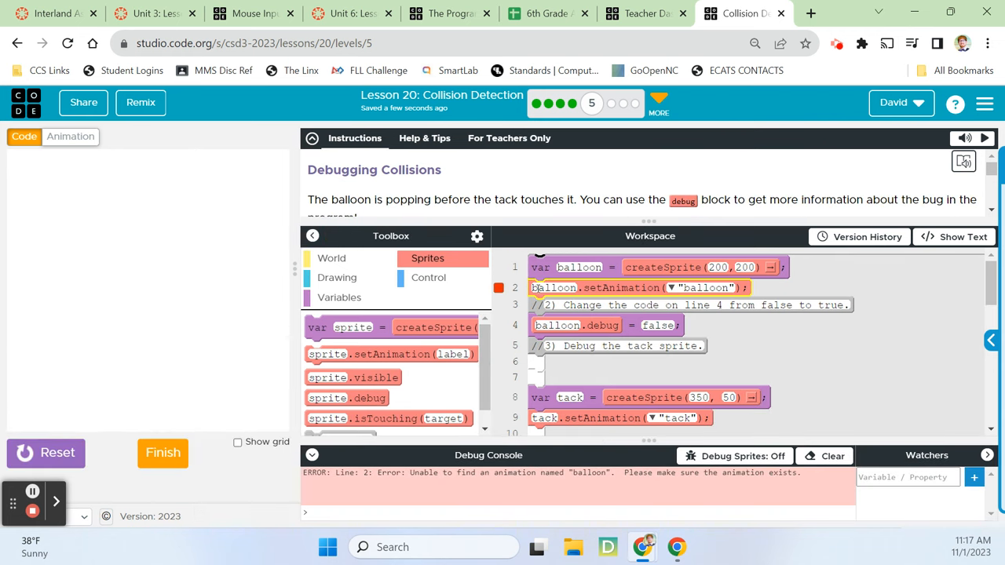
# - Check the empty Animation tab and reload past the balloon, popped and tack load errors
pyautogui.click(70, 136)
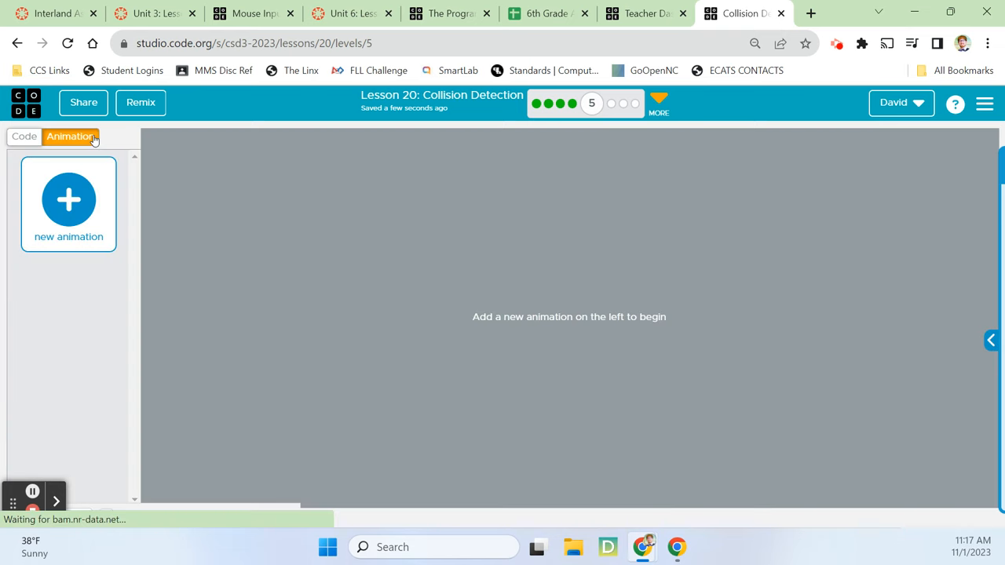
pyautogui.click(24, 136)
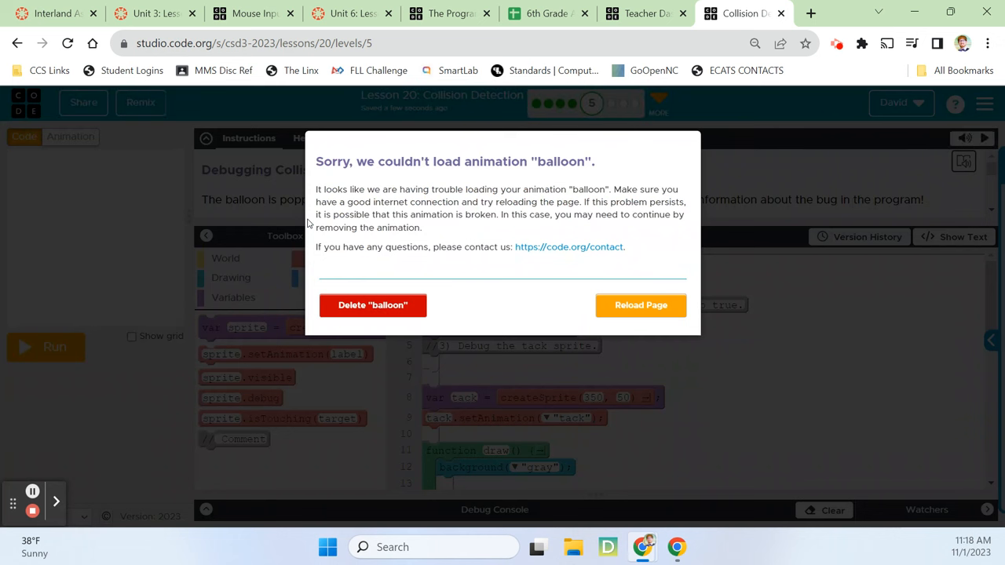
pyautogui.click(640, 304)
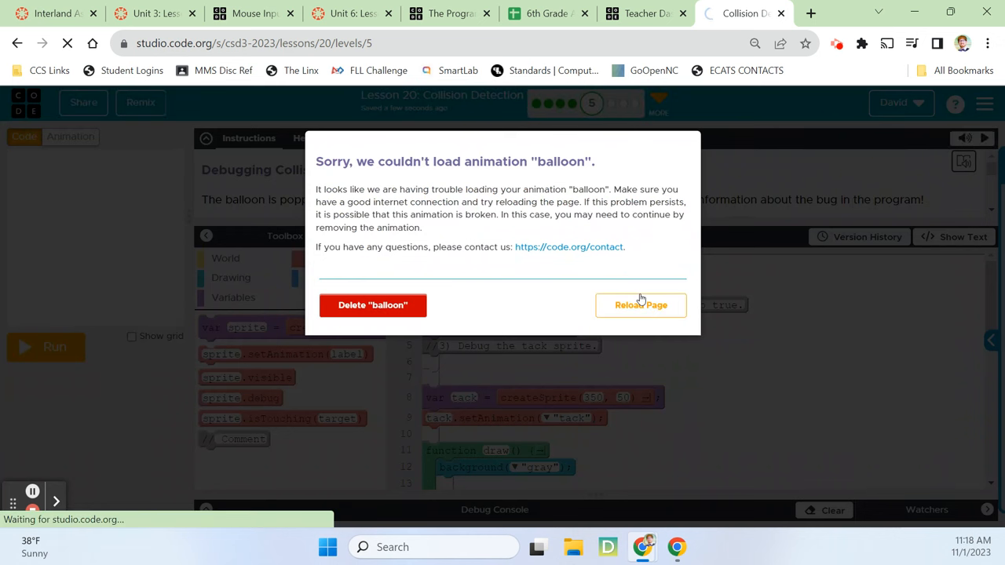
pyautogui.click(640, 305)
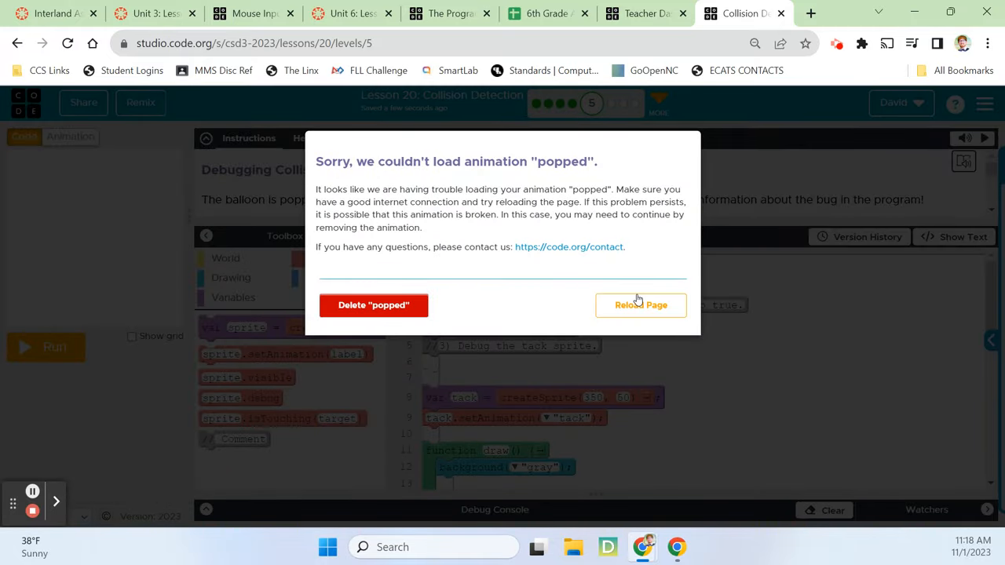
pyautogui.moveTo(618, 303)
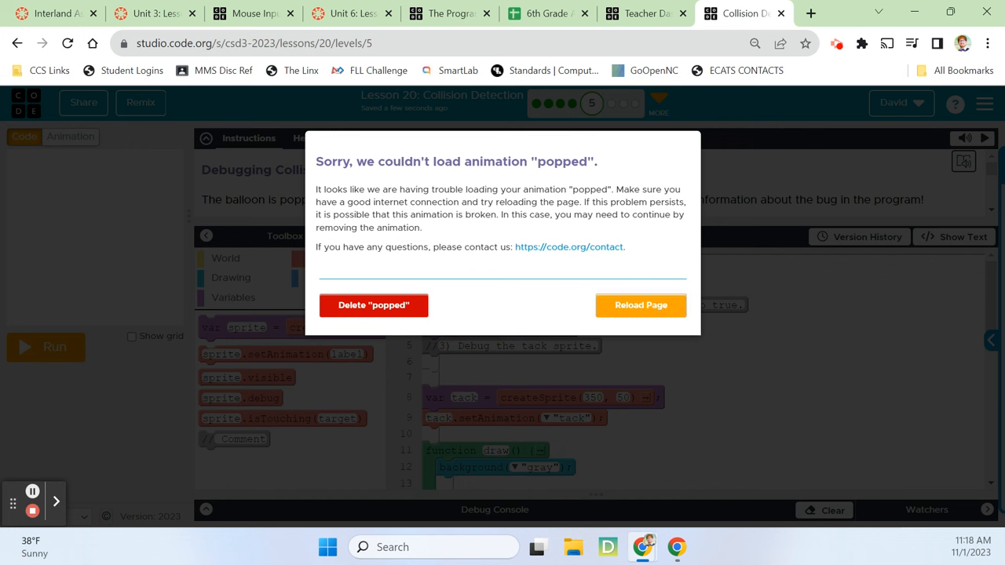
pyautogui.click(374, 304)
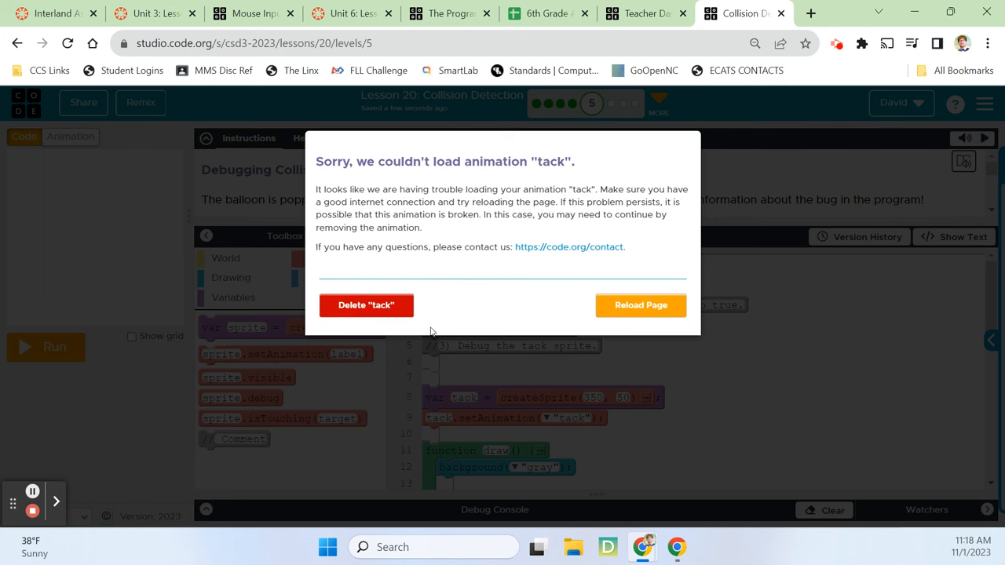
pyautogui.click(640, 305)
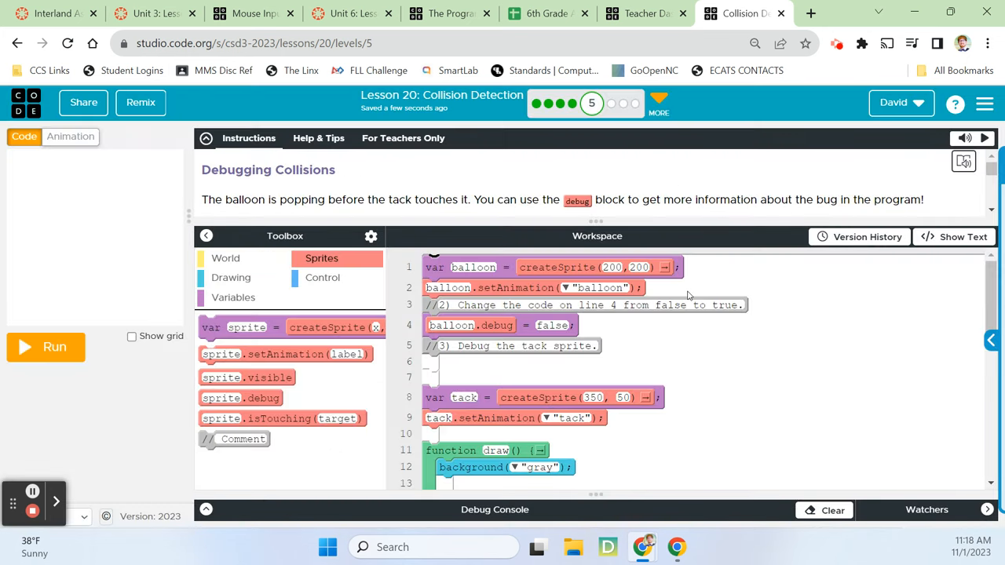
pyautogui.moveTo(50, 235)
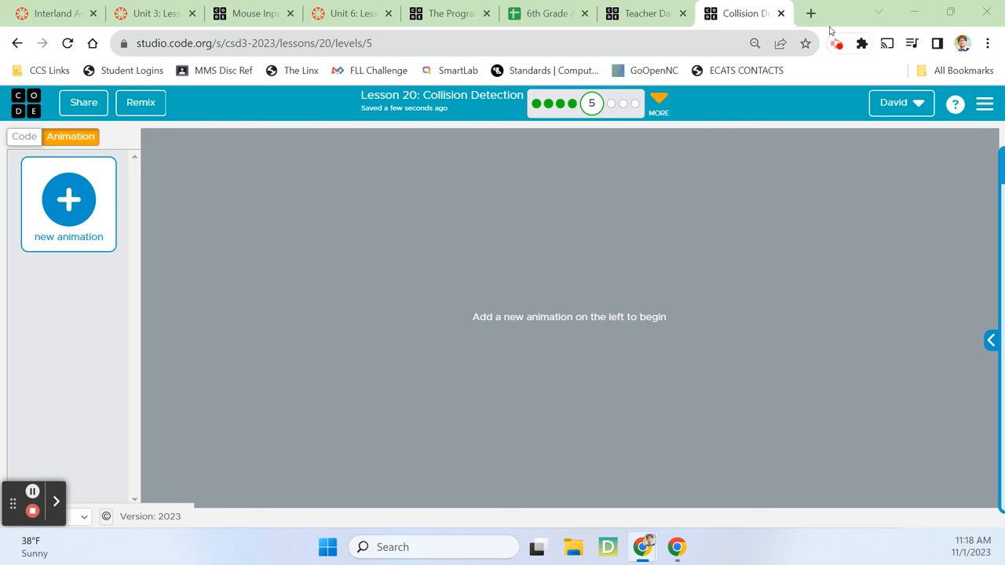
pyautogui.moveTo(836, 43)
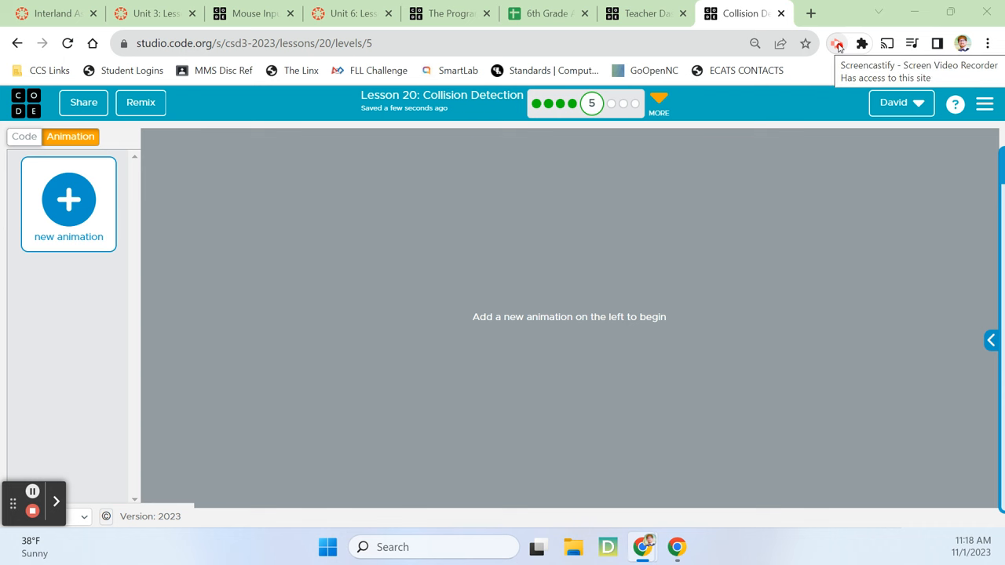
# - Reload, confirm the balloon and tack animations now appear, and return to the code
pyautogui.click(837, 43)
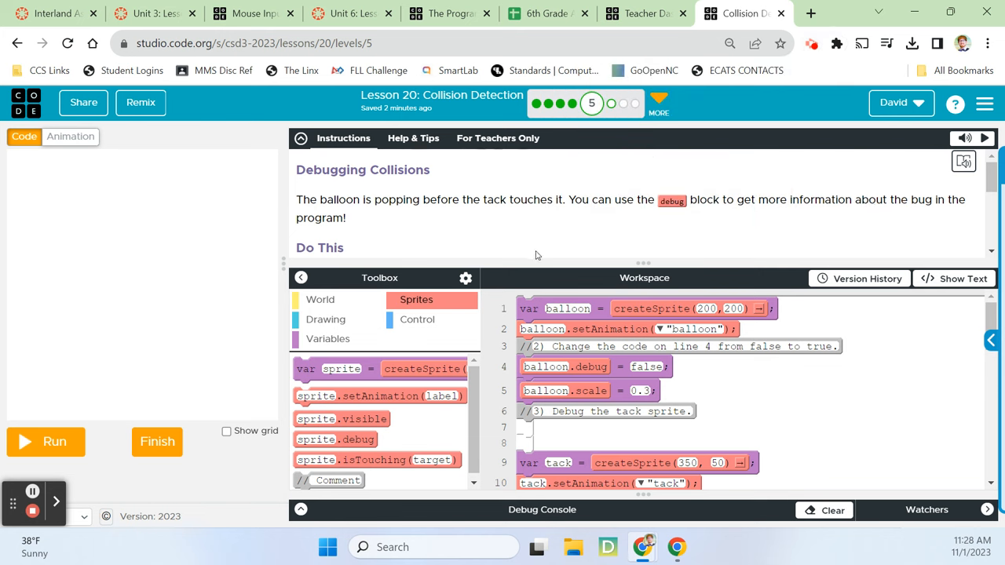
pyautogui.moveTo(678, 378)
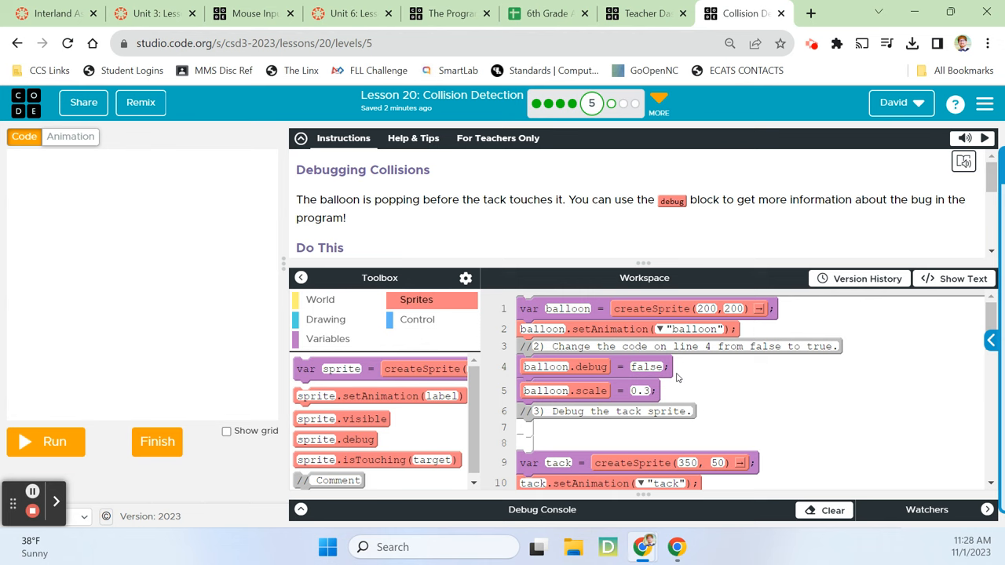
pyautogui.click(70, 135)
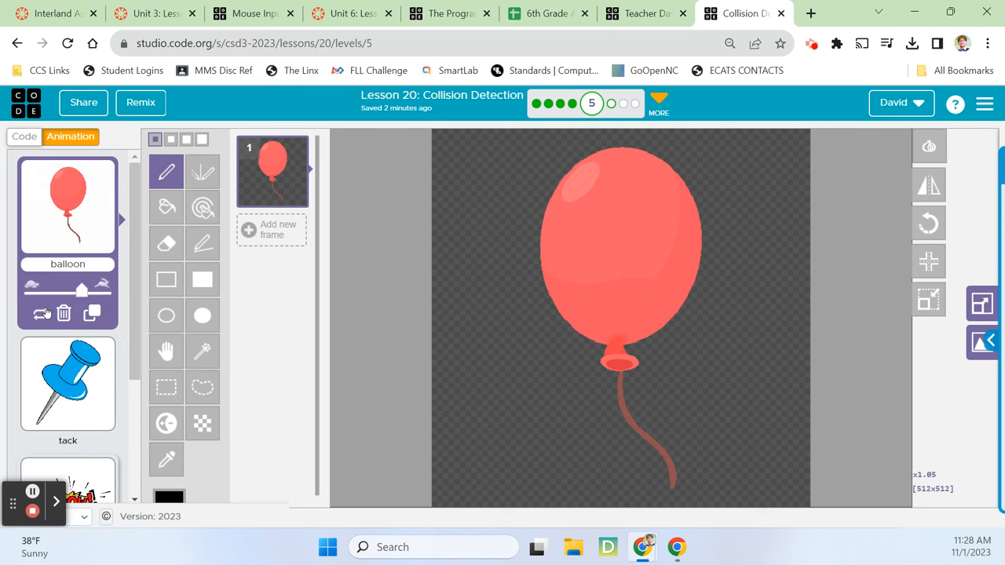
pyautogui.click(24, 136)
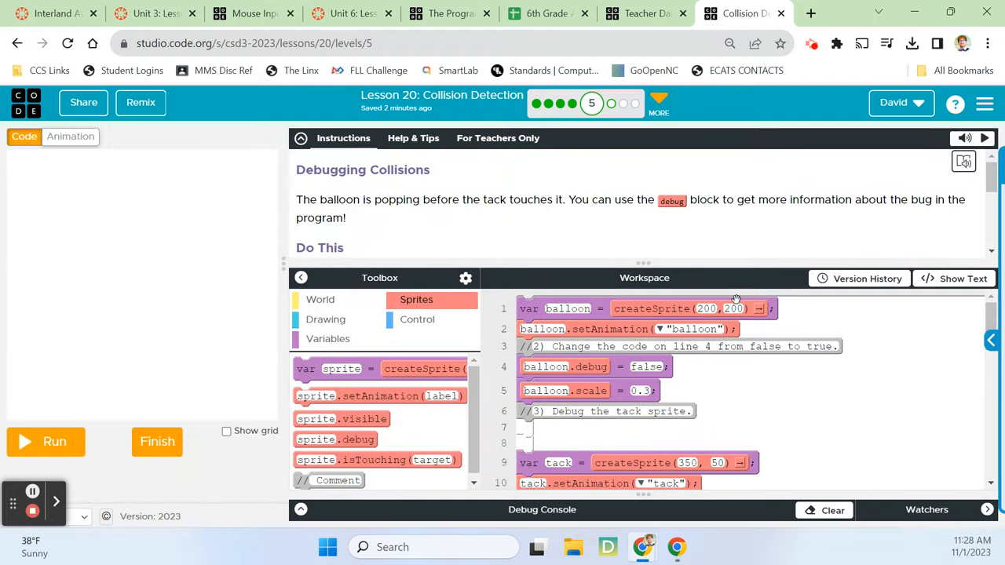
pyautogui.moveTo(729, 299)
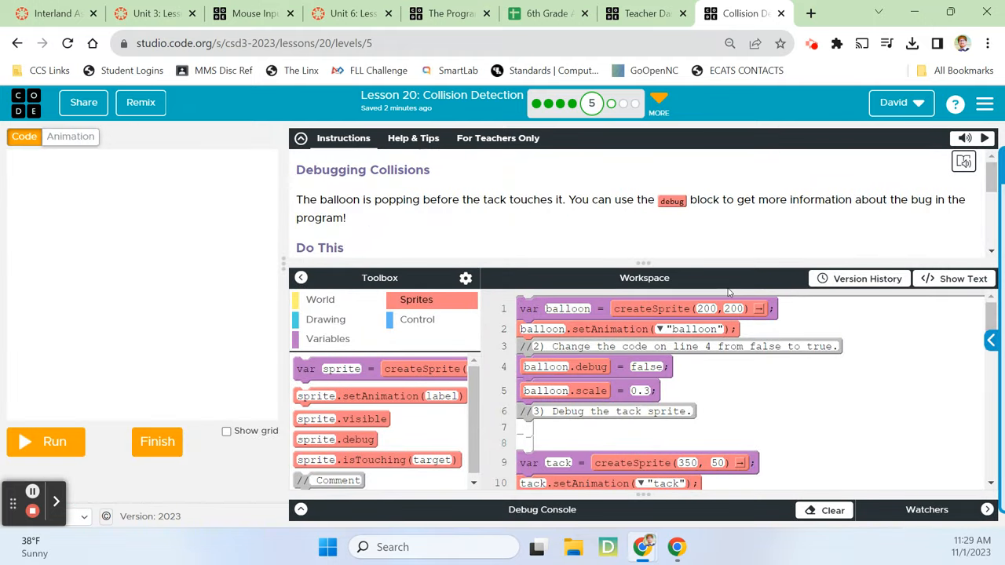
pyautogui.moveTo(811, 247)
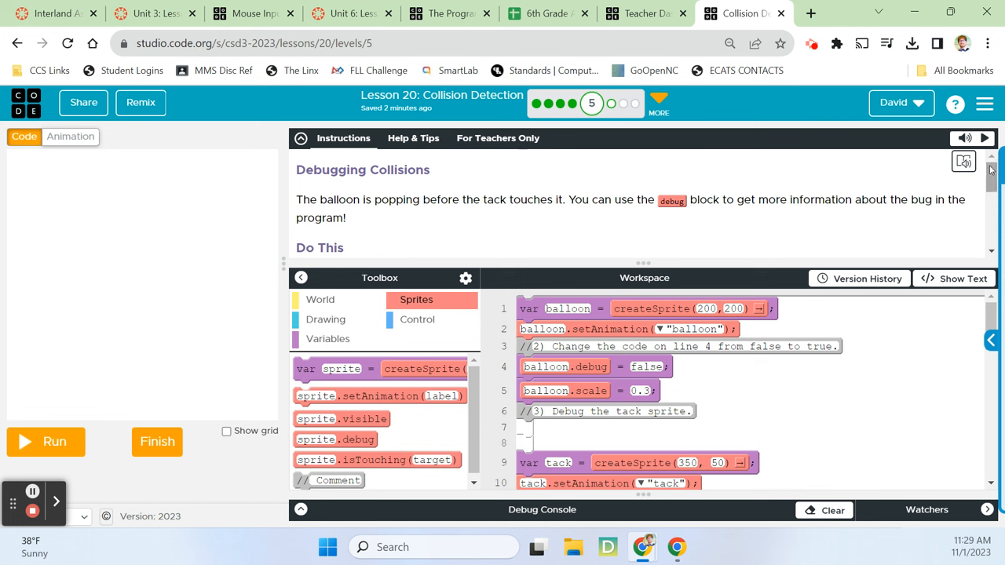
pyautogui.scroll(-3)
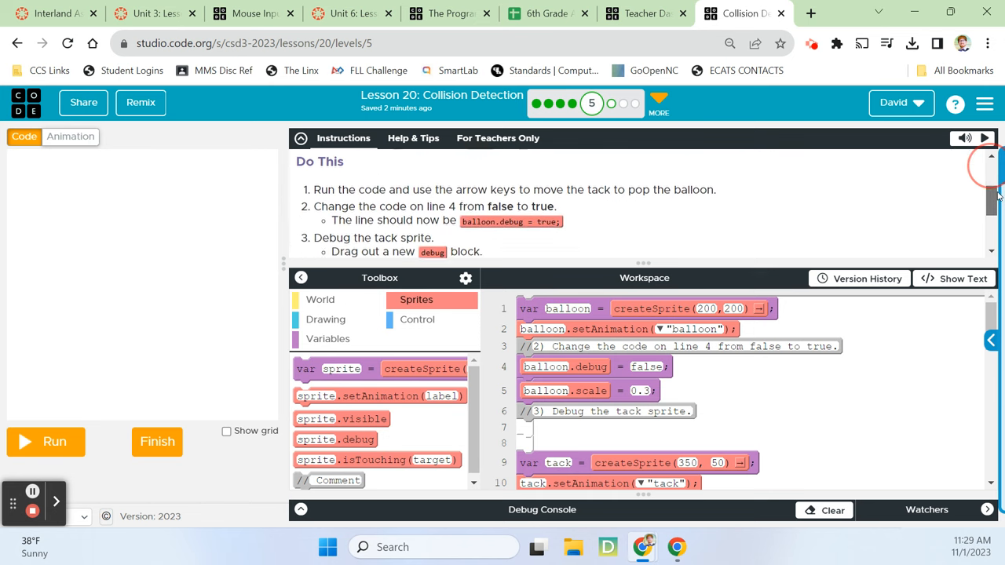
pyautogui.scroll(-3)
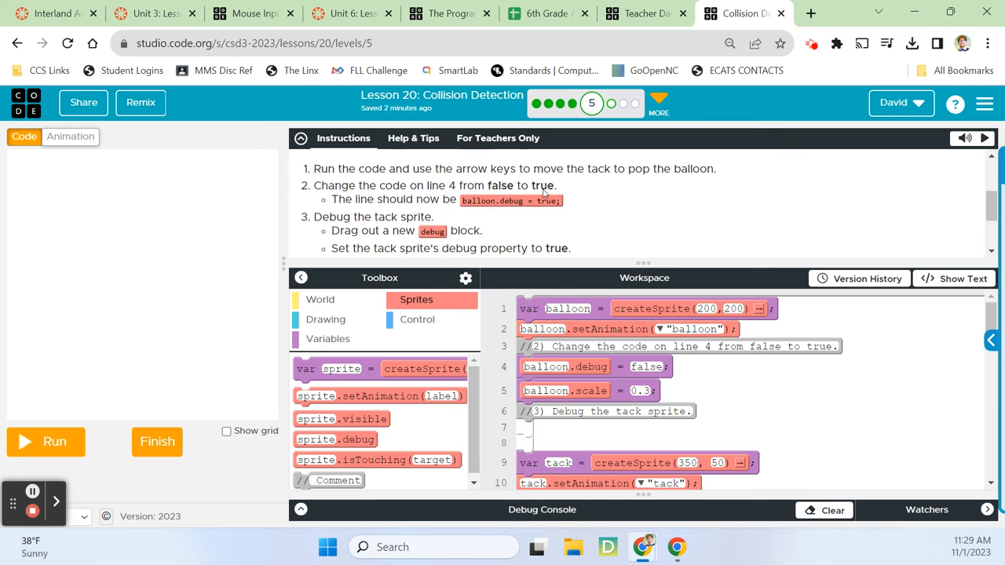
pyautogui.moveTo(613, 205)
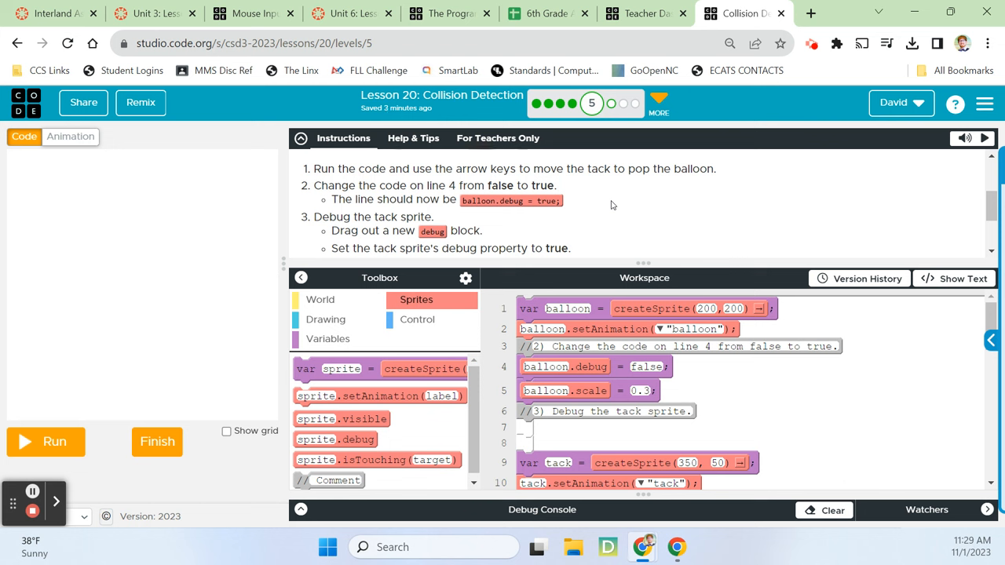
pyautogui.moveTo(632, 195)
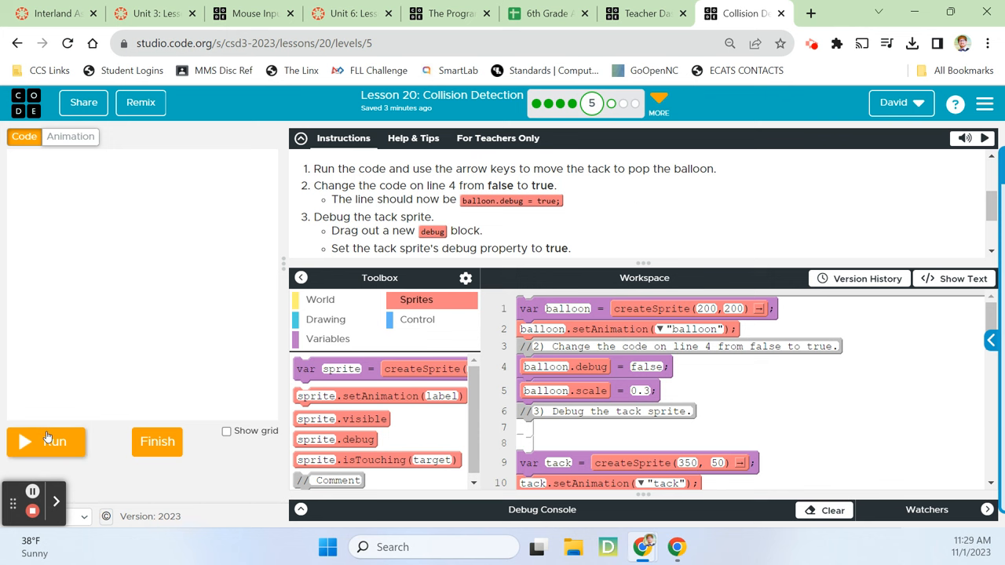
pyautogui.click(46, 441)
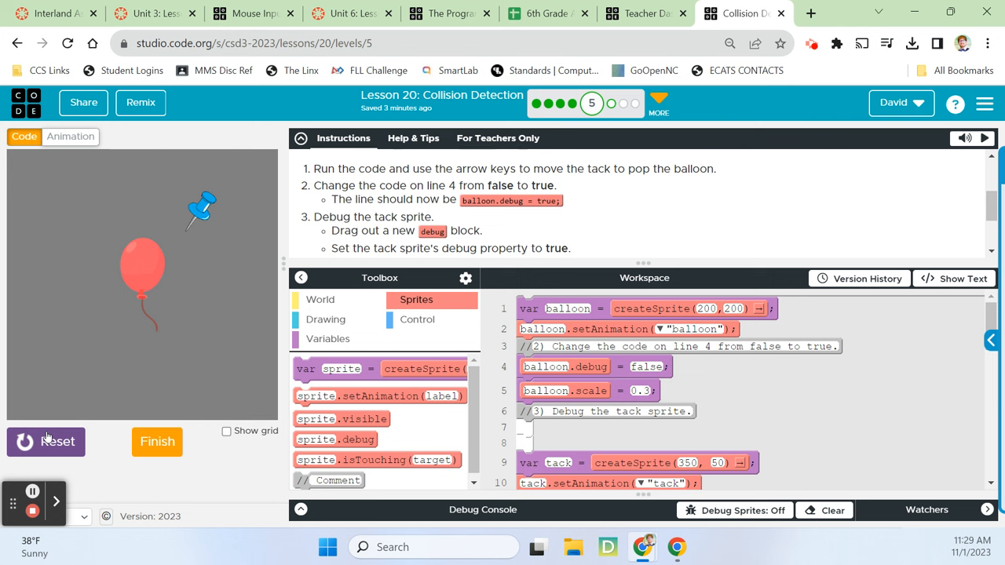
pyautogui.click(46, 441)
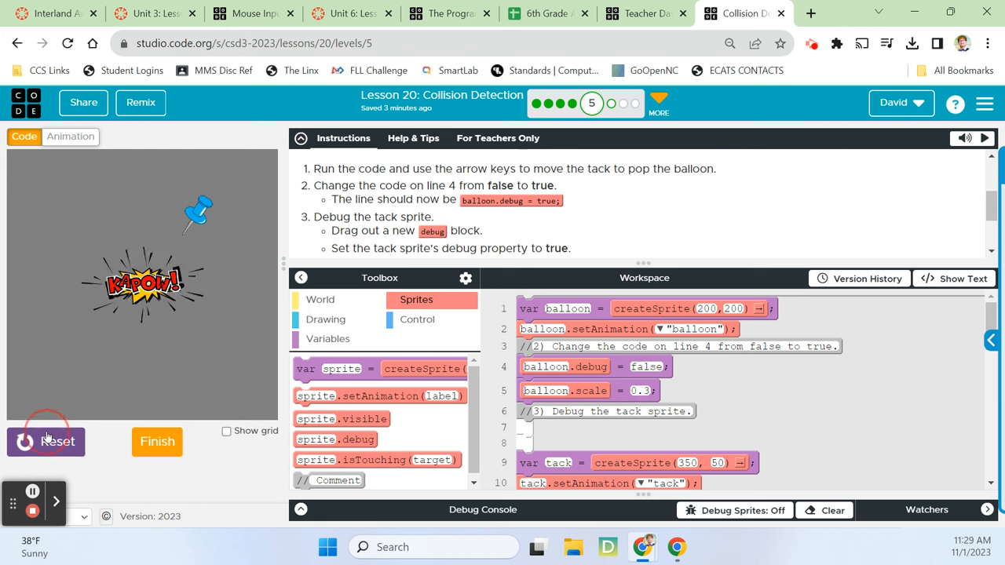
pyautogui.click(45, 441)
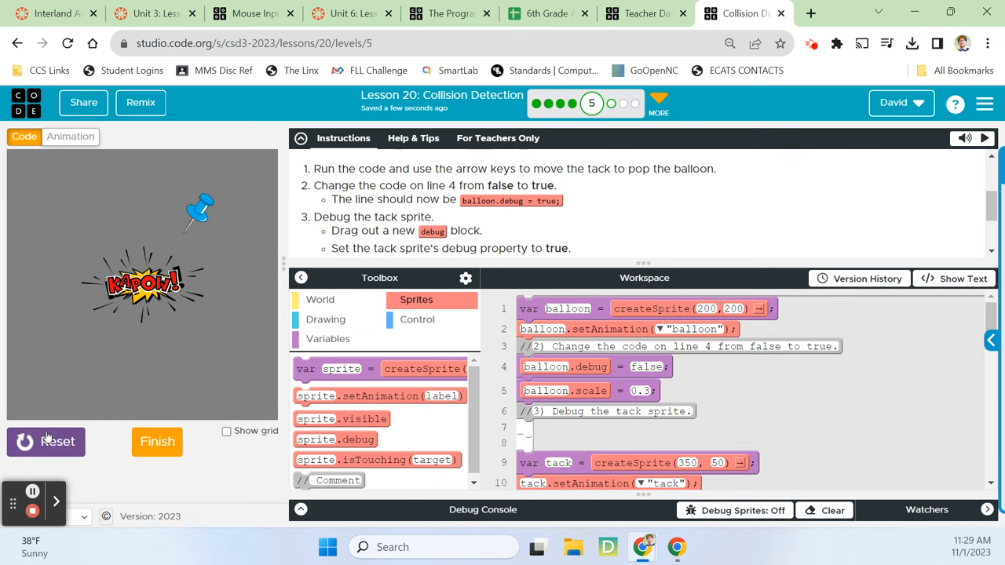
pyautogui.click(45, 441)
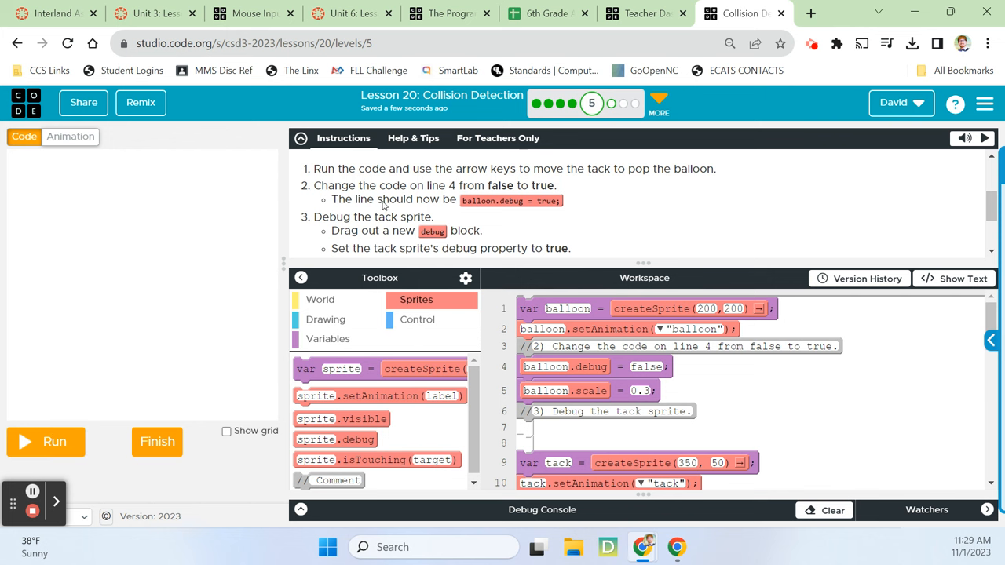
pyautogui.moveTo(482, 197)
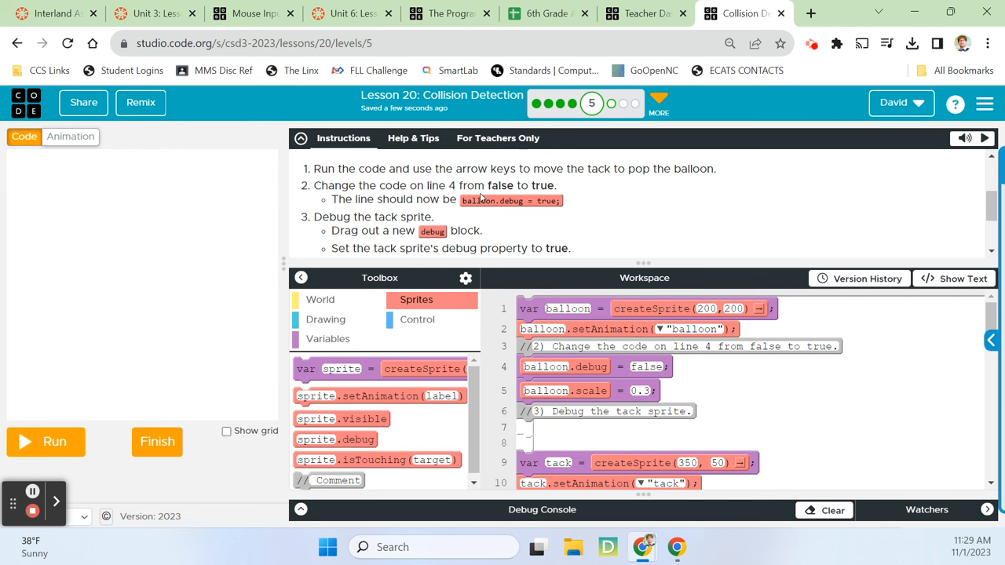
pyautogui.moveTo(549, 292)
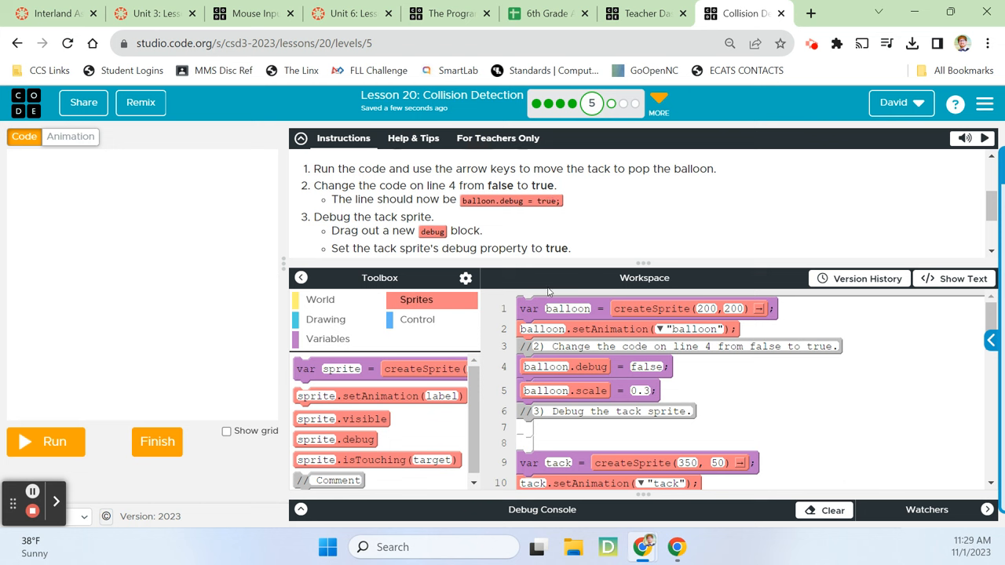
pyautogui.doubleClick(646, 366)
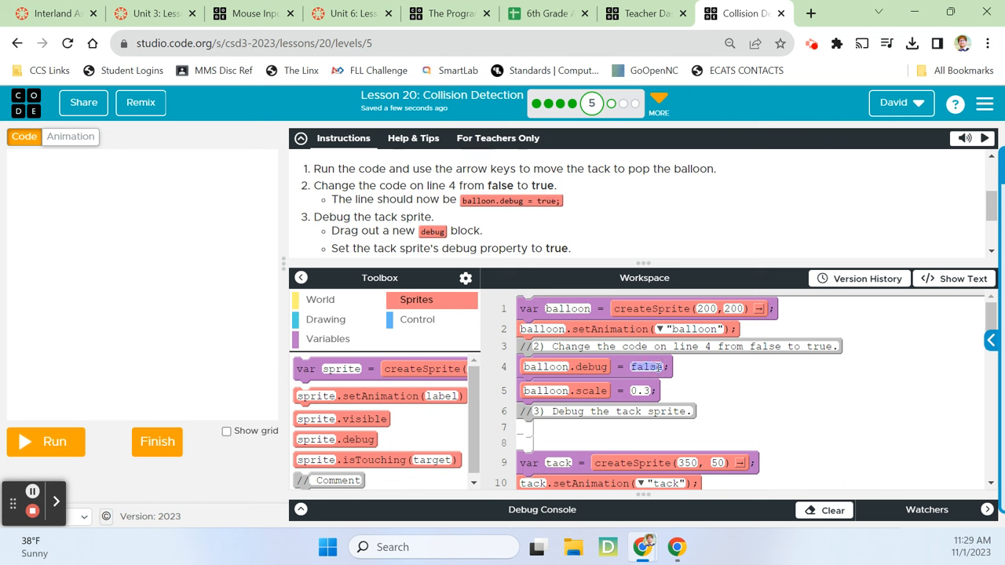
pyautogui.click(645, 367)
pyautogui.write('true')
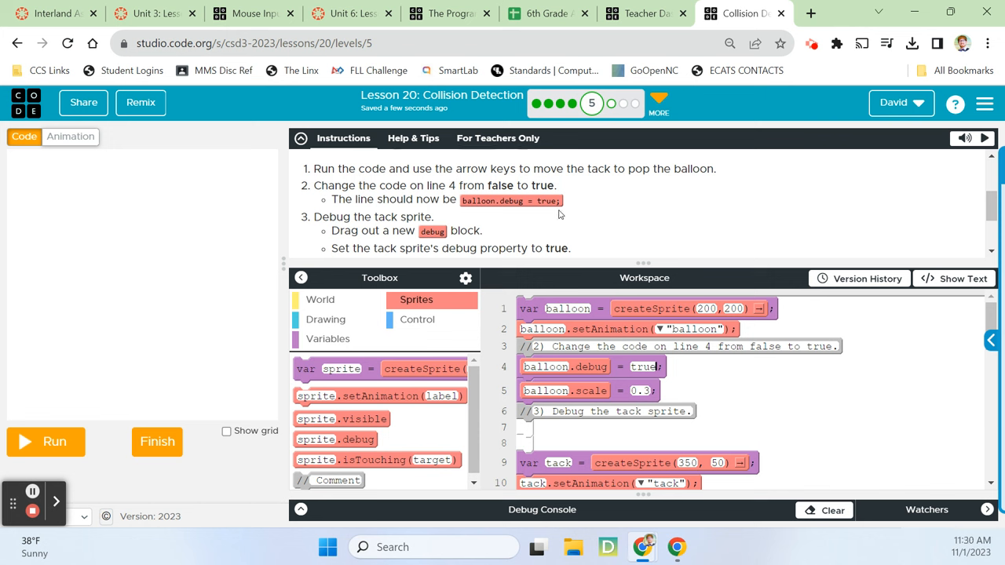
pyautogui.scroll(-3)
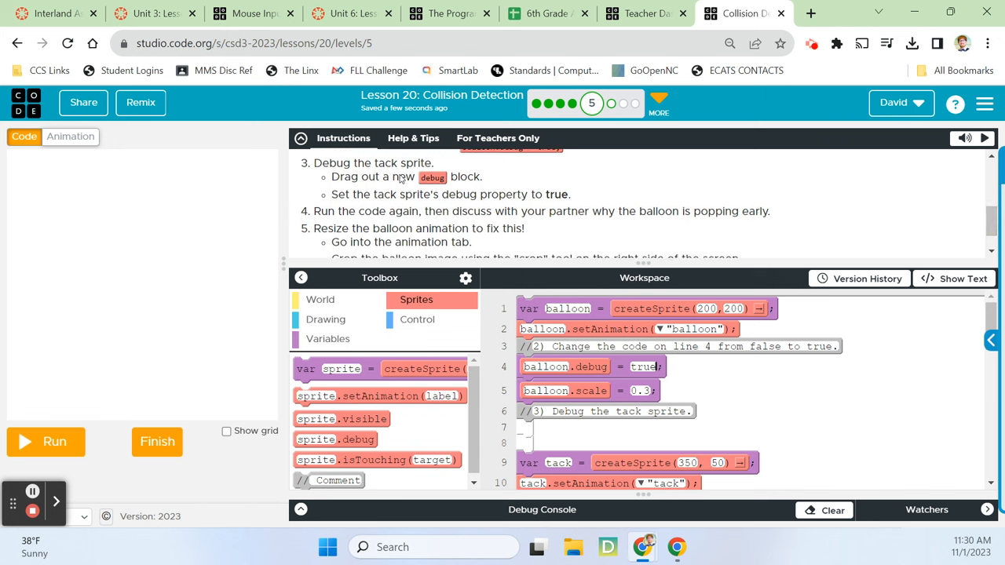
pyautogui.moveTo(382, 192)
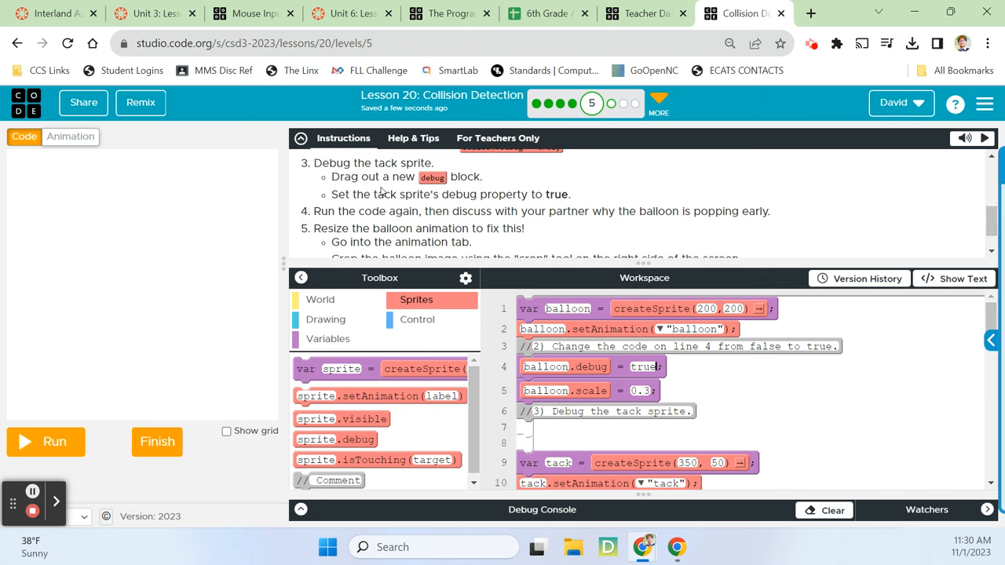
# - Run the game and add tack.debug = true on line 11, watching the balloon pop
pyautogui.click(44, 441)
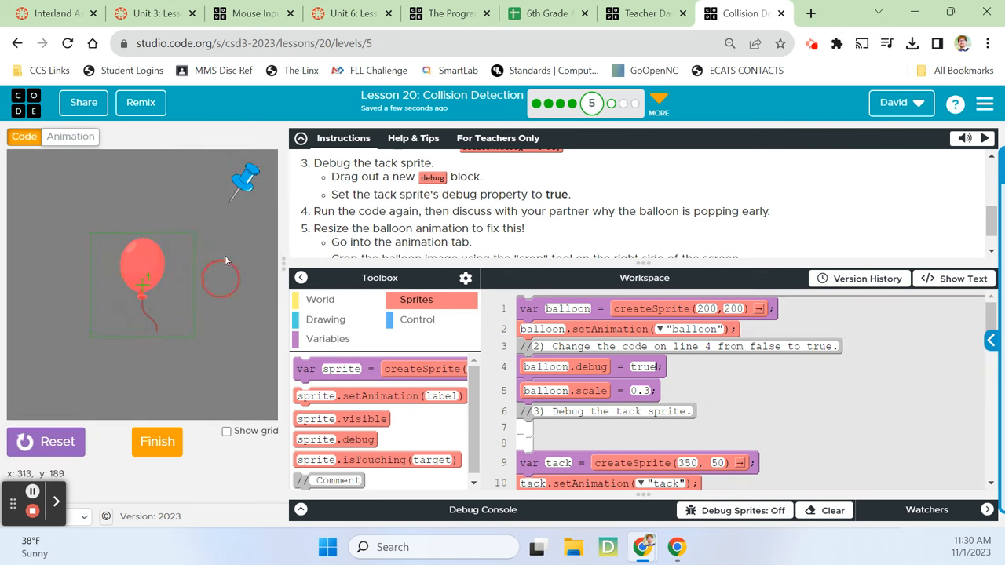
pyautogui.moveTo(221, 279); pyautogui.dragTo(172, 346)
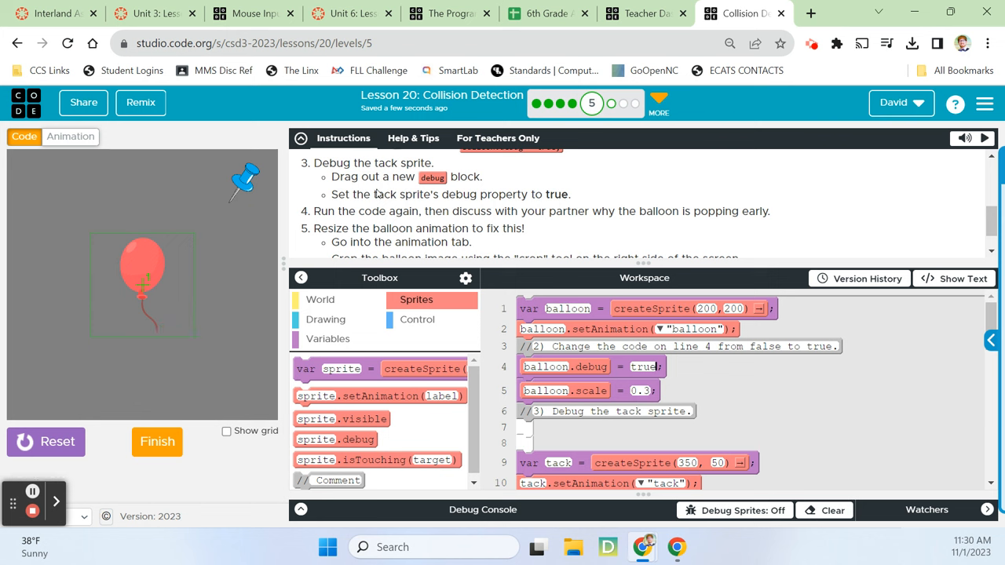
pyautogui.moveTo(643, 257)
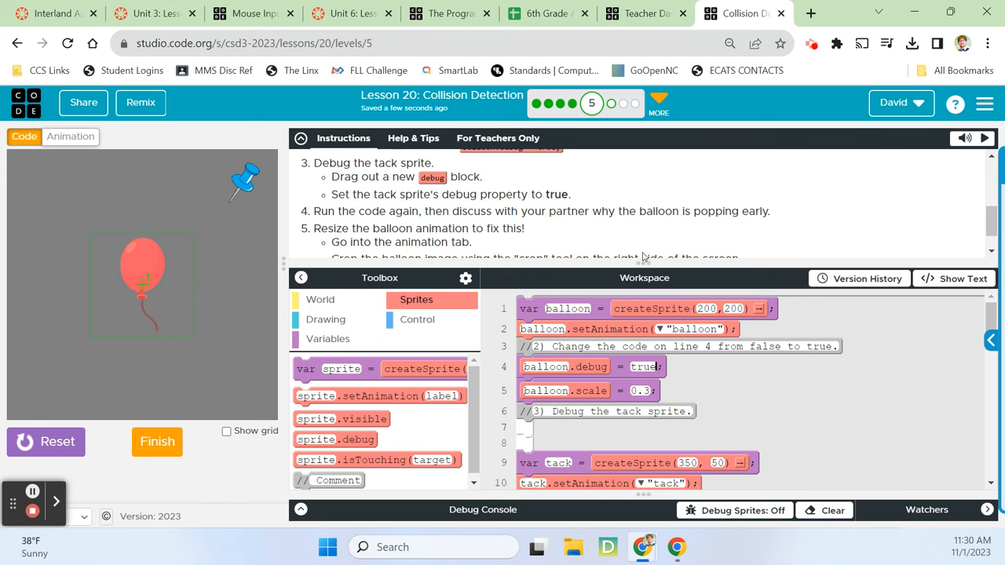
pyautogui.scroll(-3)
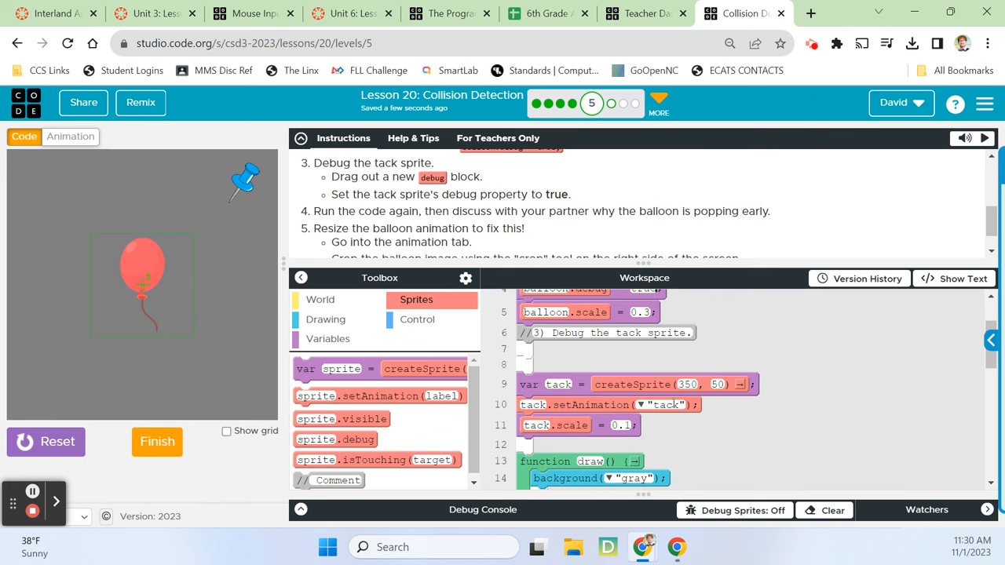
pyautogui.moveTo(388, 447)
pyautogui.write('true')
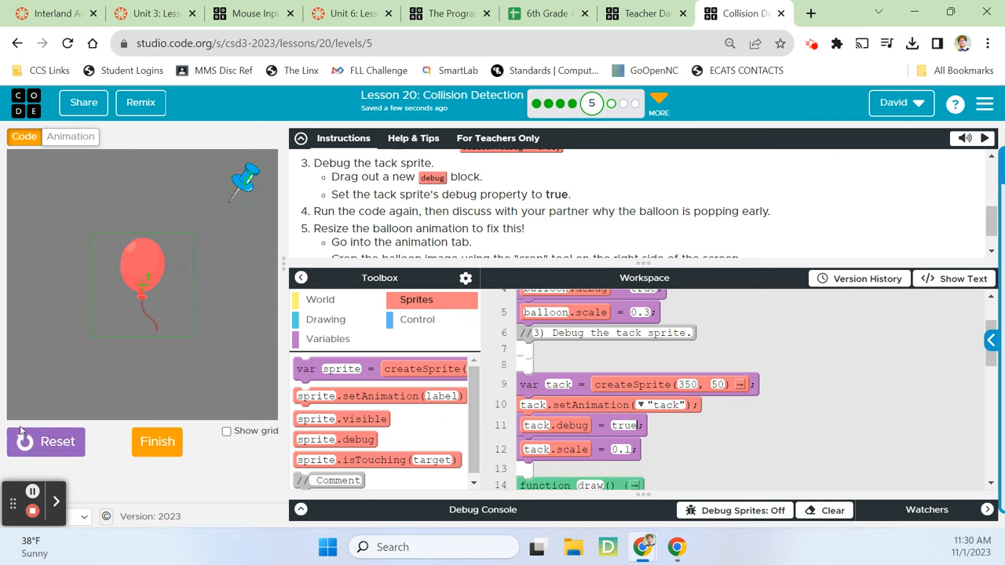
pyautogui.moveTo(263, 167)
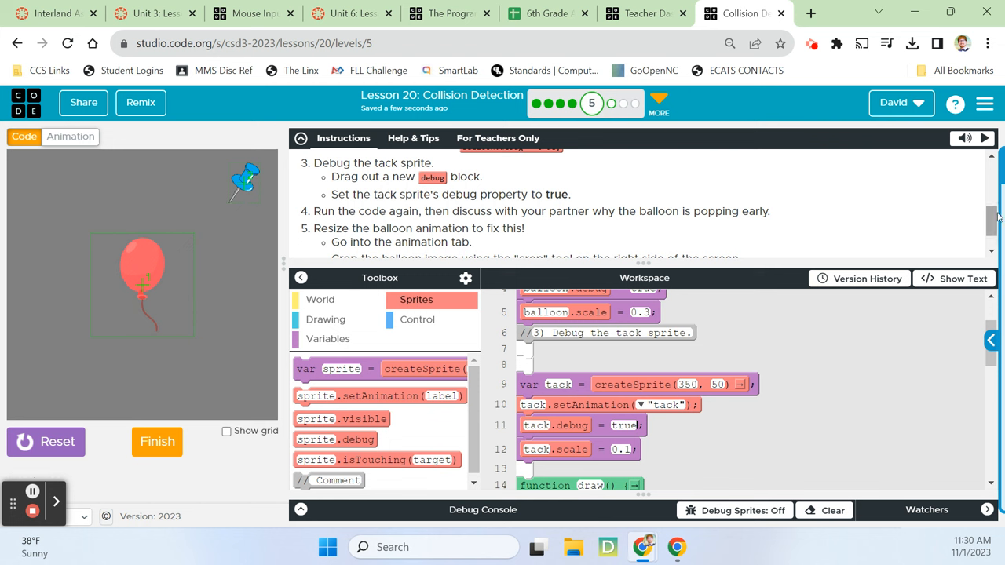
pyautogui.scroll(-3)
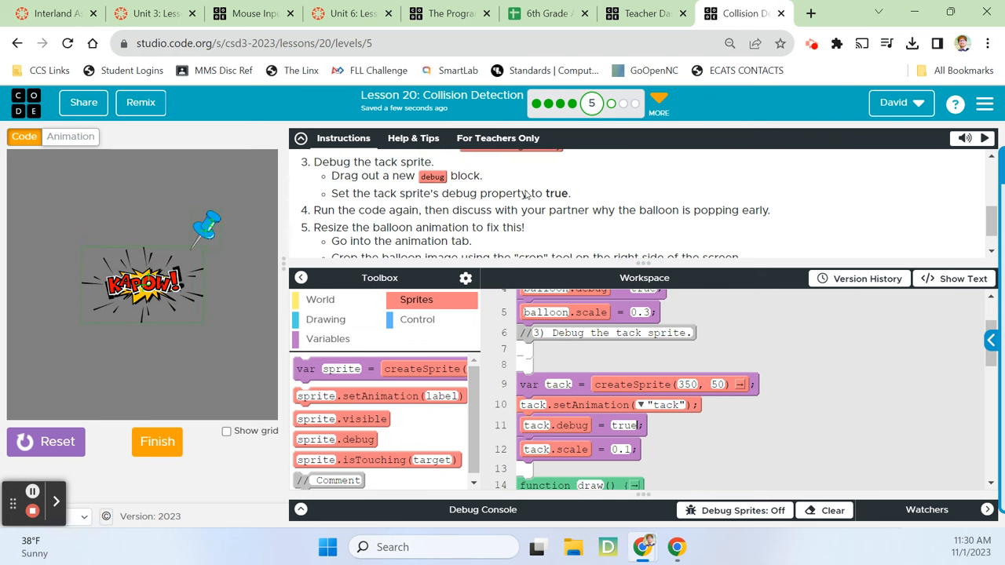
pyautogui.scroll(-3)
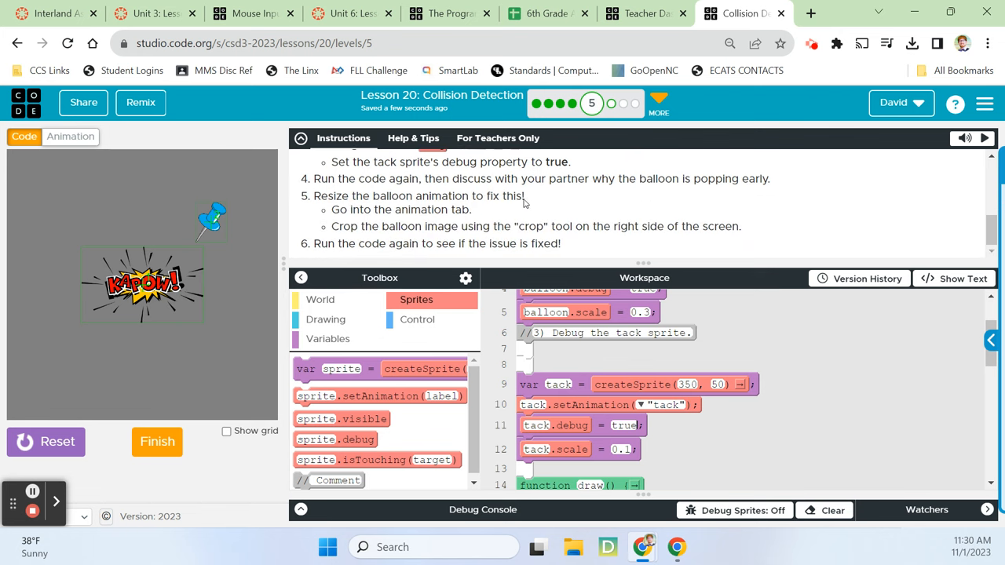
pyautogui.moveTo(520, 215)
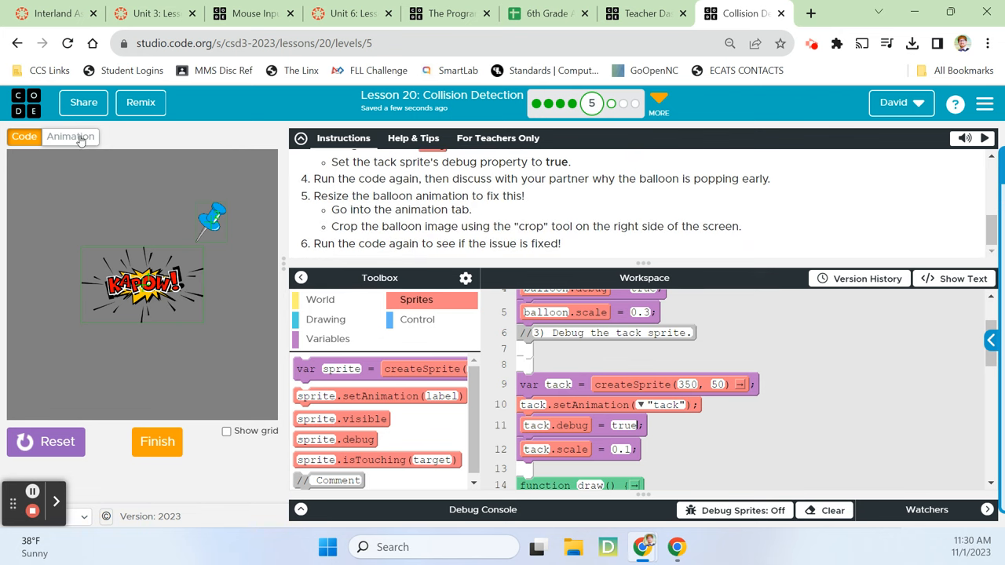
# - Open the balloon animation in the Animation tab's drawing editor
pyautogui.click(70, 136)
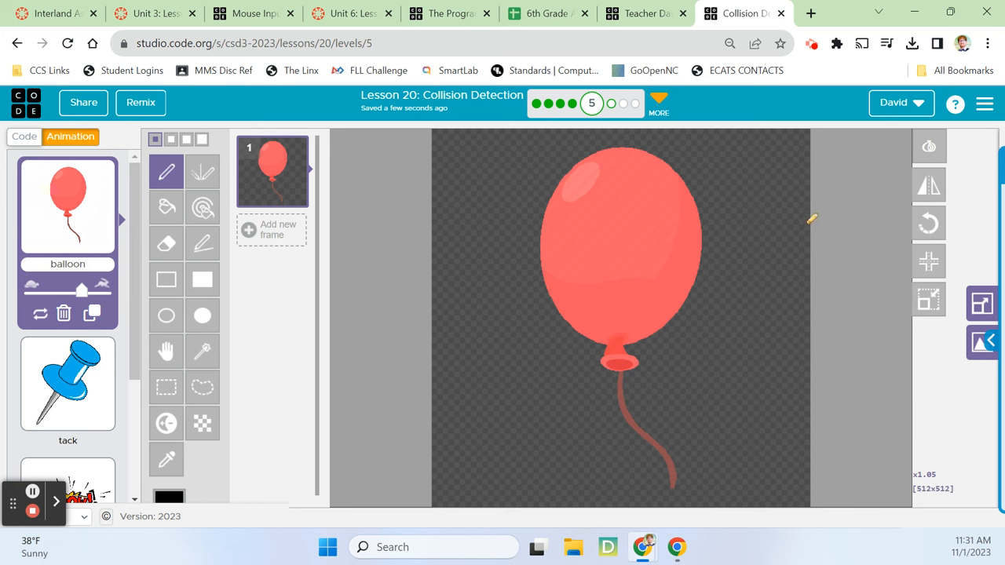
pyautogui.moveTo(813, 496)
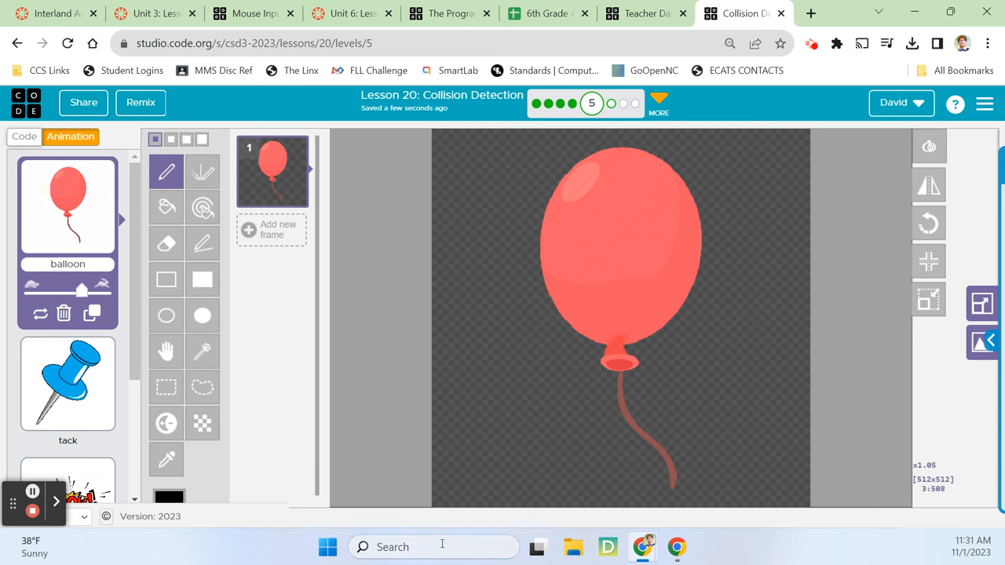
pyautogui.moveTo(437, 285)
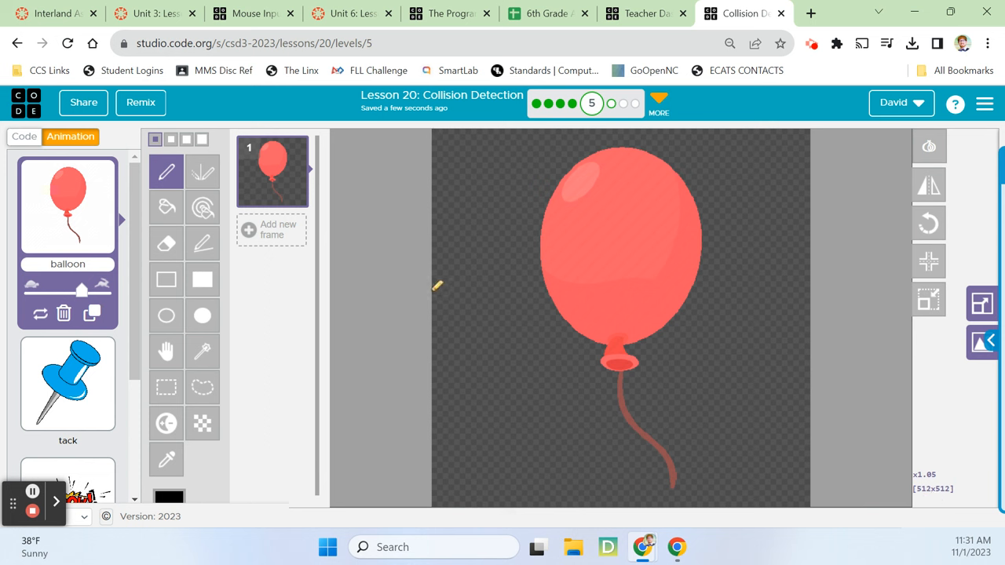
pyautogui.moveTo(929, 300)
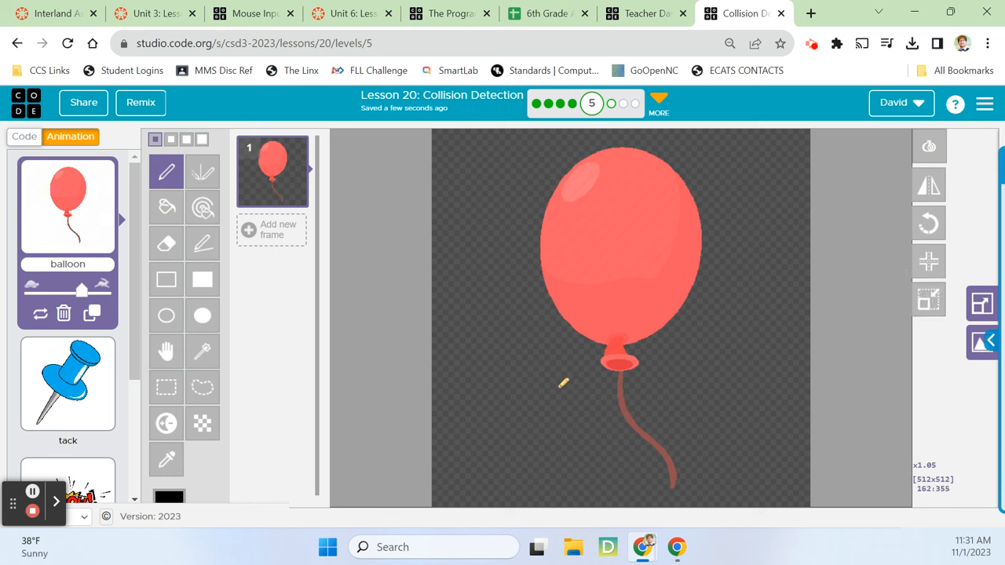
pyautogui.moveTo(166, 280)
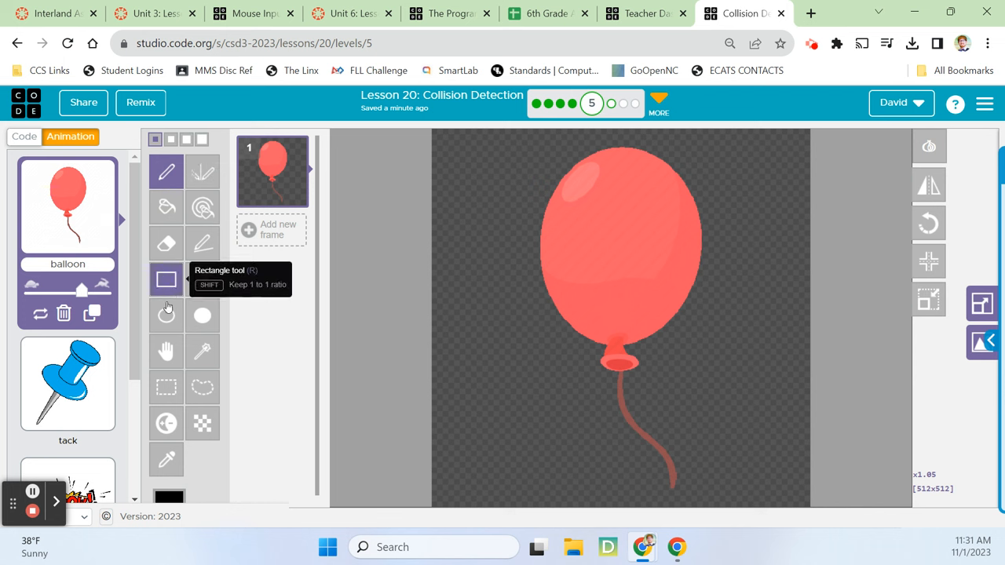
pyautogui.moveTo(165, 172)
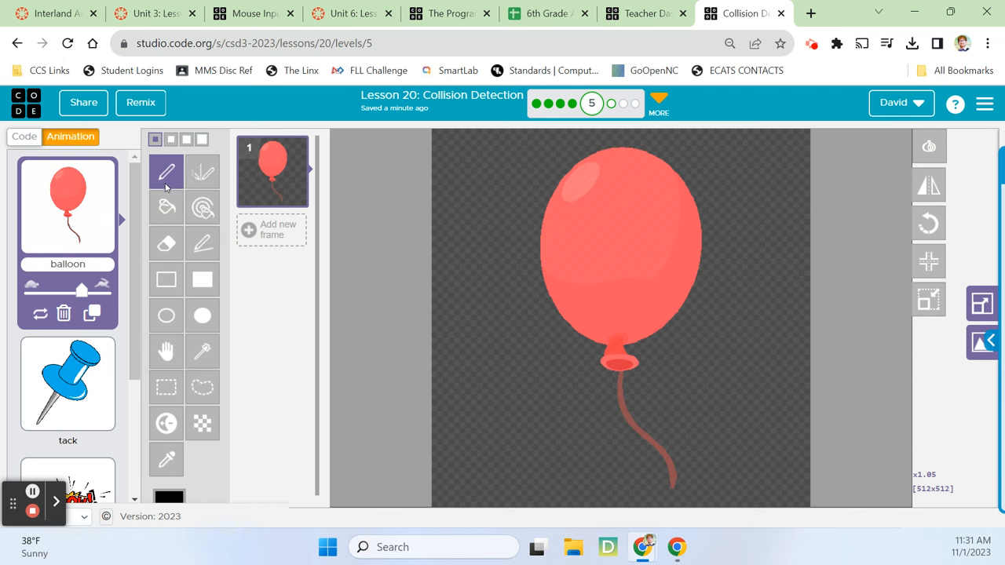
pyautogui.moveTo(202, 171)
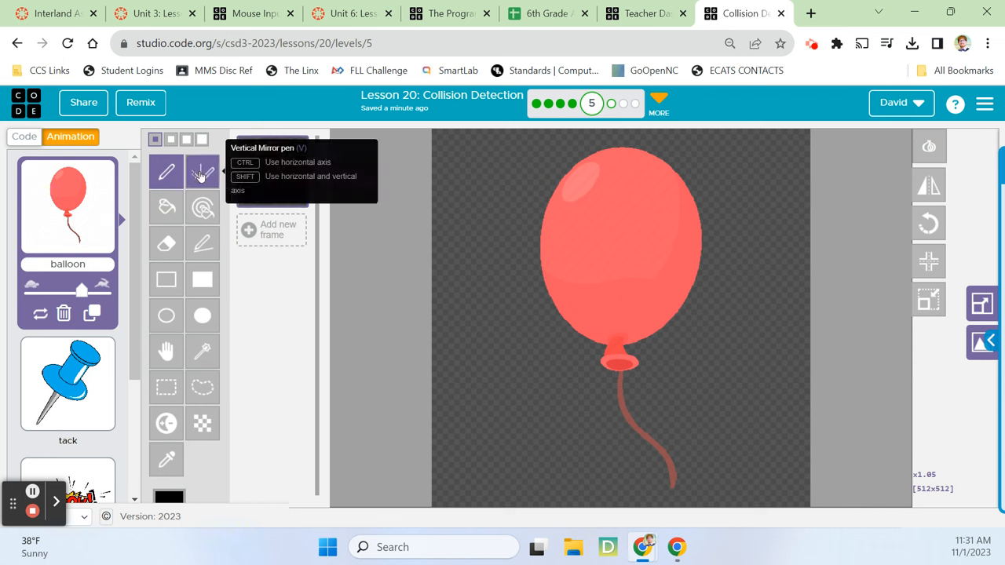
# - Erase the balloon's hanging string with a large eraser brush, then return to the code
pyautogui.click(165, 243)
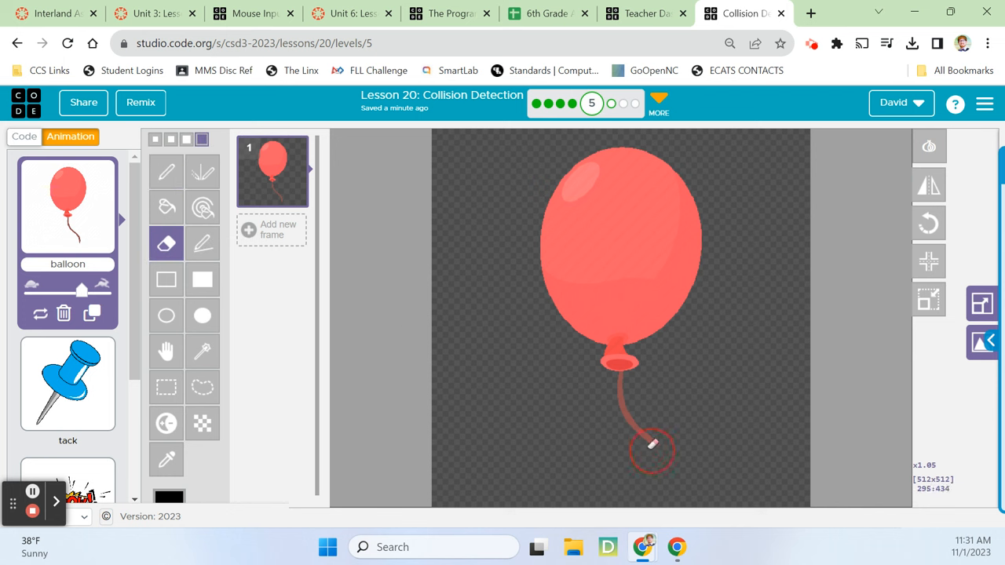
pyautogui.moveTo(652, 448); pyautogui.dragTo(620, 381)
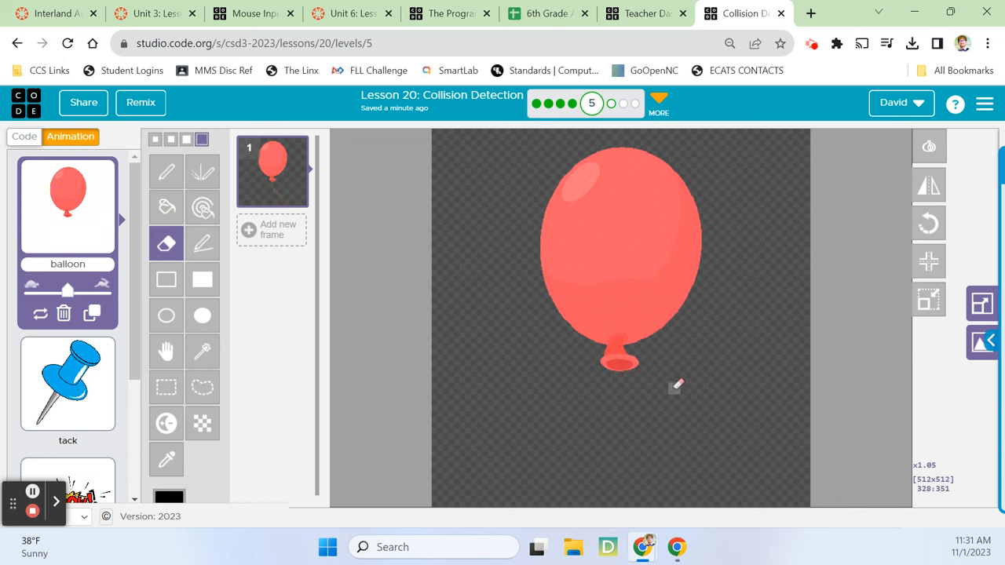
pyautogui.moveTo(928, 299)
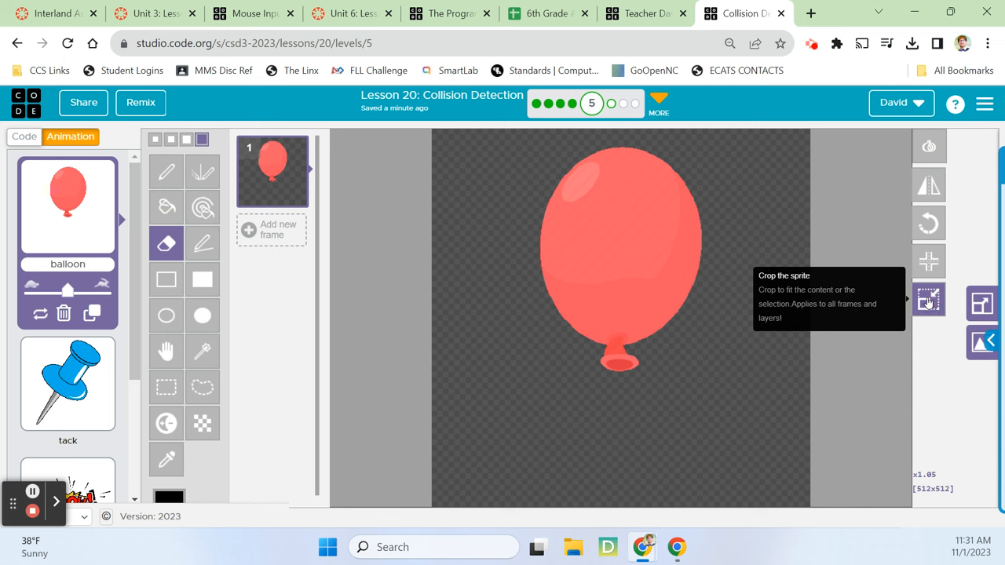
pyautogui.moveTo(699, 185)
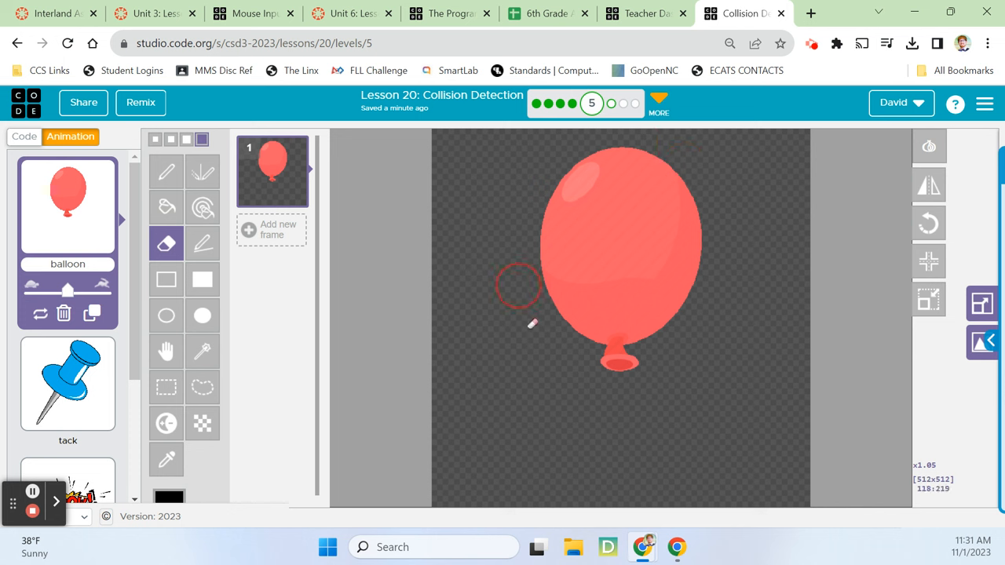
pyautogui.moveTo(720, 285)
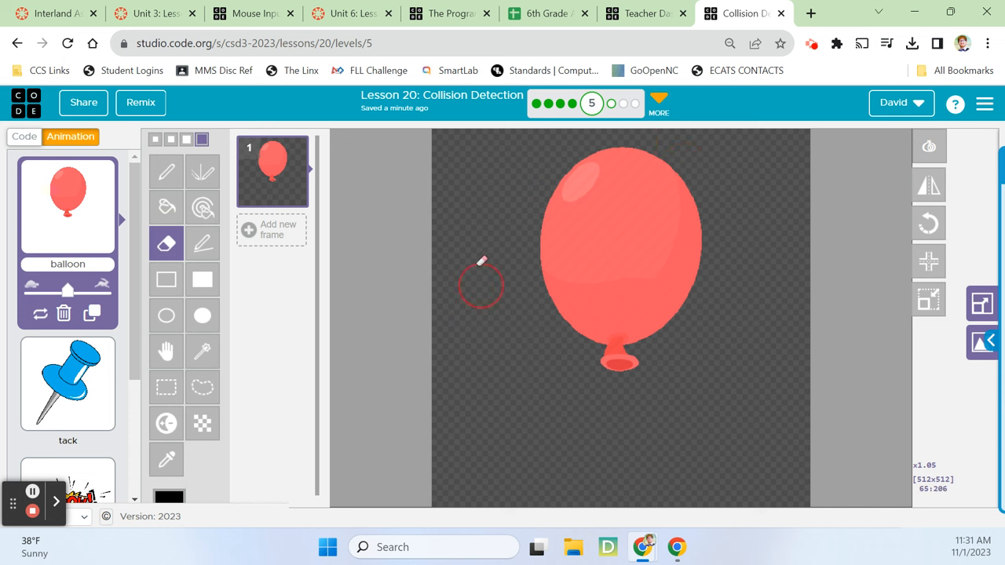
pyautogui.moveTo(981, 330)
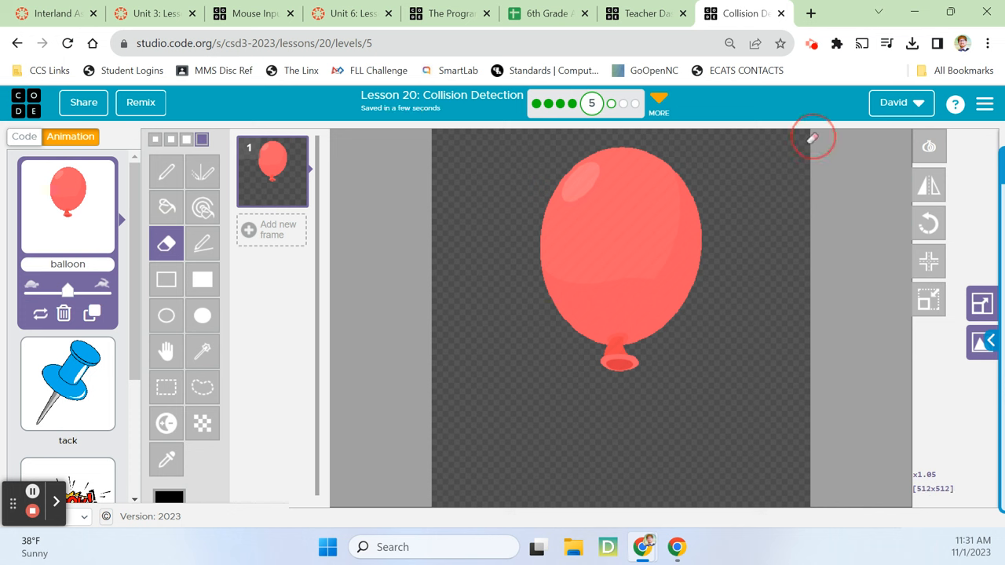
pyautogui.moveTo(497, 478)
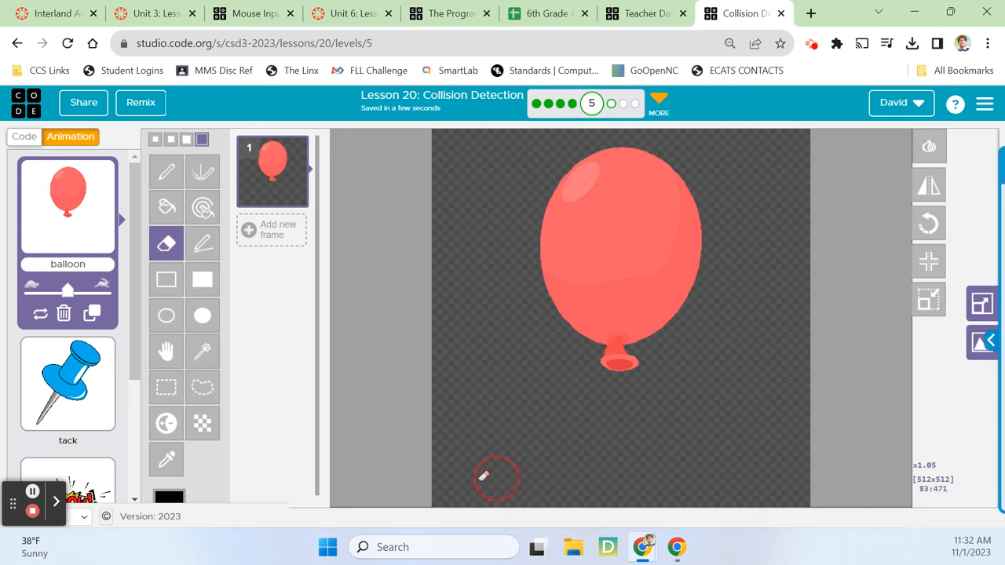
pyautogui.moveTo(726, 141)
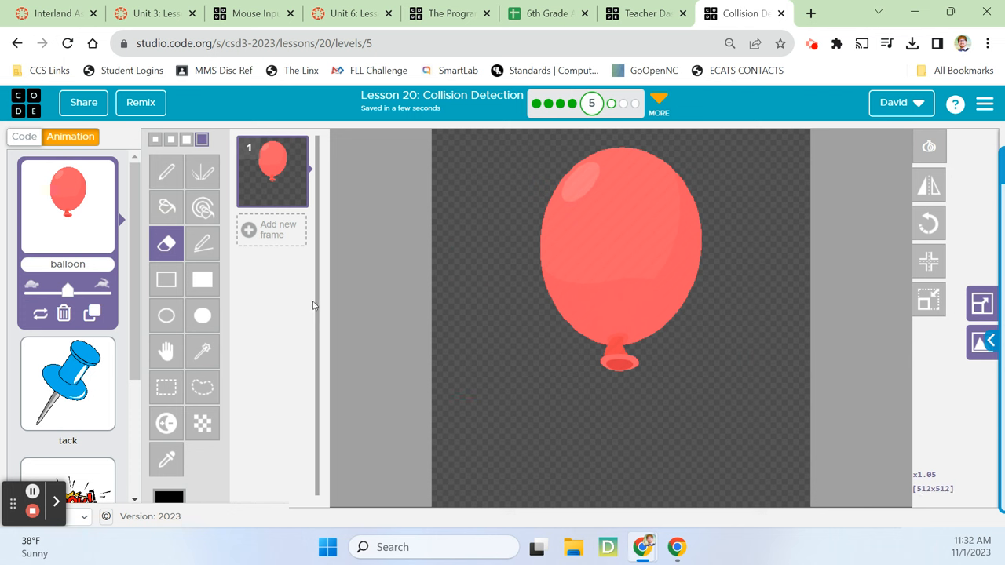
pyautogui.moveTo(929, 299)
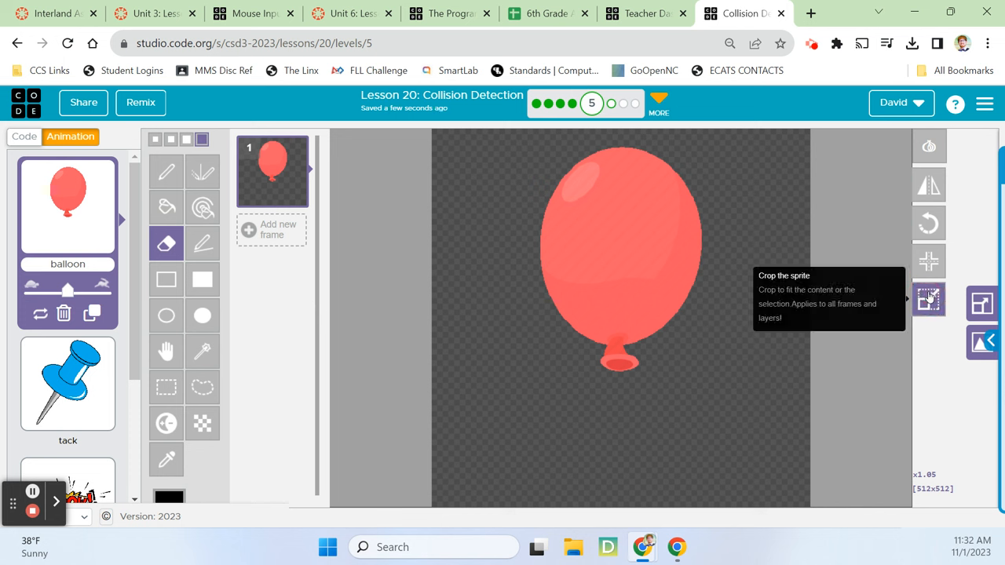
pyautogui.moveTo(384, 385)
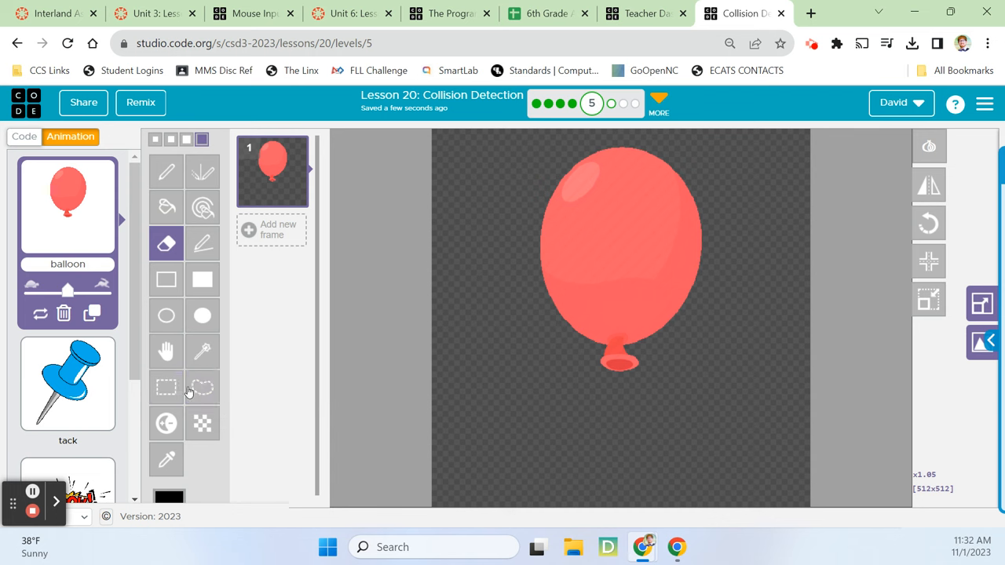
pyautogui.moveTo(166, 385)
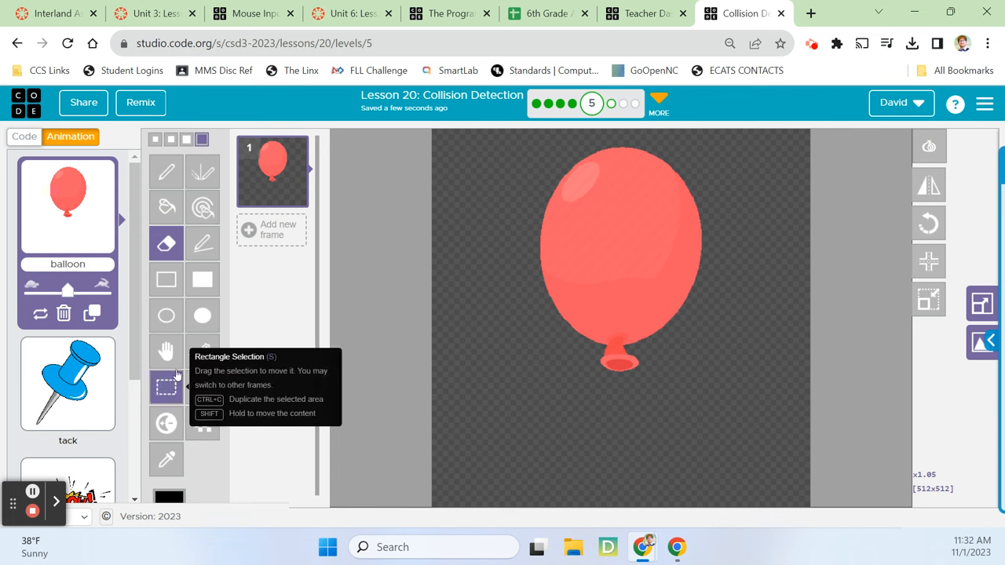
pyautogui.click(24, 135)
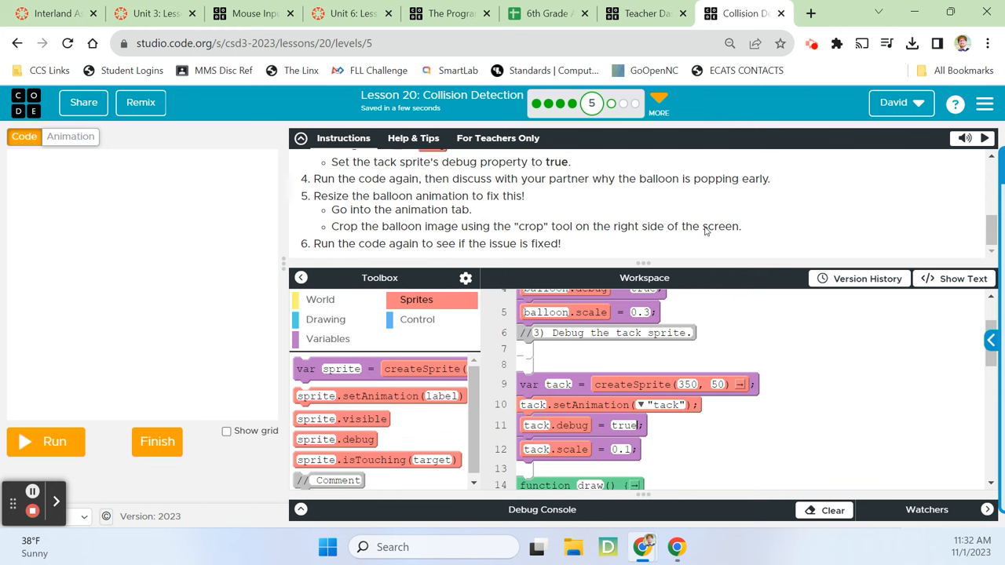
pyautogui.moveTo(516, 201)
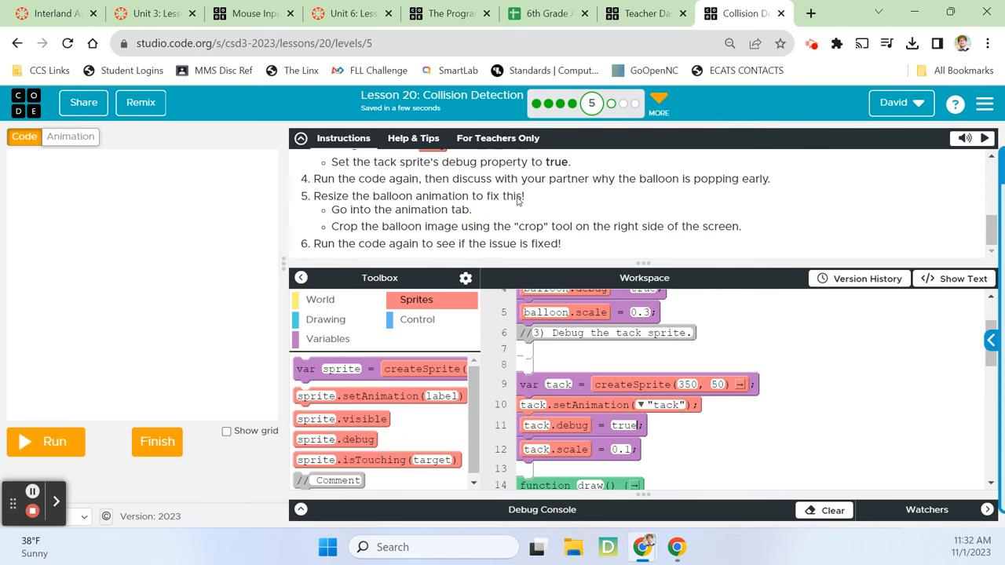
# - Reopen the balloon animation, crop it to its content, and return to the code
pyautogui.click(70, 135)
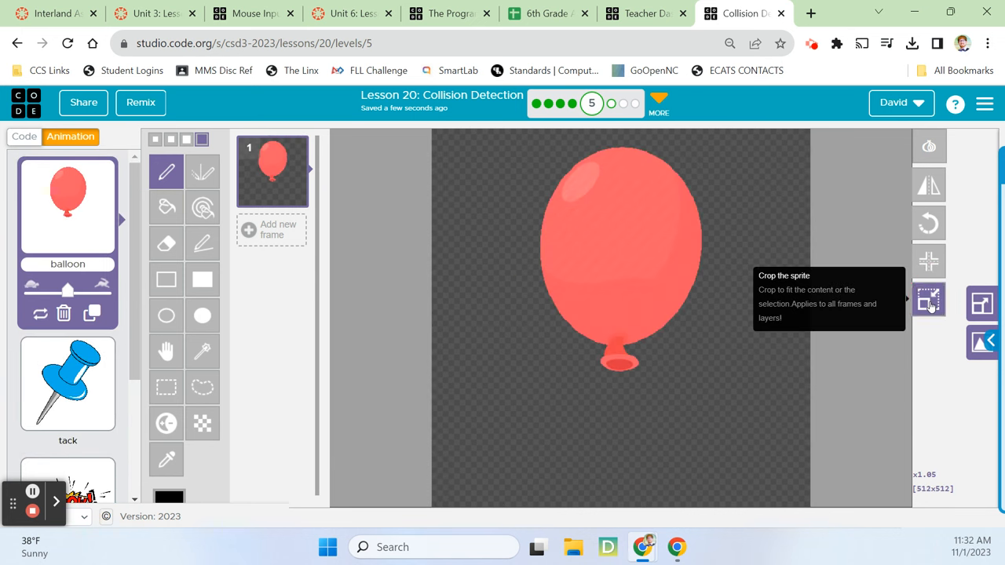
pyautogui.click(928, 300)
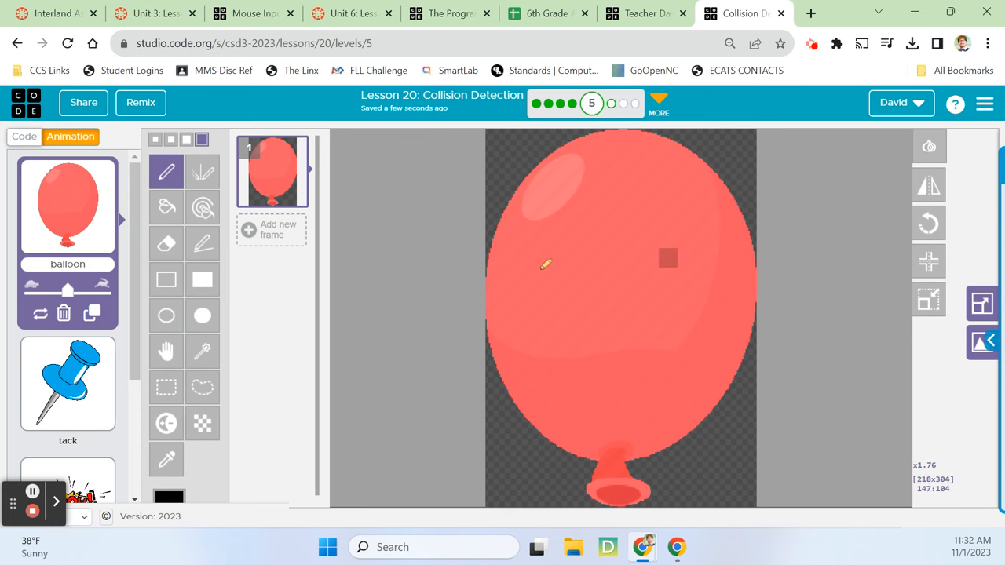
pyautogui.click(23, 136)
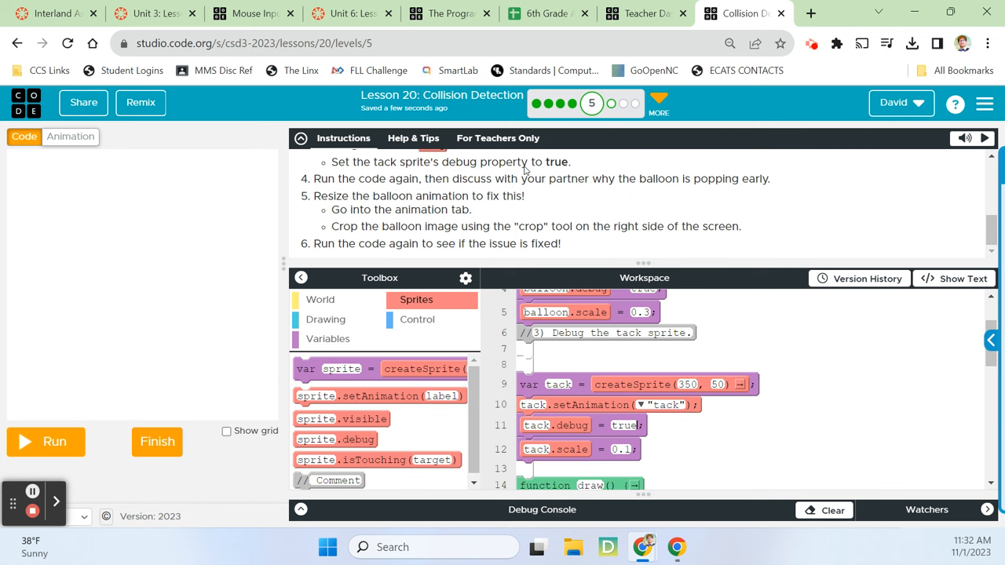
pyautogui.moveTo(459, 246)
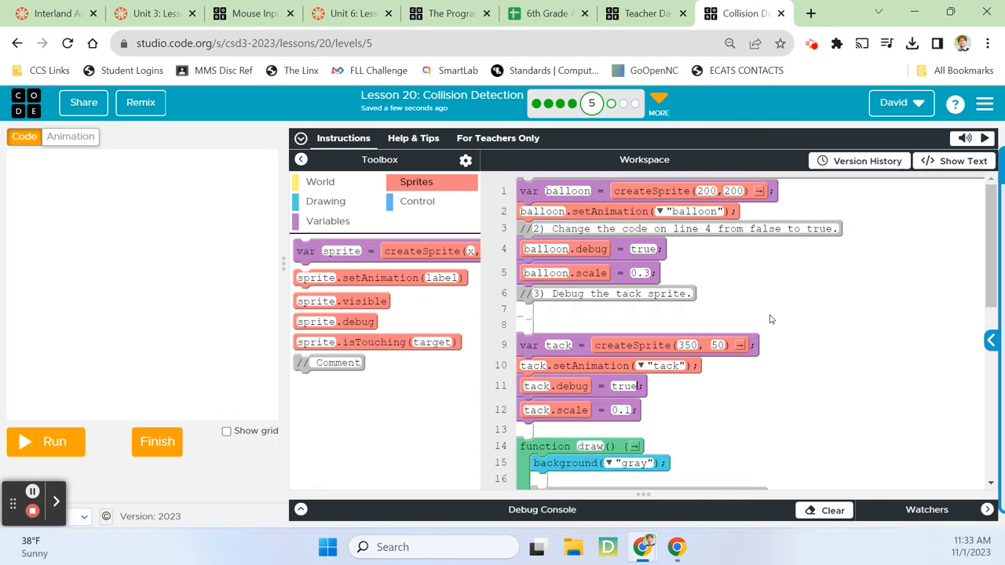
pyautogui.moveTo(616, 272)
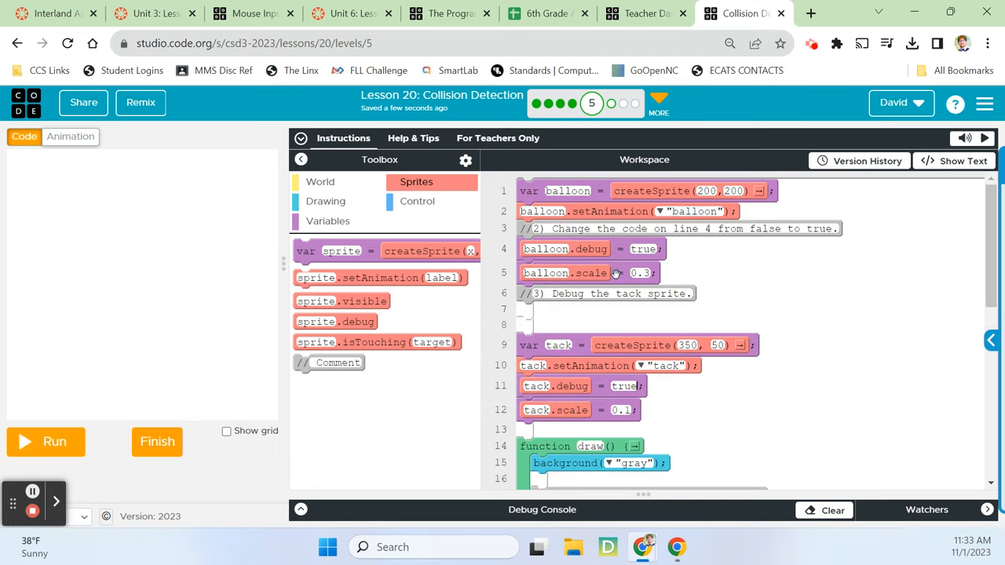
pyautogui.scroll(-3)
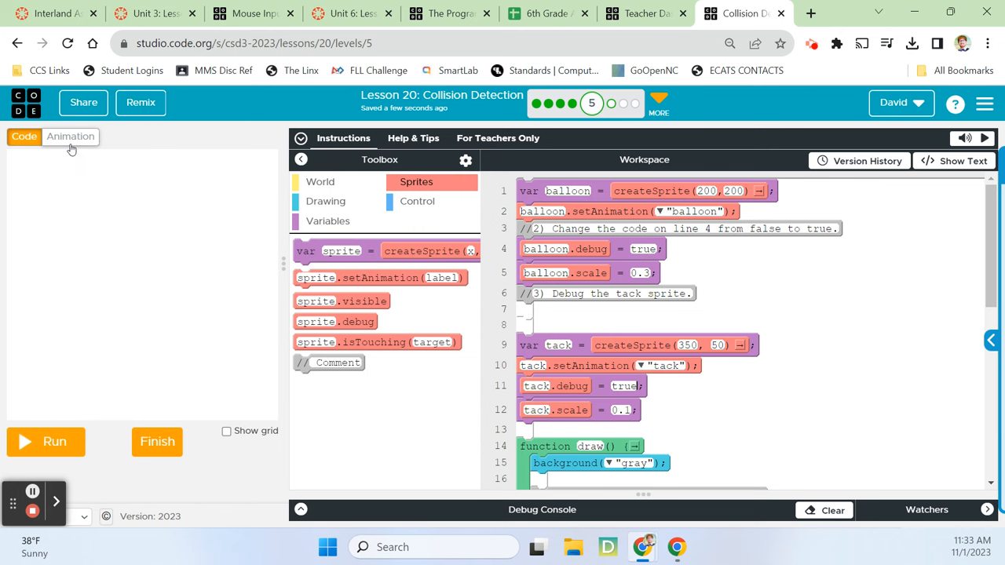
pyautogui.click(70, 136)
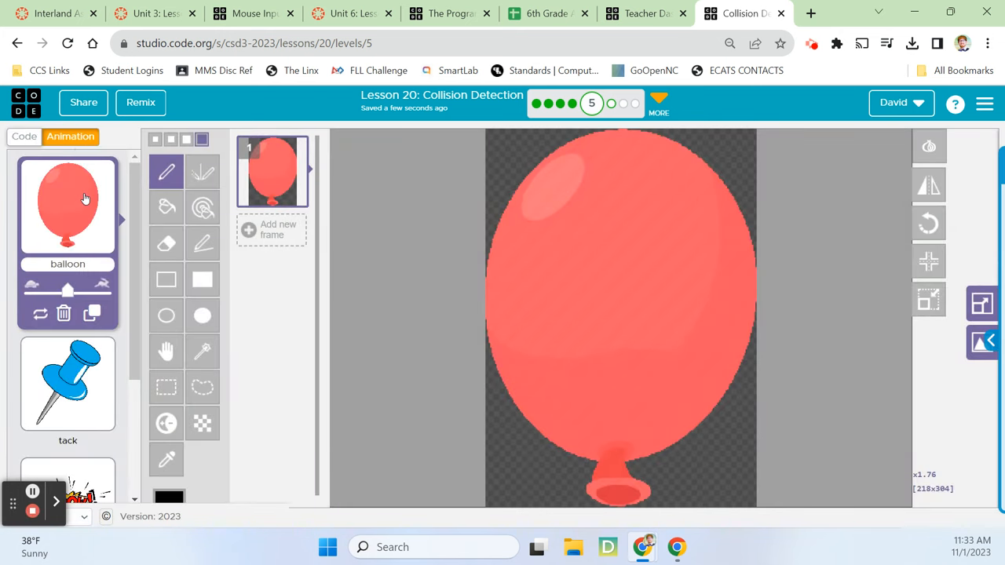
pyautogui.moveTo(546, 251)
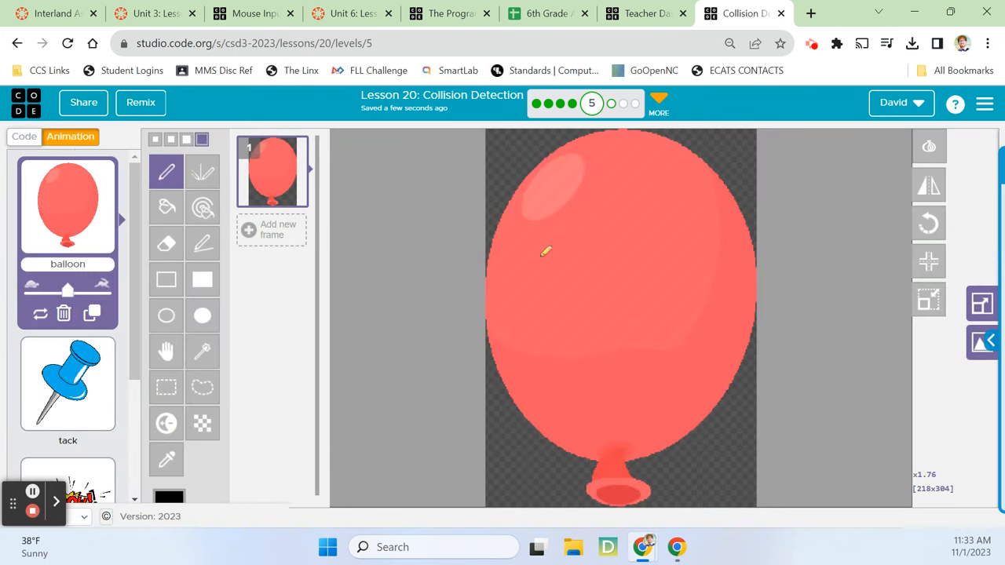
pyautogui.click(23, 136)
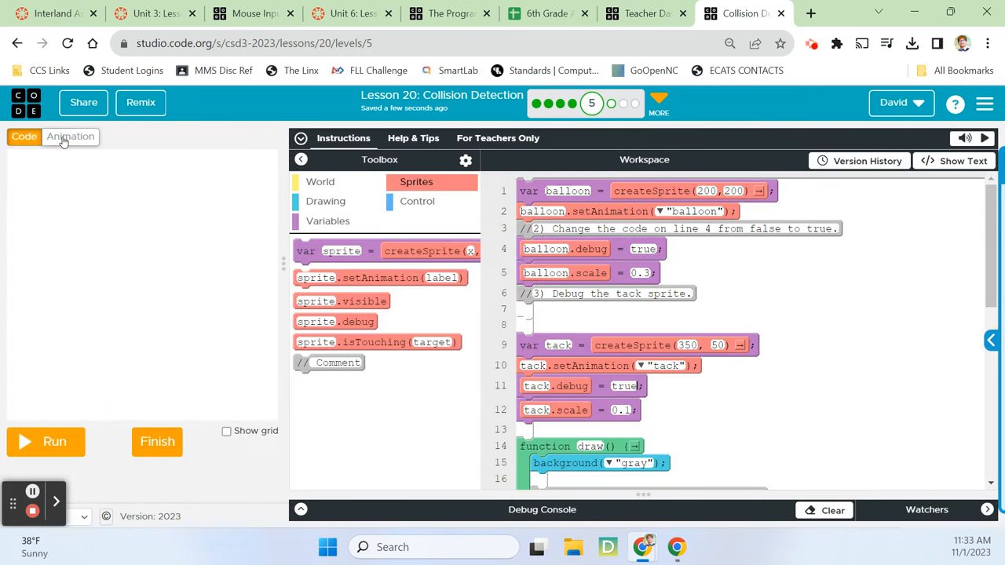
pyautogui.click(70, 136)
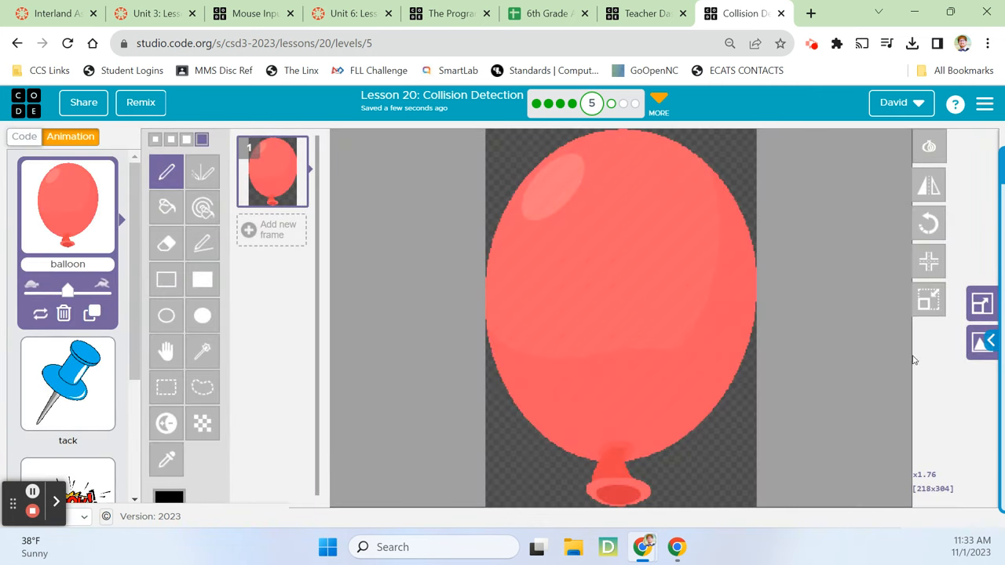
pyautogui.moveTo(929, 305)
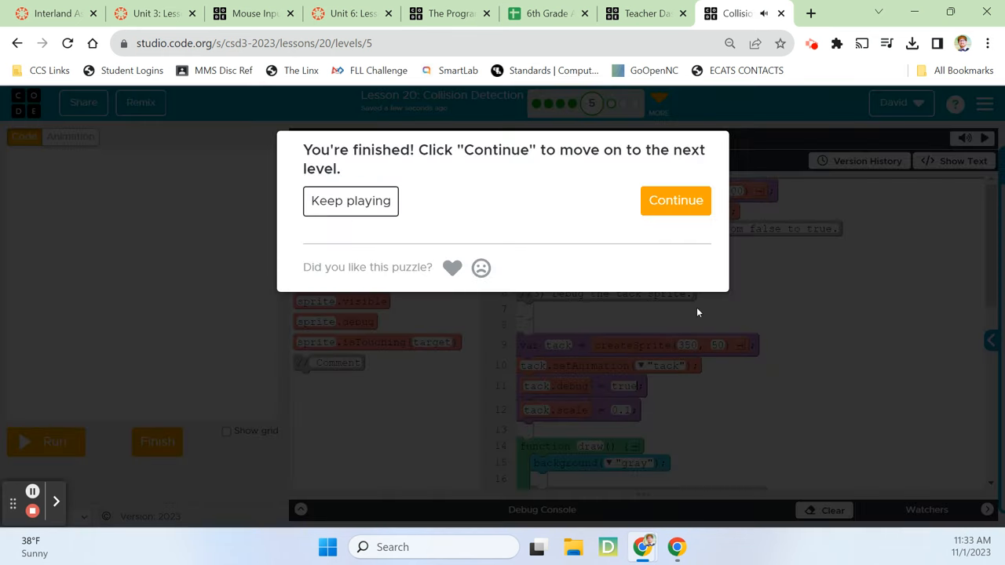
# - Continue past the level-complete dialog and open the Debug: isTouching activity card
pyautogui.click(675, 200)
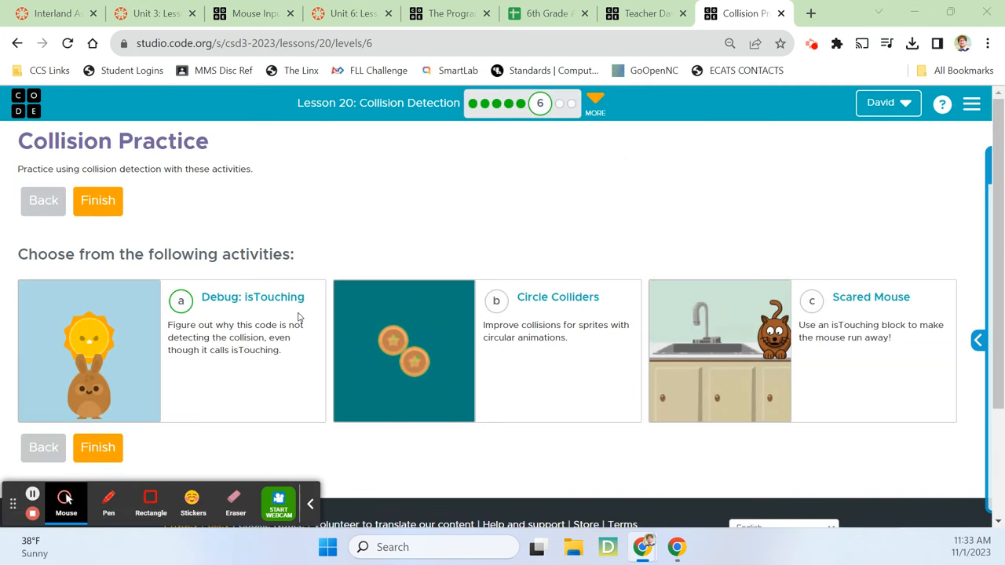
pyautogui.click(252, 297)
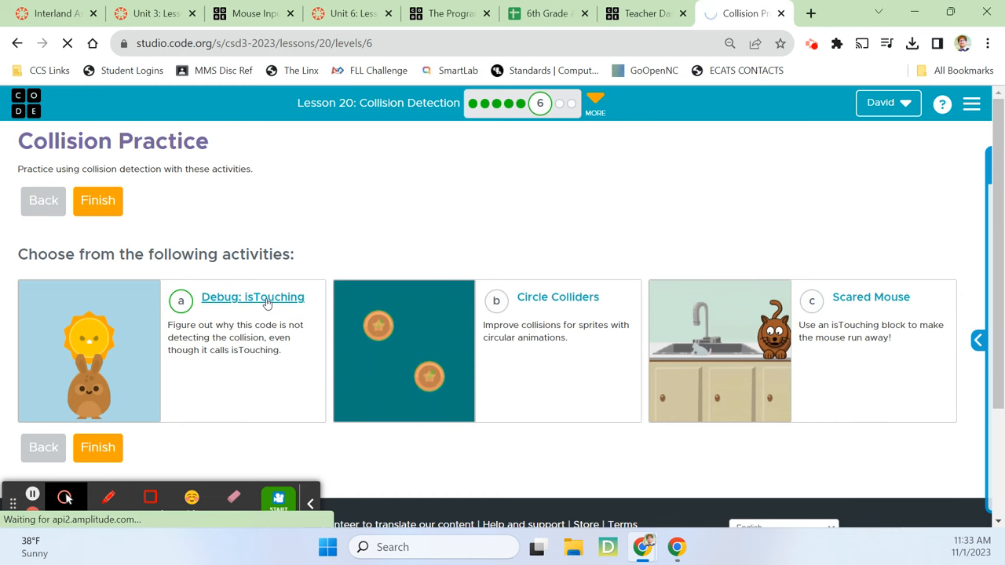
pyautogui.click(252, 296)
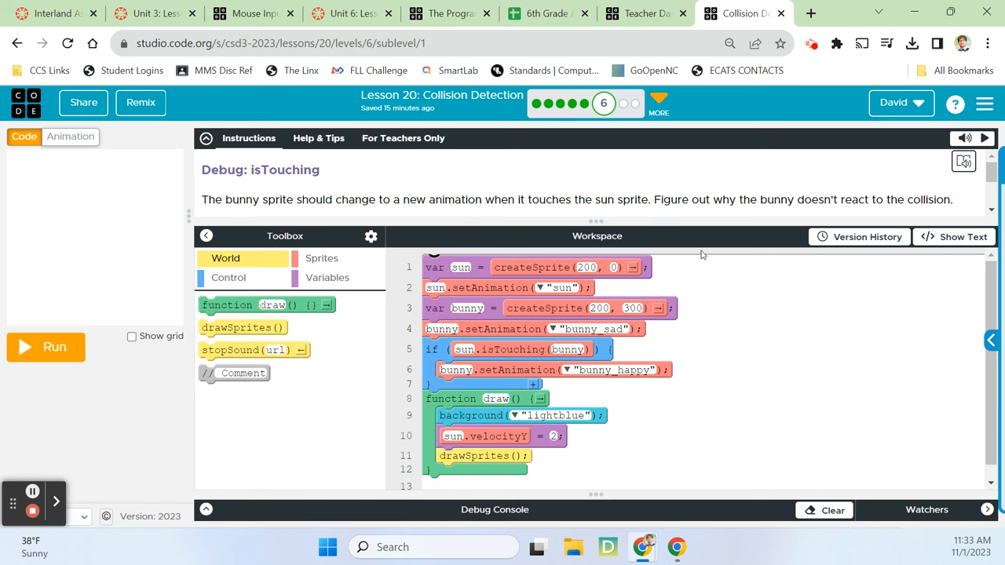
pyautogui.moveTo(993, 173)
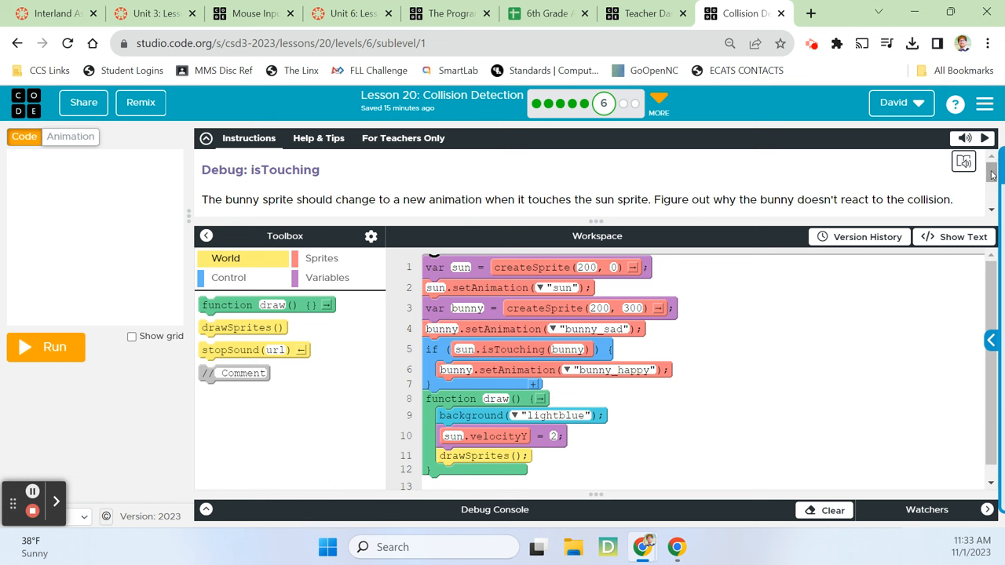
# - Review the sun-and-bunny code, run it, and reset after the bunny stays sad
pyautogui.scroll(-3)
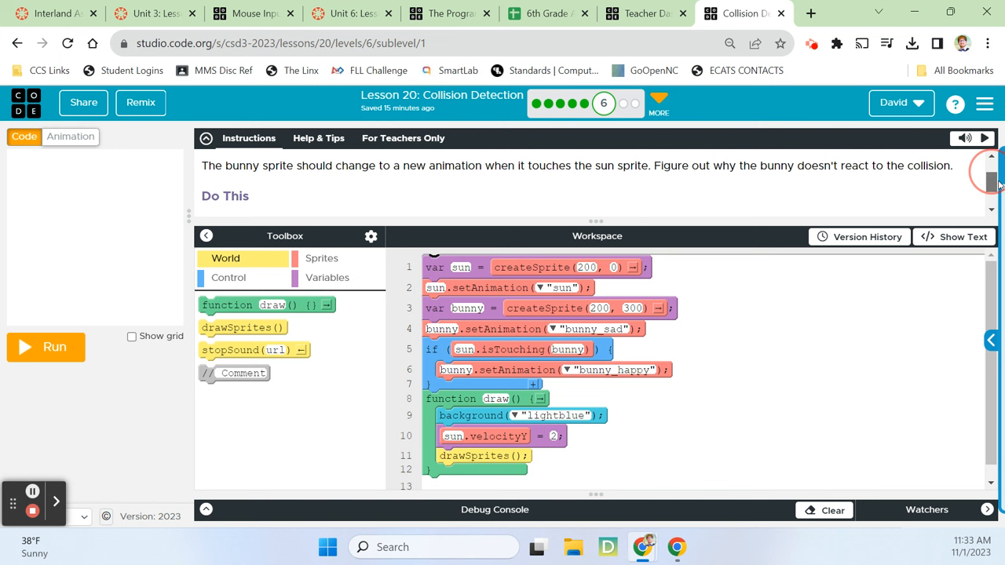
pyautogui.scroll(-3)
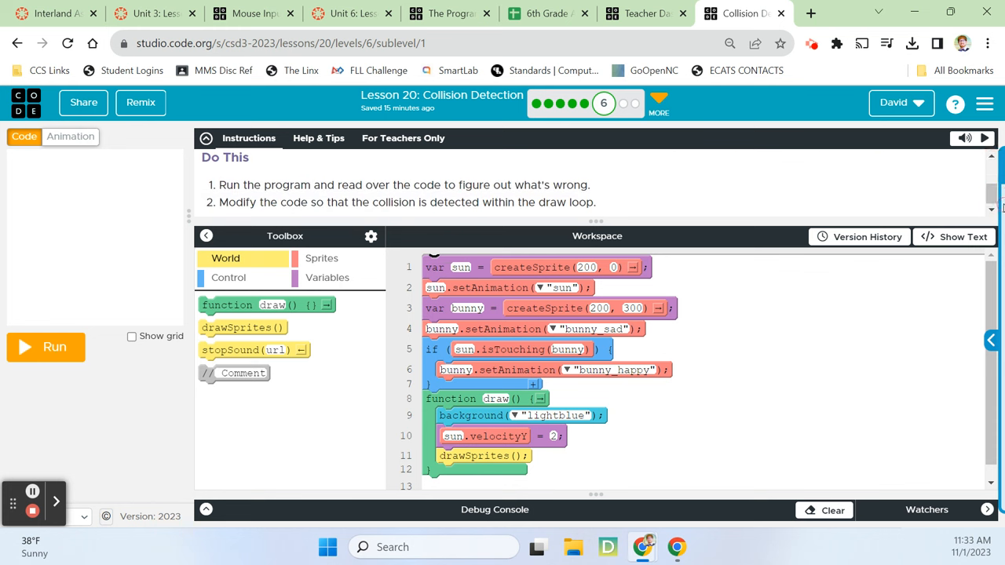
pyautogui.moveTo(808, 194)
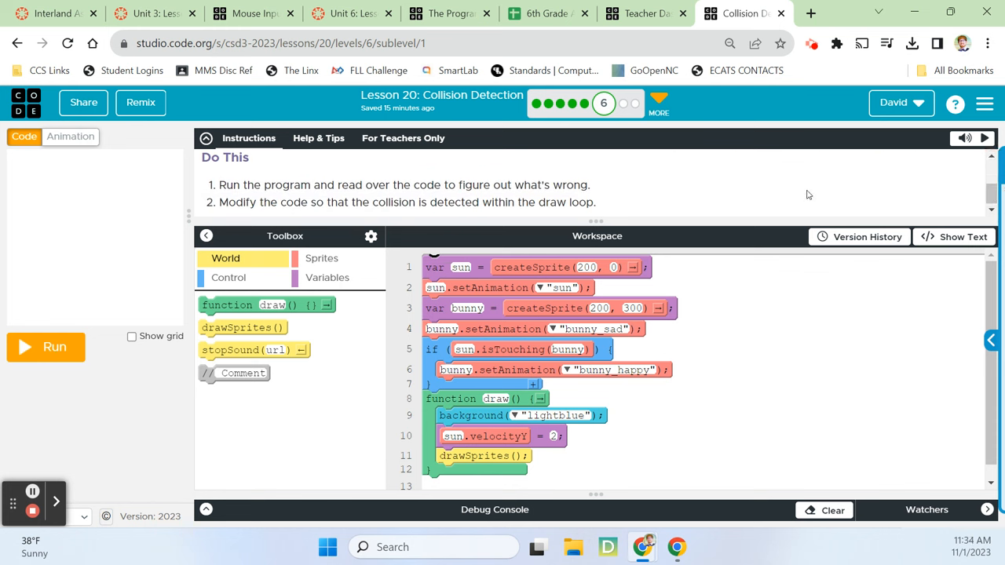
pyautogui.moveTo(730, 212)
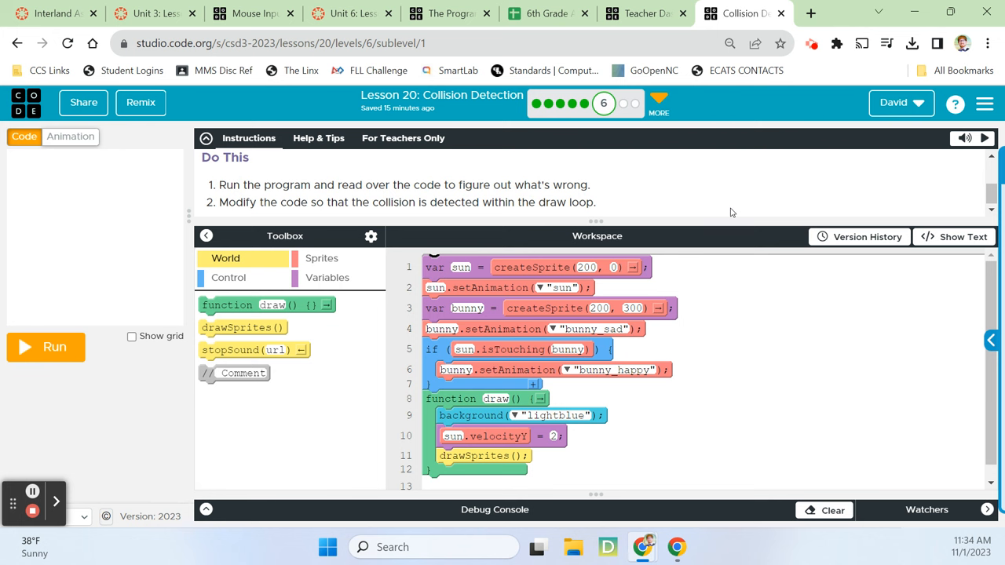
pyautogui.moveTo(649, 213)
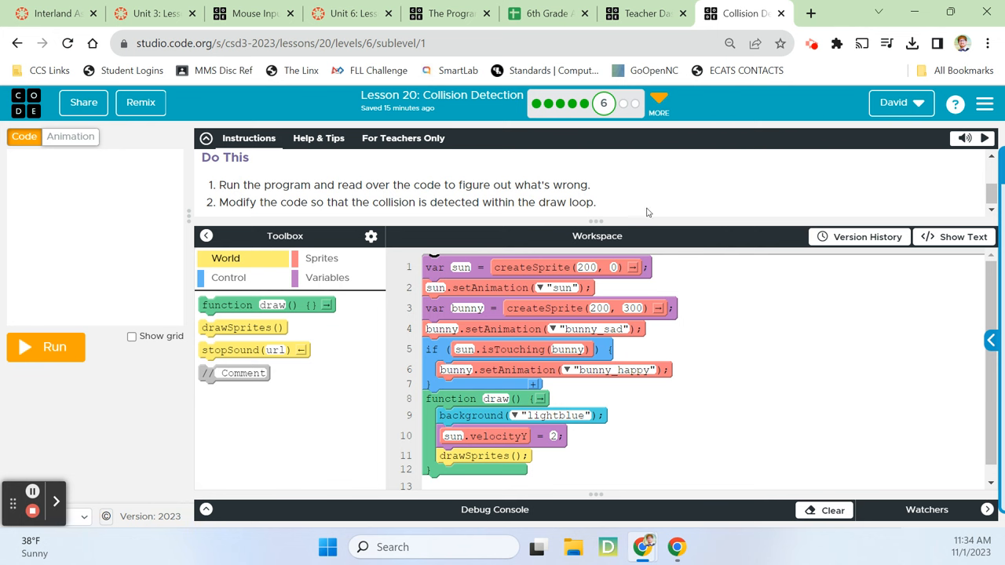
pyautogui.click(207, 138)
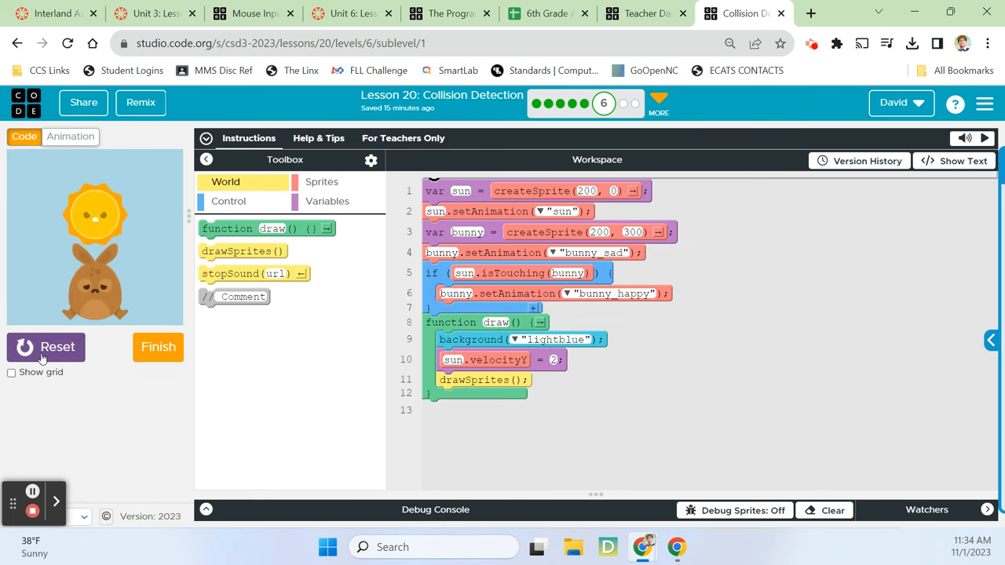
pyautogui.click(45, 347)
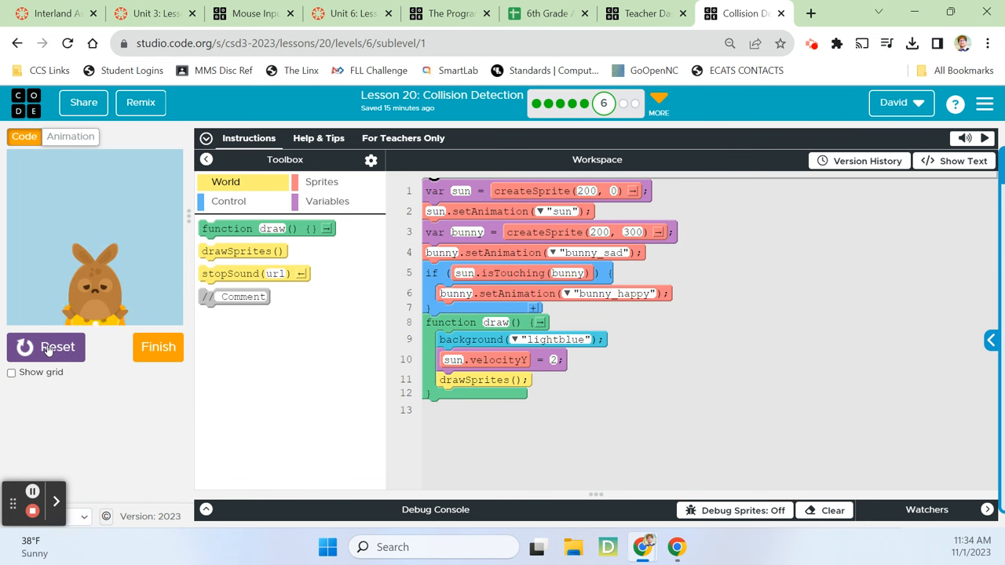
pyautogui.click(45, 347)
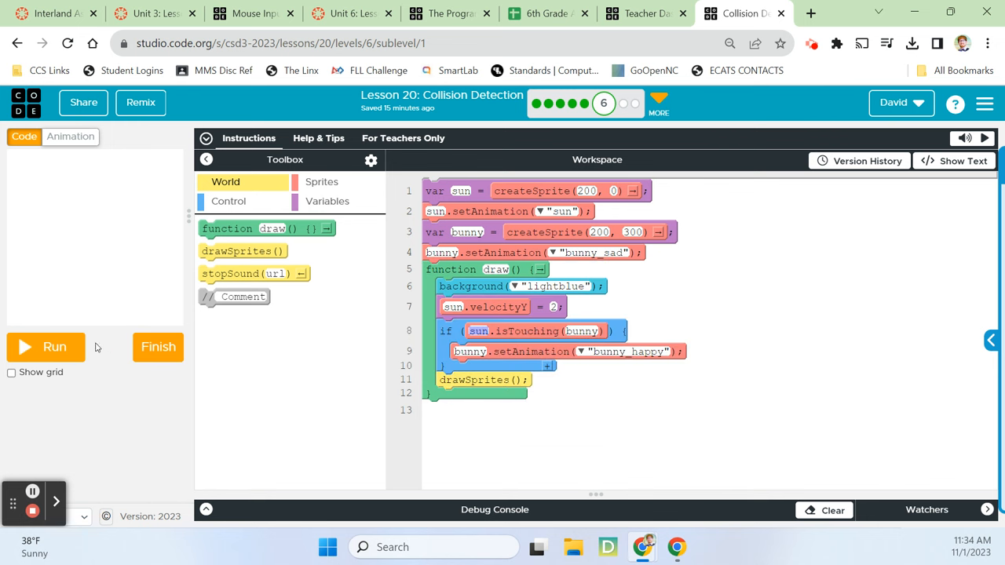
# - Run, reset and rerun the fixed program, seeing the bunny turn happy on contact
pyautogui.click(54, 347)
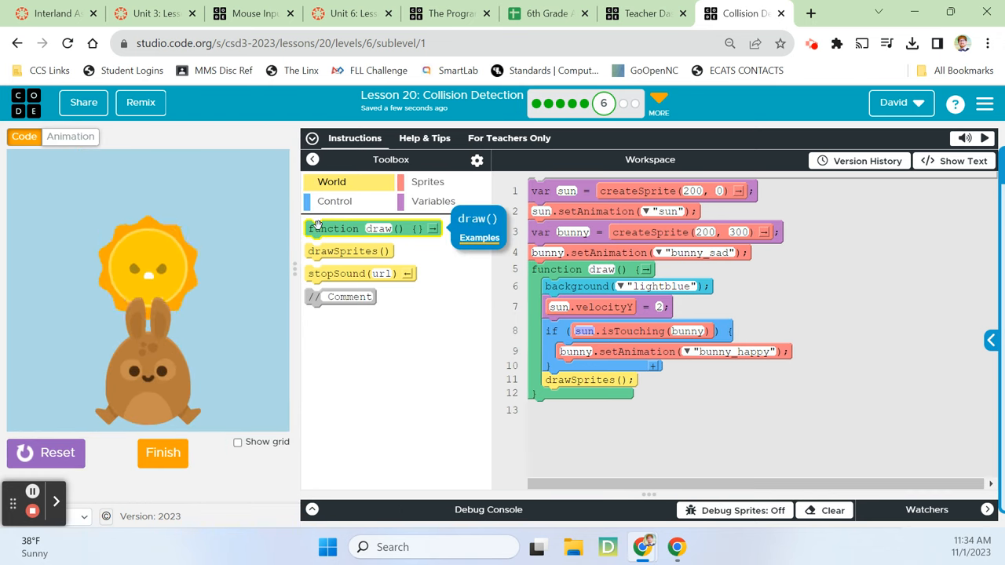
pyautogui.click(51, 453)
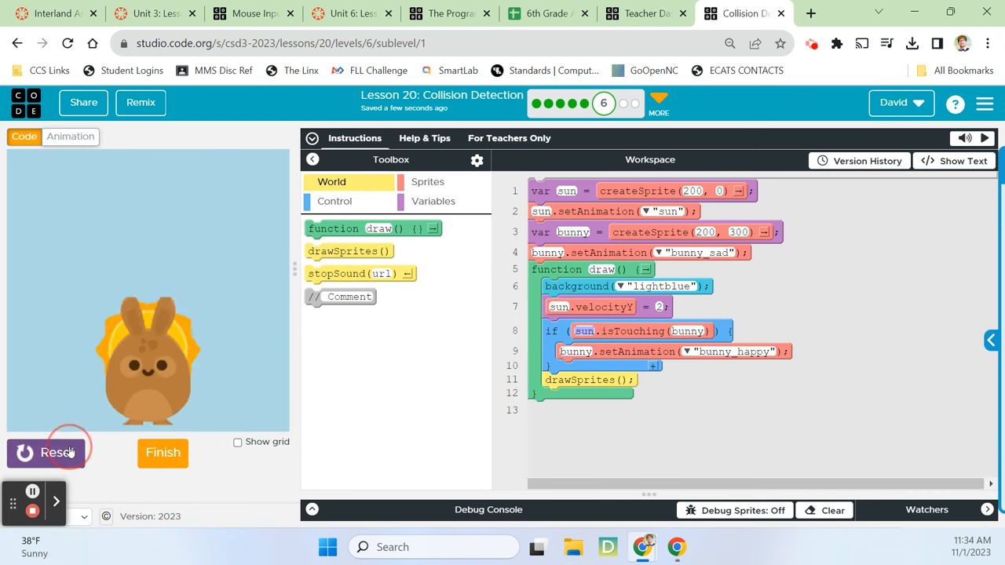
pyautogui.click(45, 453)
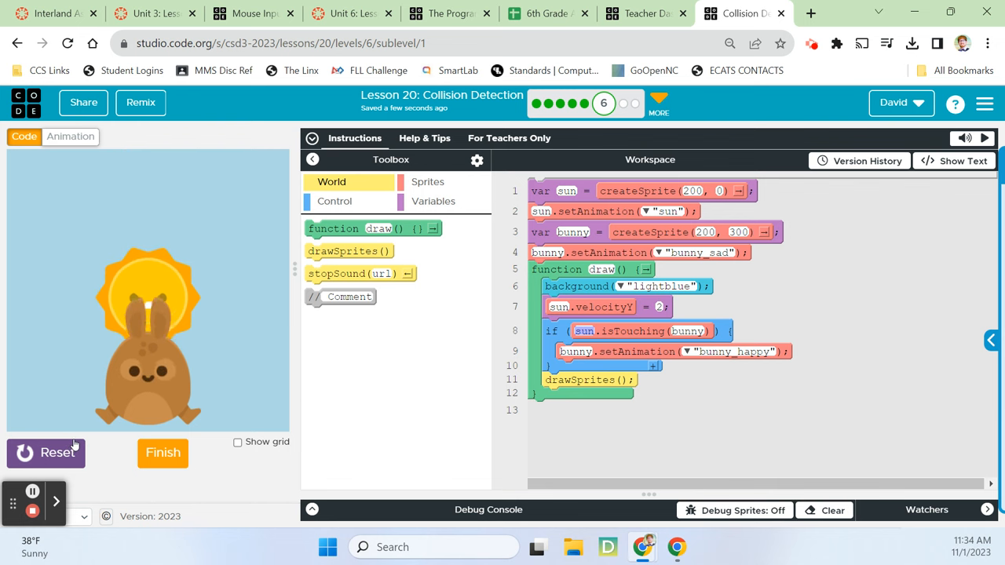
pyautogui.click(46, 453)
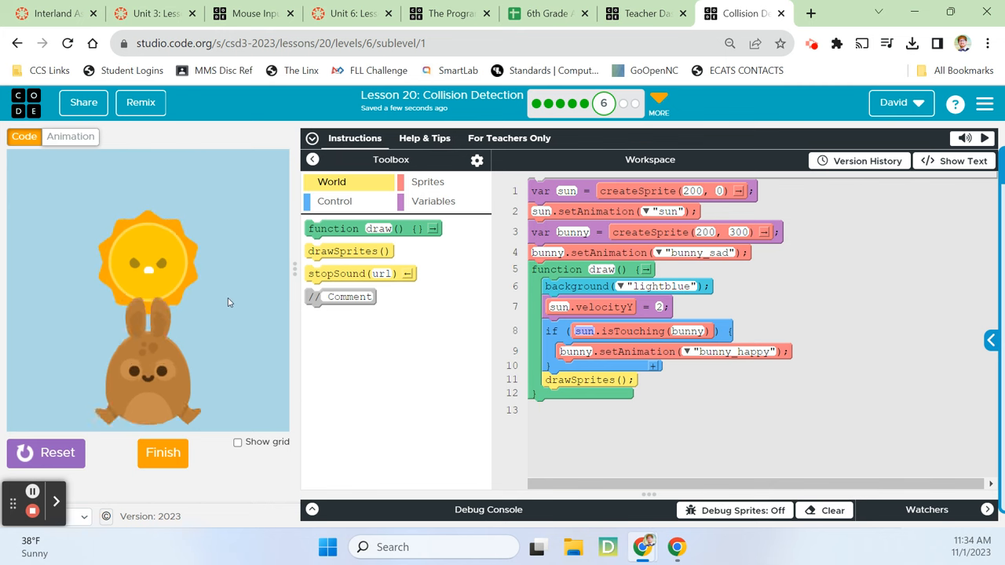
pyautogui.click(69, 135)
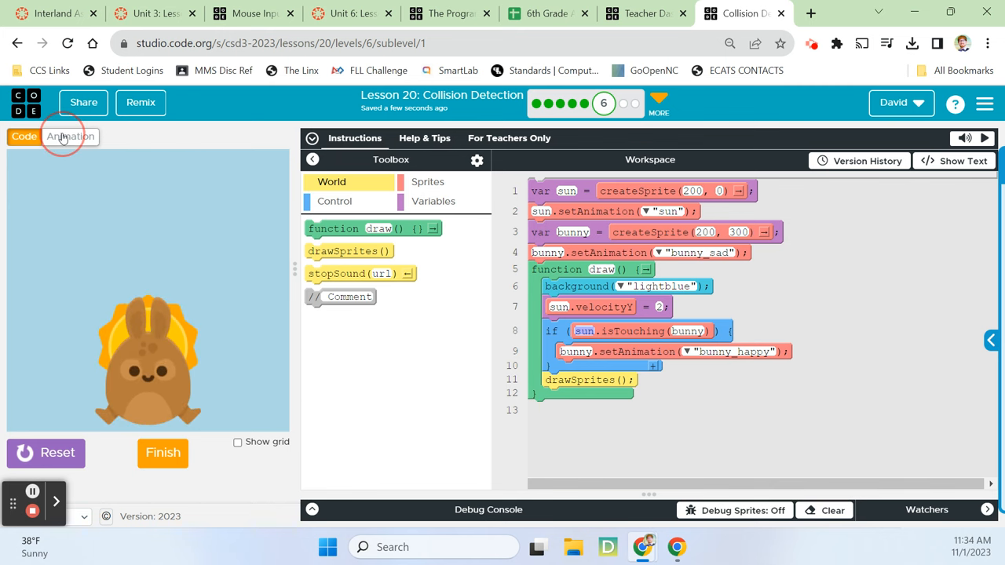
pyautogui.click(69, 135)
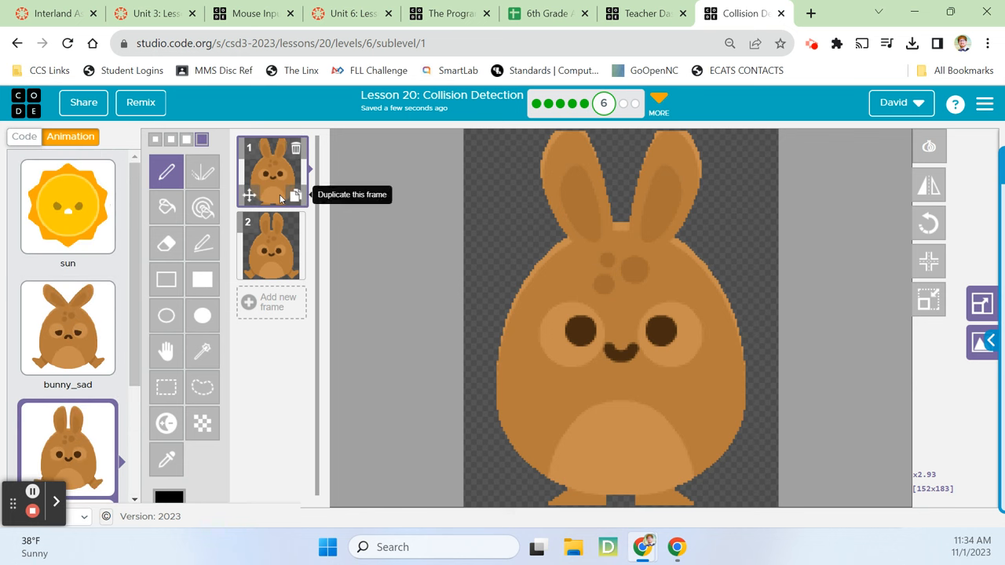
pyautogui.moveTo(129, 234)
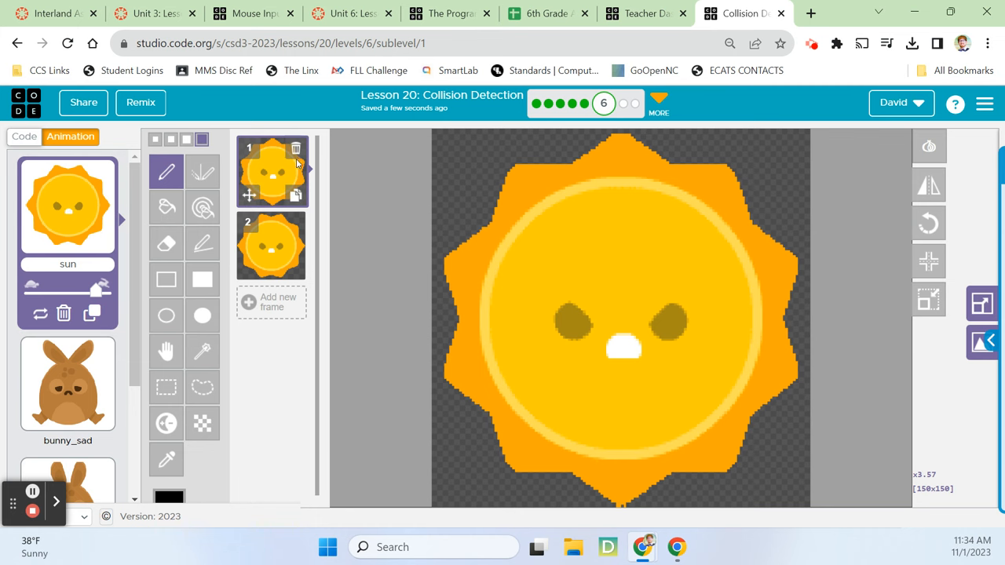
pyautogui.click(24, 135)
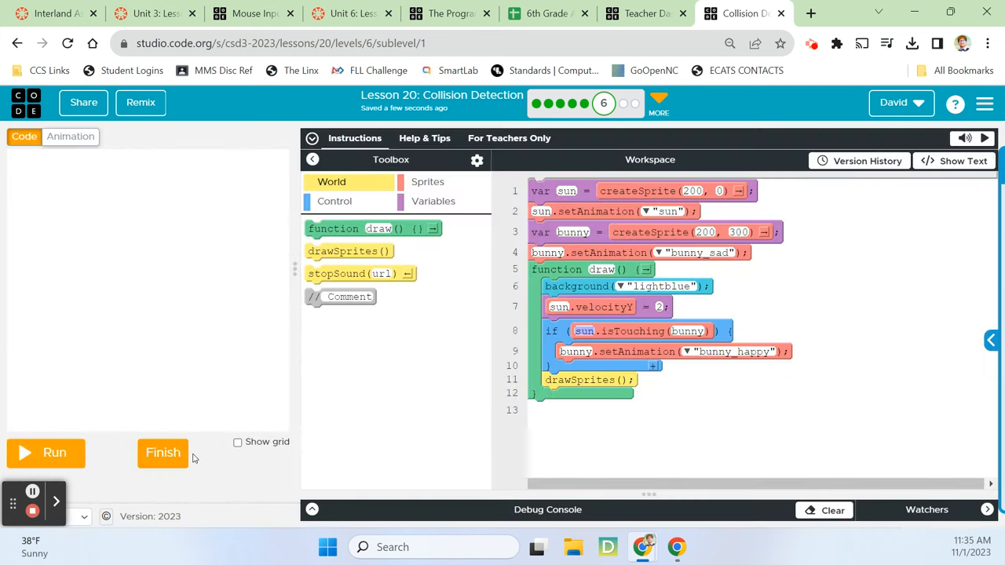
pyautogui.click(163, 453)
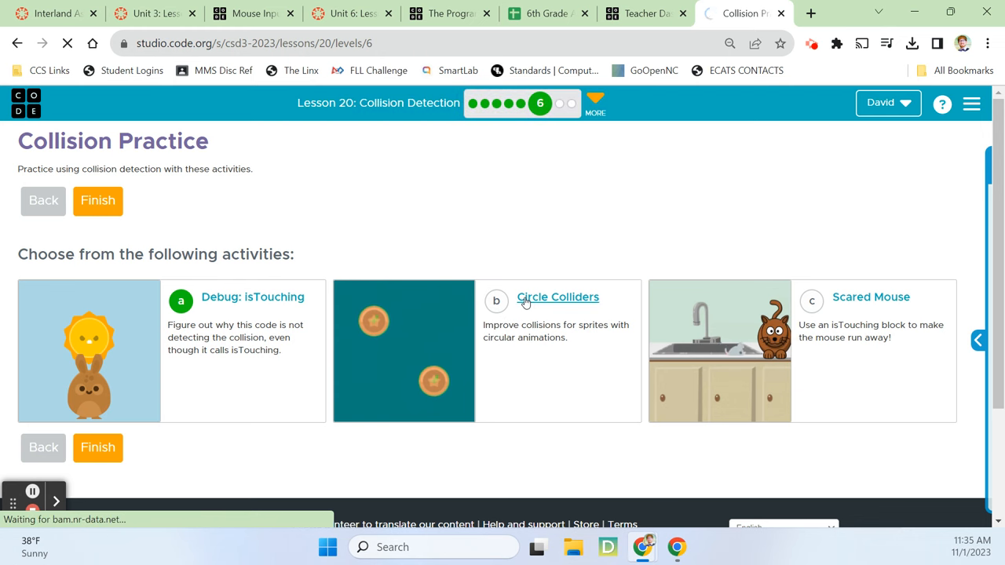
pyautogui.click(558, 297)
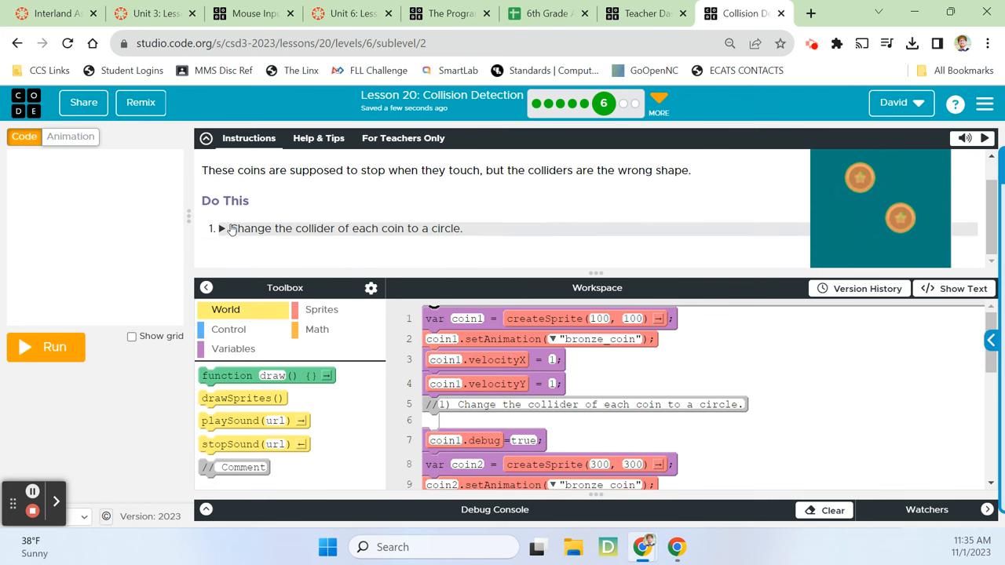
pyautogui.click(222, 229)
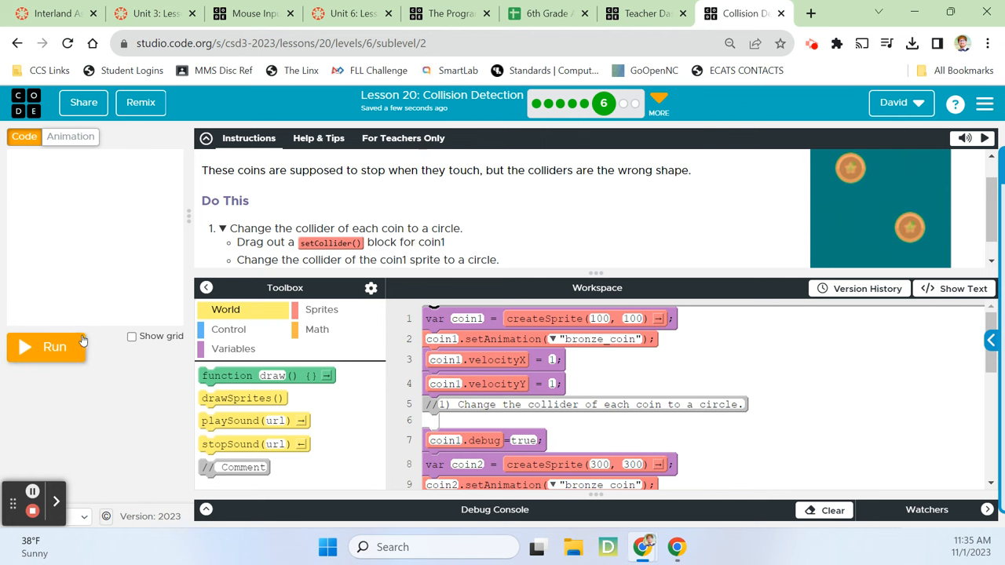
pyautogui.click(45, 347)
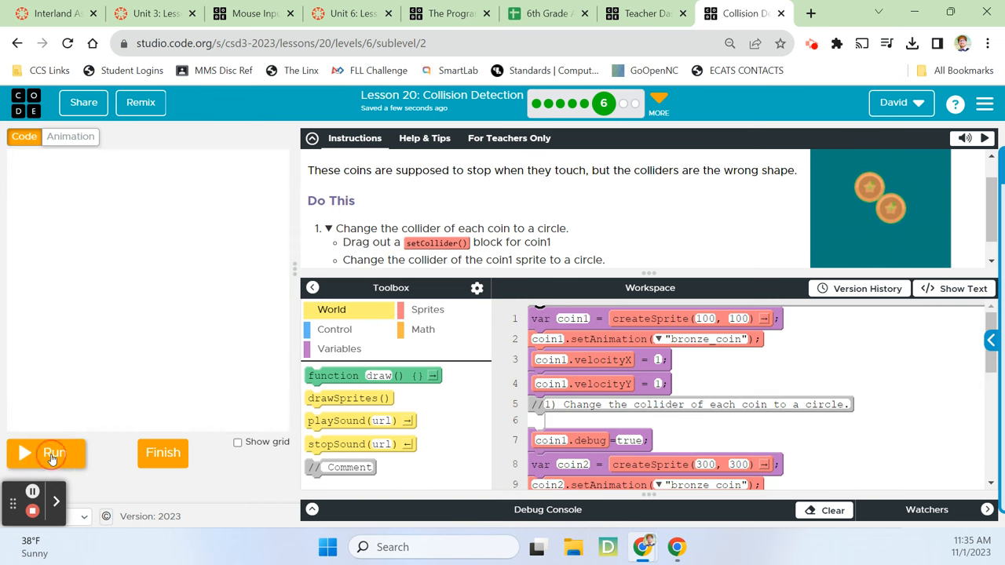
pyautogui.click(54, 453)
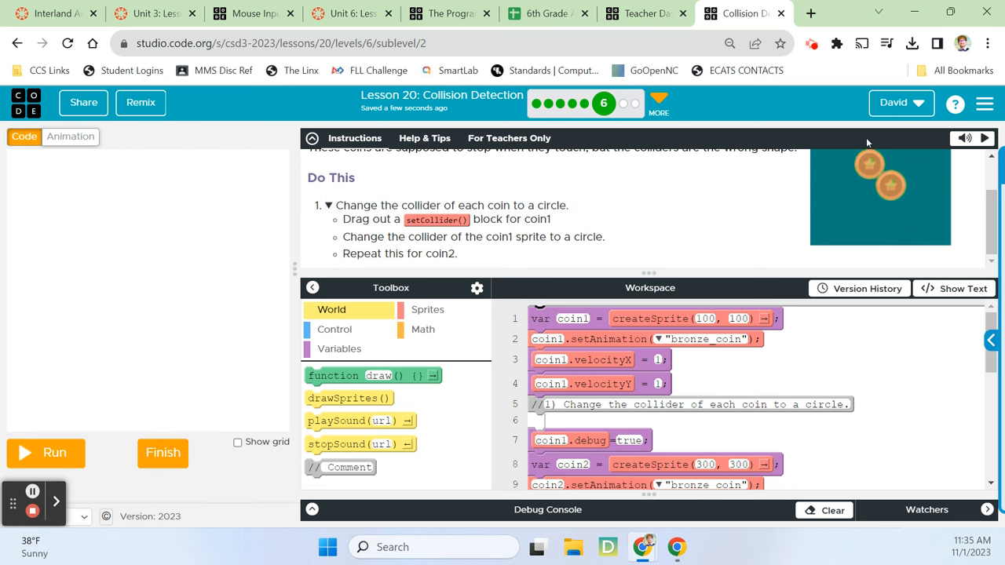
pyautogui.moveTo(536, 223)
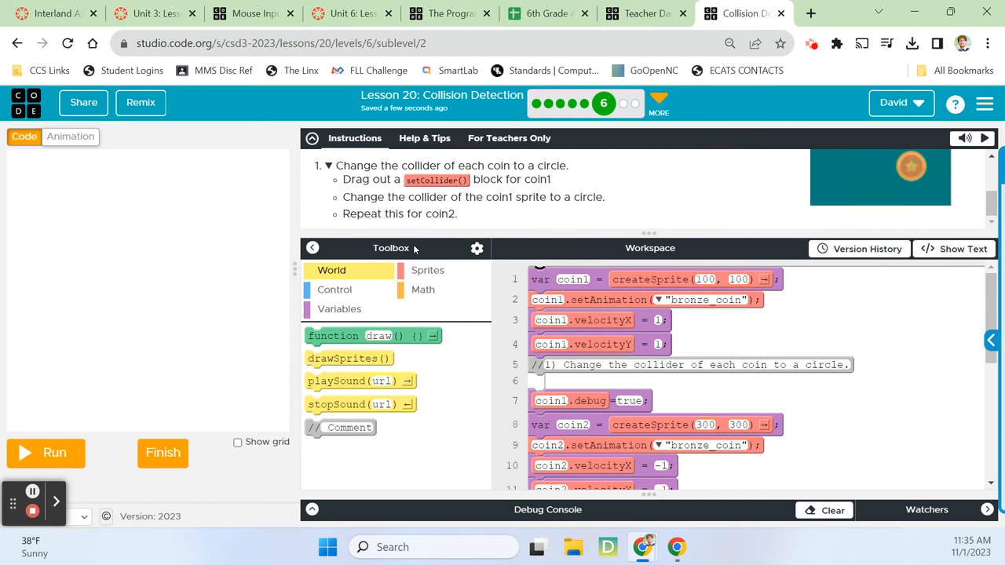
# - Add sprite.setCollider set to circle under coin1's and coin2's velocity blocks
pyautogui.click(427, 270)
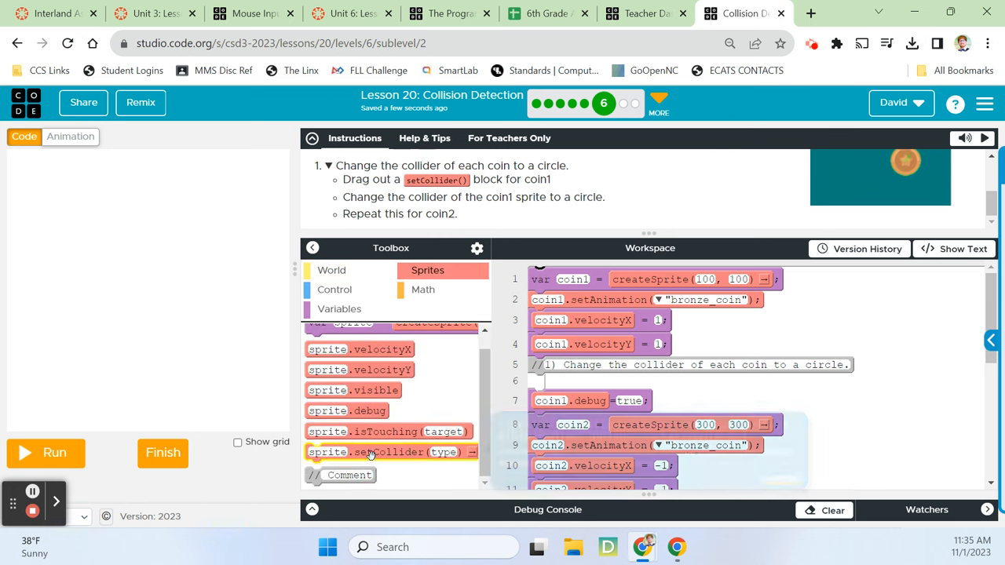
pyautogui.moveTo(369, 451); pyautogui.dragTo(588, 356)
pyautogui.write('coin1')
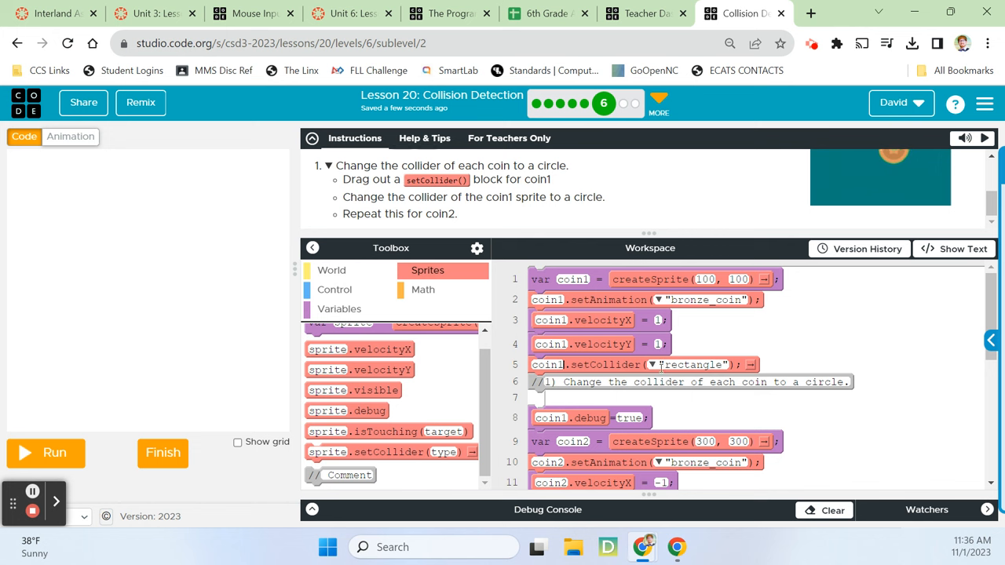
pyautogui.click(636, 365)
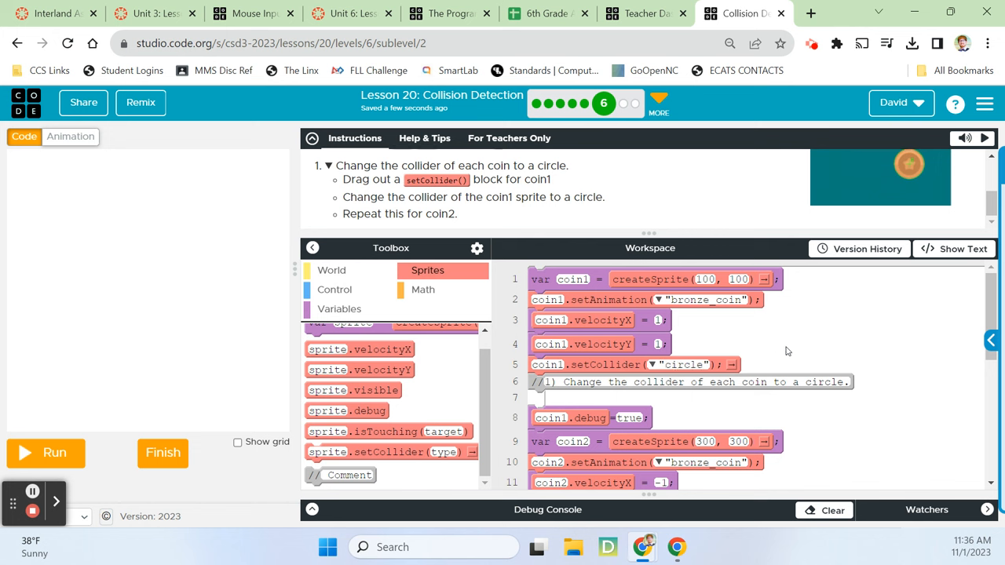
pyautogui.scroll(-3)
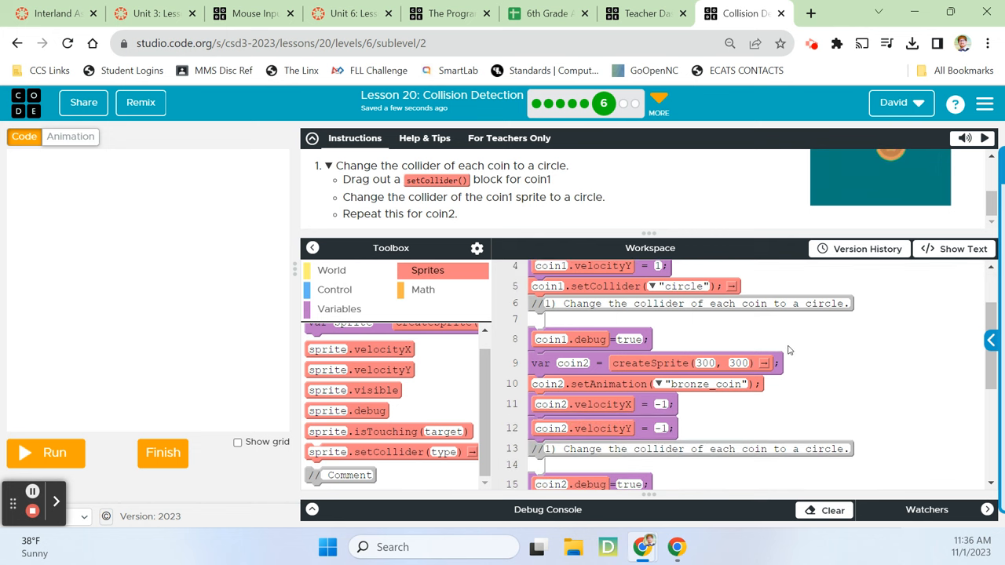
pyautogui.moveTo(407, 431)
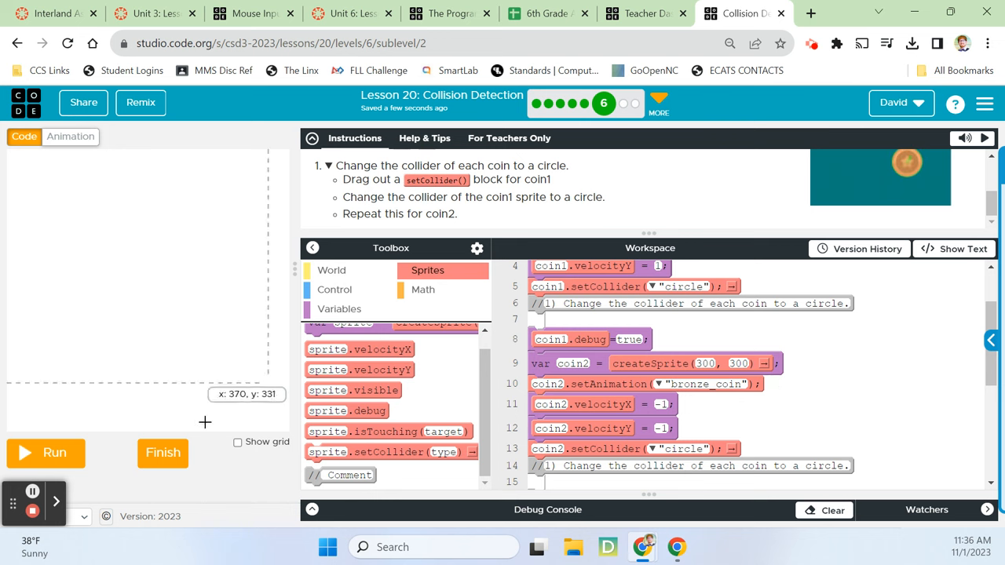
pyautogui.click(45, 452)
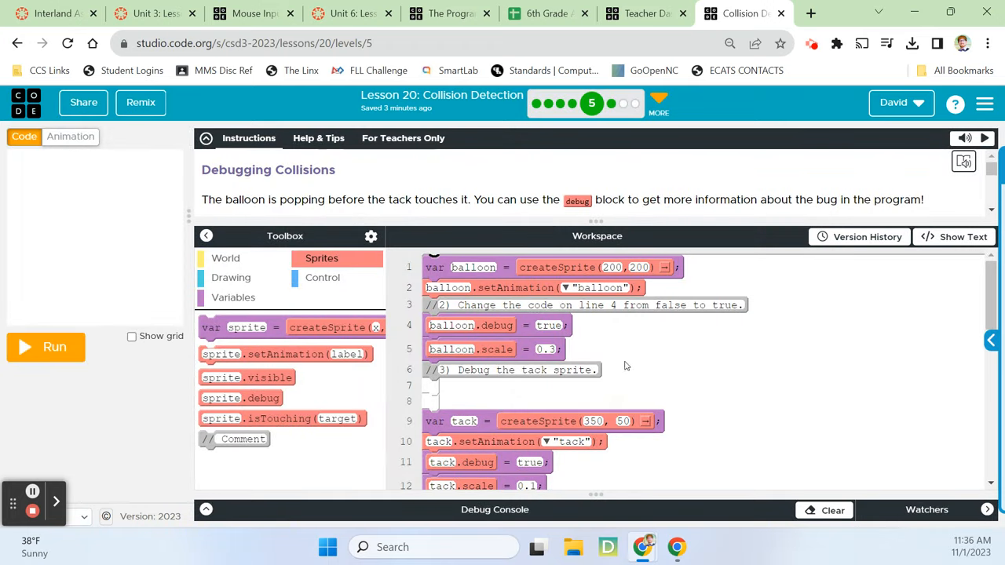
pyautogui.moveTo(628, 360)
pyautogui.write('balloon.setCollider("circle");')
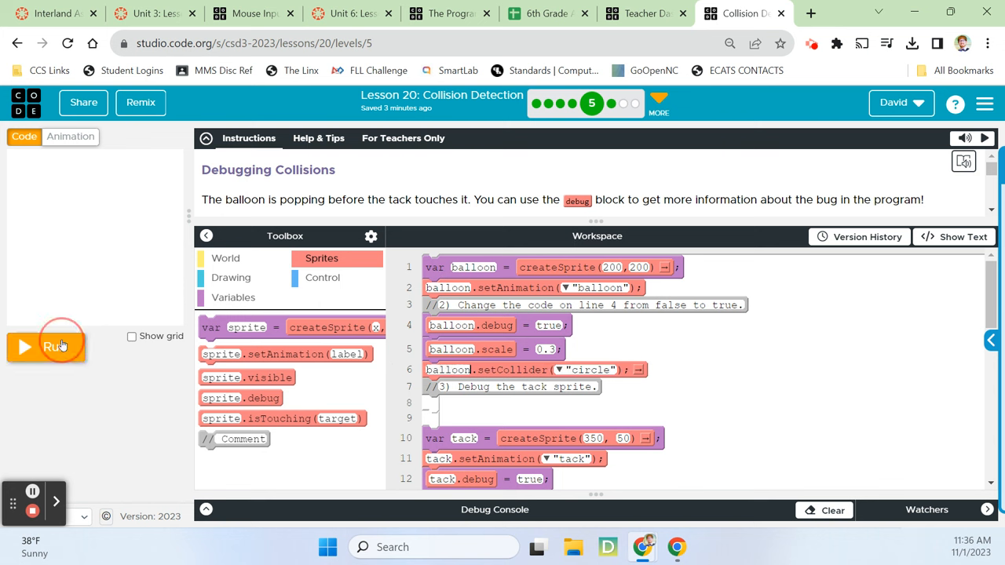
# - Run the balloon-and-tack program to test the balloon's circle collider
pyautogui.click(45, 347)
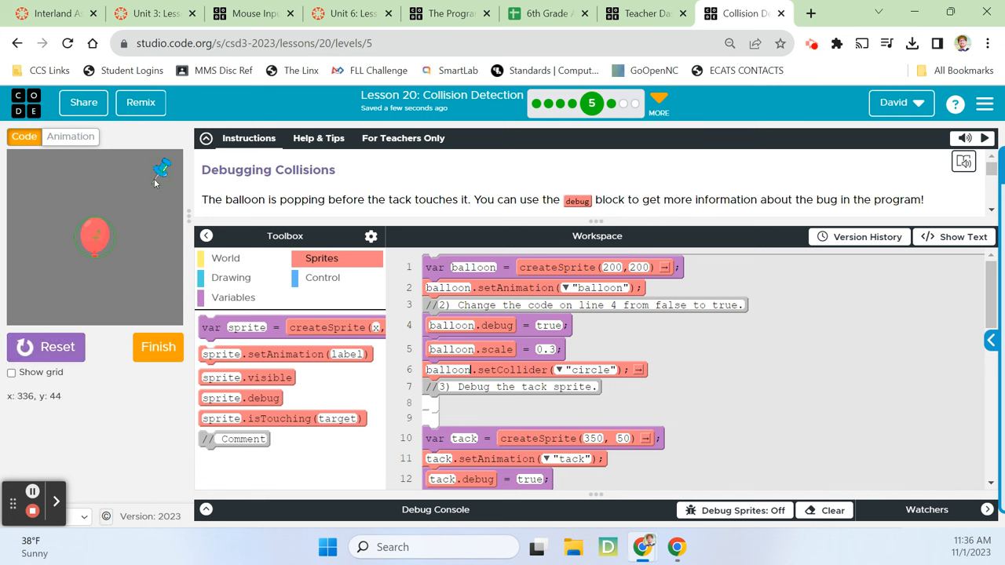
pyautogui.moveTo(108, 244)
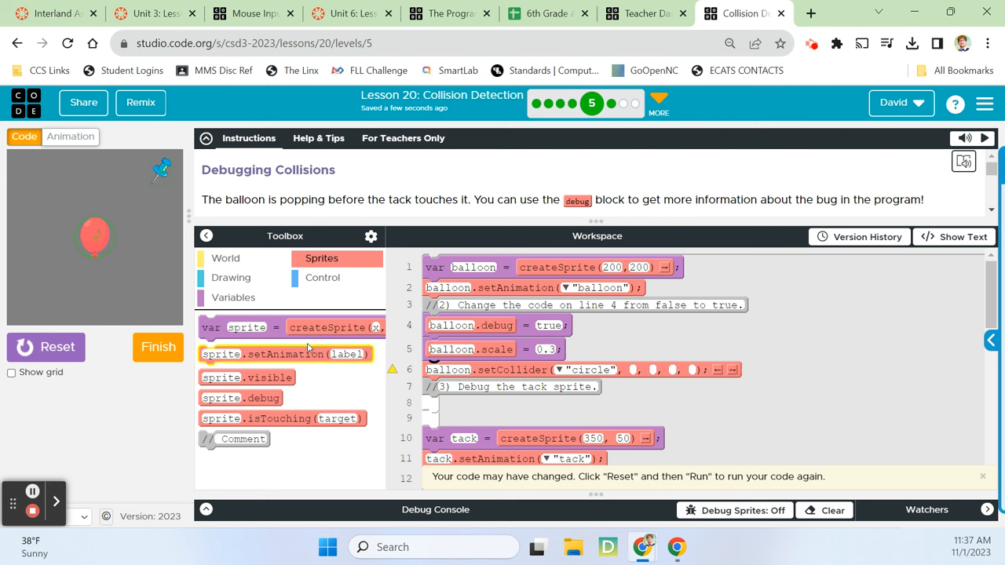
pyautogui.moveTo(283, 418)
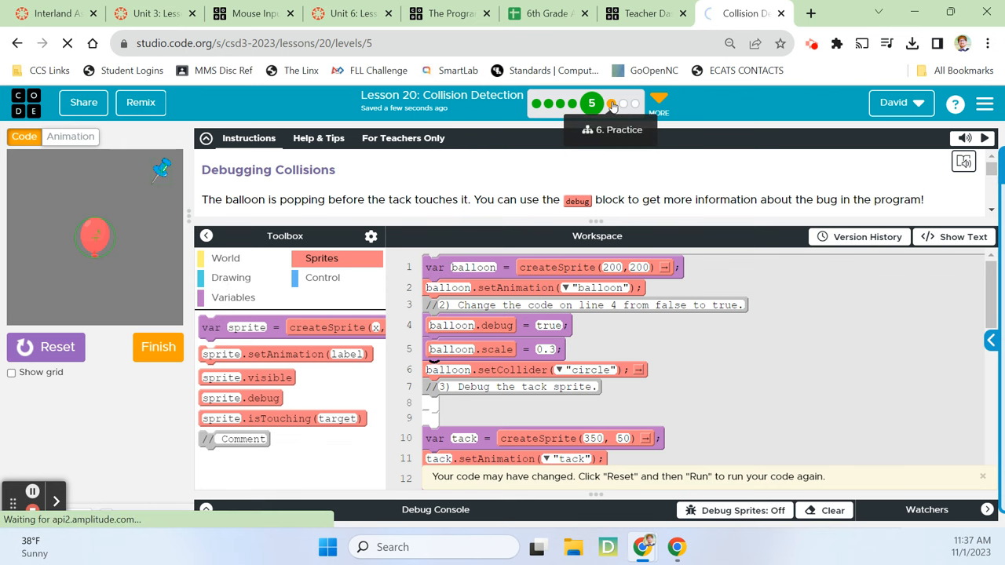
# - Open Collision Practice, view Circle Colliders, then return to the activity list
pyautogui.click(612, 102)
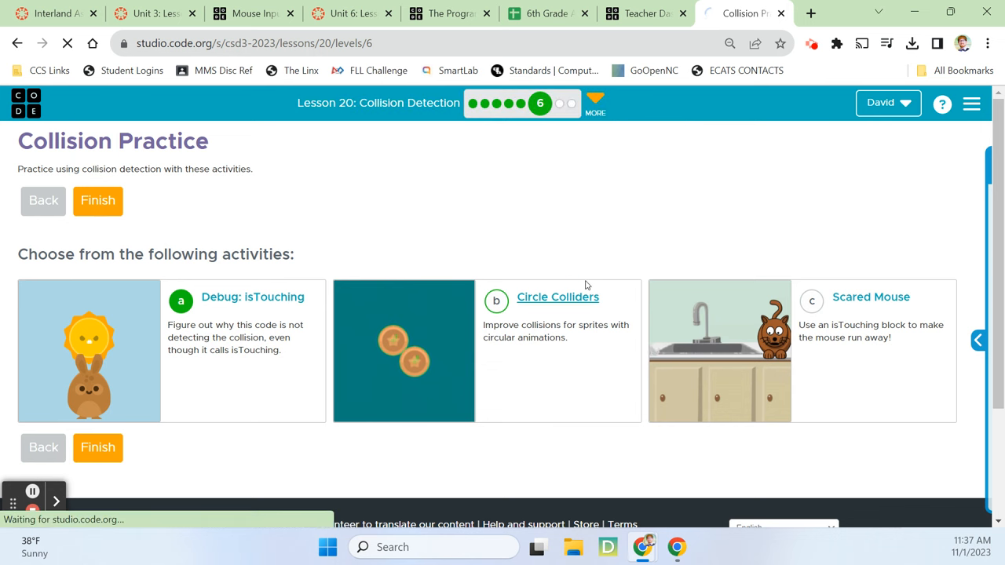
pyautogui.click(558, 297)
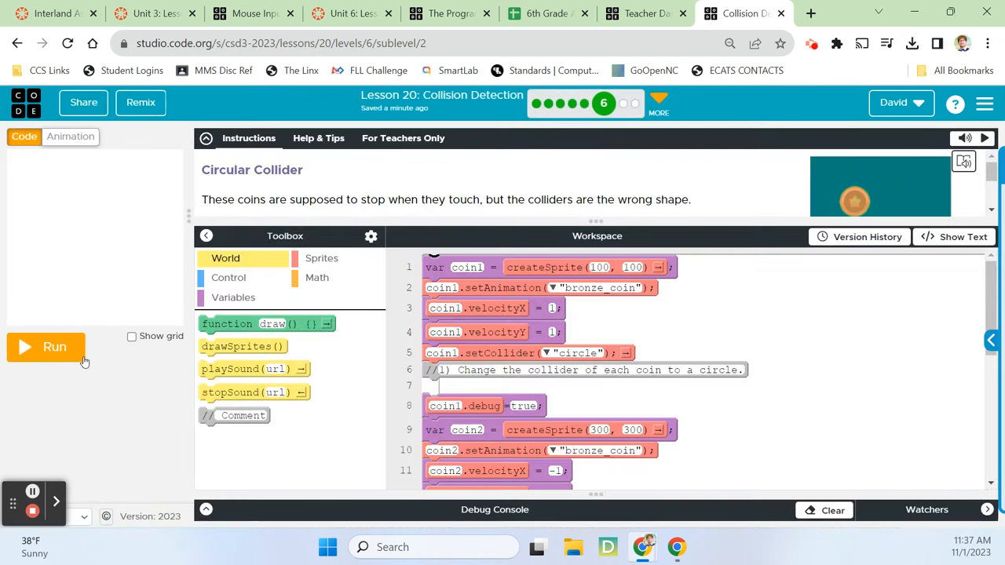
pyautogui.click(55, 346)
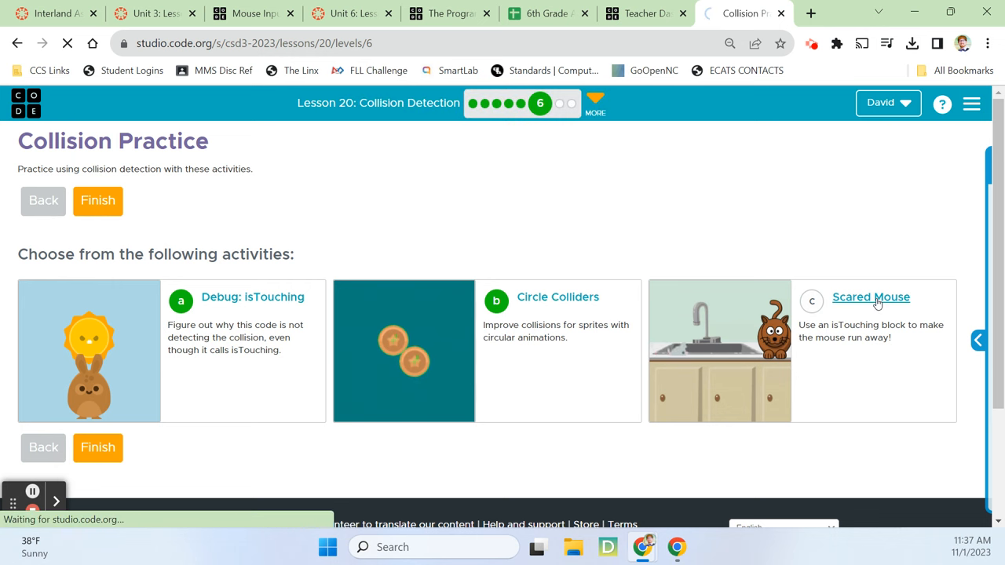
# - Open Scared Mouse and expand the detailed Do This steps for task 1
pyautogui.click(871, 297)
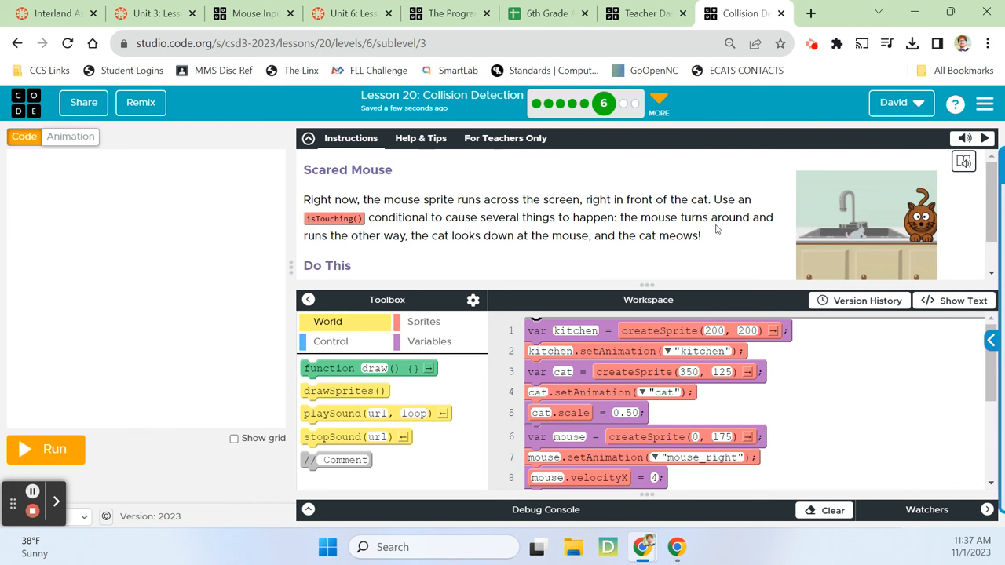
pyautogui.moveTo(524, 249)
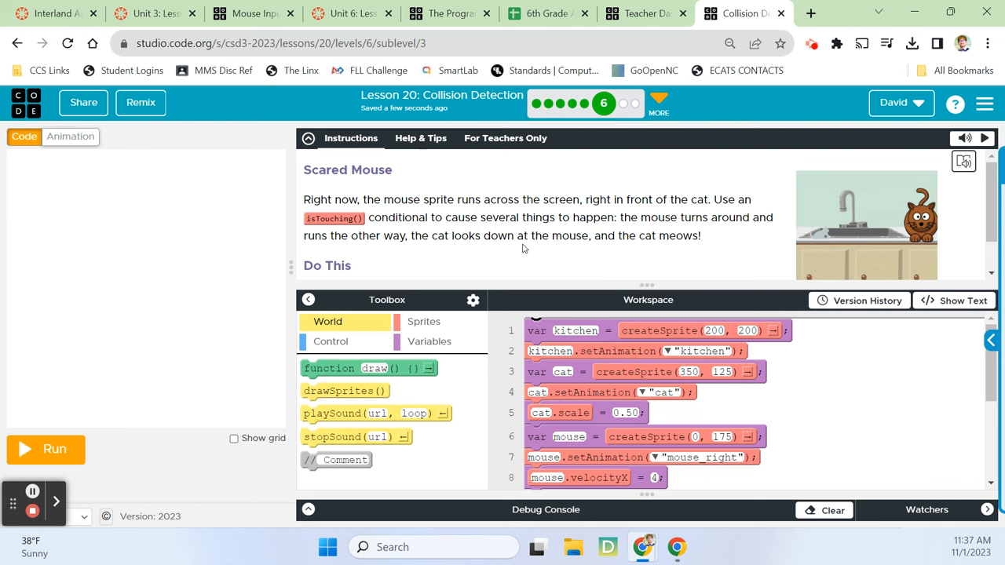
pyautogui.moveTo(678, 255)
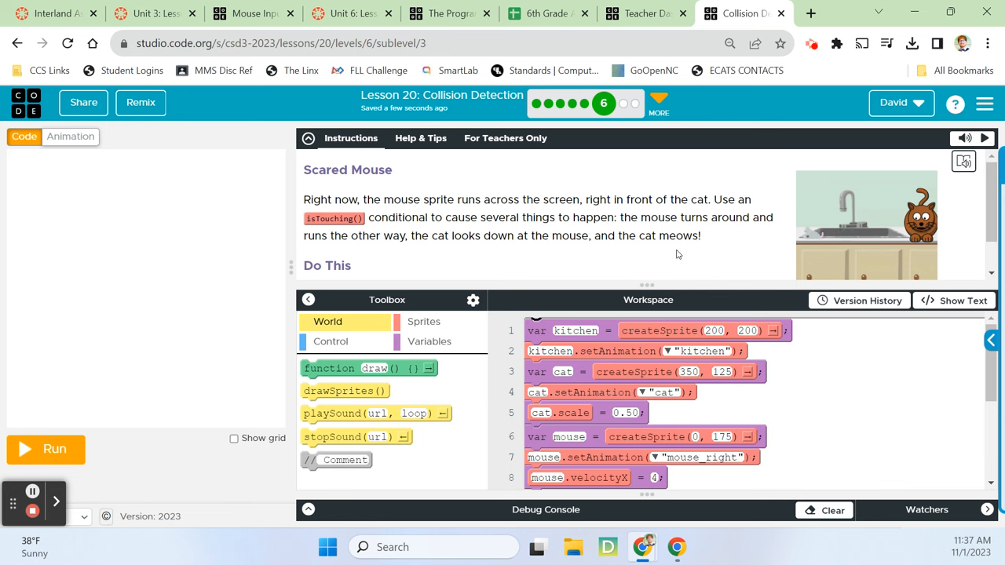
pyautogui.scroll(-3)
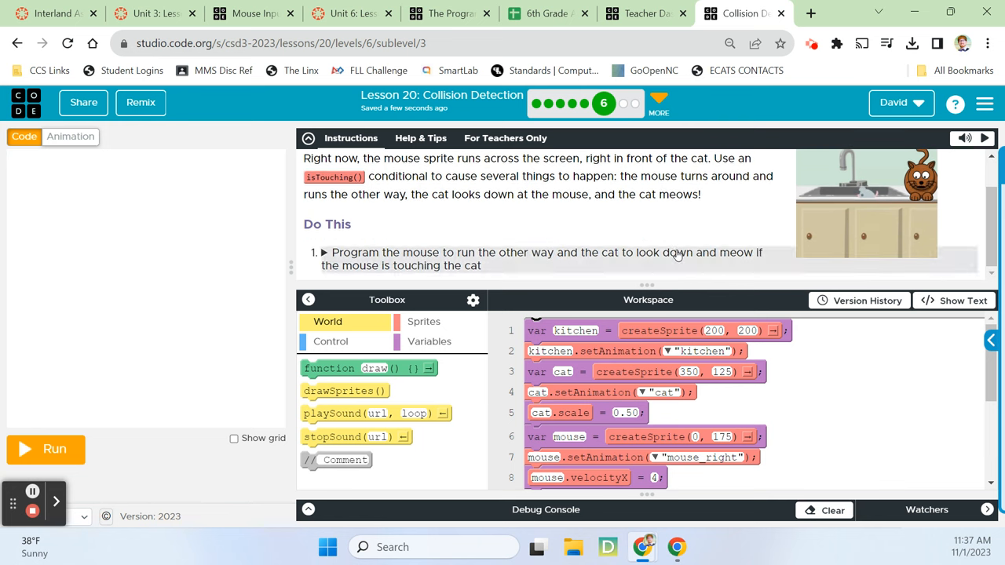
pyautogui.click(324, 252)
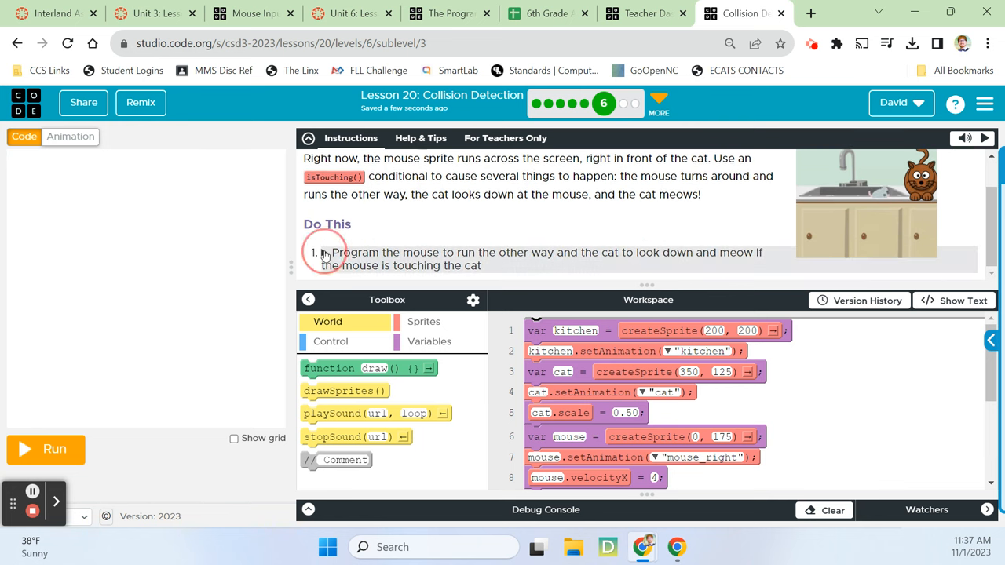
pyautogui.scroll(-3)
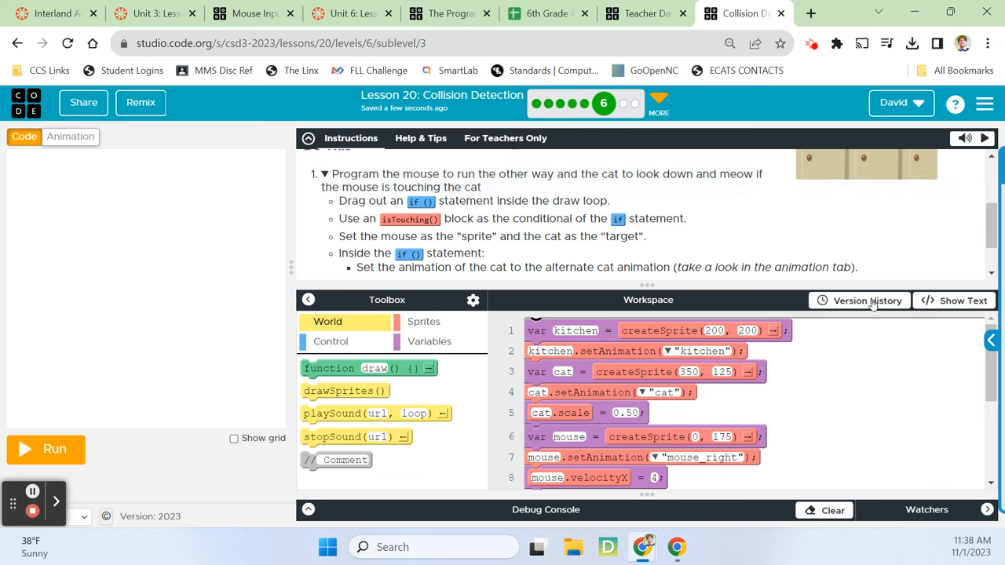
# - Inside the if, set the cat to cat_meow, the mouse to mouse_left, and mouse velocityX to -8
pyautogui.scroll(-3)
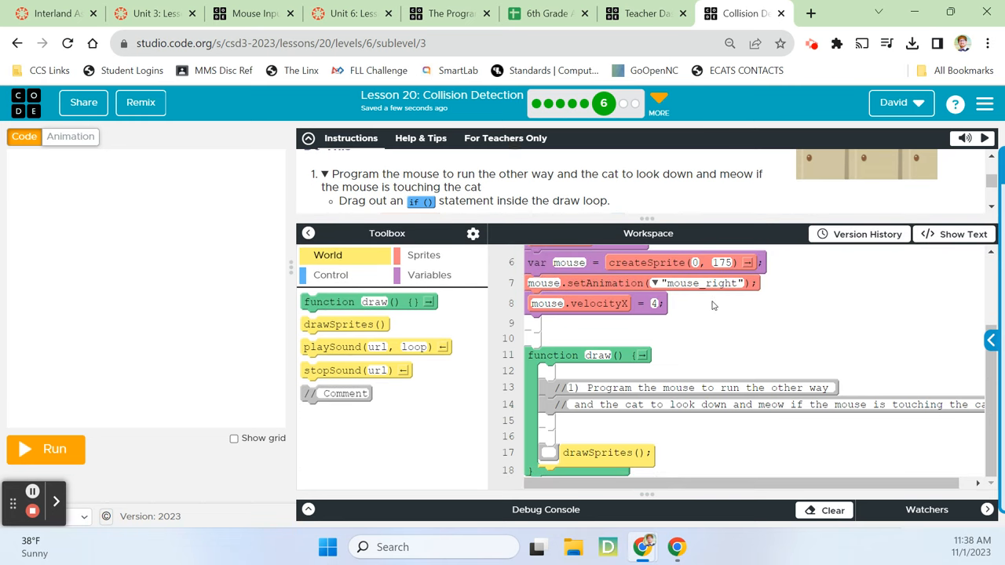
pyautogui.moveTo(347, 275)
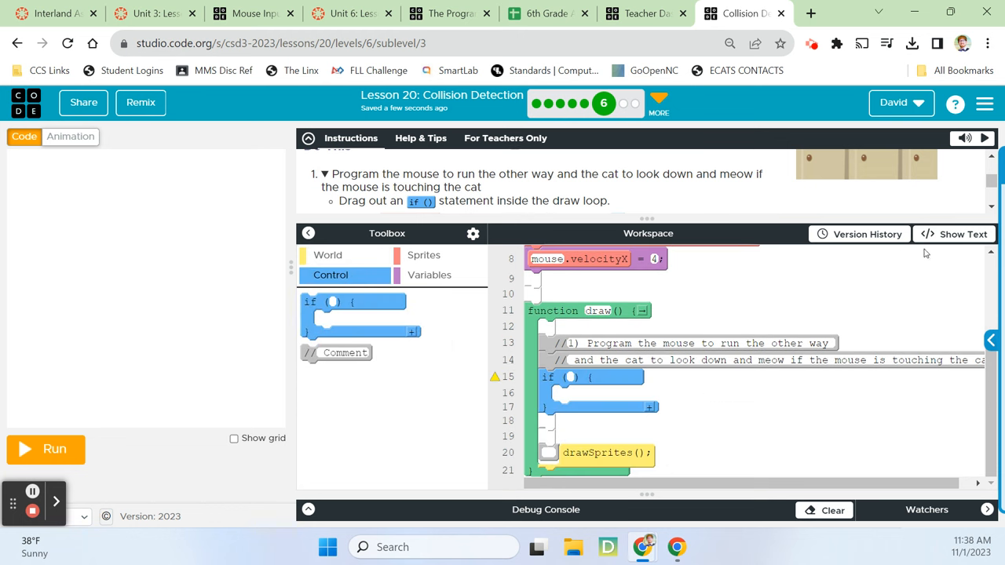
pyautogui.scroll(-3)
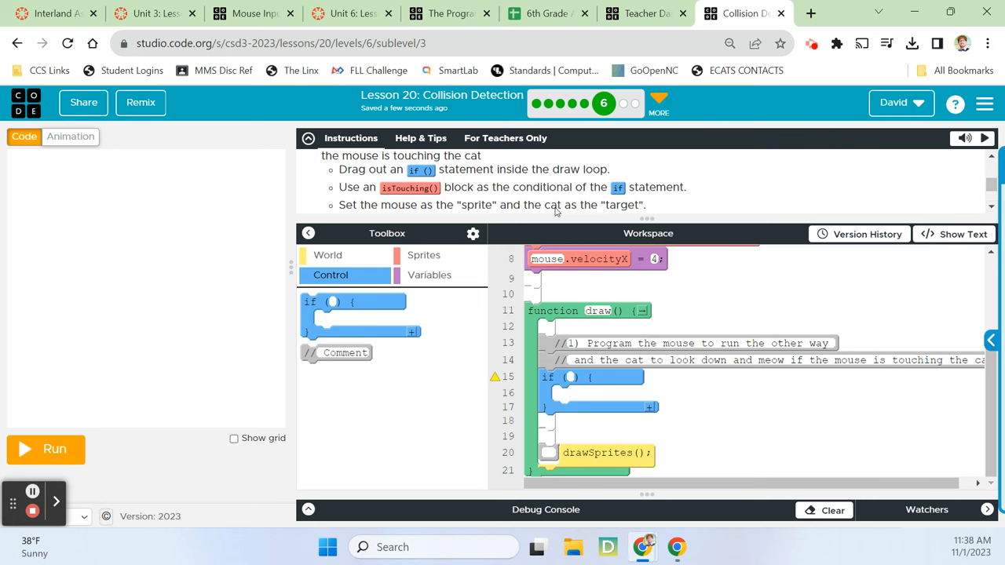
pyautogui.moveTo(424, 255)
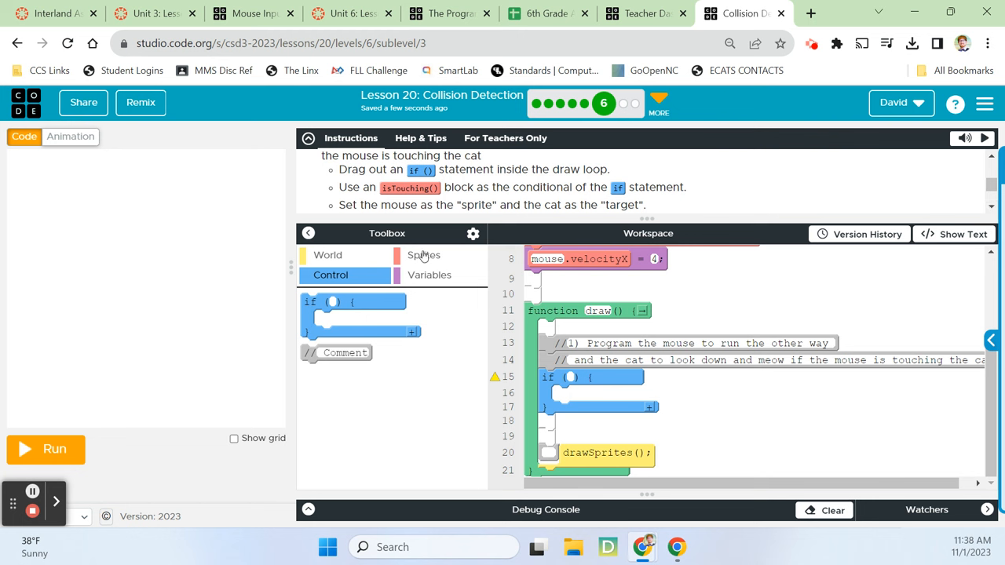
pyautogui.click(423, 255)
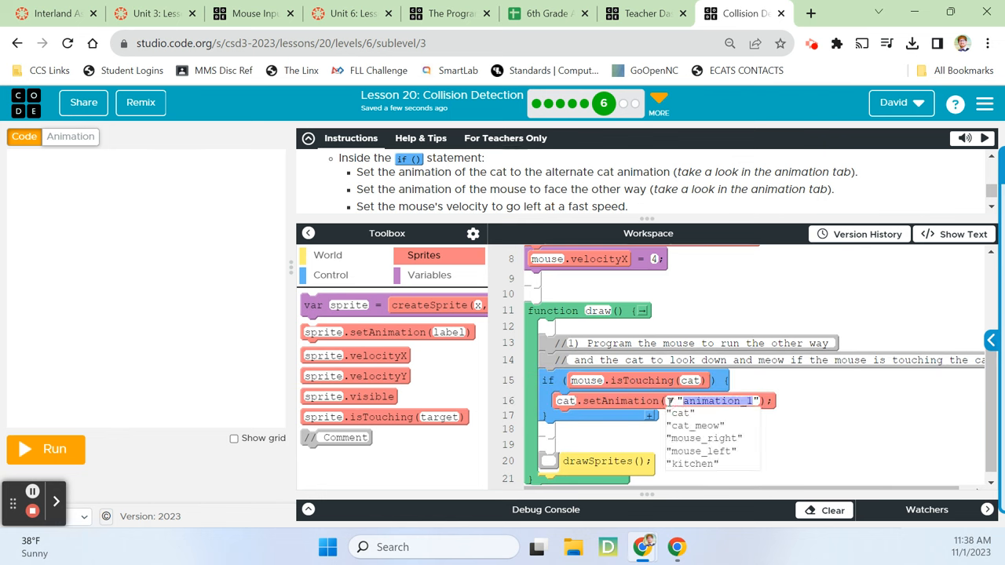
pyautogui.click(694, 425)
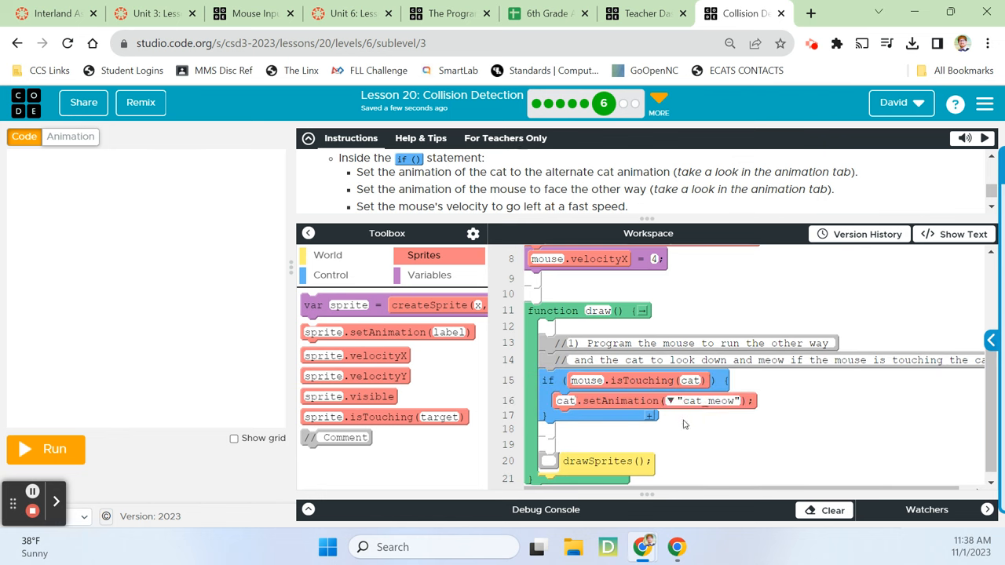
pyautogui.moveTo(475, 202)
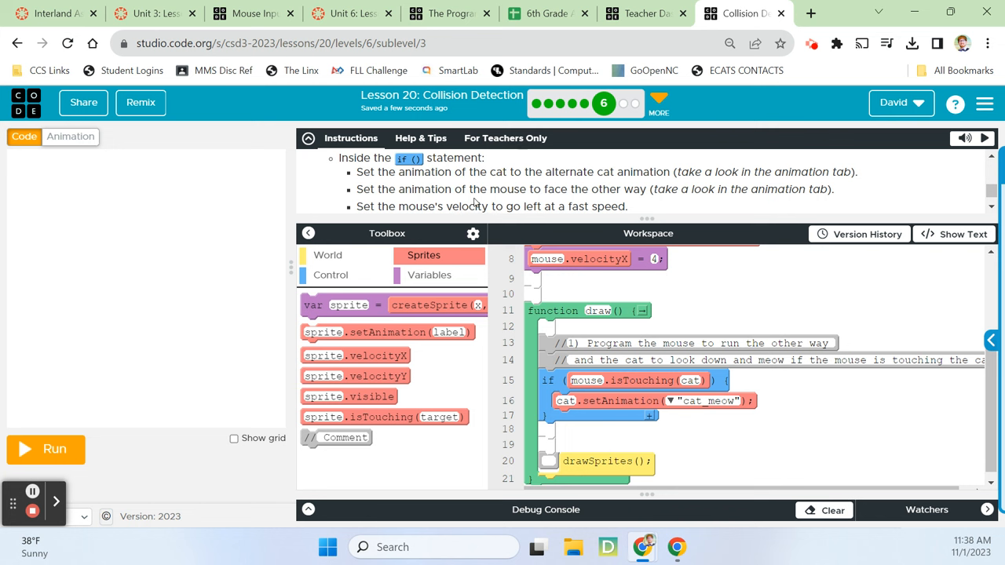
pyautogui.moveTo(656, 203)
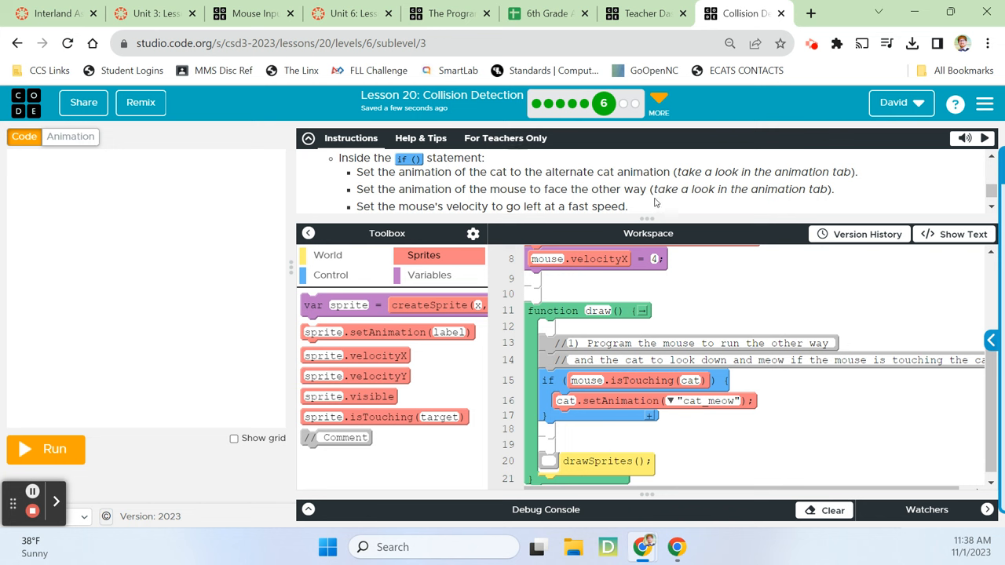
pyautogui.moveTo(437, 362)
pyautogui.write('m')
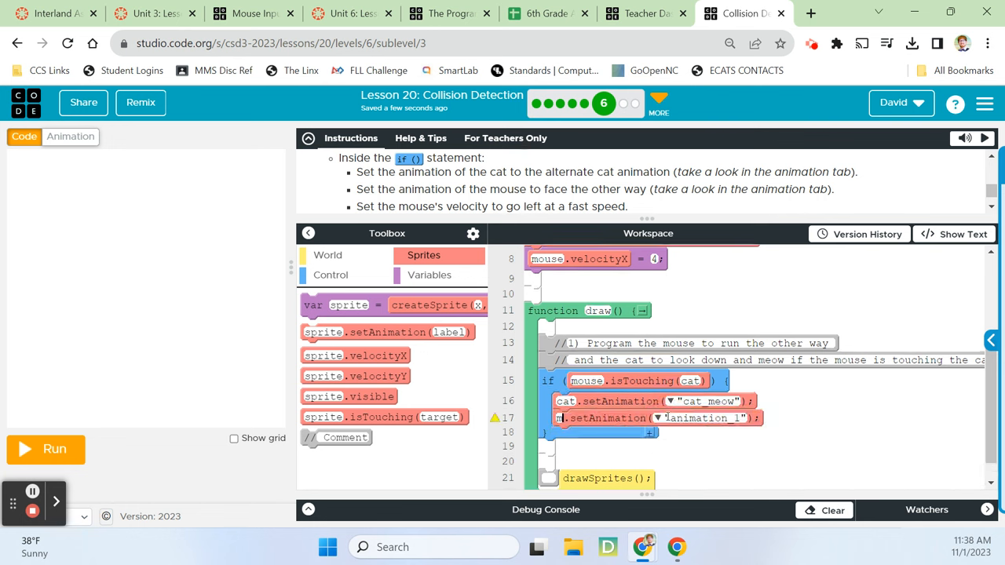
pyautogui.click(658, 418)
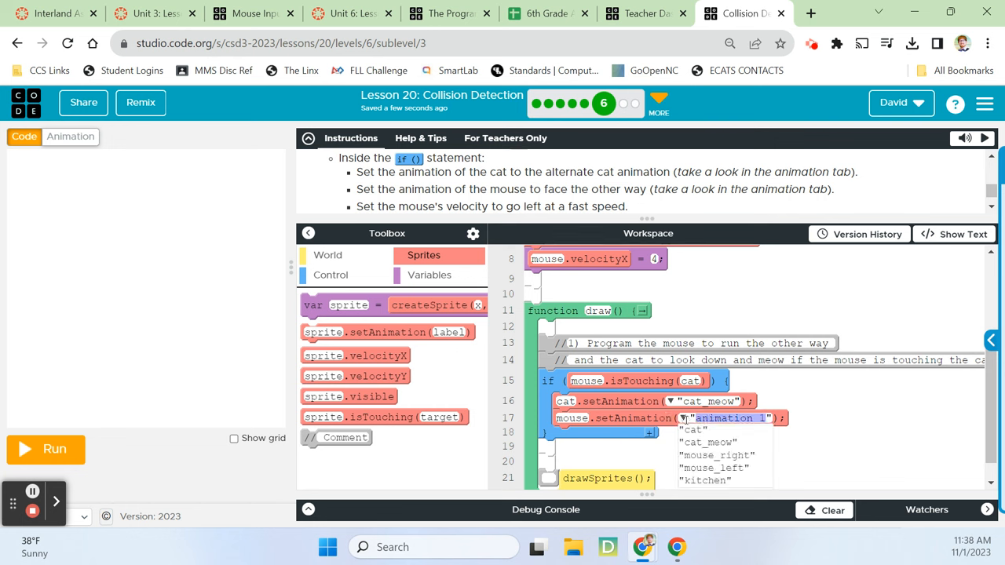
pyautogui.click(713, 467)
pyautogui.write('-8')
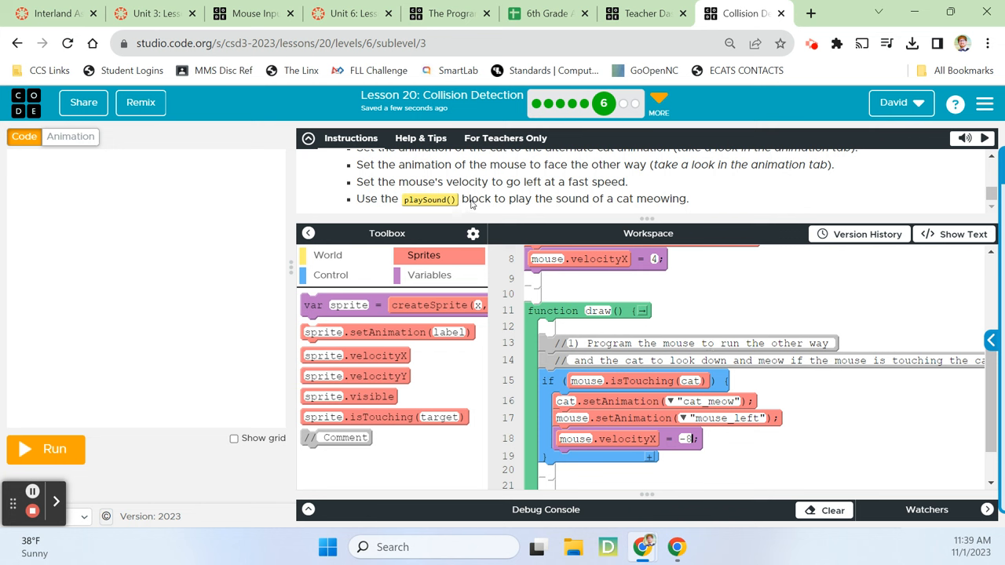
pyautogui.moveTo(662, 205)
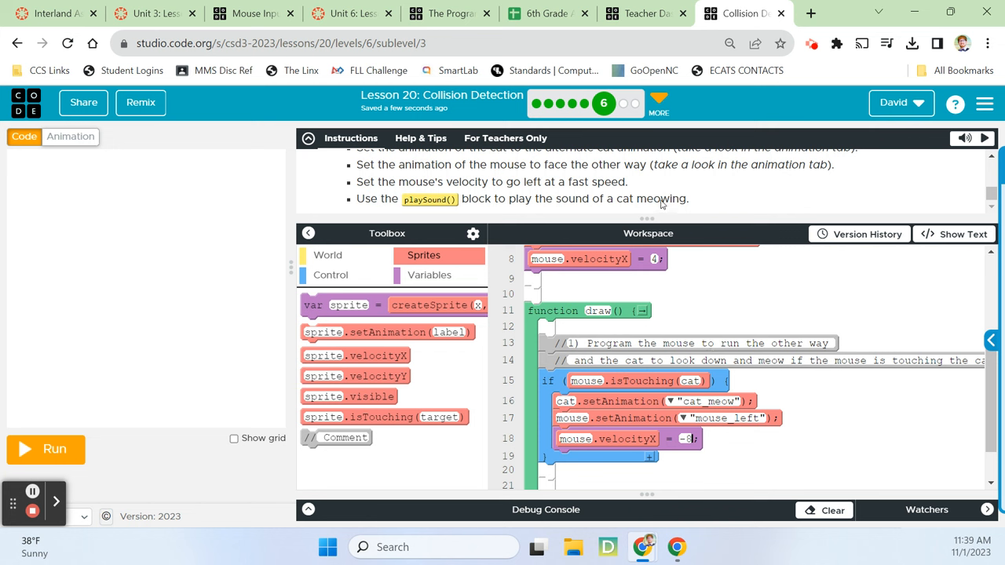
# - Add a playSound block using cat.mp3, found by searching 'cat' in the sound library
pyautogui.click(327, 254)
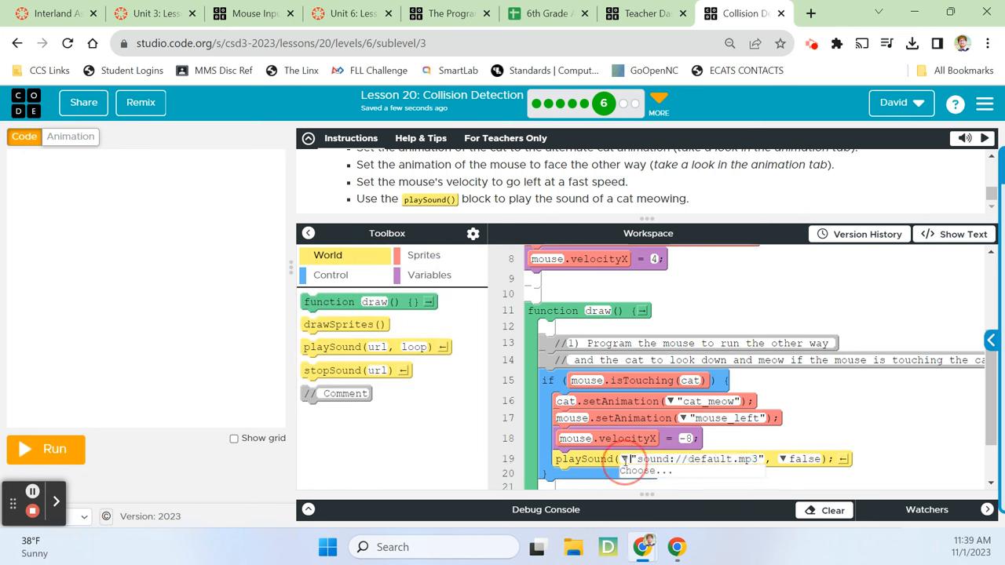
pyautogui.click(643, 470)
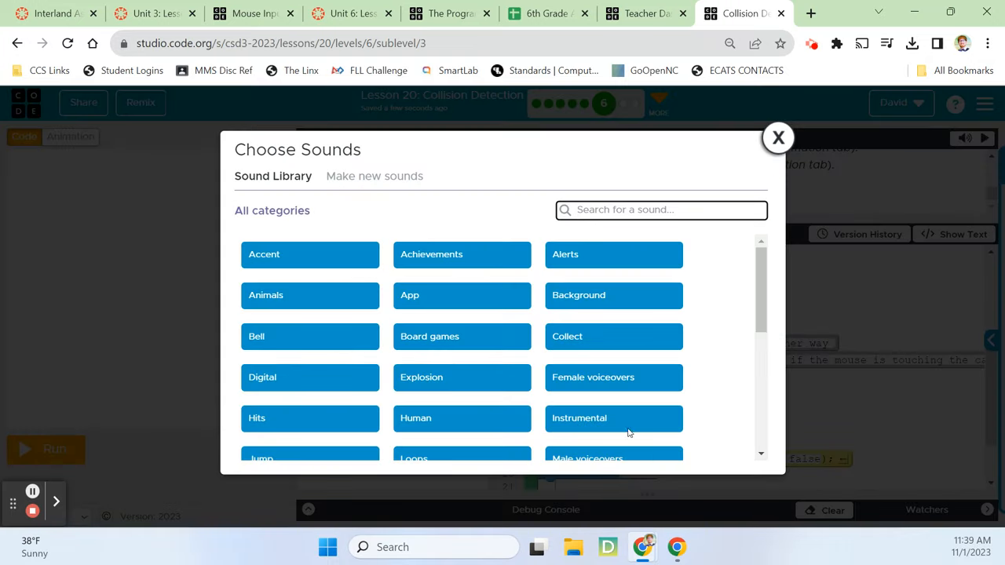
pyautogui.write('mea')
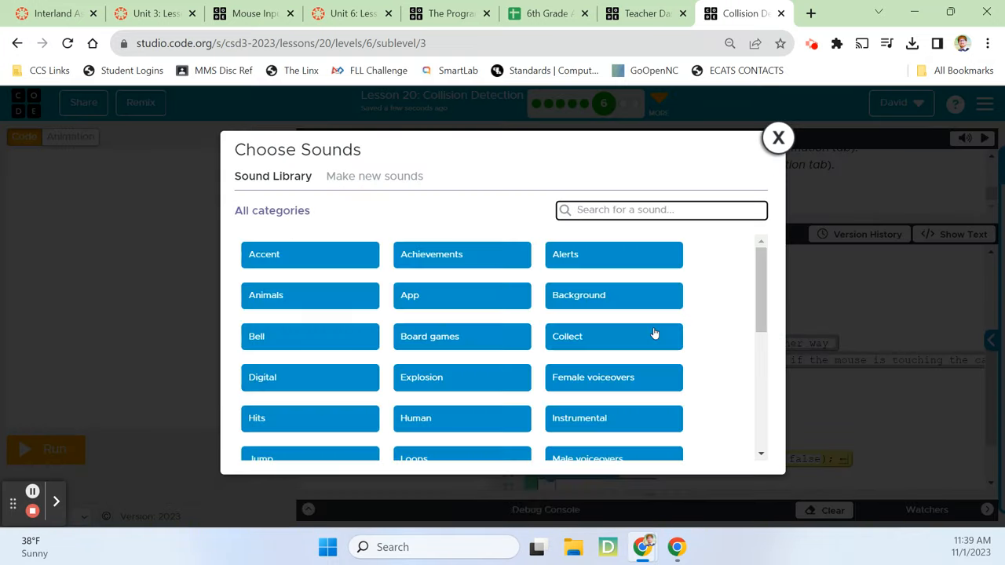
pyautogui.write('cat')
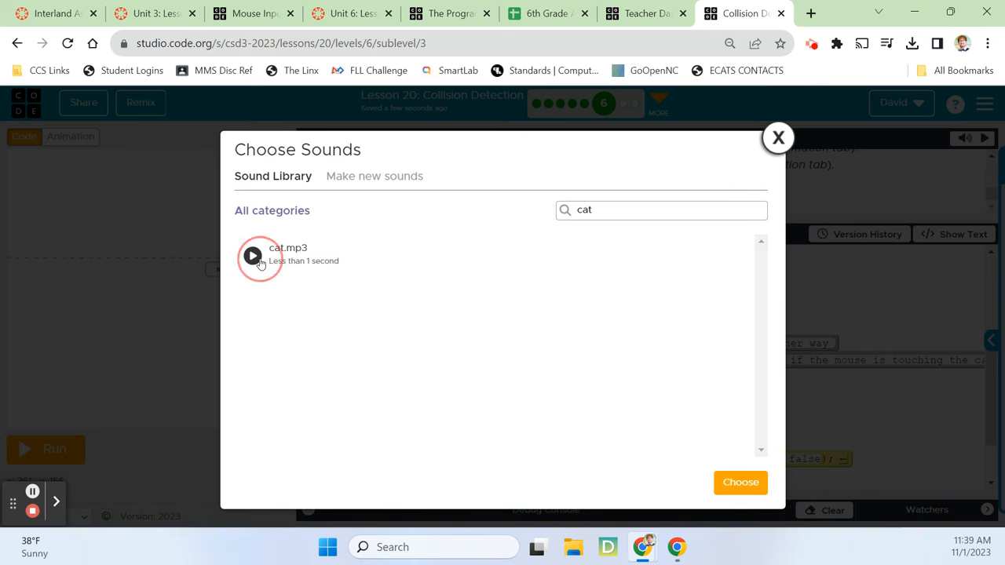
pyautogui.click(739, 482)
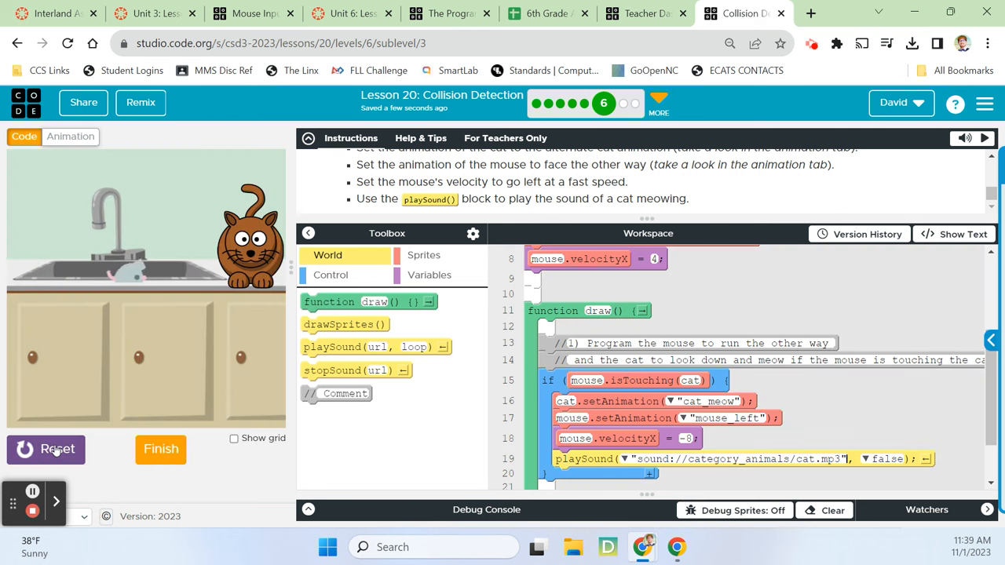
pyautogui.click(45, 449)
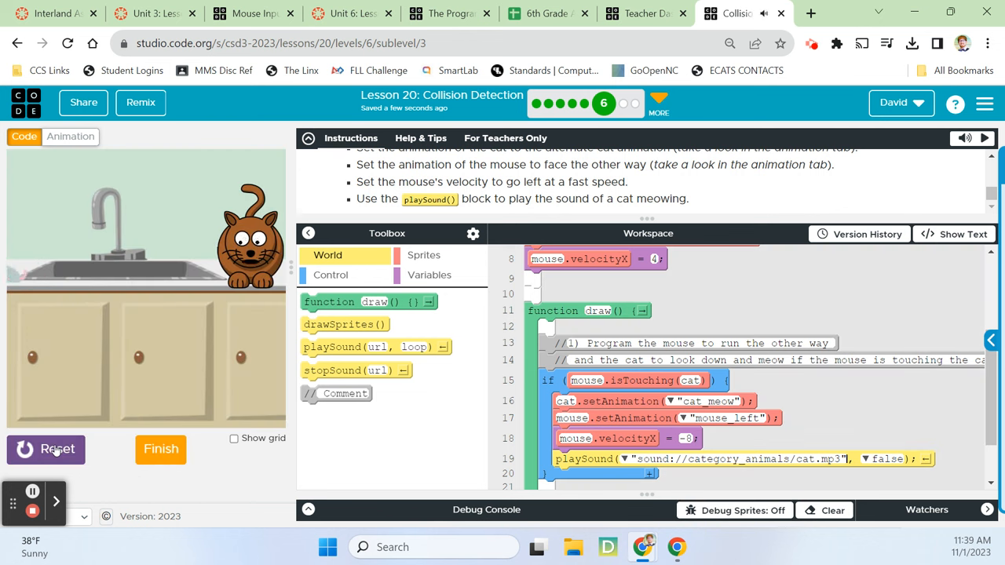
pyautogui.click(45, 449)
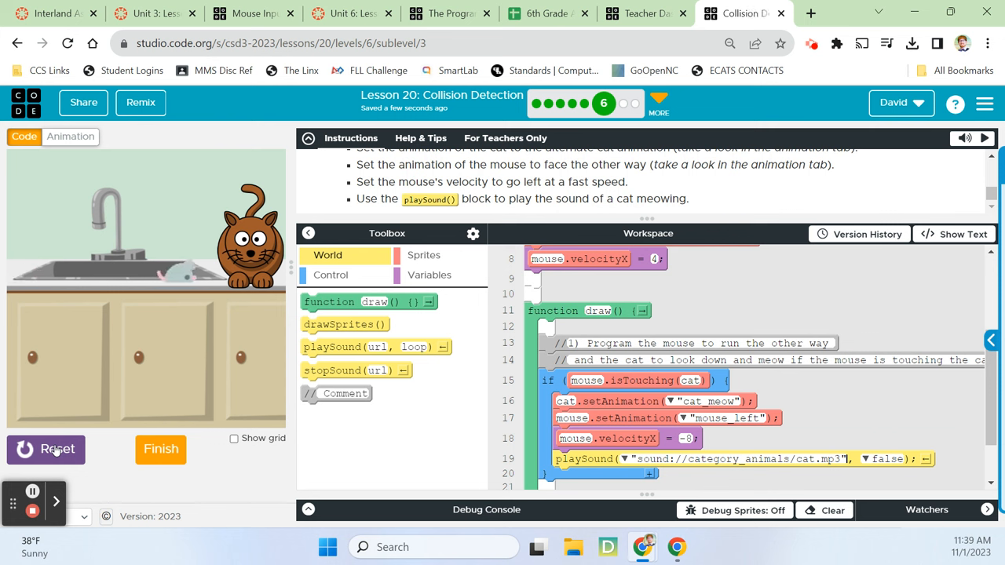
pyautogui.click(46, 449)
pyautogui.write('tru')
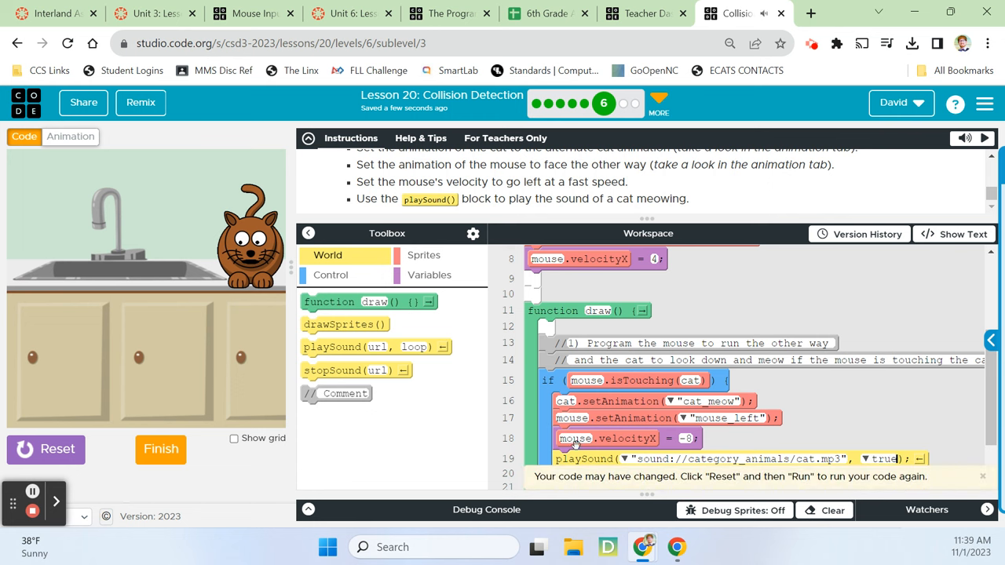
pyautogui.click(46, 449)
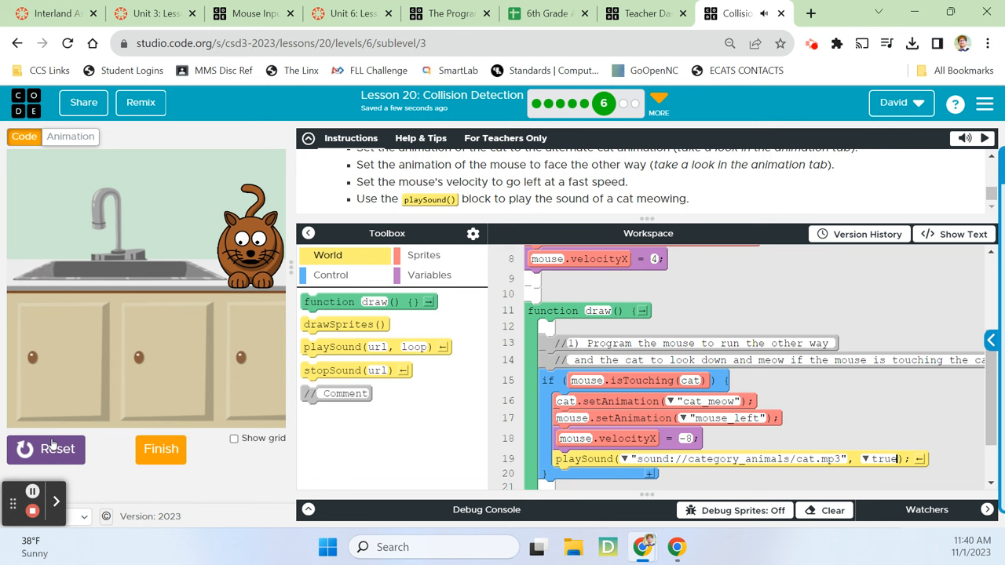
pyautogui.moveTo(53, 444)
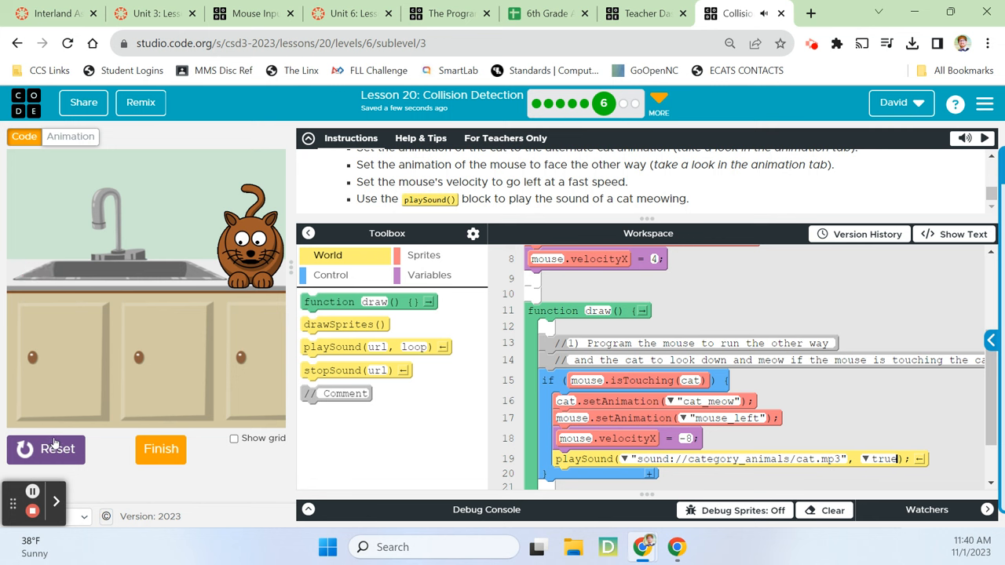
pyautogui.click(866, 459)
pyautogui.write('fals')
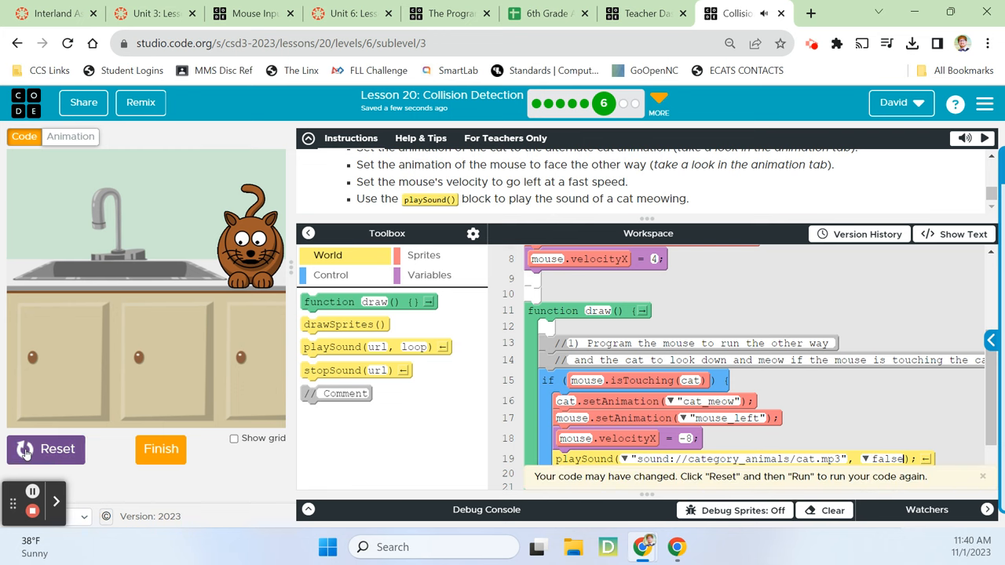
pyautogui.click(45, 449)
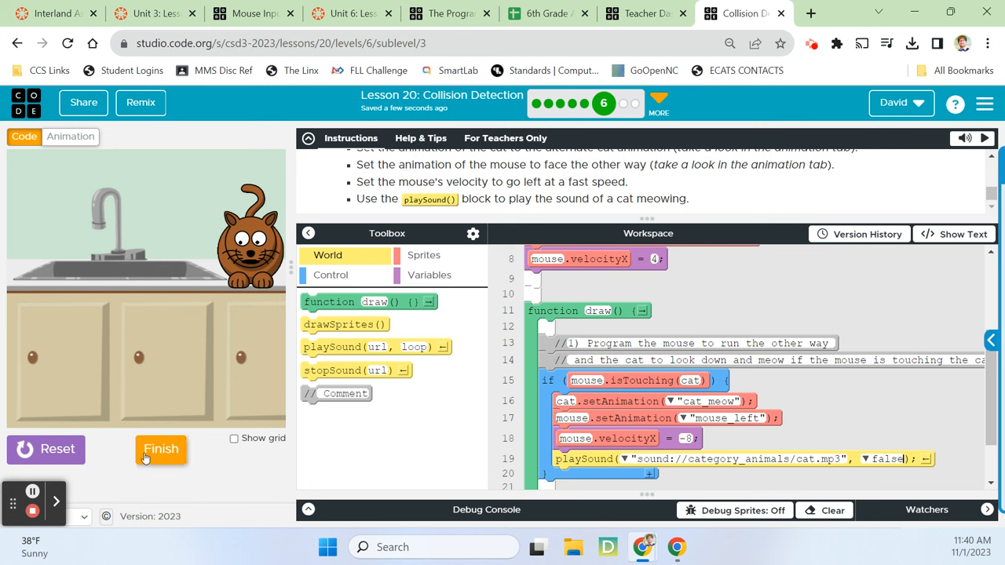
# - Finish Scared Mouse and advance past Collision Practice to Rainbow Horse
pyautogui.click(161, 448)
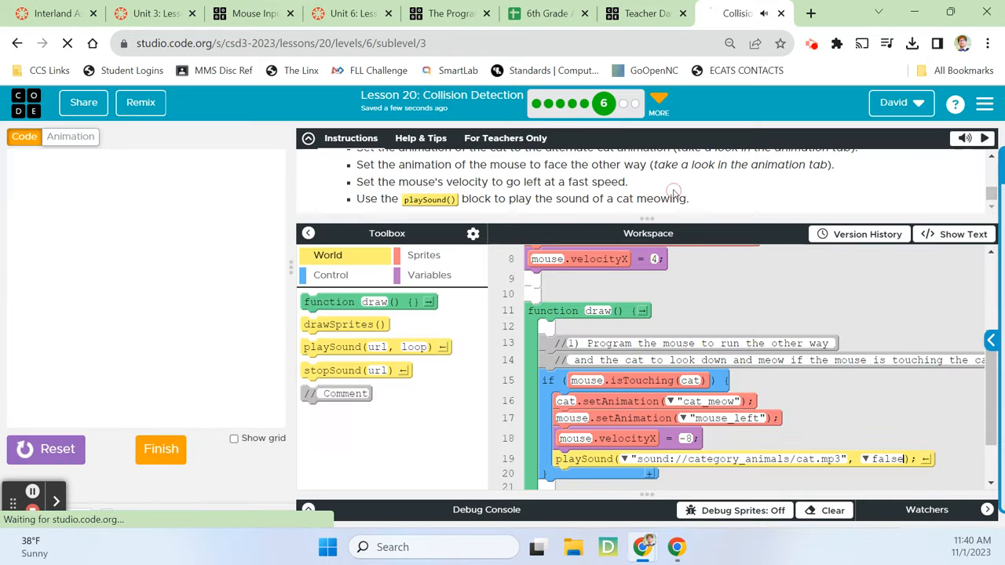
pyautogui.moveTo(773, 209)
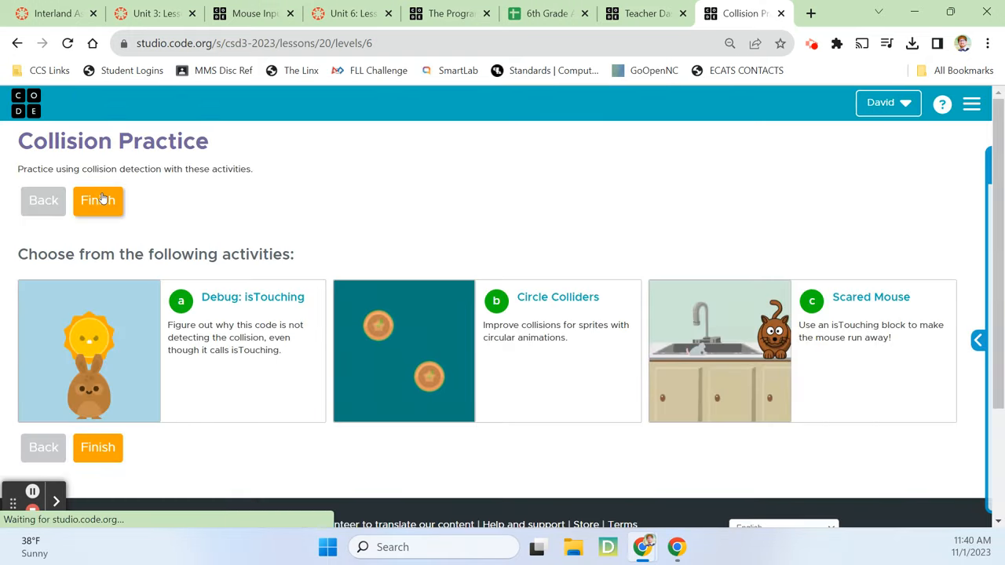
pyautogui.click(97, 200)
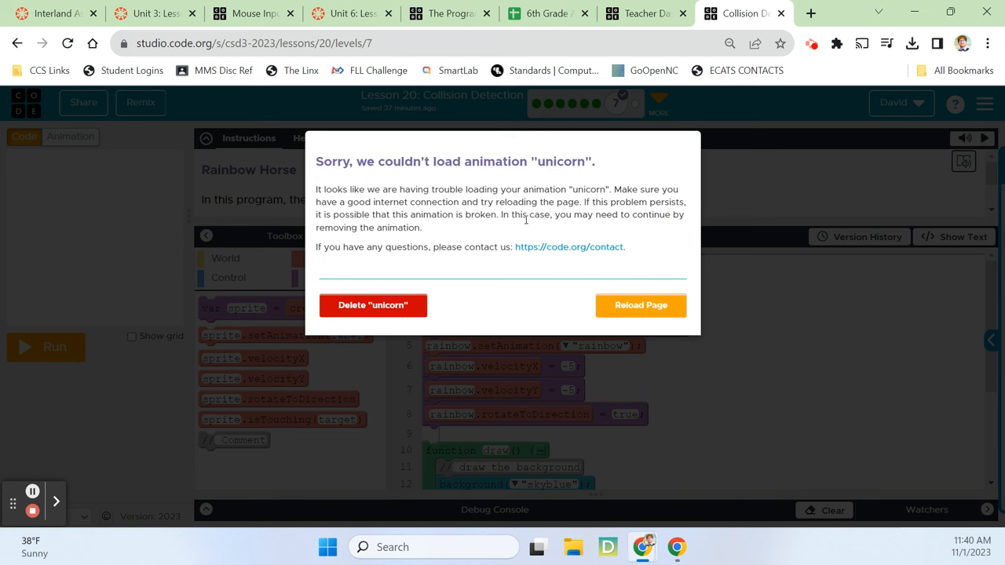
pyautogui.moveTo(526, 220)
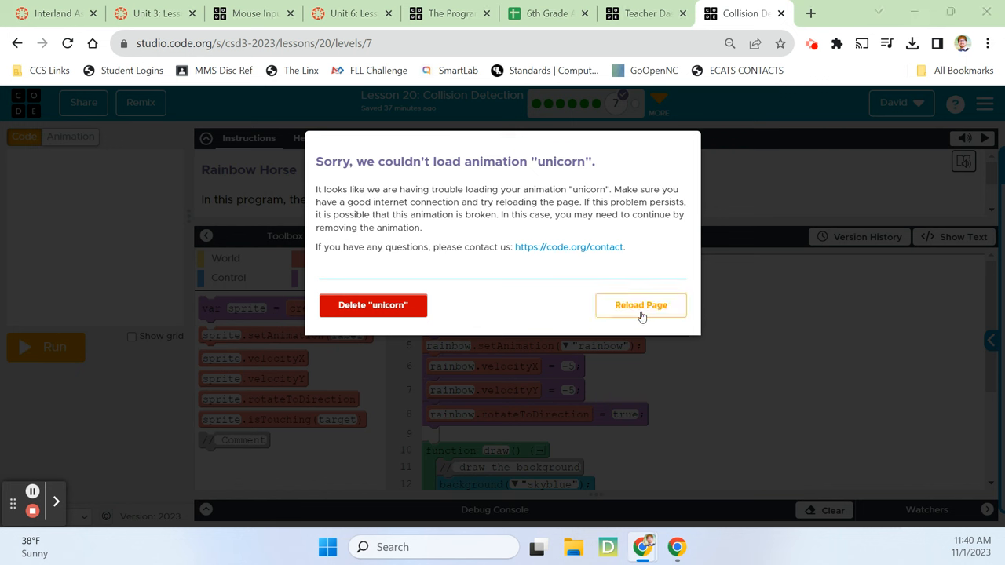
# - Reload past the unicorn error, delete the broken horse animation, and return to the code
pyautogui.click(641, 304)
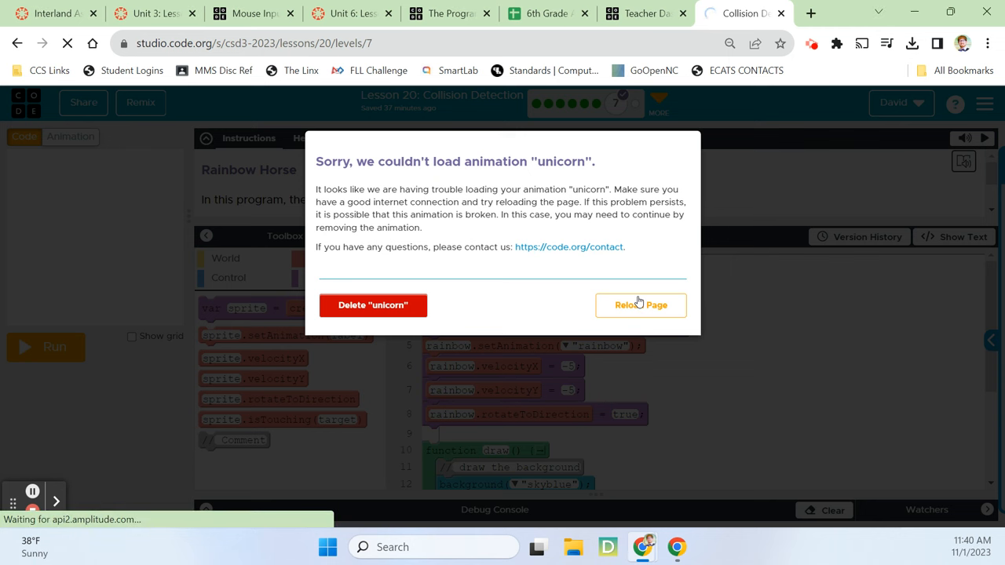
pyautogui.click(641, 304)
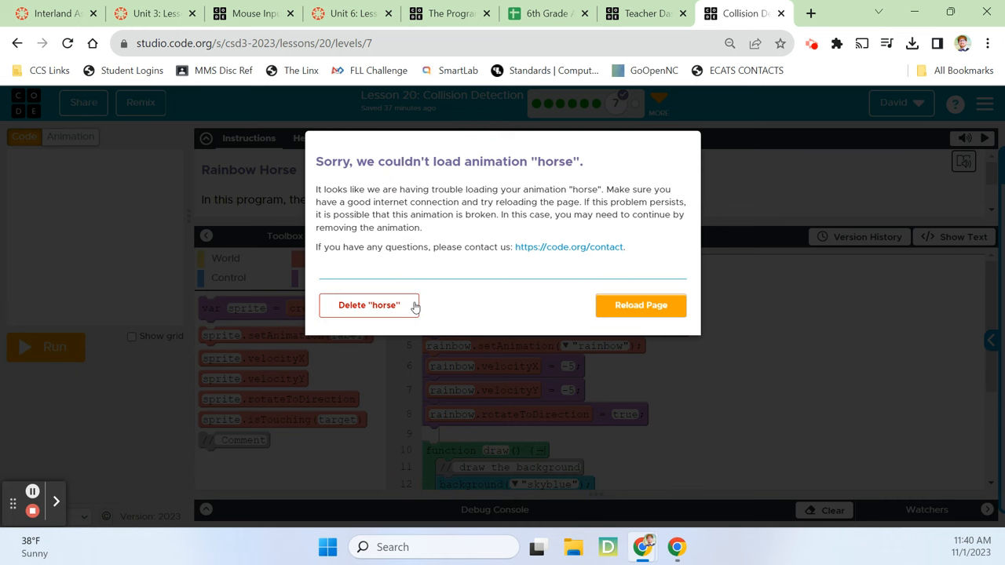
pyautogui.click(369, 305)
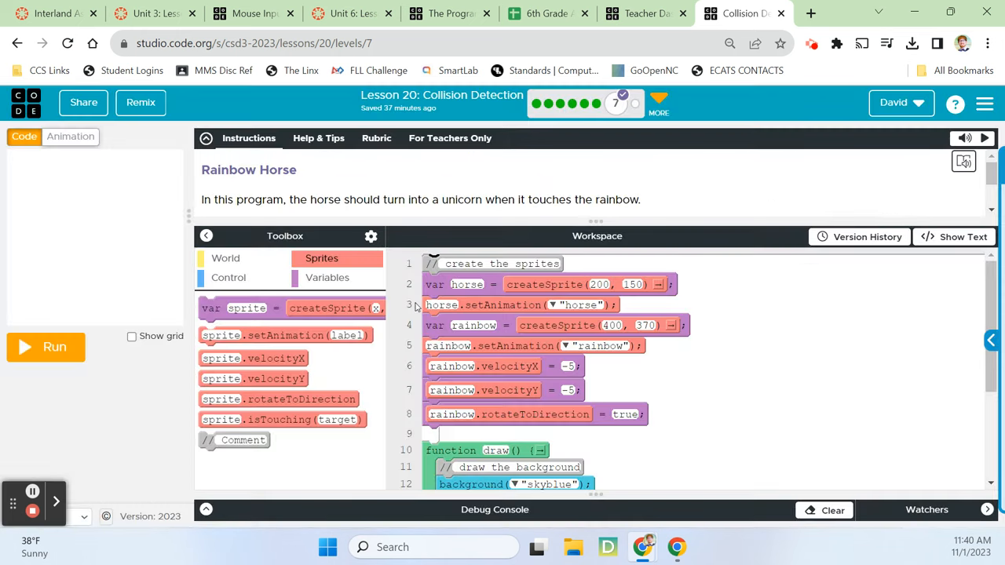
pyautogui.click(70, 136)
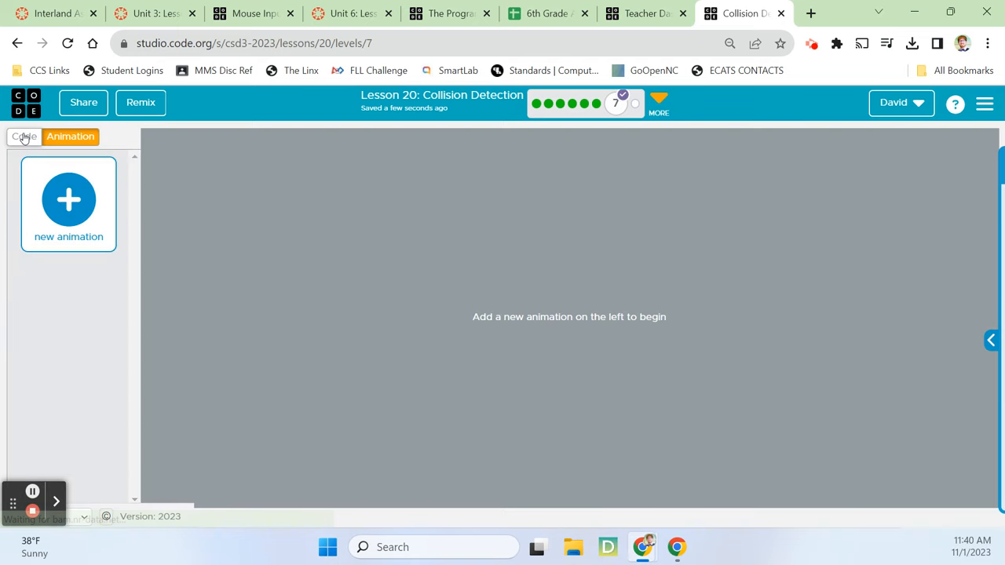
pyautogui.click(23, 135)
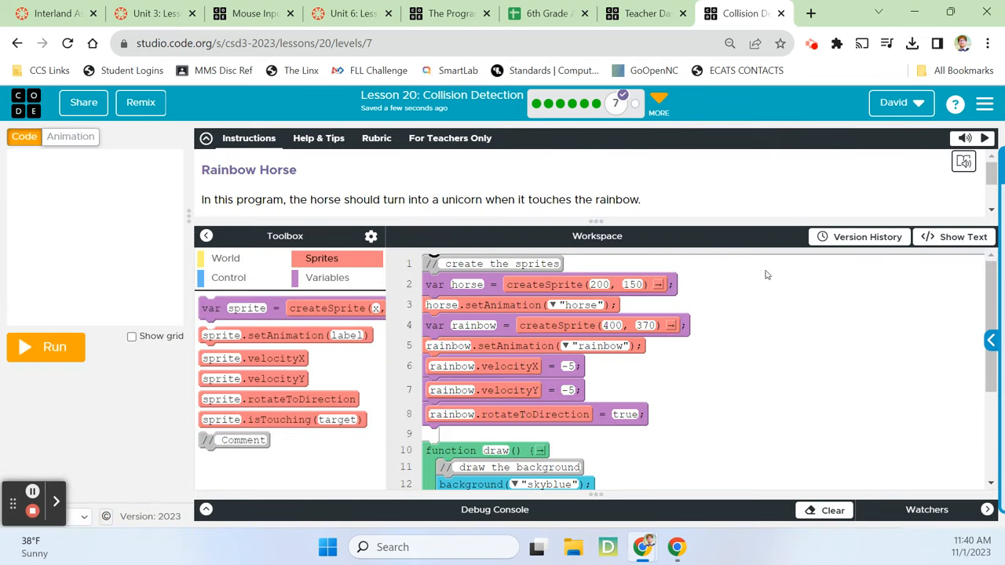
pyautogui.moveTo(781, 183)
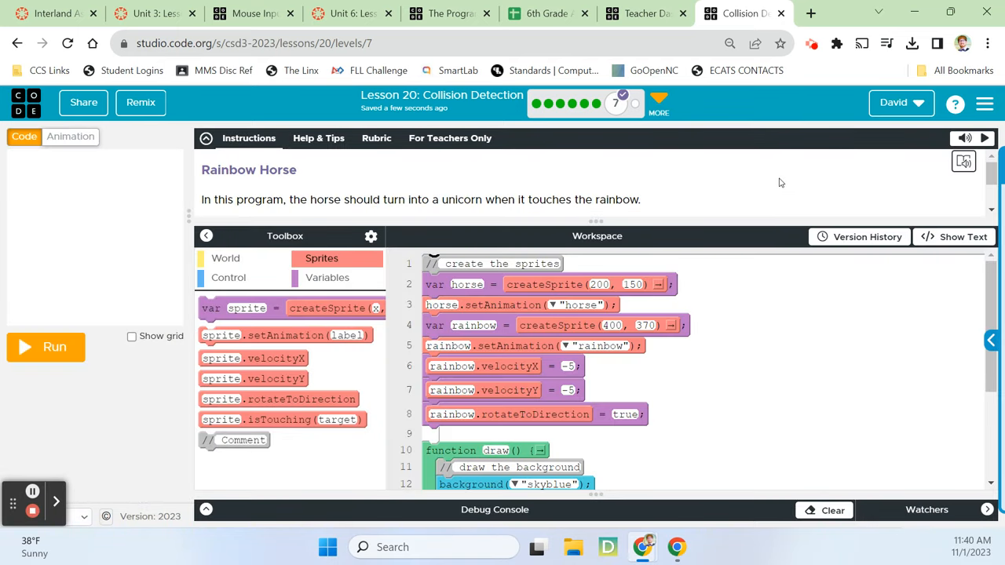
pyautogui.click(812, 43)
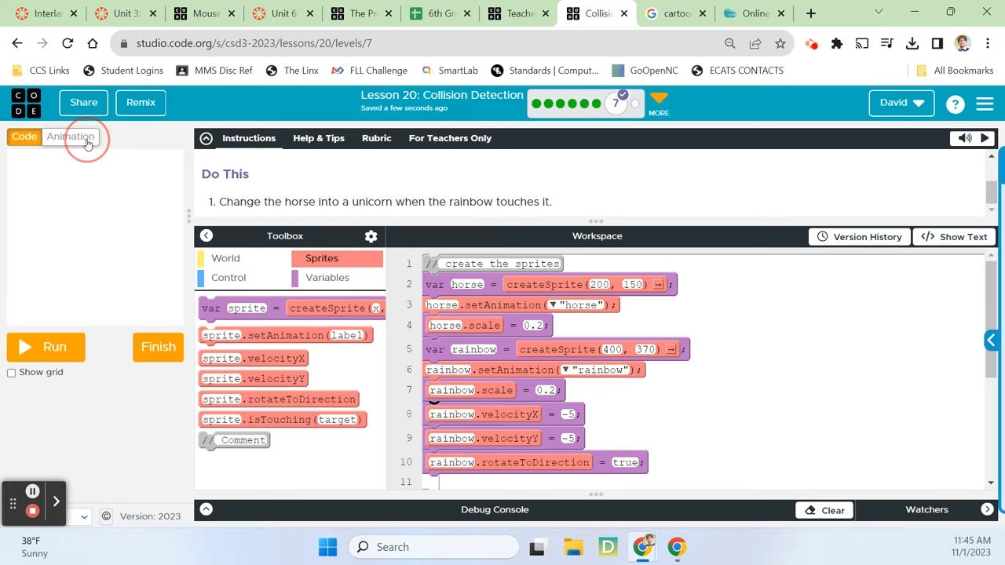
pyautogui.click(70, 136)
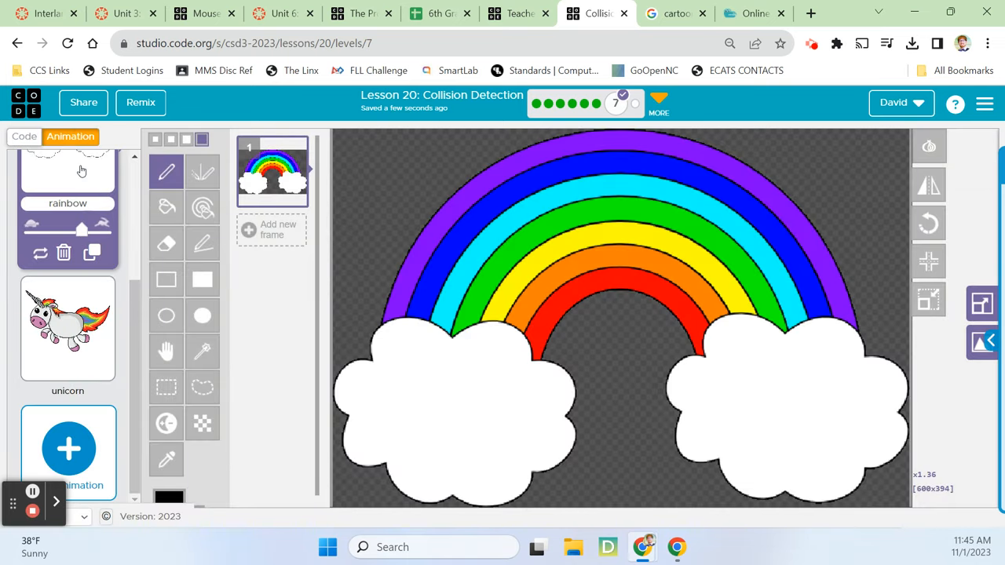
pyautogui.click(23, 136)
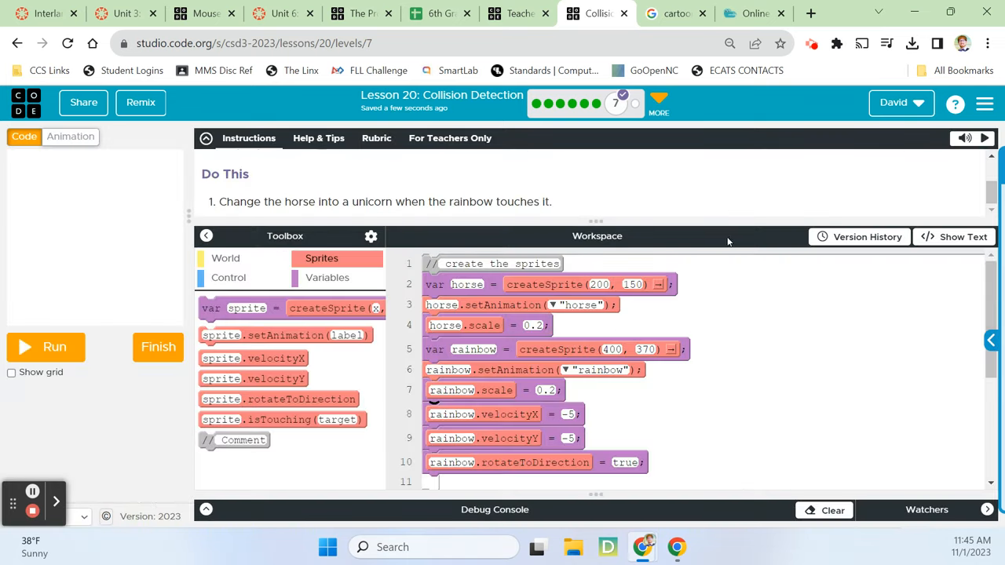
pyautogui.moveTo(365, 220)
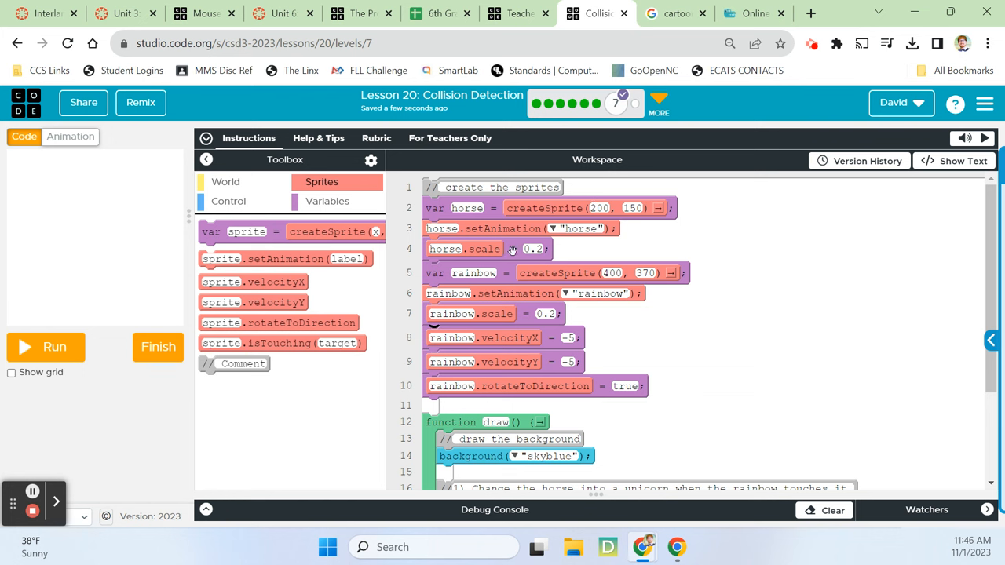
pyautogui.scroll(-3)
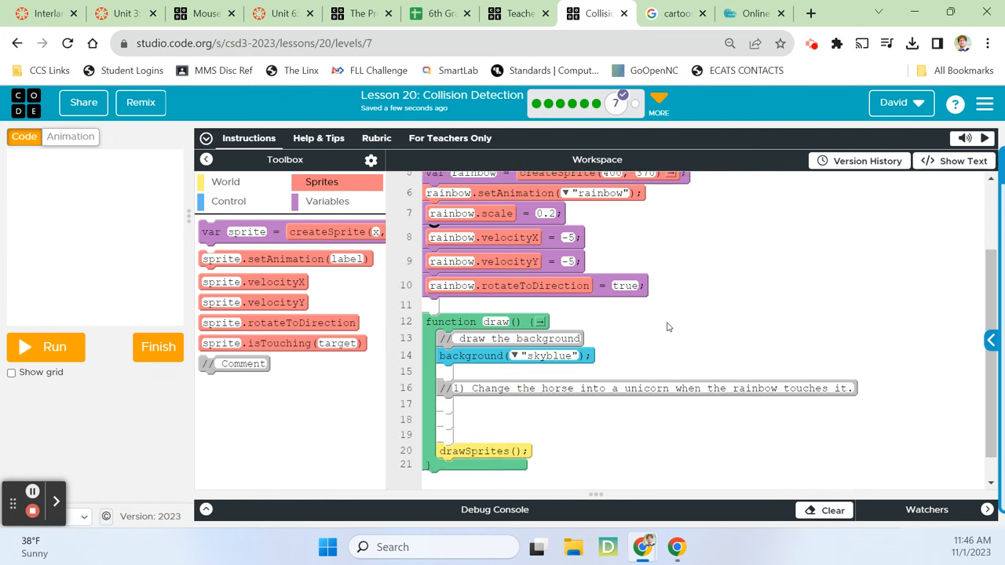
pyautogui.scroll(-3)
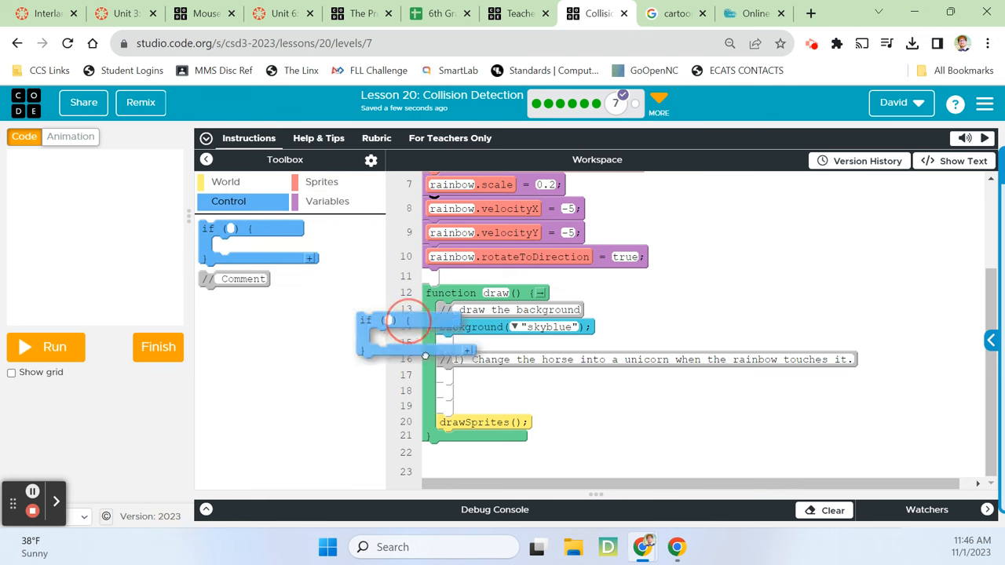
# - Add an if on rainbow.isTouching(horse) that sets the horse to unicorn, then run
pyautogui.moveTo(393, 320); pyautogui.dragTo(469, 375)
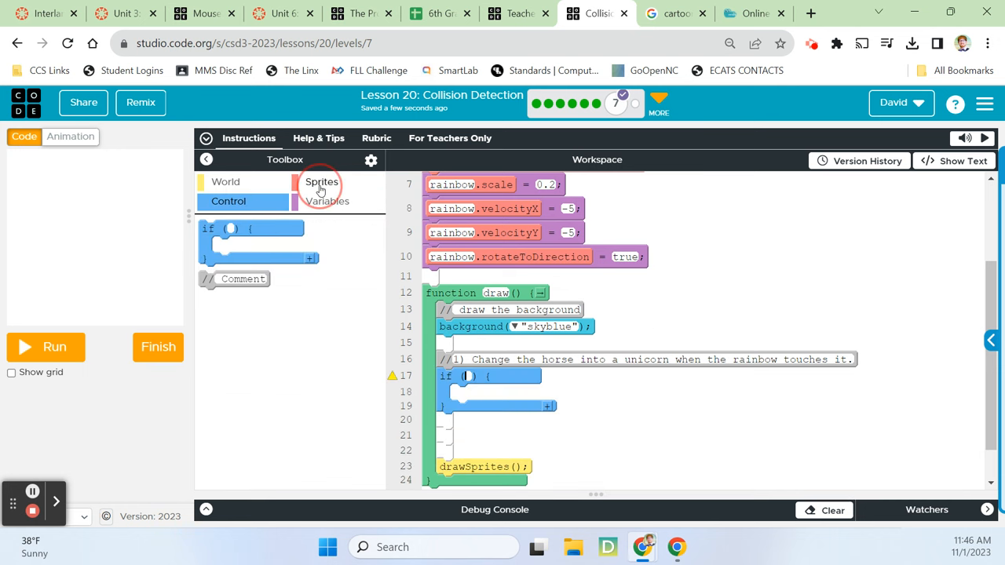
pyautogui.click(321, 181)
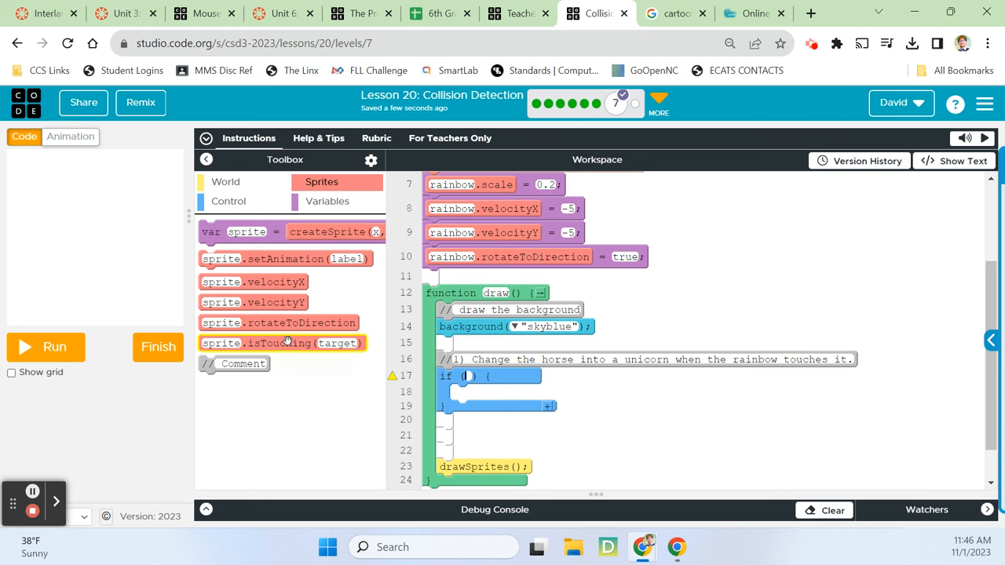
pyautogui.moveTo(282, 343); pyautogui.dragTo(549, 380)
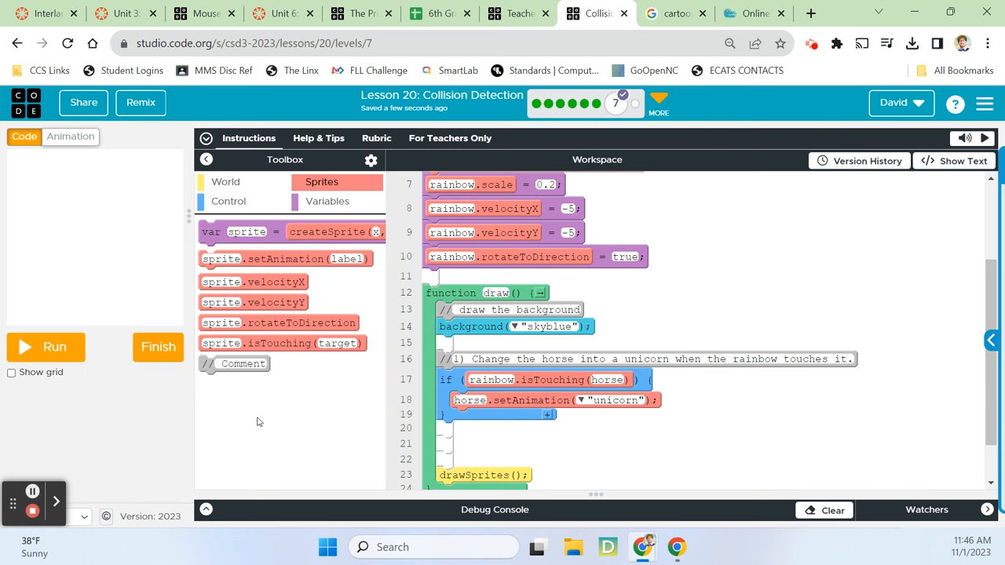
pyautogui.click(45, 347)
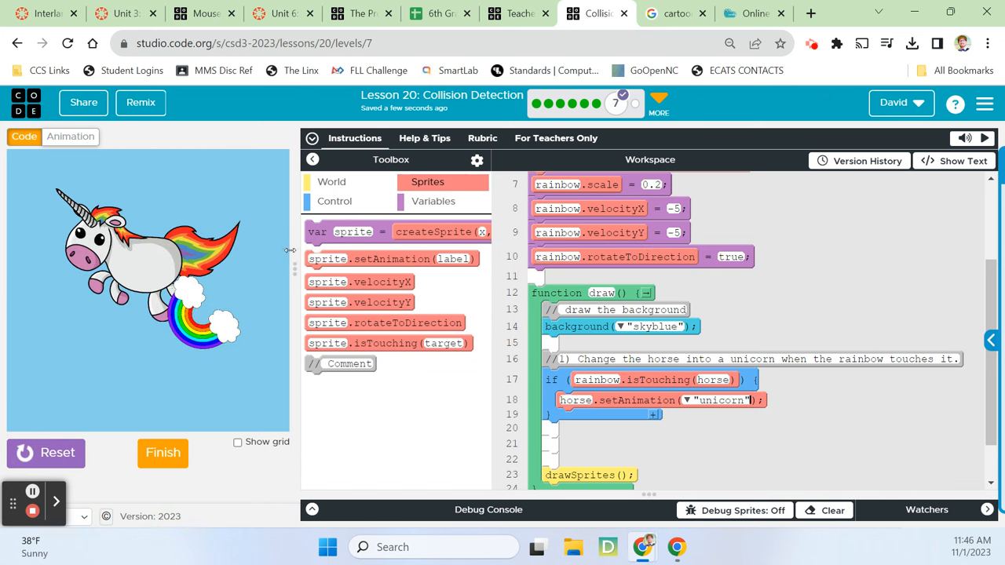
pyautogui.click(45, 453)
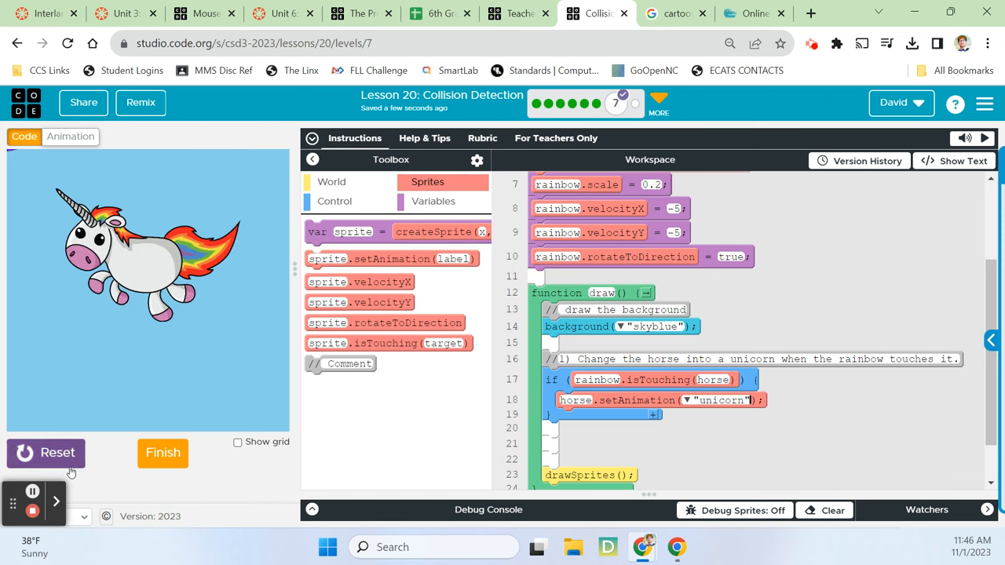
pyautogui.click(46, 453)
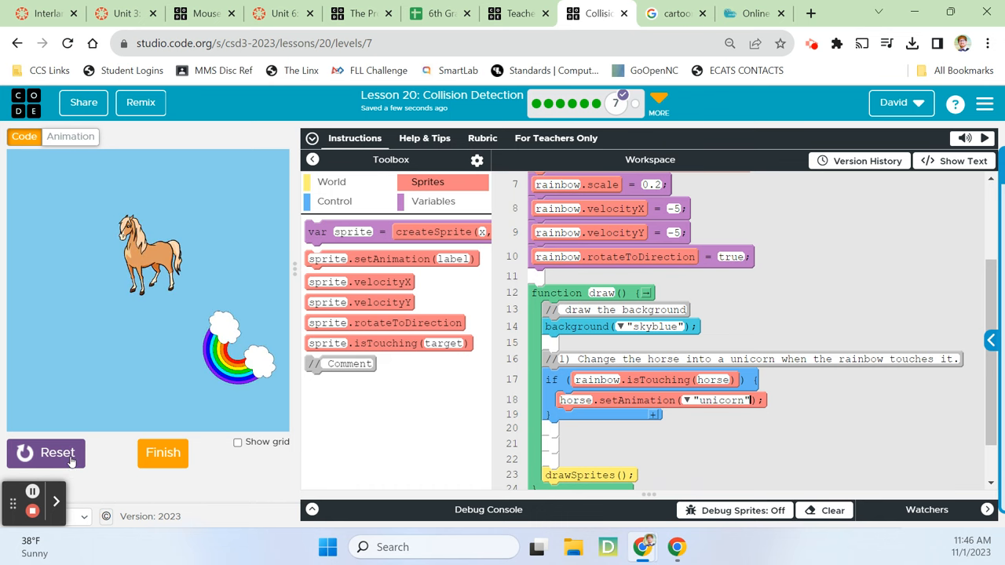
pyautogui.click(46, 453)
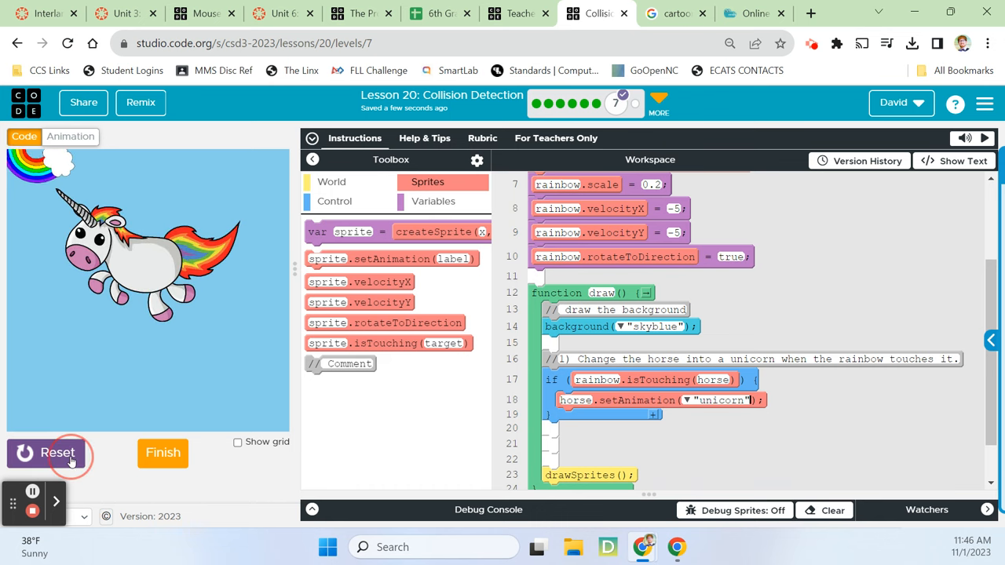
pyautogui.click(55, 453)
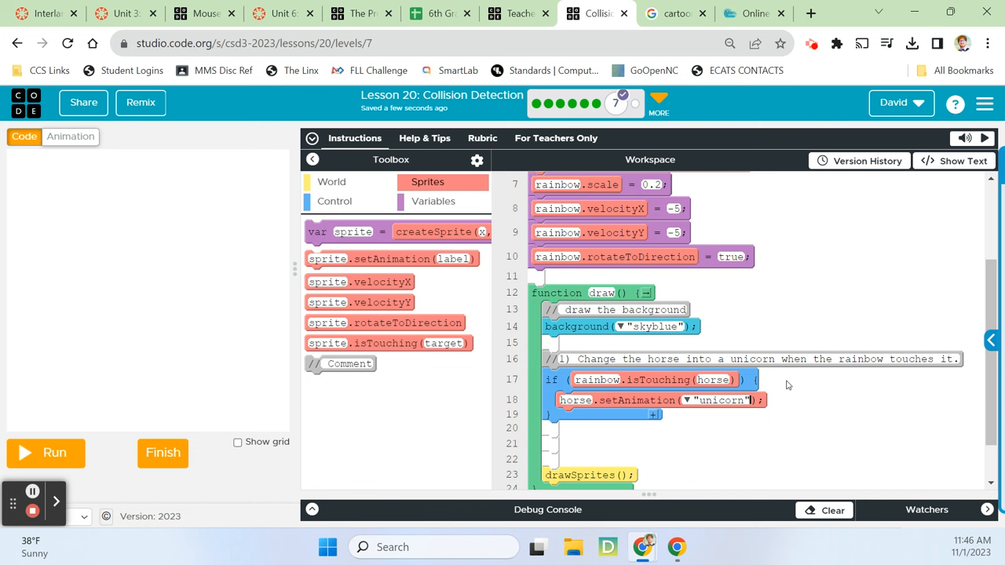
pyautogui.moveTo(106, 152)
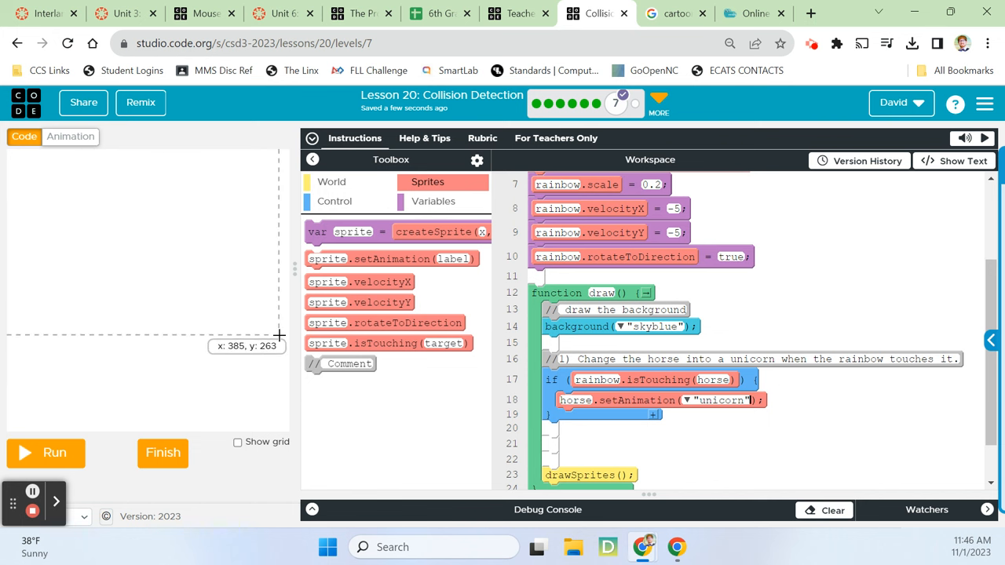
pyautogui.moveTo(738, 419)
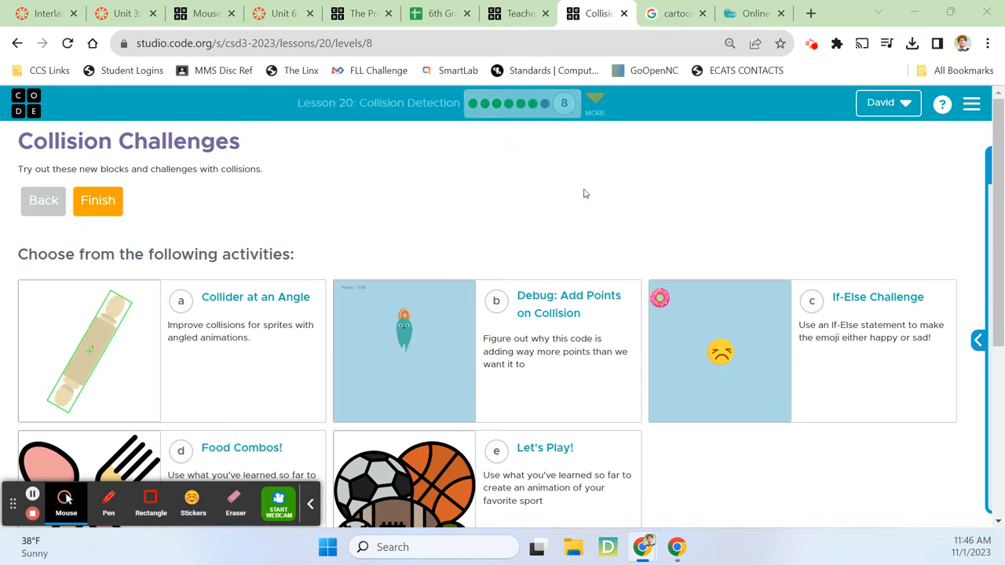
# - Scroll the Collision Challenges list and open activity a, Collider at an Angle
pyautogui.scroll(-3)
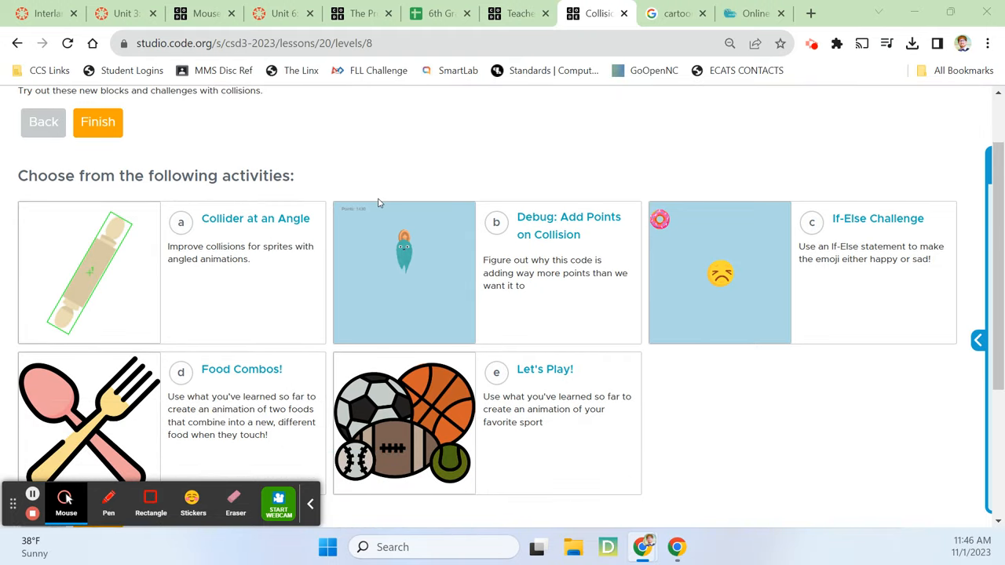
pyautogui.click(256, 218)
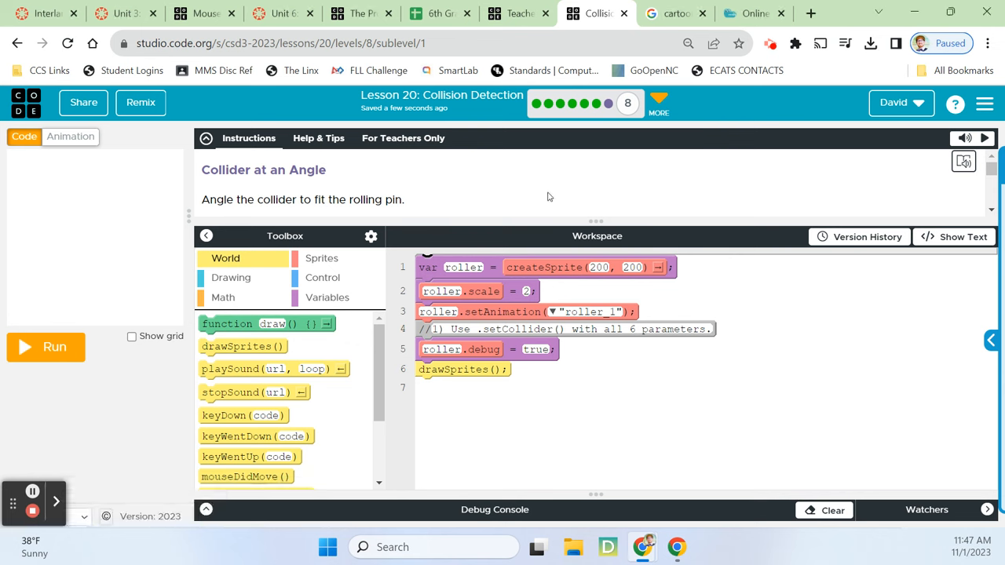
pyautogui.moveTo(585, 212)
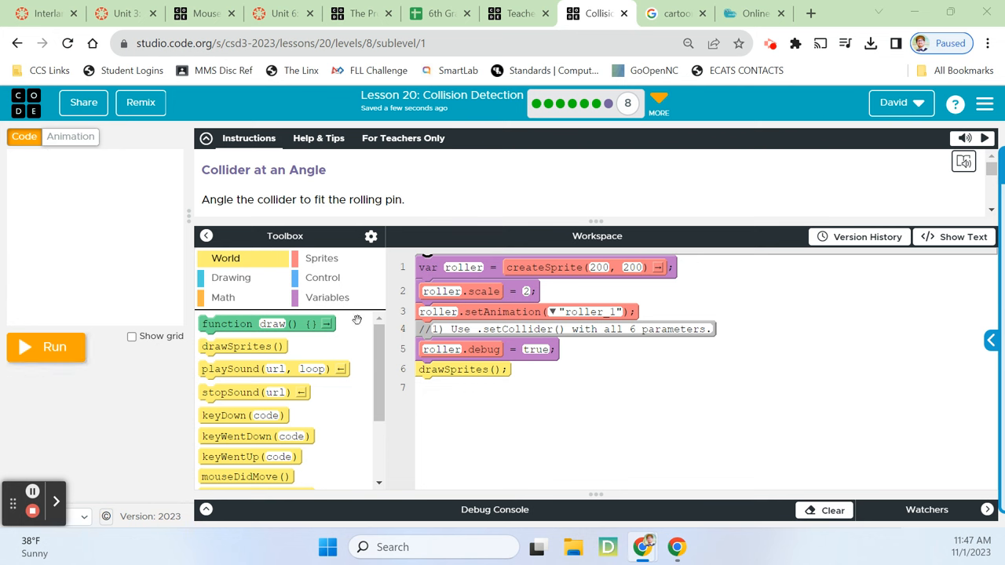
# - Run the rolling-pin starter code to show its upright rectangular debug collider
pyautogui.click(46, 347)
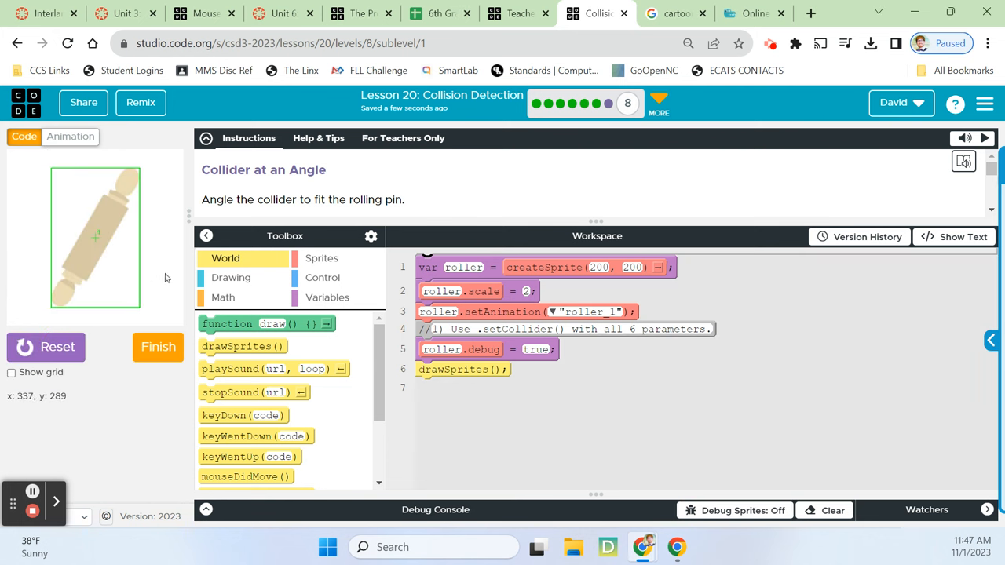
pyautogui.moveTo(176, 254)
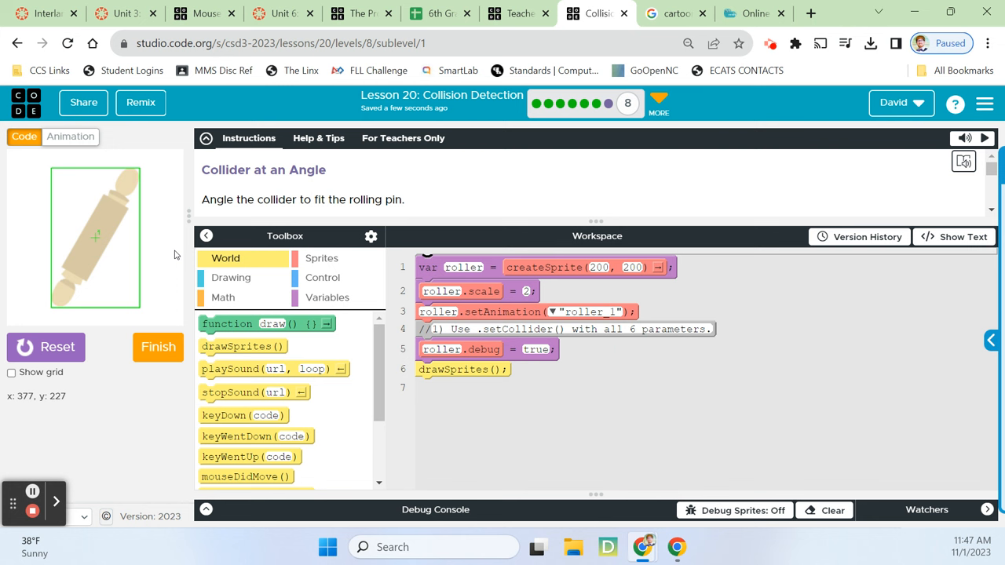
pyautogui.moveTo(284, 226)
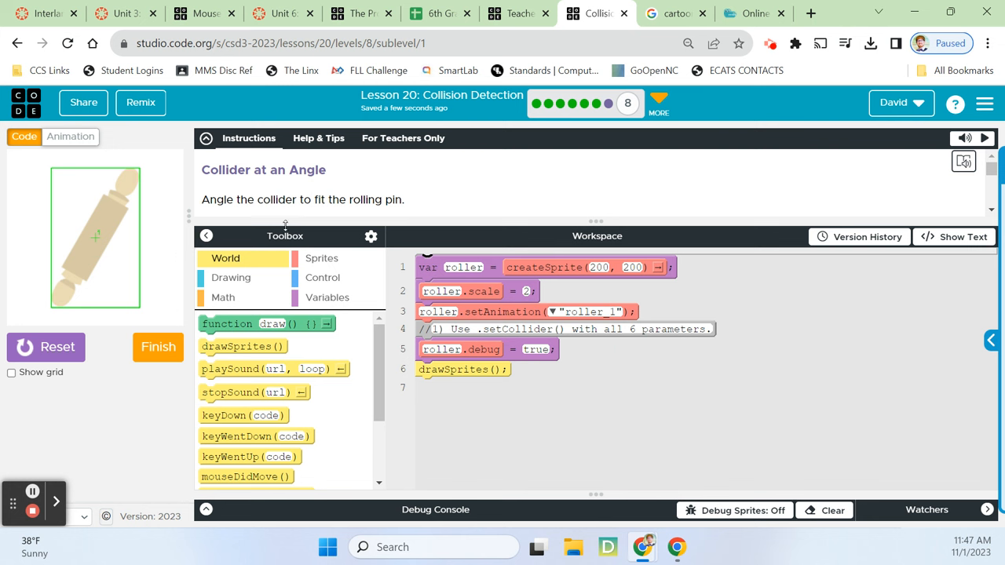
pyautogui.moveTo(96, 180)
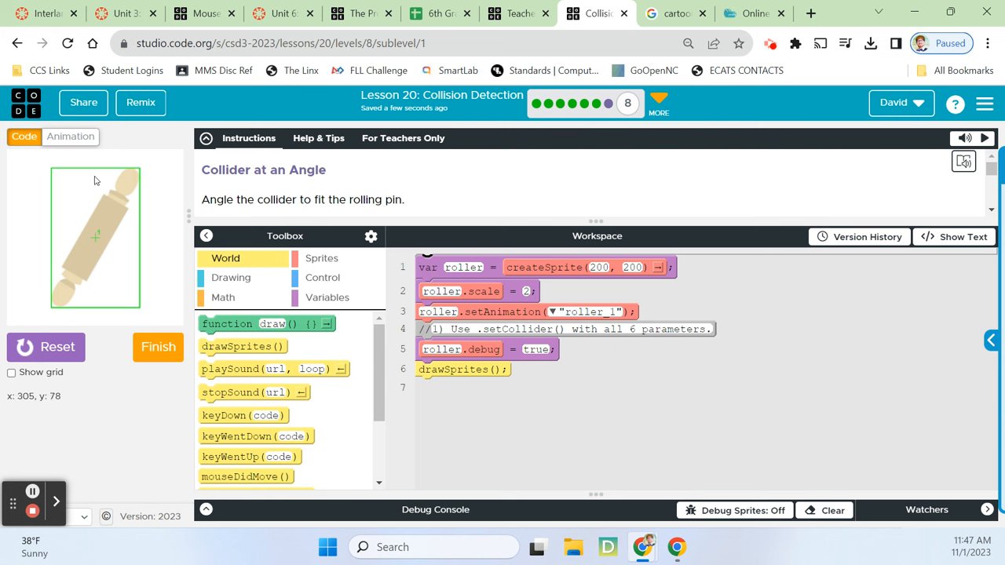
pyautogui.moveTo(55, 170)
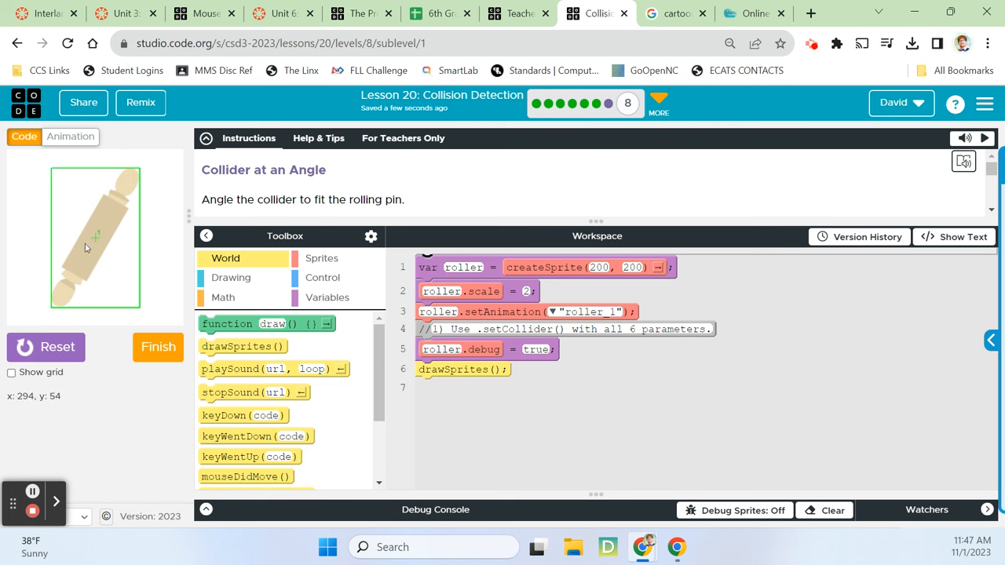
pyautogui.moveTo(220, 304)
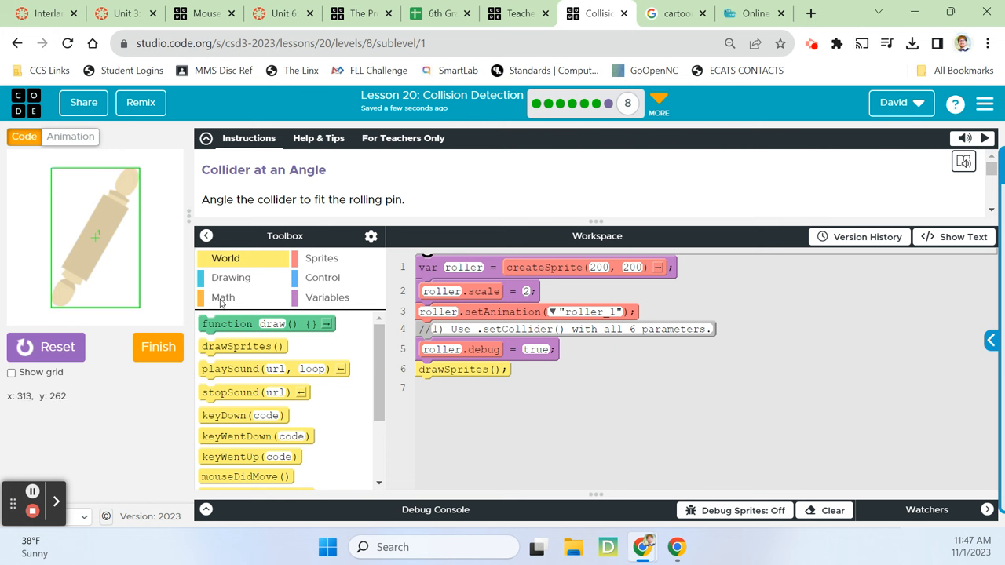
pyautogui.moveTo(613, 192)
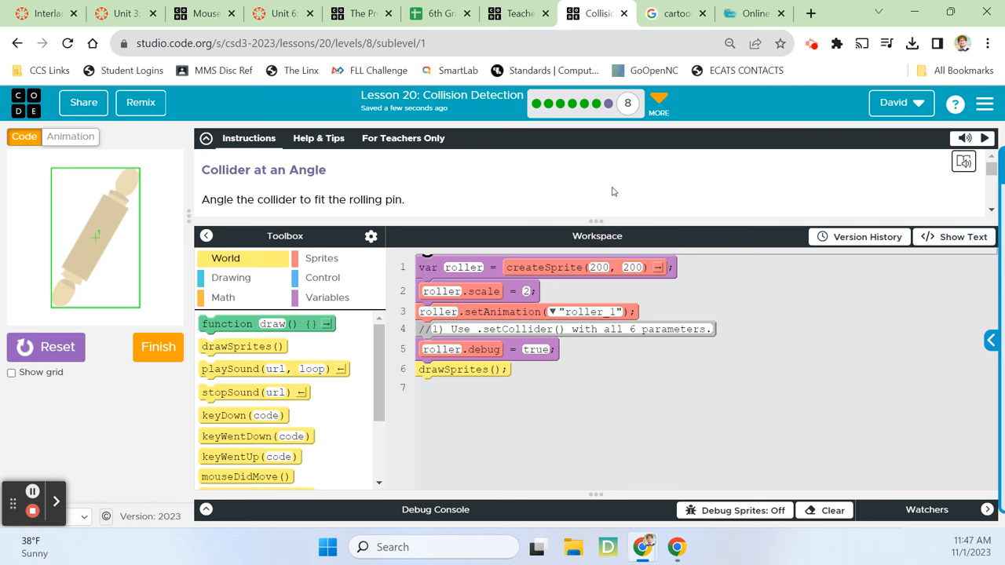
# - Scroll the instructions to the Do This step and the six-parameter setCollider() tip
pyautogui.scroll(-3)
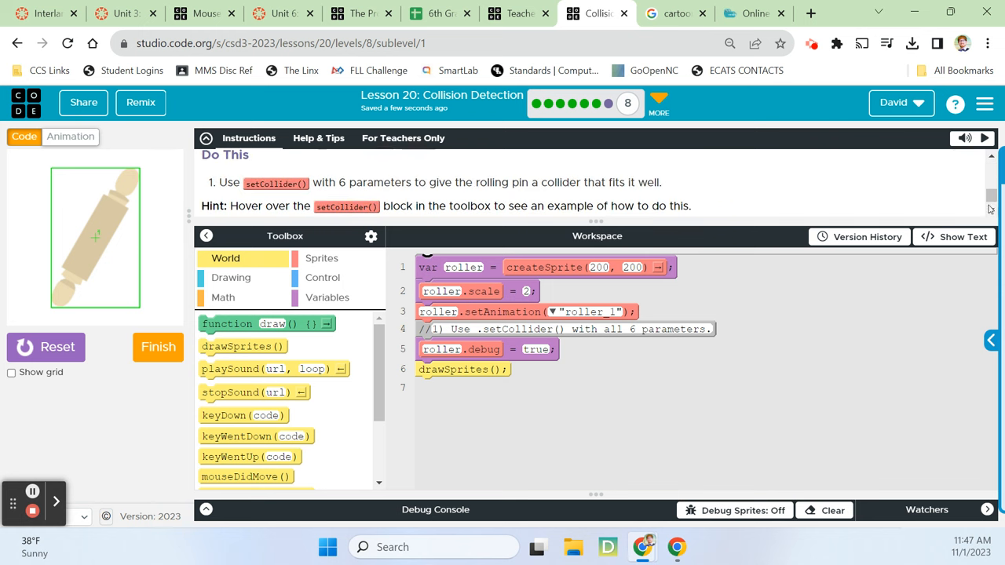
pyautogui.scroll(-3)
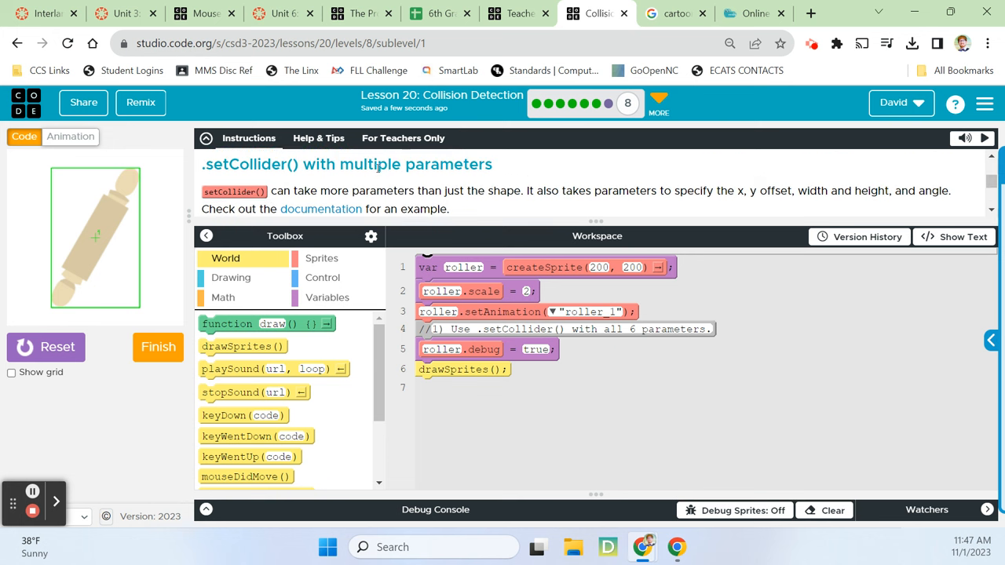
pyautogui.moveTo(363, 201)
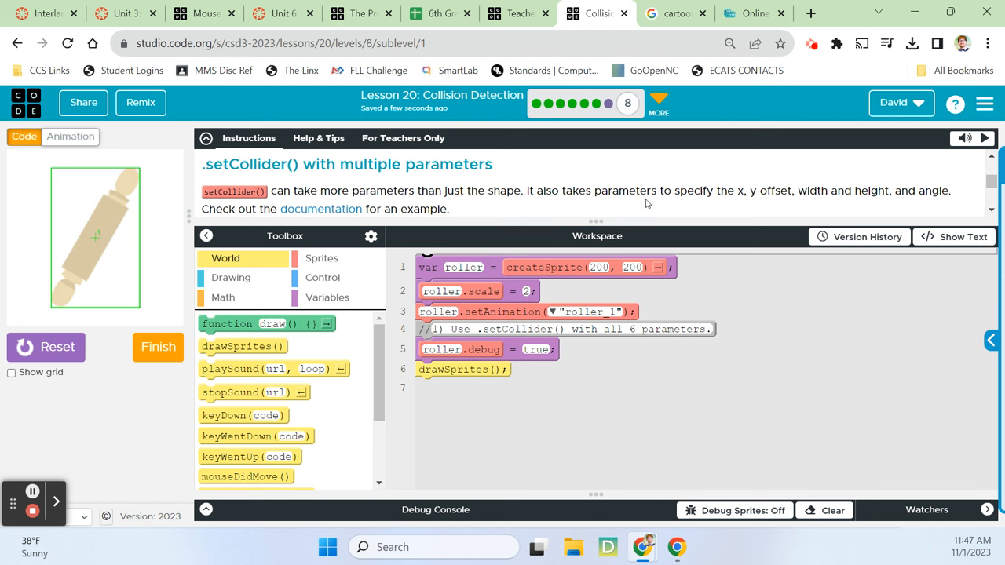
pyautogui.moveTo(826, 207)
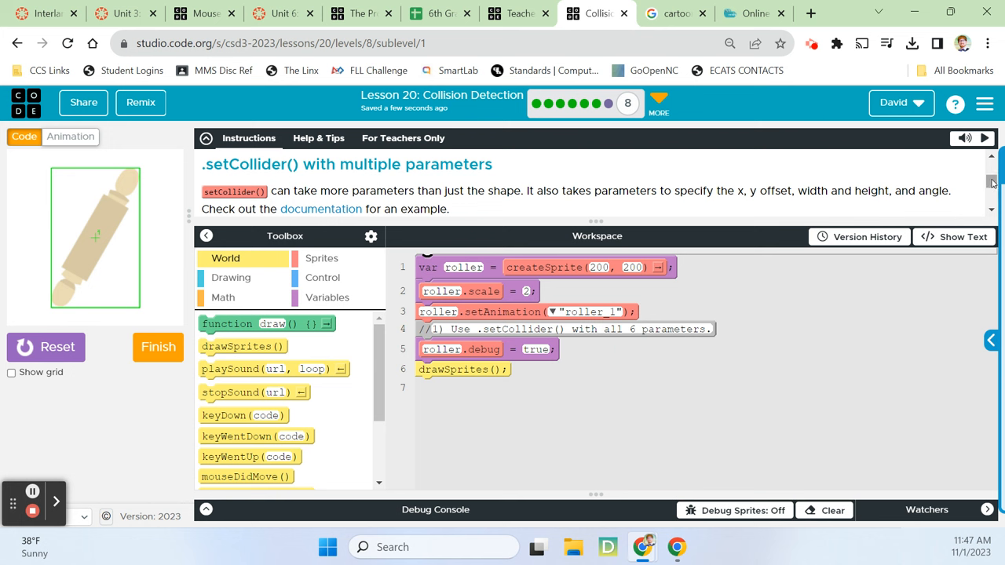
pyautogui.scroll(-3)
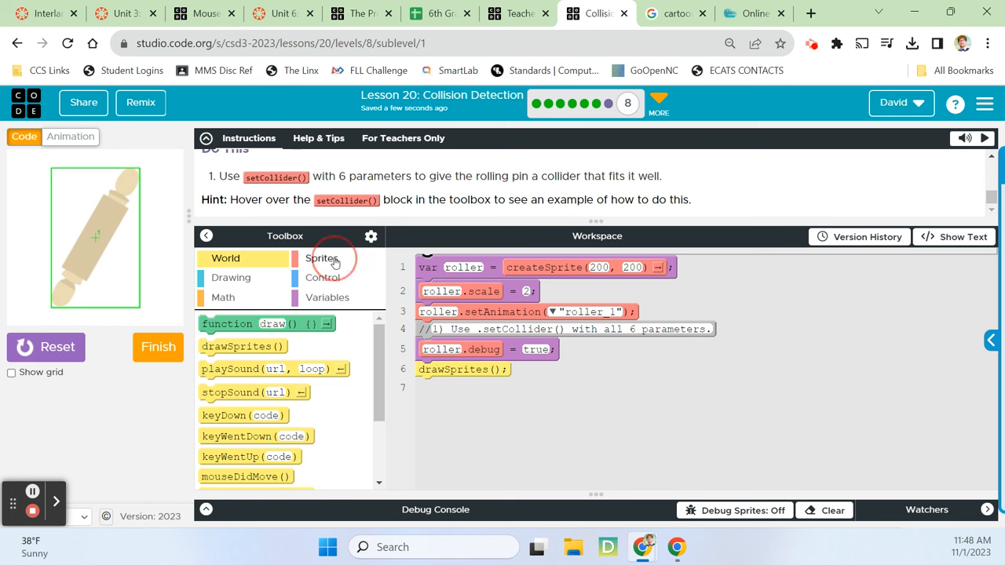
# - Add a roller.setCollider("rectangle") block above drawSprites() and expand it to six parameters
pyautogui.click(322, 258)
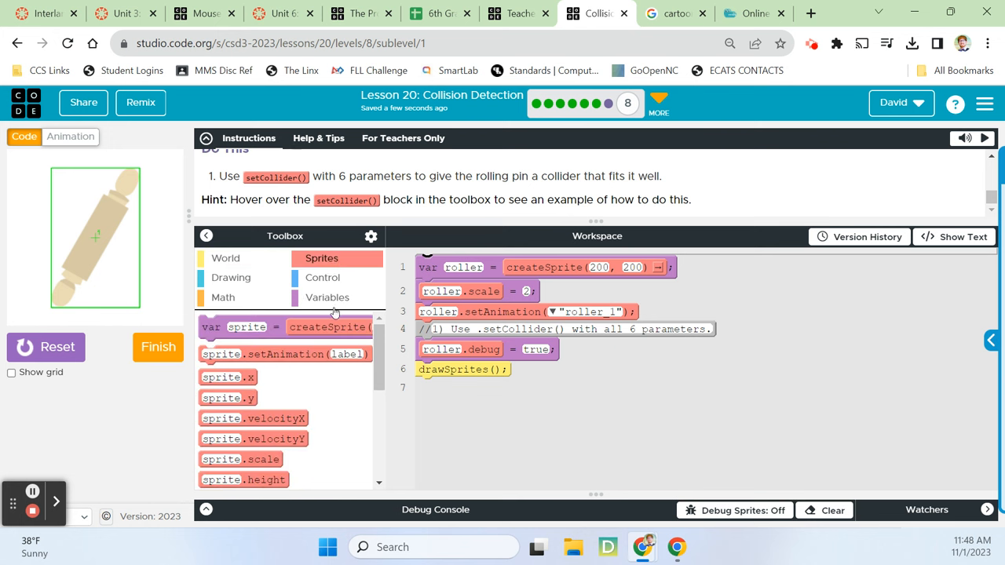
pyautogui.scroll(-3)
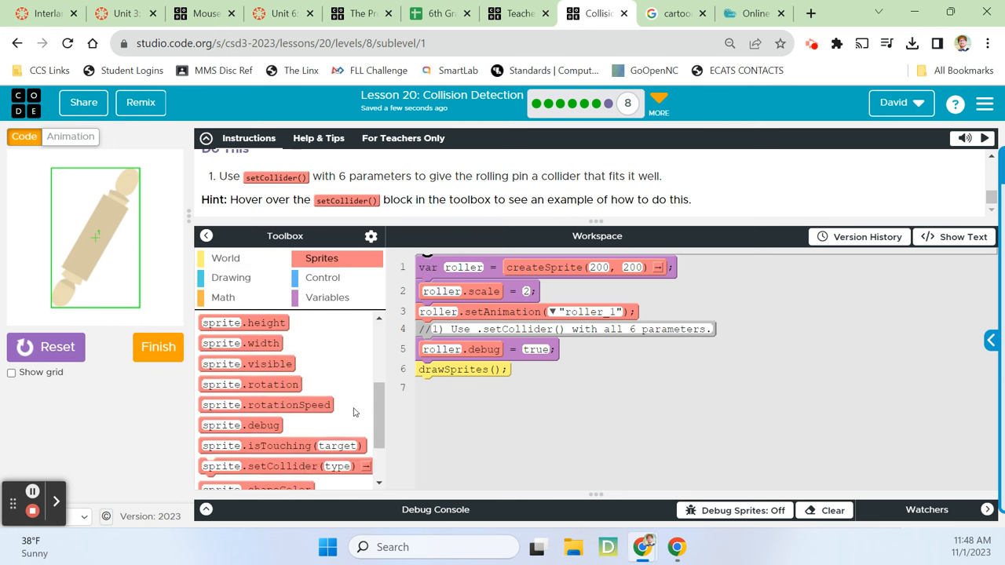
pyautogui.moveTo(282, 466); pyautogui.dragTo(471, 390)
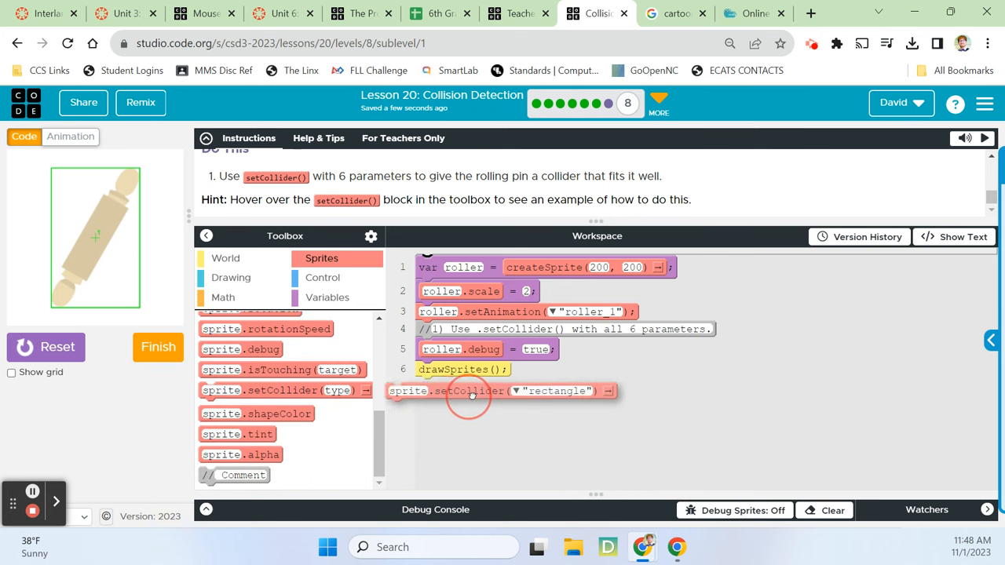
pyautogui.moveTo(471, 390); pyautogui.dragTo(534, 370)
pyautogui.write('roller')
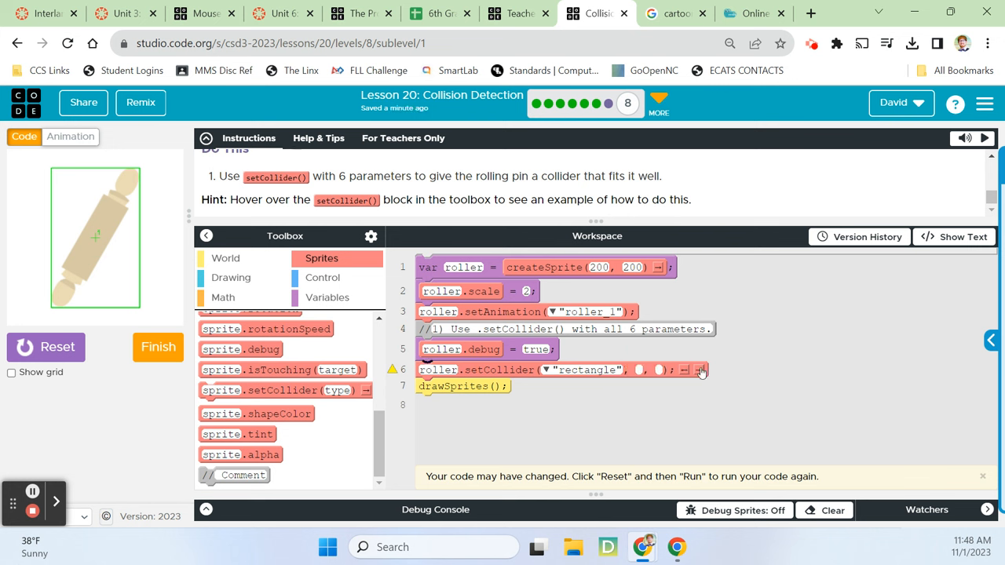
pyautogui.click(701, 370)
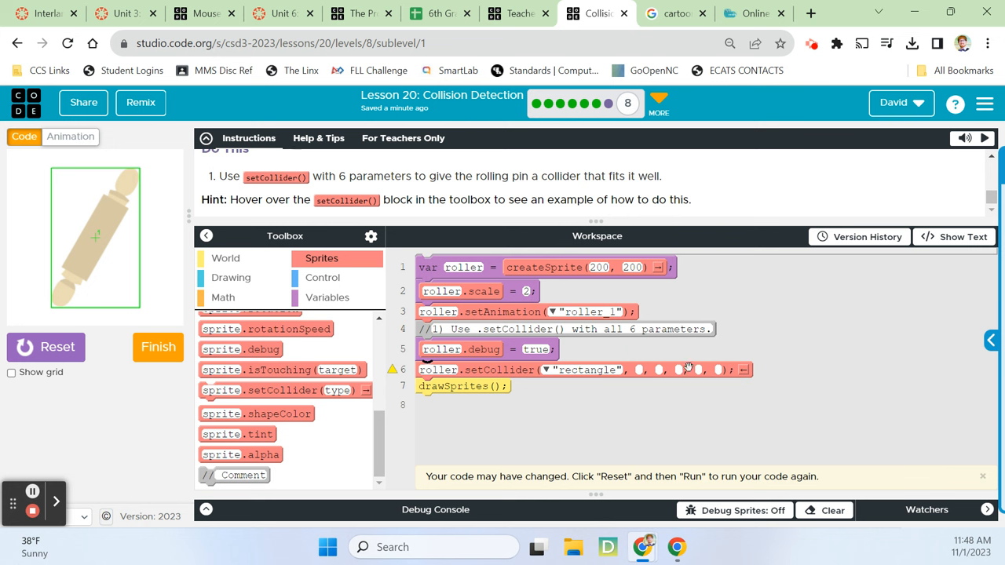
pyautogui.moveTo(991, 198)
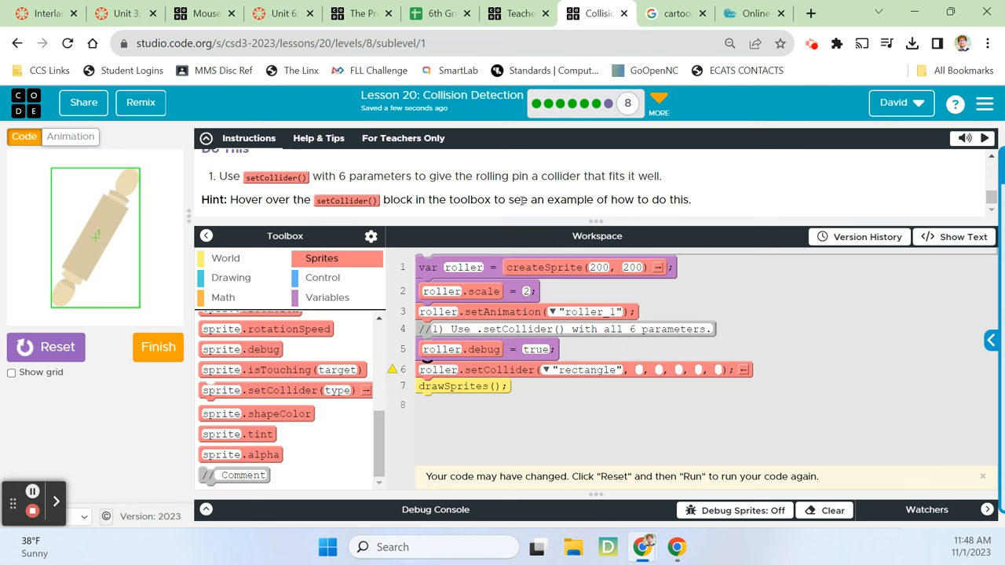
pyautogui.moveTo(376, 265)
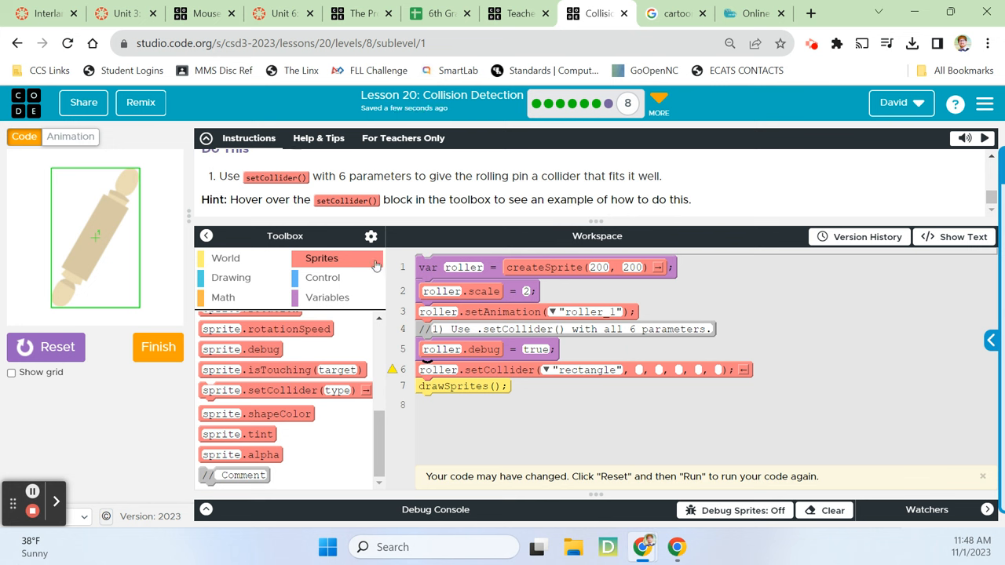
pyautogui.moveTo(281, 370)
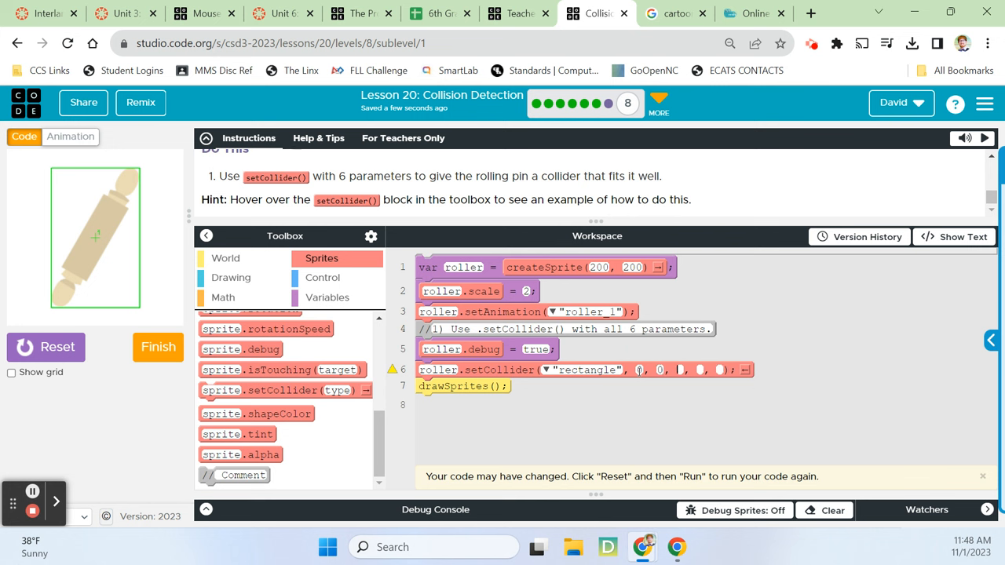
# - Enter collider width 33, height 178 and rotation 30, then rerun to see the angled collider
pyautogui.write('33')
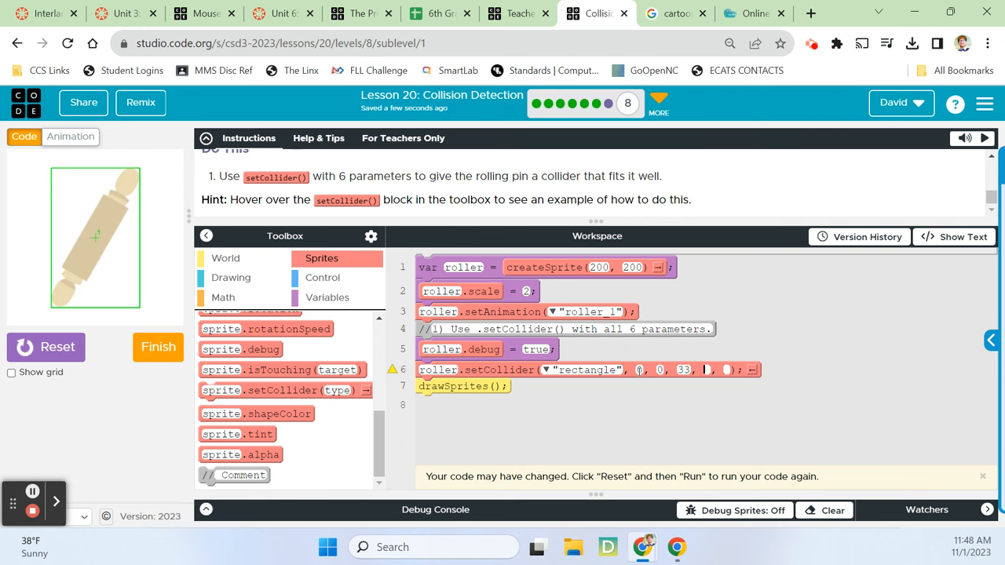
pyautogui.click(46, 347)
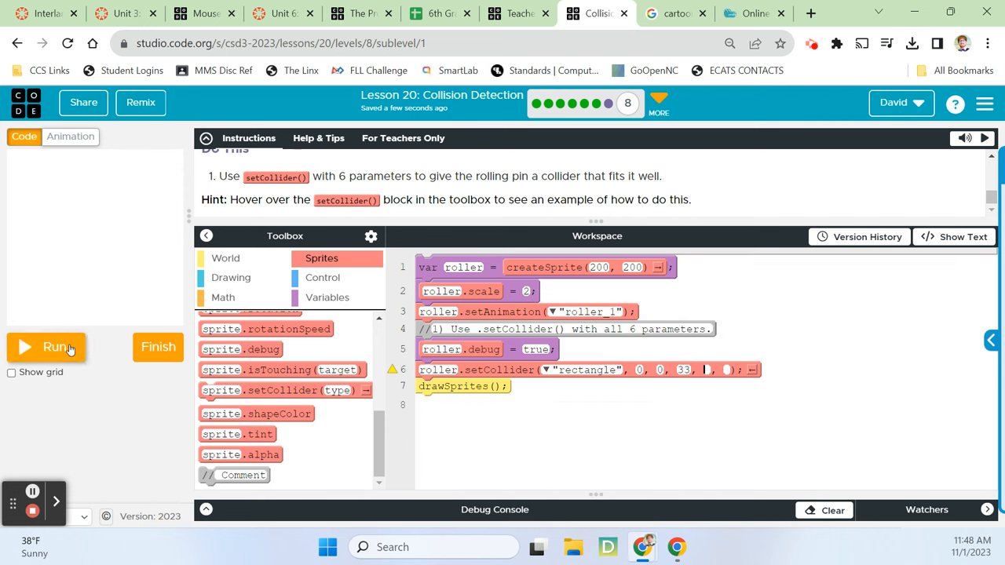
pyautogui.click(47, 347)
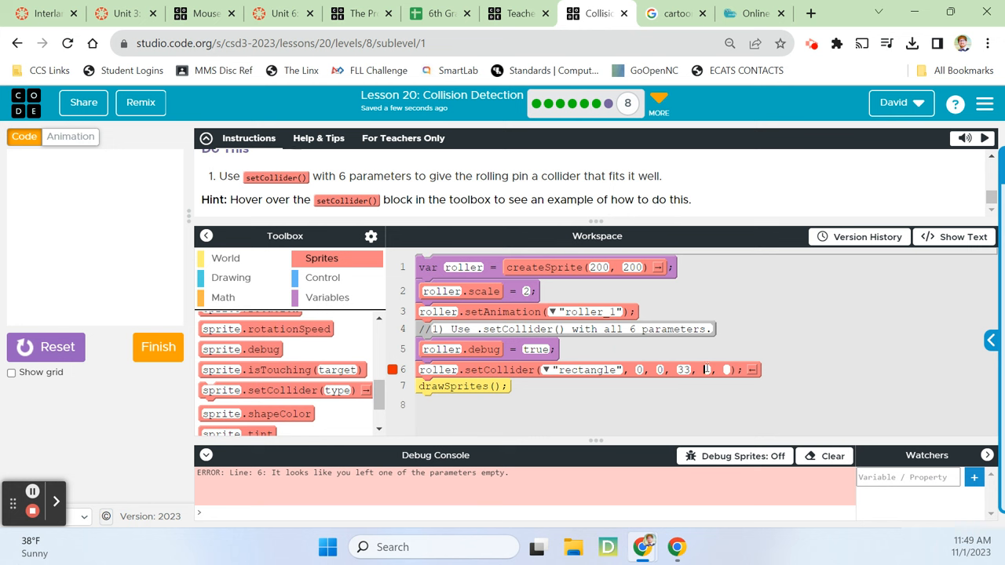
pyautogui.write('78')
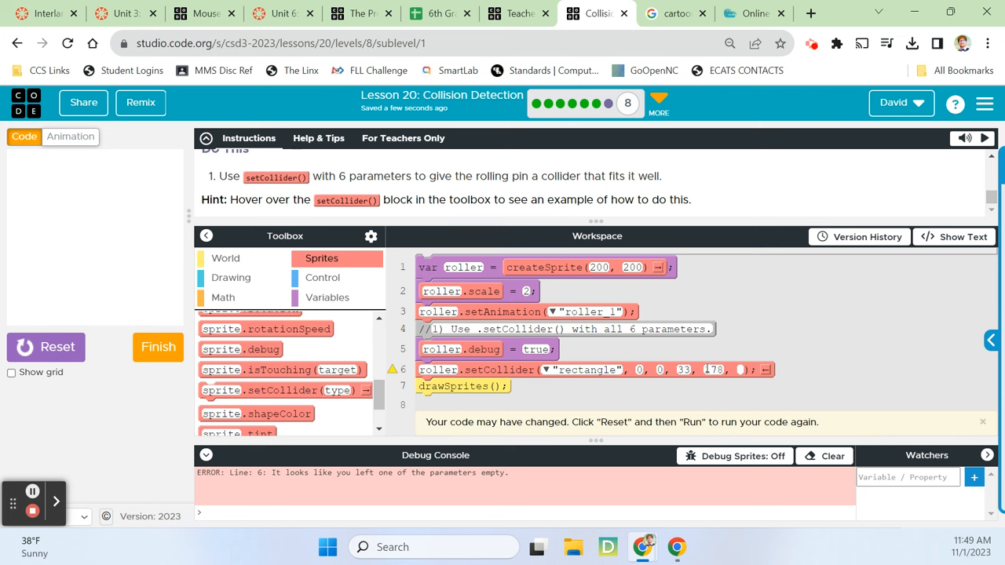
pyautogui.write('30')
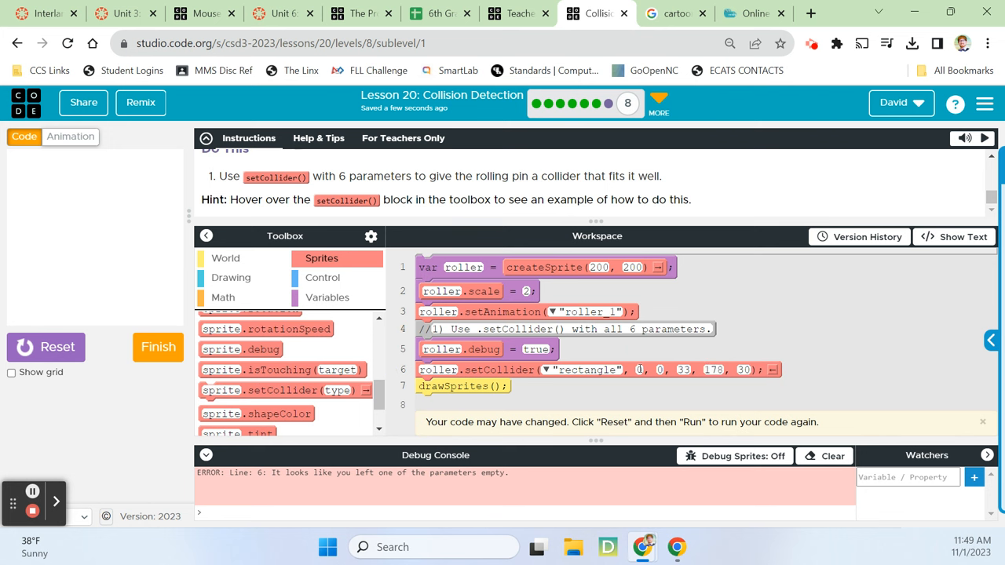
pyautogui.click(45, 347)
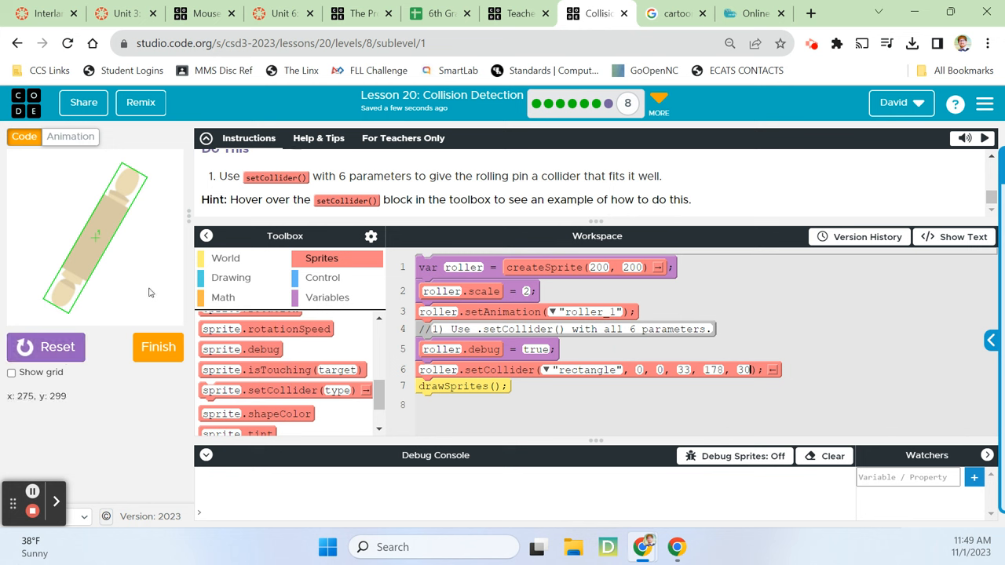
pyautogui.moveTo(781, 366)
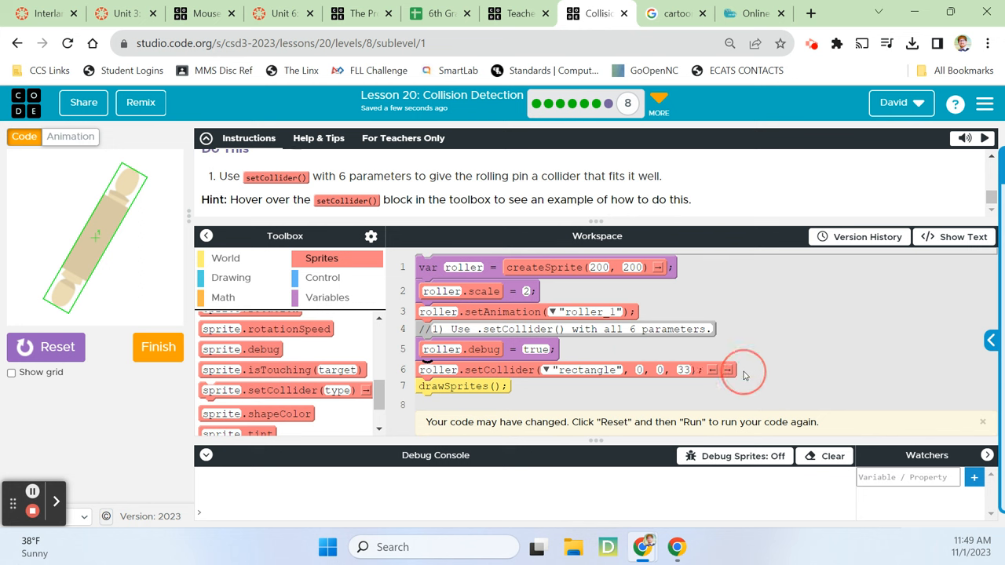
# - Change the collider height to 400, keeping width 33 and rotation 30
pyautogui.click(706, 370)
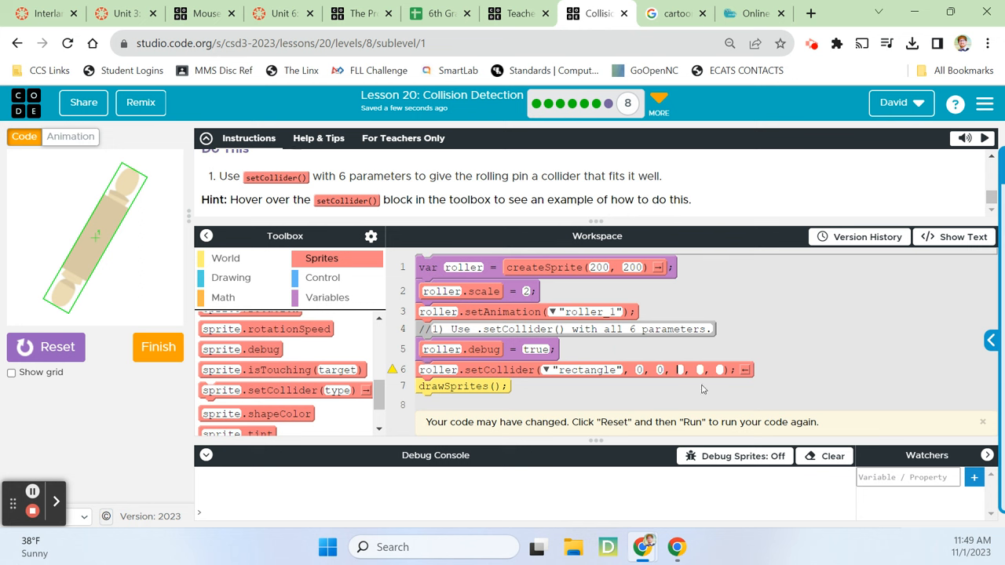
pyautogui.write('33')
pyautogui.click(699, 370)
pyautogui.write('178')
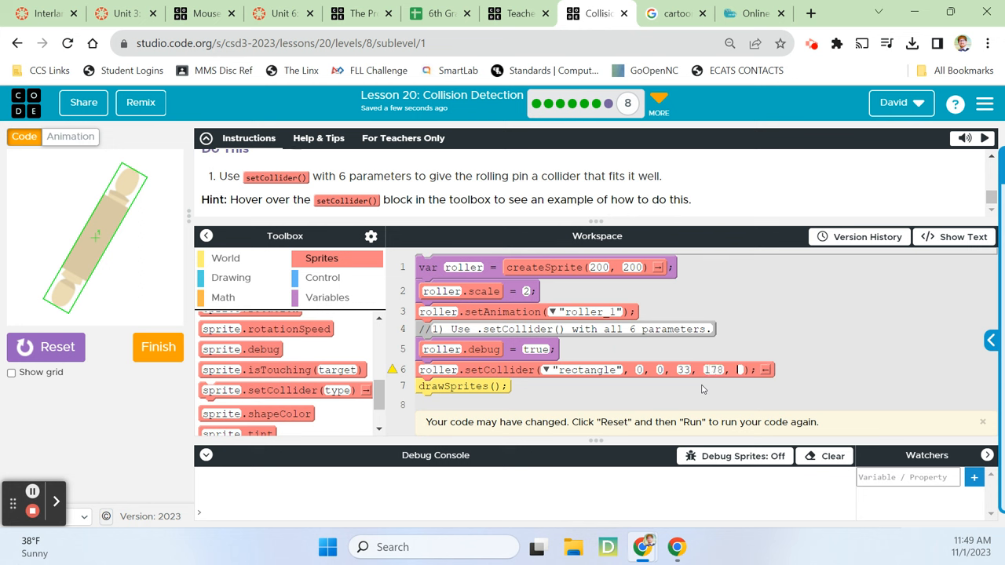
pyautogui.write('30')
pyautogui.click(714, 370)
pyautogui.write('400')
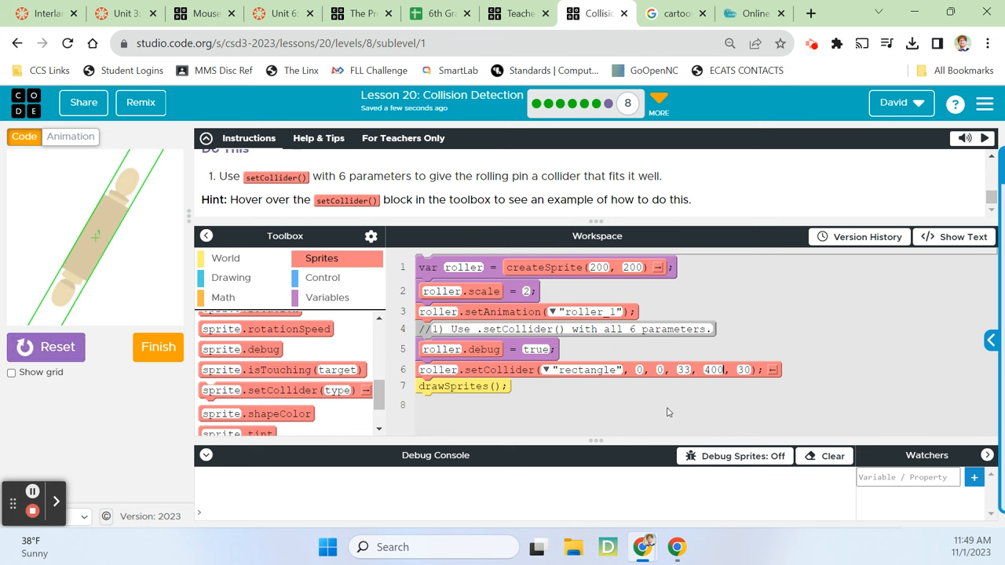
# - Restore collider height to 178, test a different width, then return the width to 33
pyautogui.click(712, 370)
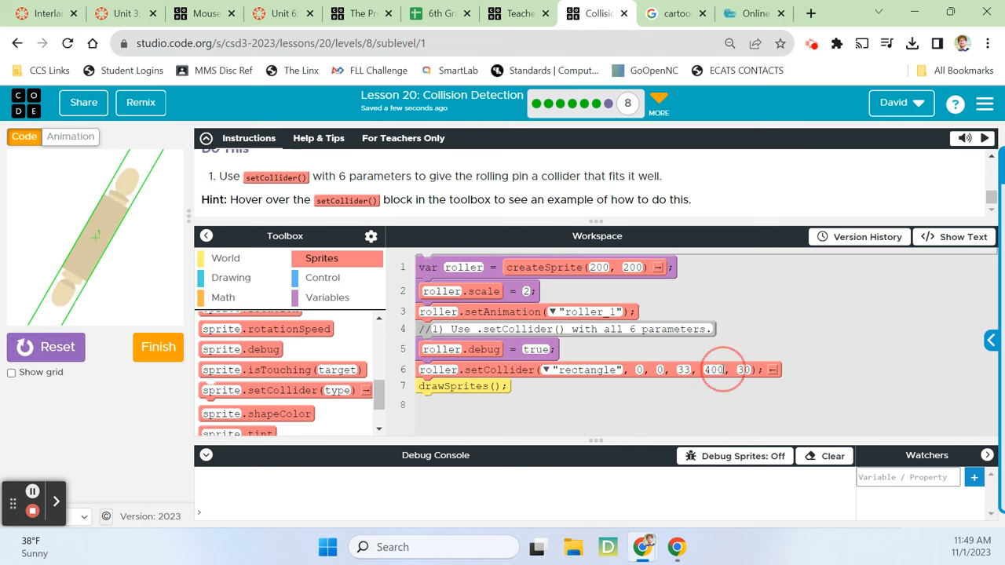
pyautogui.write('178')
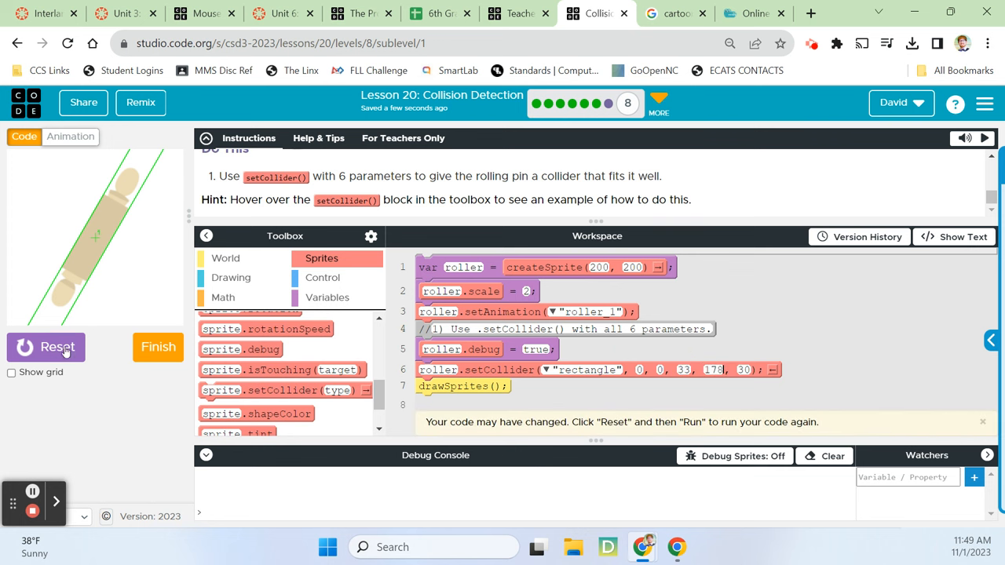
pyautogui.click(45, 347)
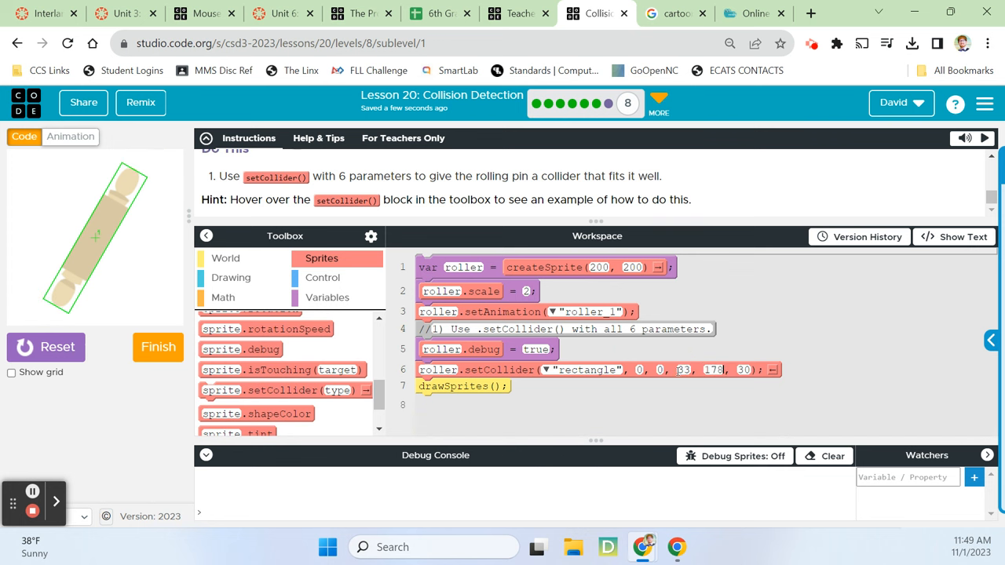
pyautogui.doubleClick(437, 369)
pyautogui.write('60')
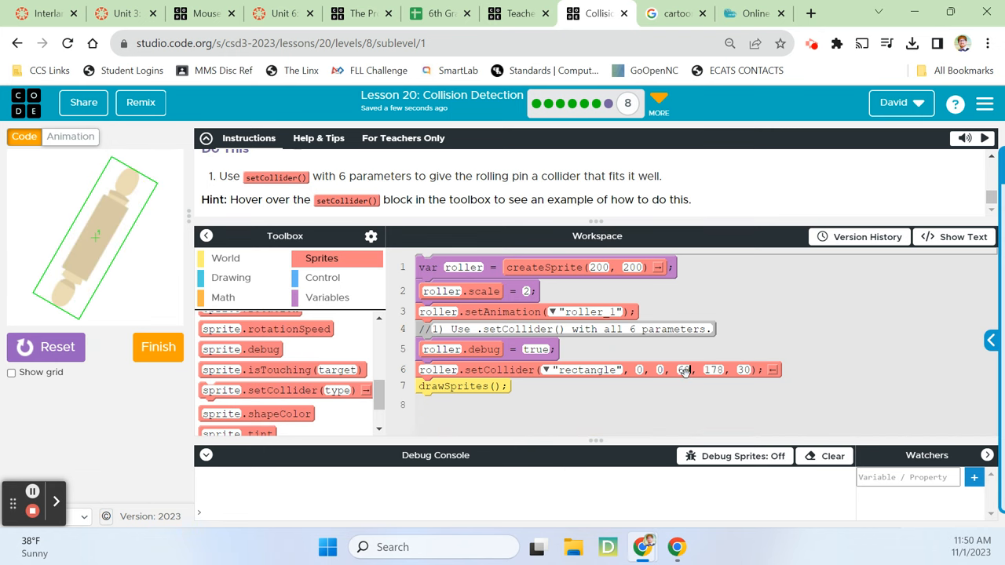
pyautogui.click(45, 347)
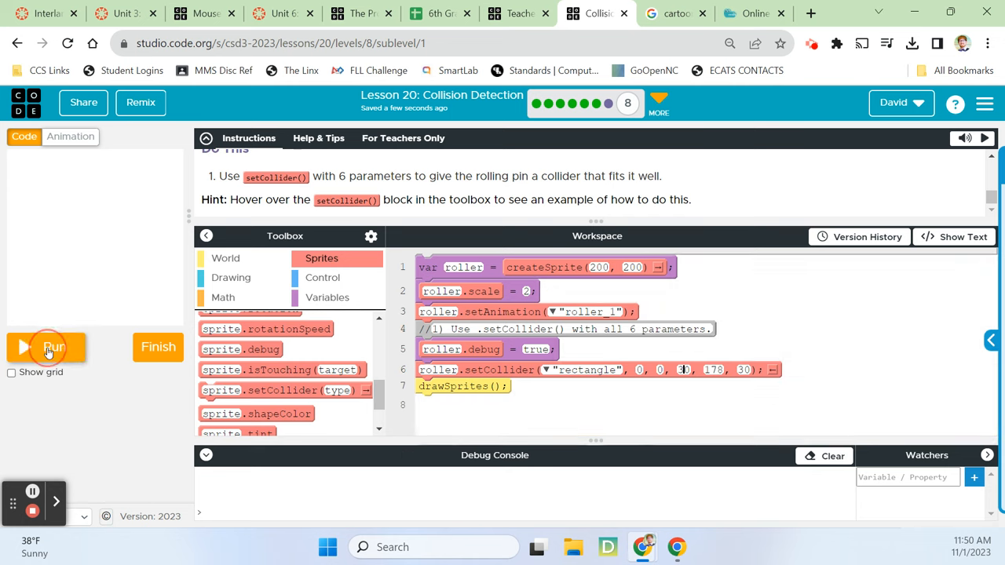
pyautogui.click(54, 347)
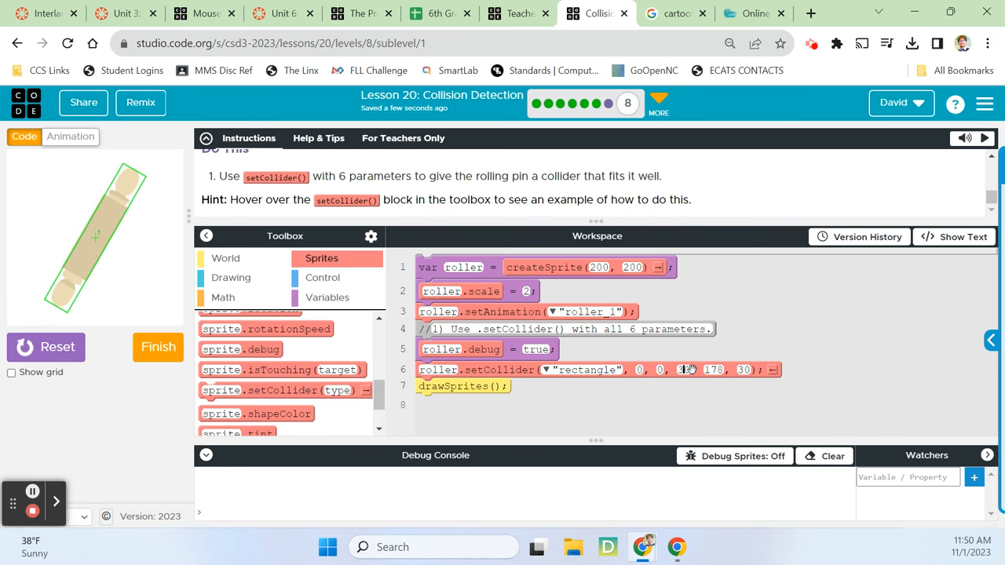
pyautogui.click(684, 370)
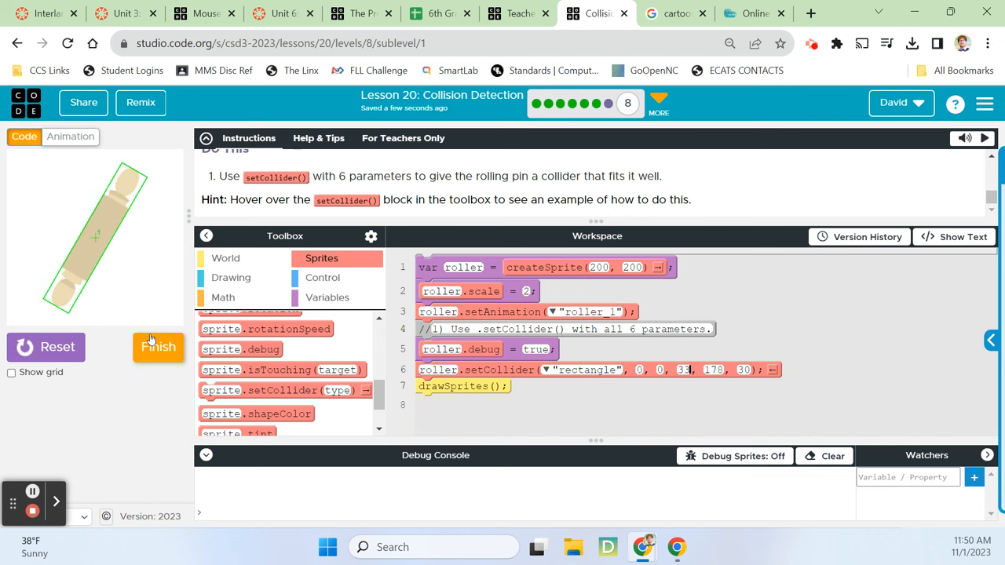
pyautogui.moveTo(158, 347)
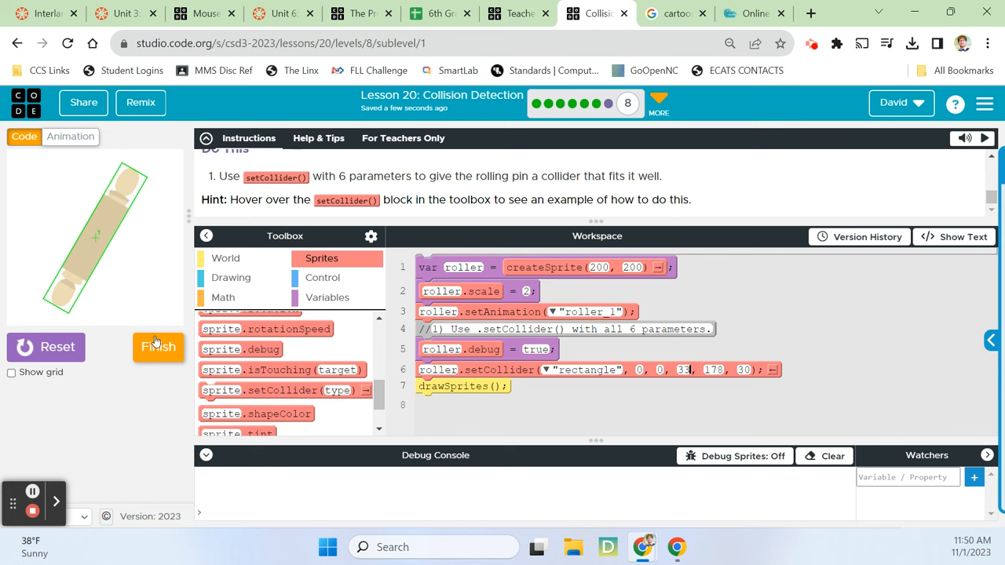
pyautogui.moveTo(714, 386)
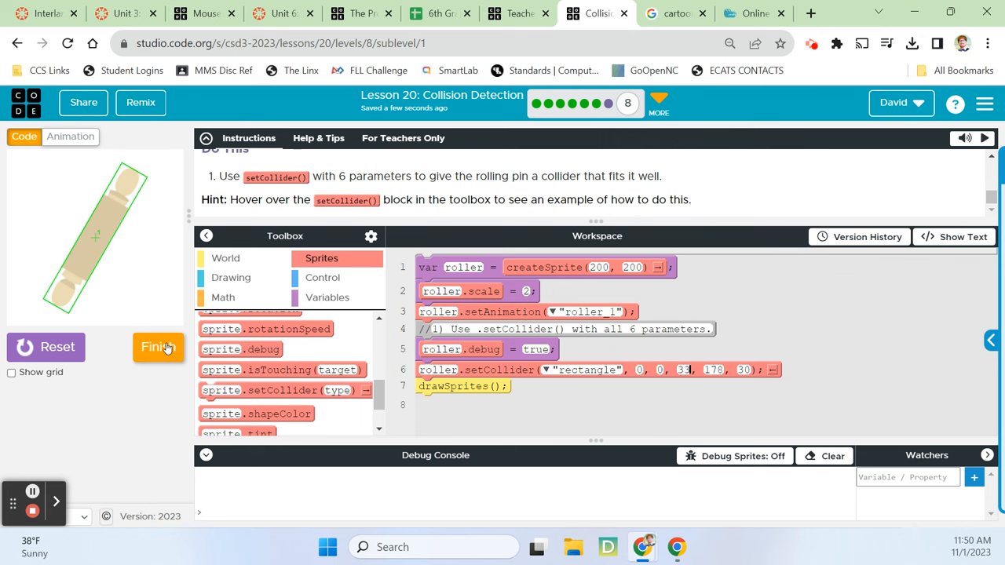
# - Submit the Collider at an Angle level with Finish
pyautogui.click(158, 347)
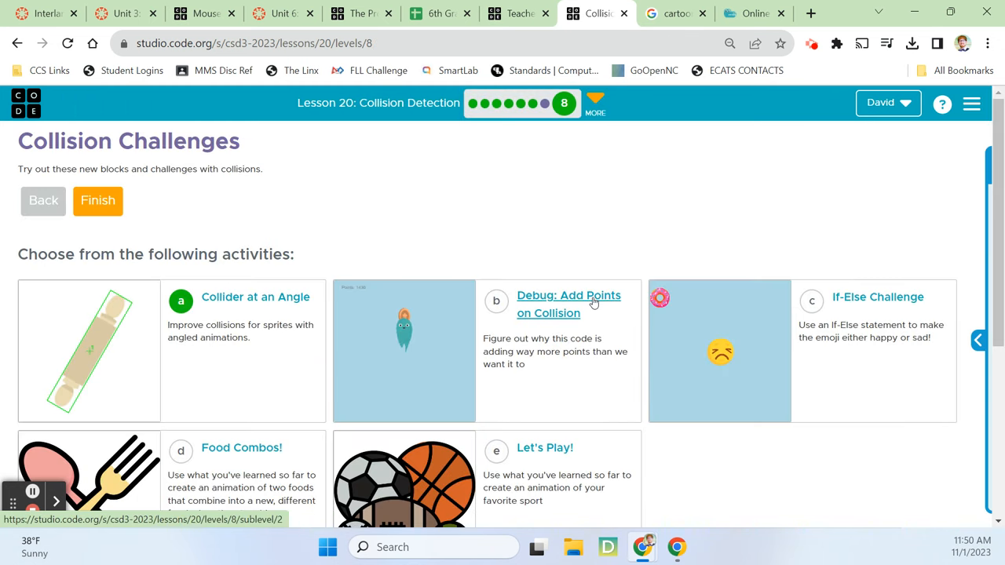
# - Open Debug: Add Points on Collision, read its Do This steps, and run the ghost-and-coin program
pyautogui.click(569, 304)
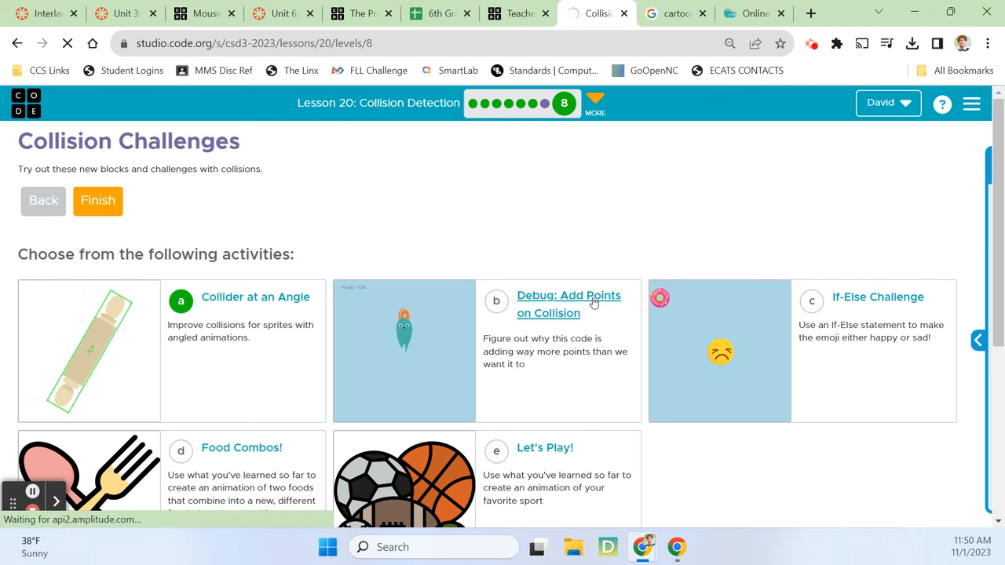
pyautogui.click(568, 305)
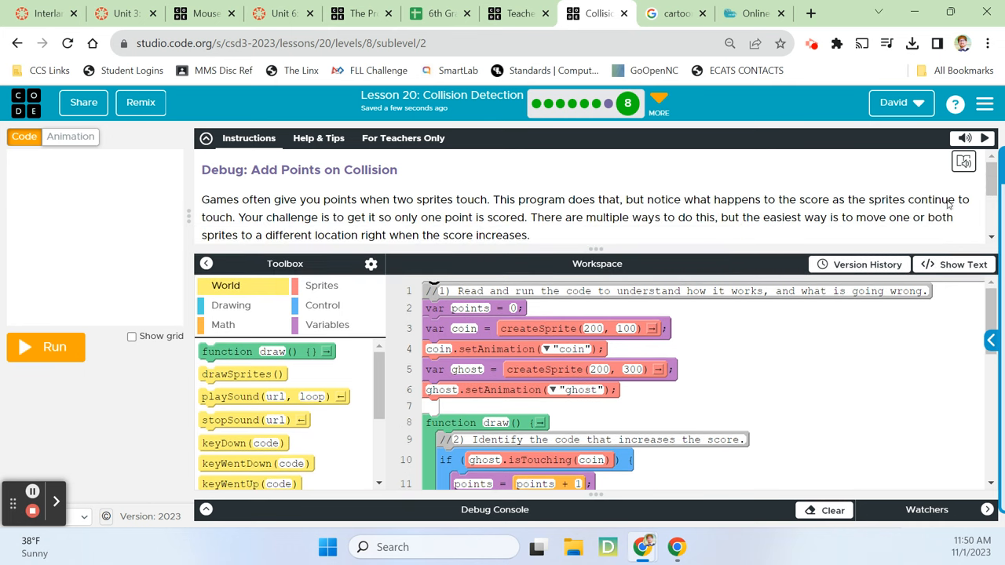
pyautogui.scroll(-3)
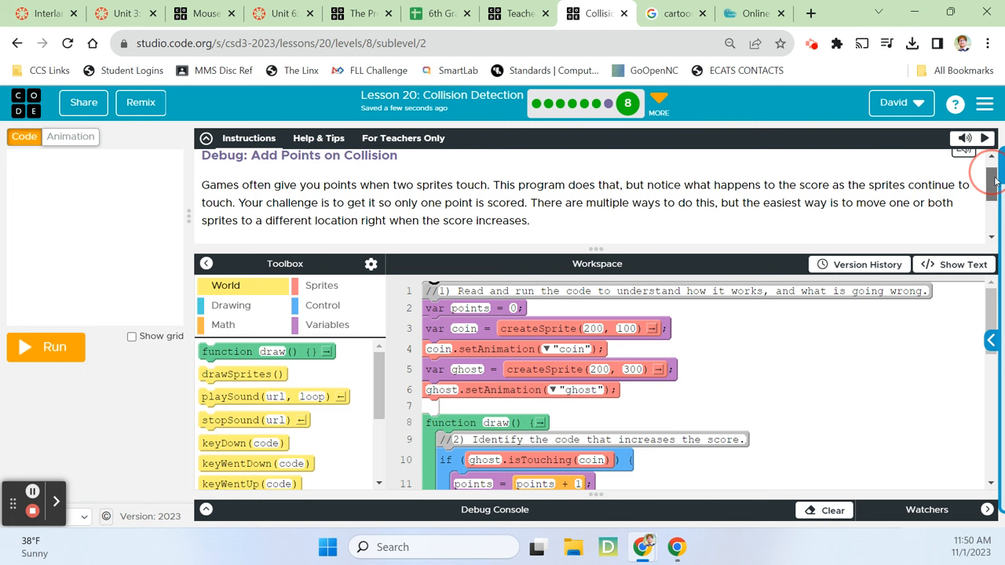
pyautogui.scroll(-3)
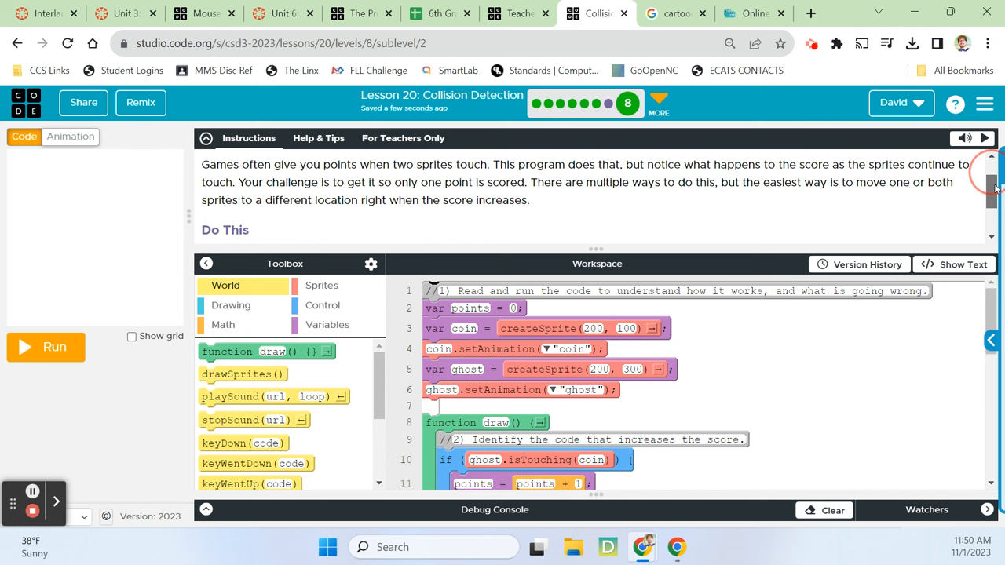
pyautogui.scroll(-3)
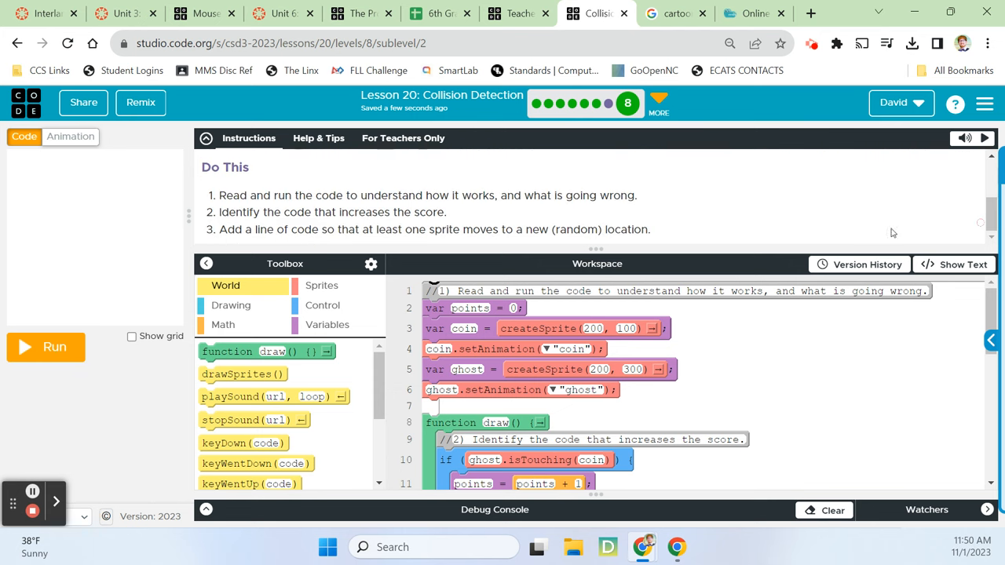
pyautogui.click(45, 347)
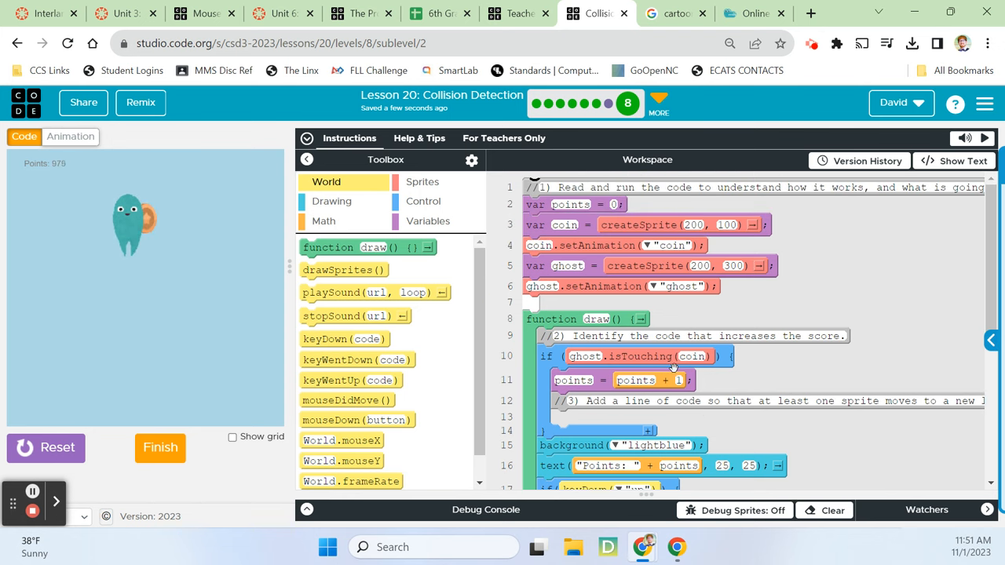
# - Set coin.x and coin.y to randomNumber(25, 375) inside the collision if statement
pyautogui.click(423, 182)
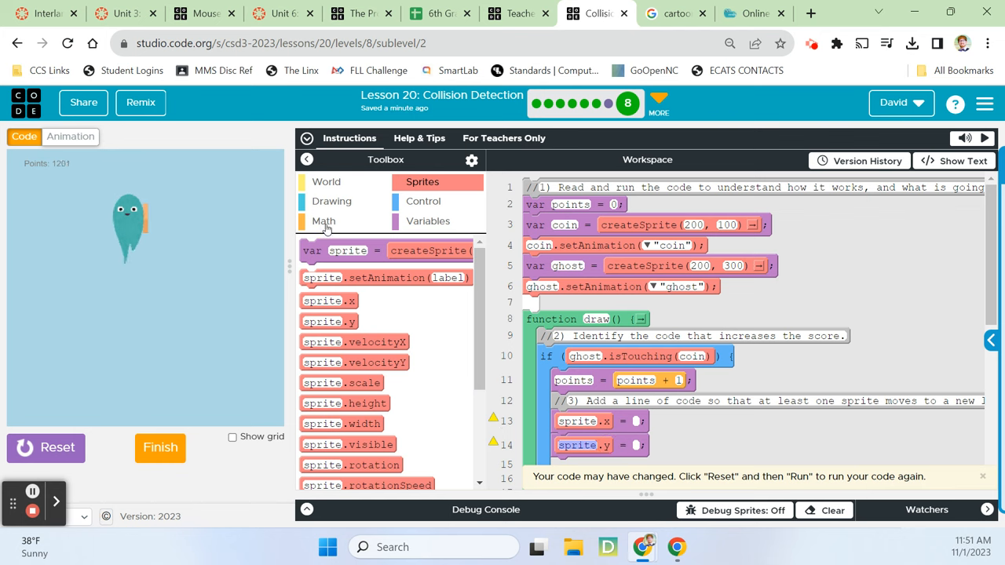
pyautogui.click(323, 220)
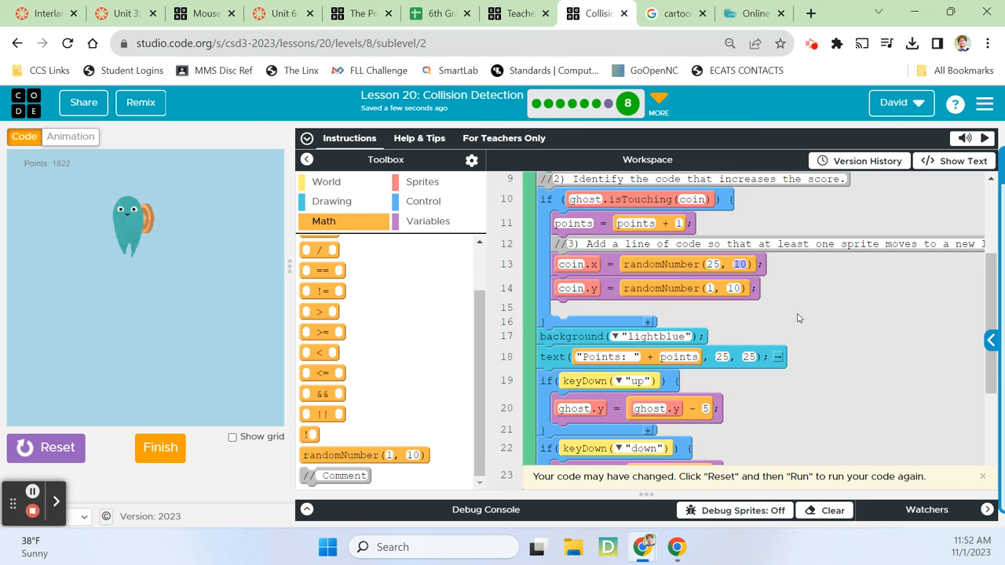
pyautogui.write('375')
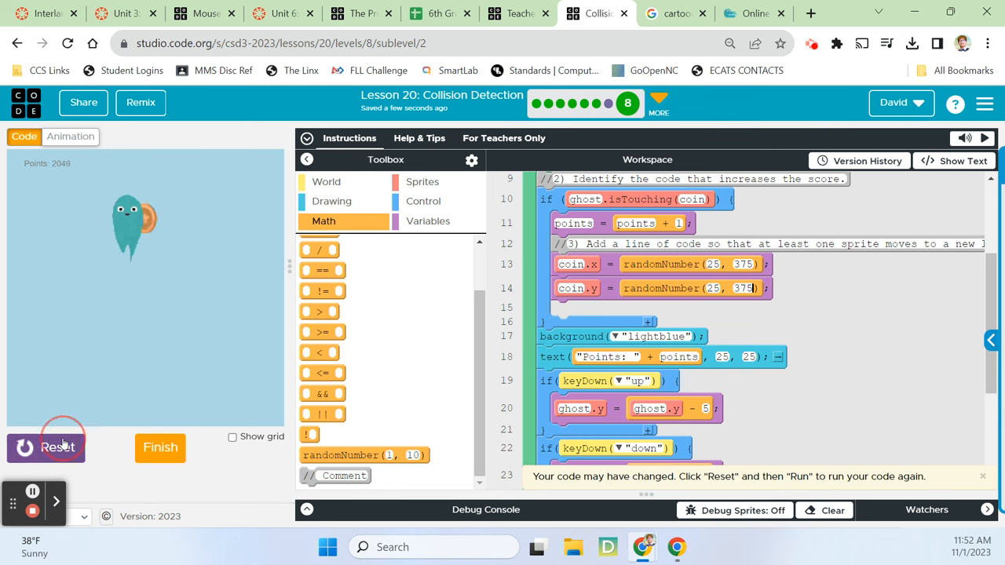
# - Rerun to confirm the coin relocates on touch, then submit Debug: Add Points on Collision
pyautogui.click(46, 447)
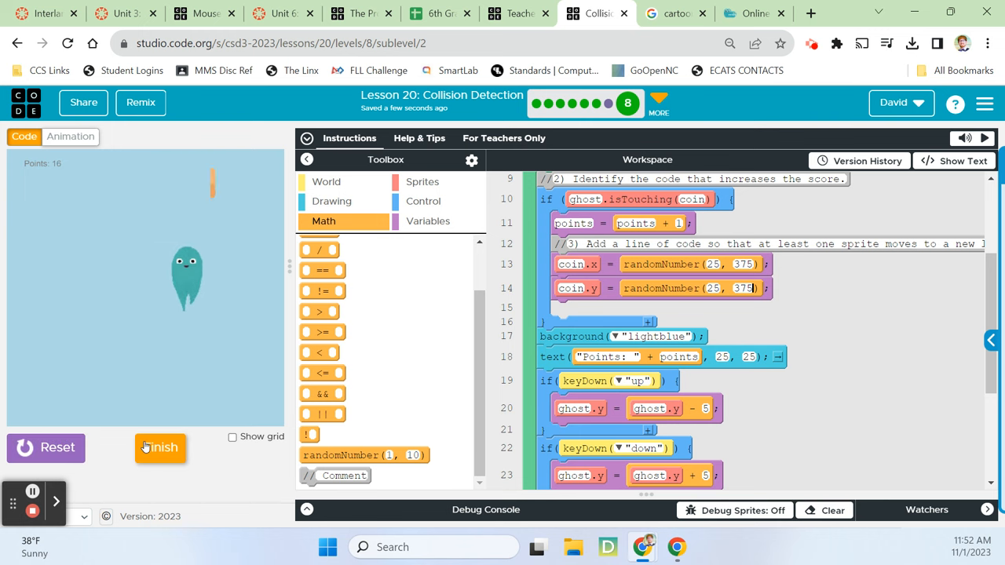
pyautogui.click(160, 448)
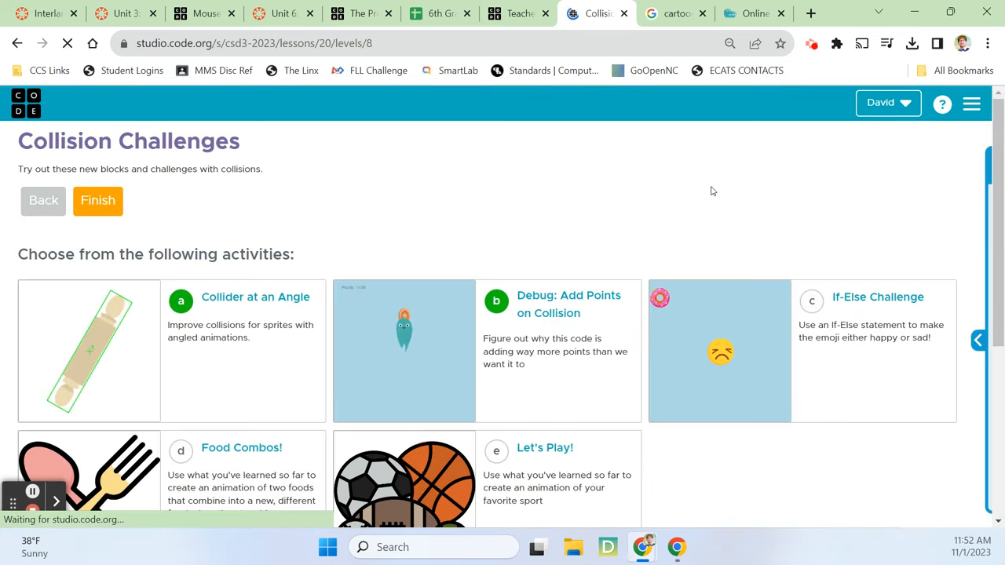
# - Scroll down the activity list and open the If-Else Challenge with the emoji and donut
pyautogui.scroll(-3)
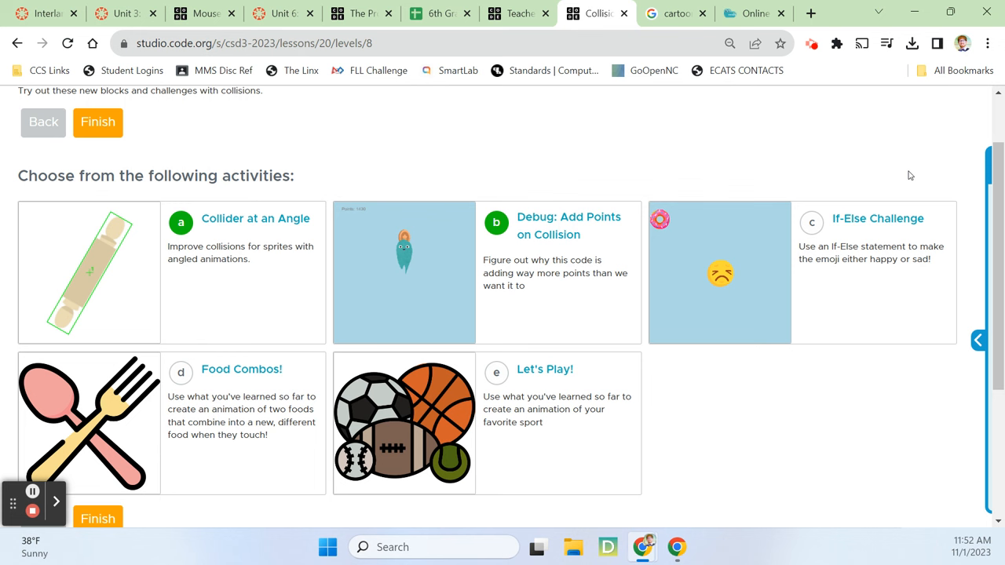
pyautogui.moveTo(905, 182)
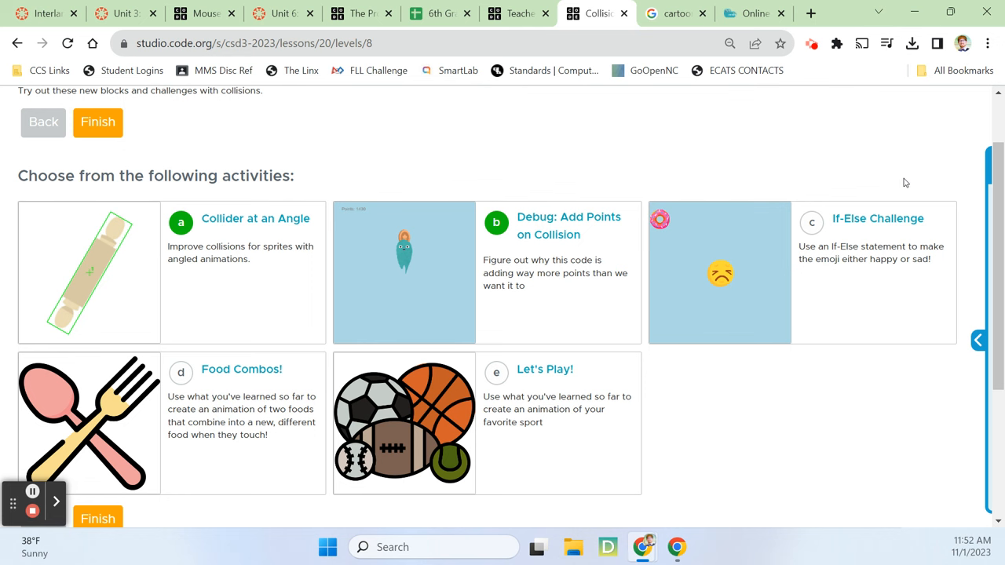
pyautogui.click(876, 218)
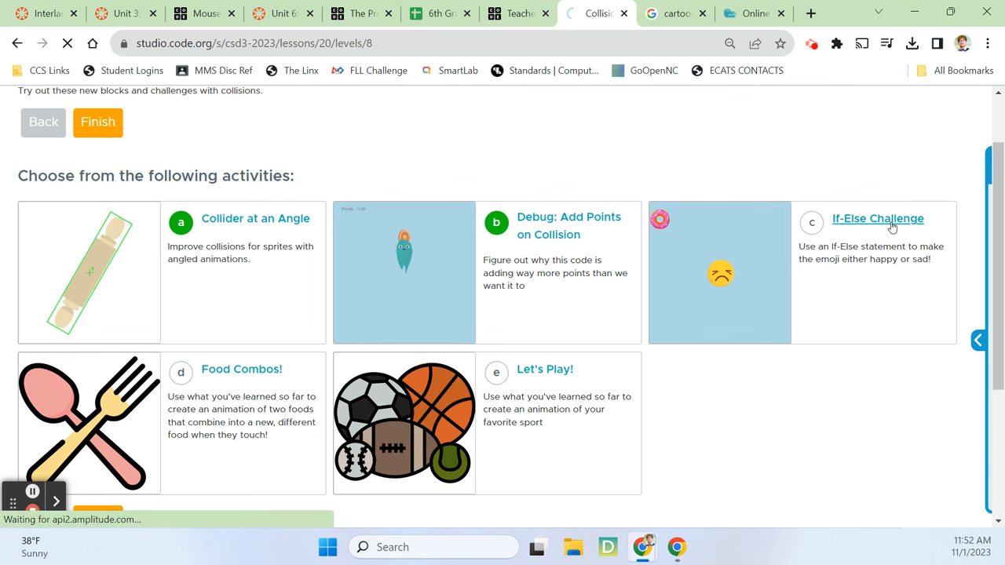
pyautogui.click(877, 218)
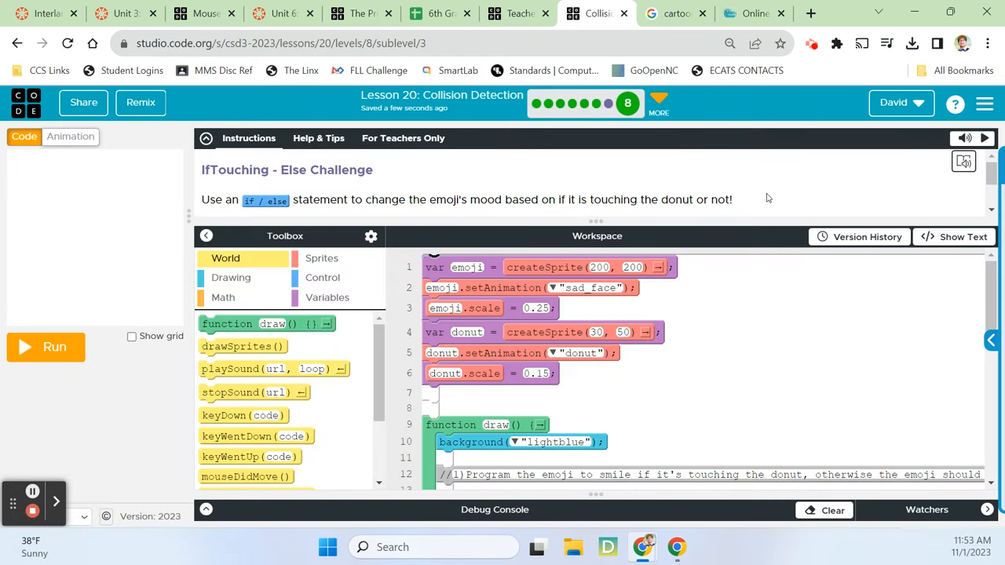
pyautogui.scroll(-3)
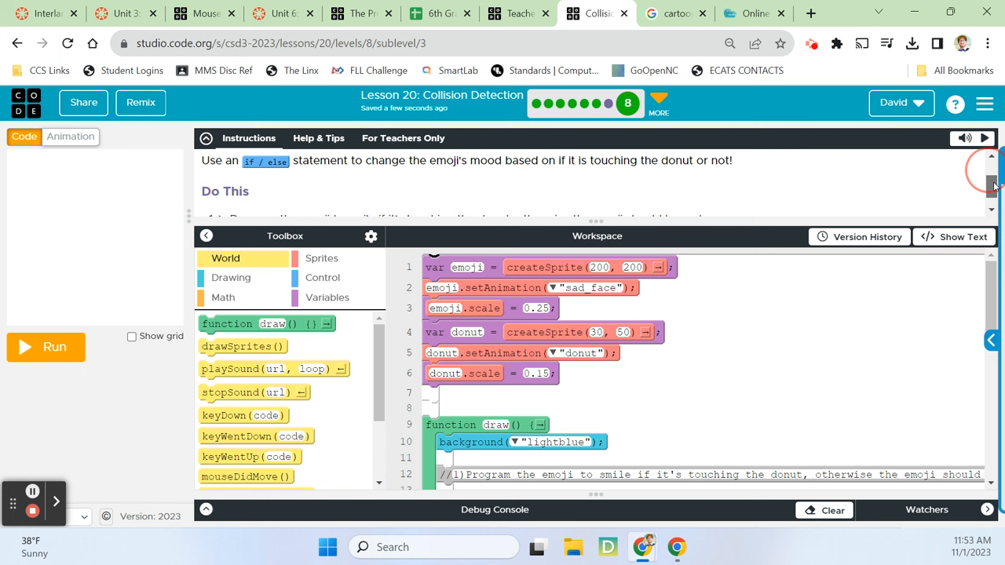
pyautogui.scroll(-3)
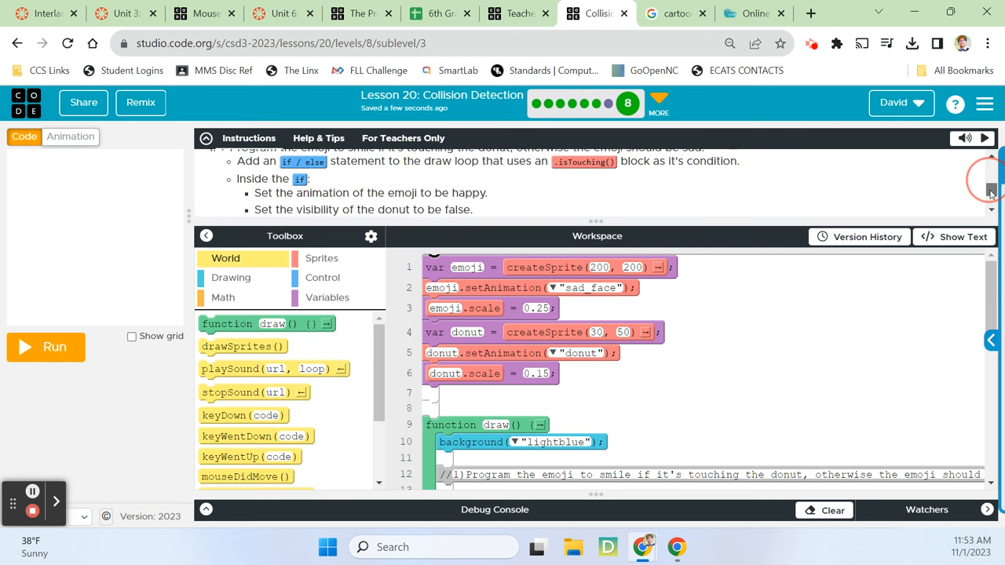
pyautogui.scroll(-3)
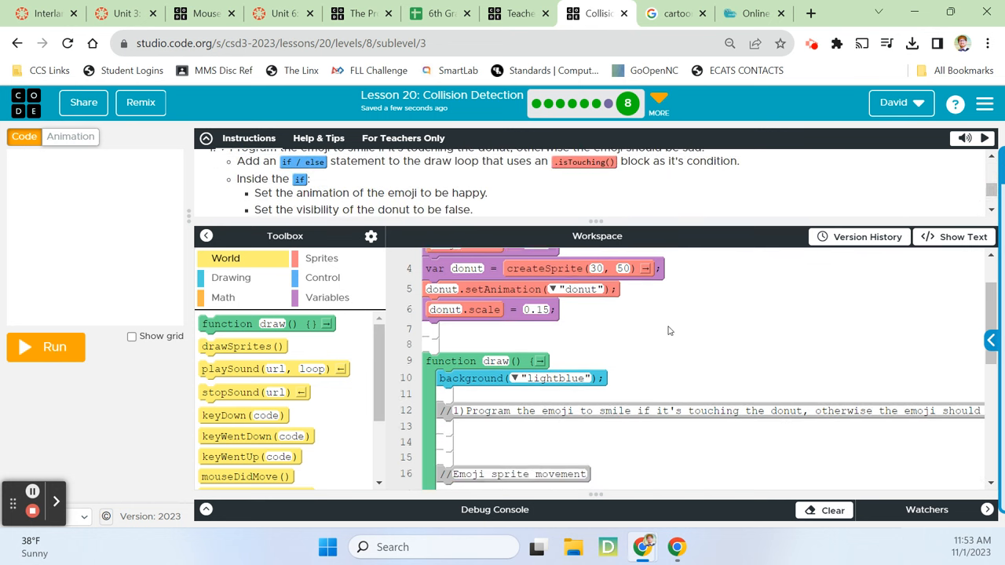
pyautogui.scroll(-3)
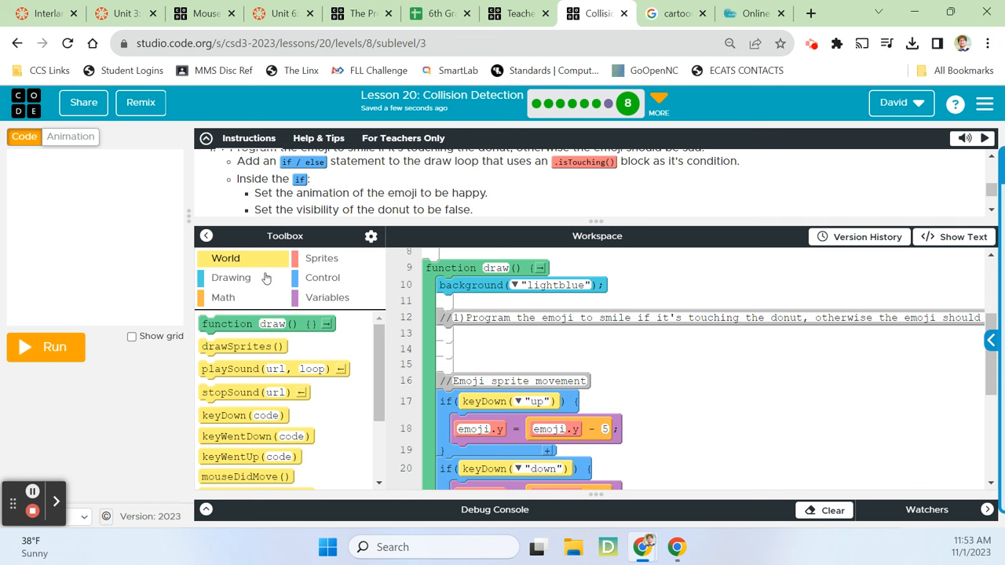
# - Insert an if/else block in draw with the condition donut.isTouching(emoji)
pyautogui.click(322, 277)
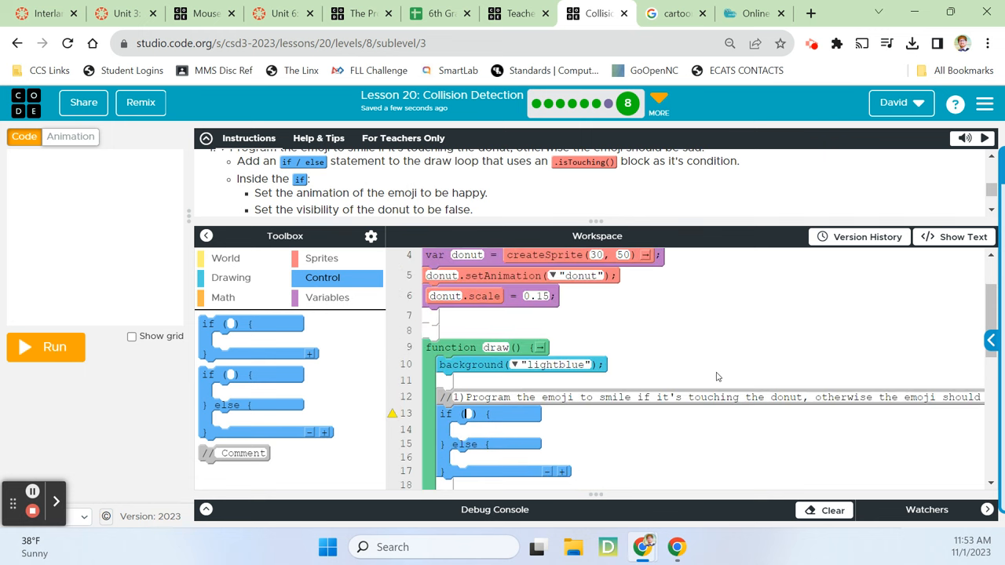
pyautogui.scroll(-3)
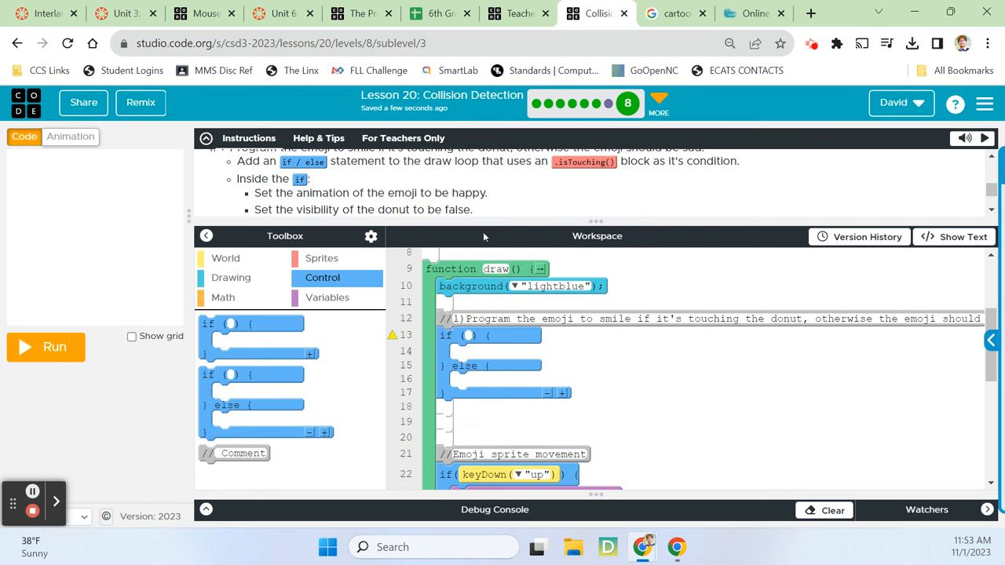
pyautogui.moveTo(343, 237)
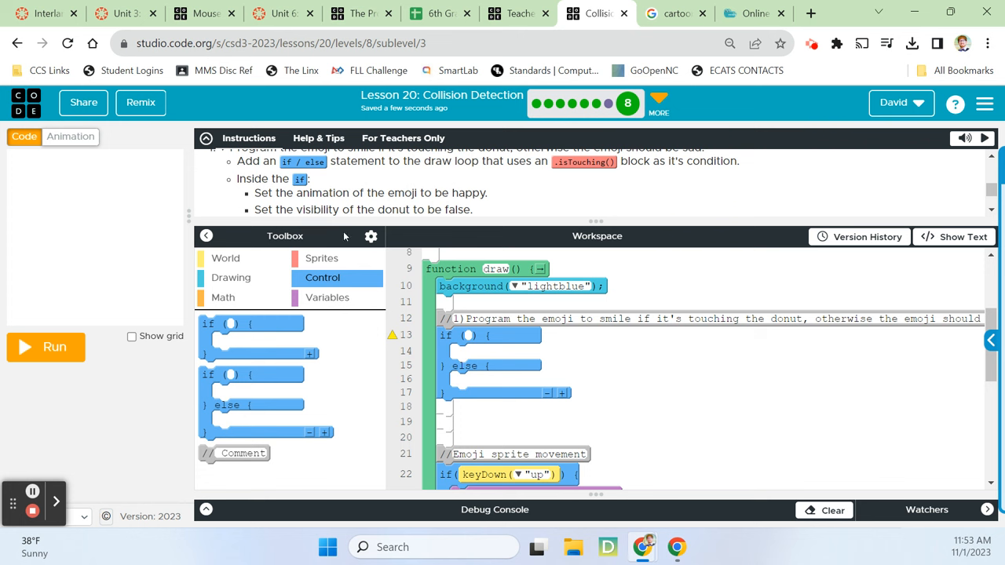
pyautogui.click(321, 258)
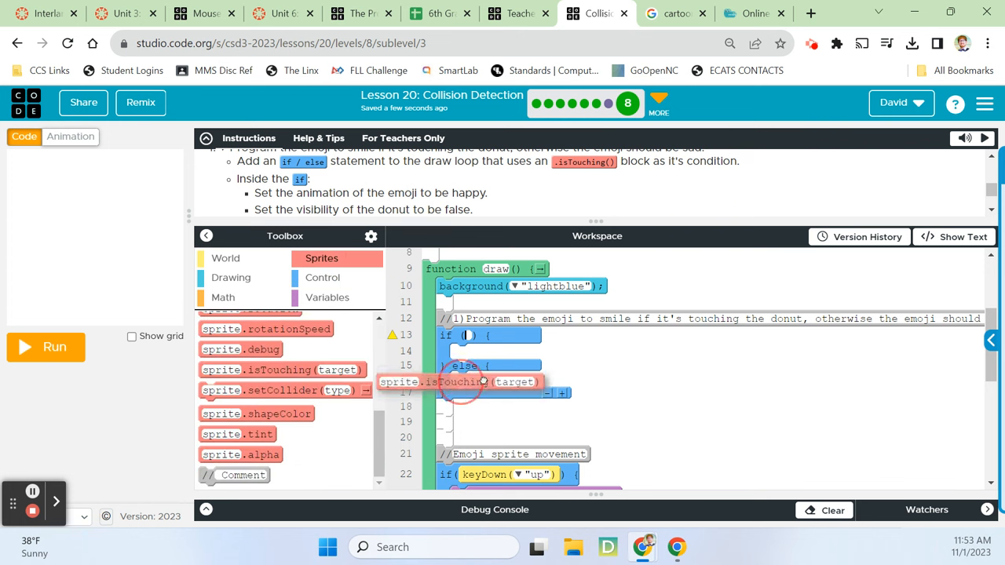
pyautogui.moveTo(459, 382); pyautogui.dragTo(550, 339)
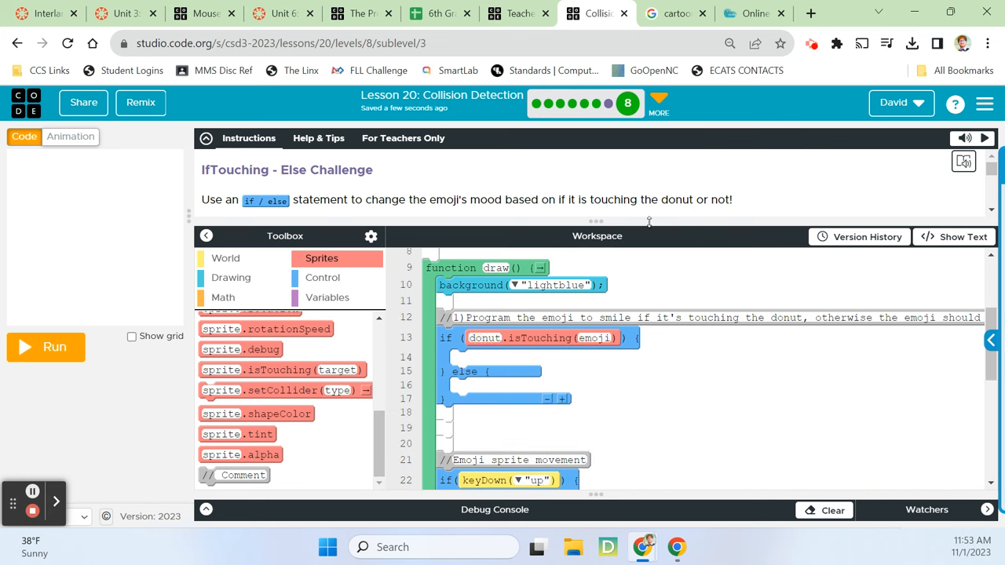
pyautogui.scroll(-3)
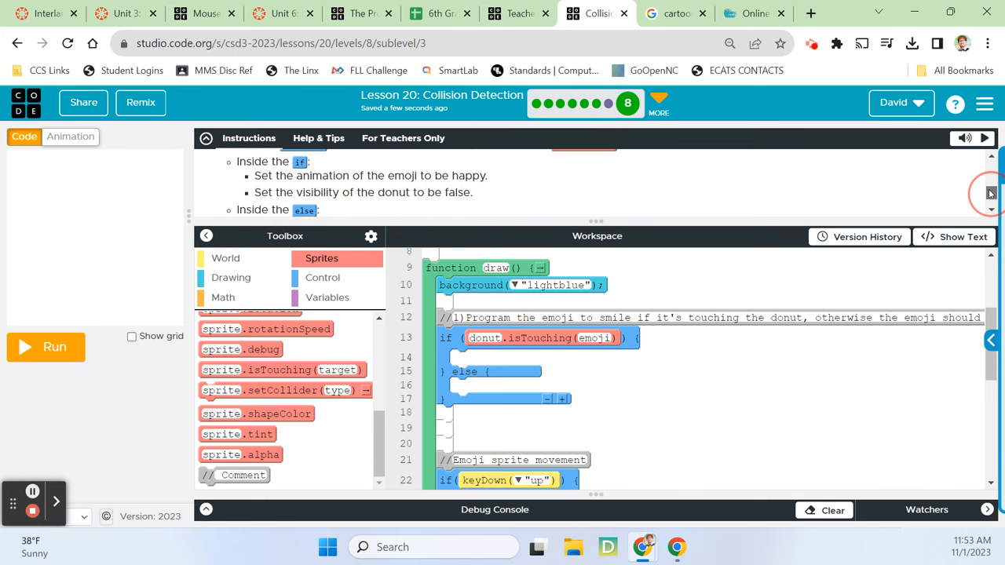
pyautogui.moveTo(350, 342)
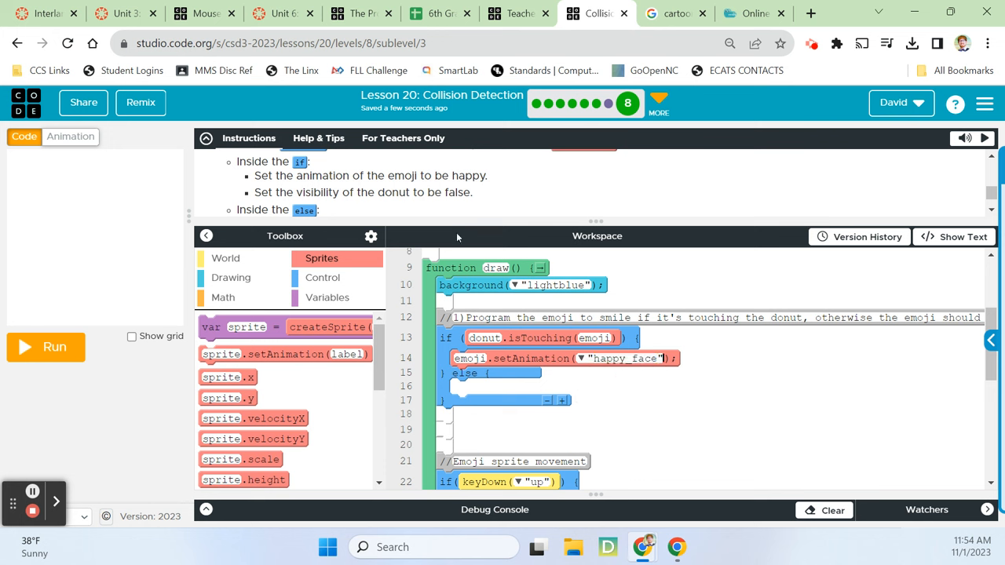
pyautogui.moveTo(389, 207)
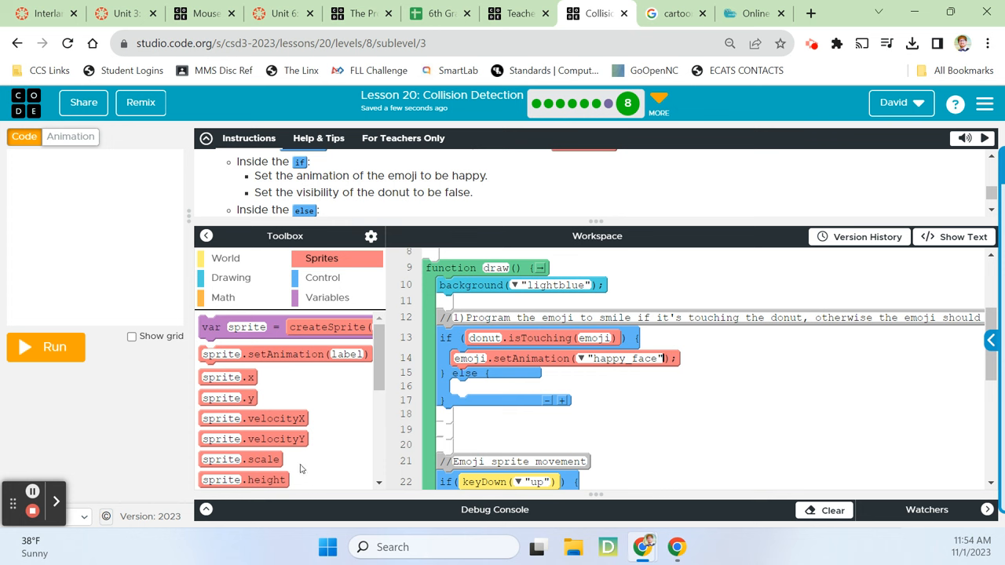
# - Fill the if branch with emoji.setAnimation("happy_face") and donut.visible = false
pyautogui.scroll(-3)
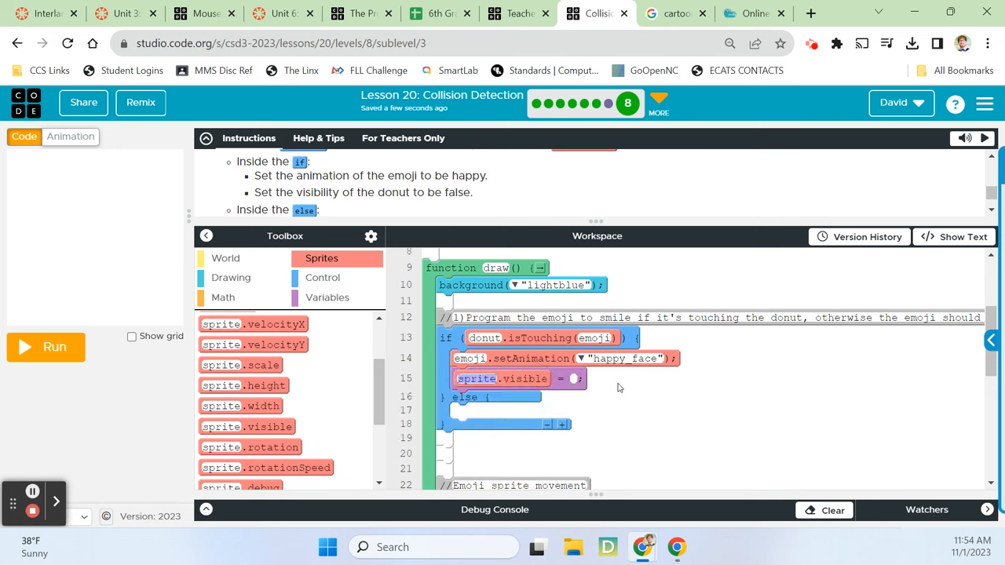
pyautogui.write('falus')
pyautogui.write('donut')
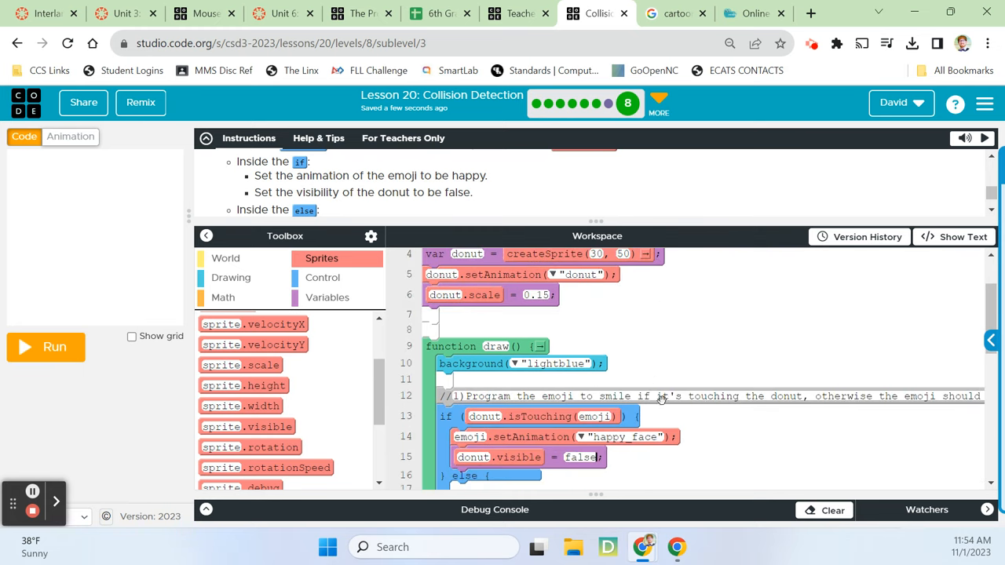
pyautogui.scroll(-3)
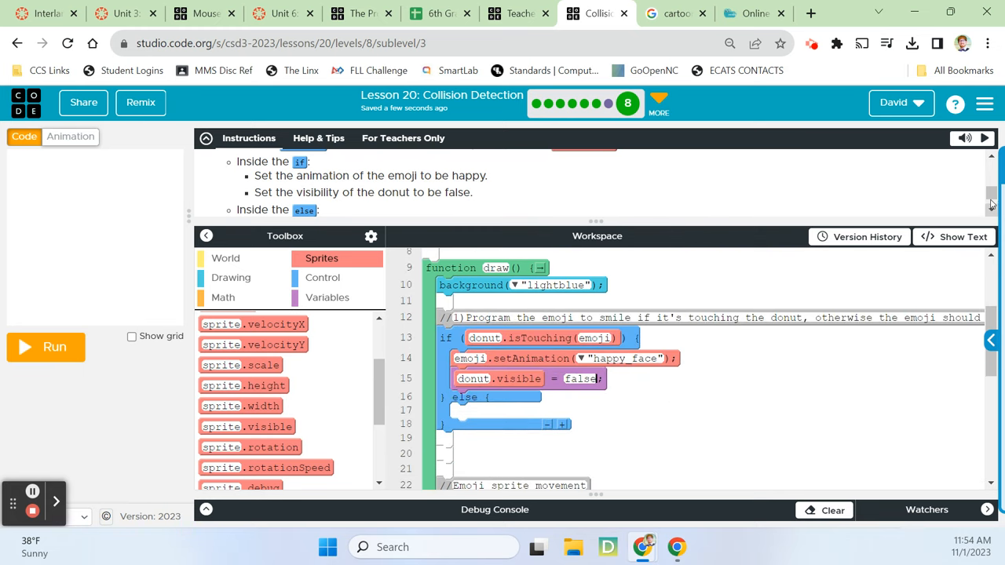
pyautogui.scroll(-3)
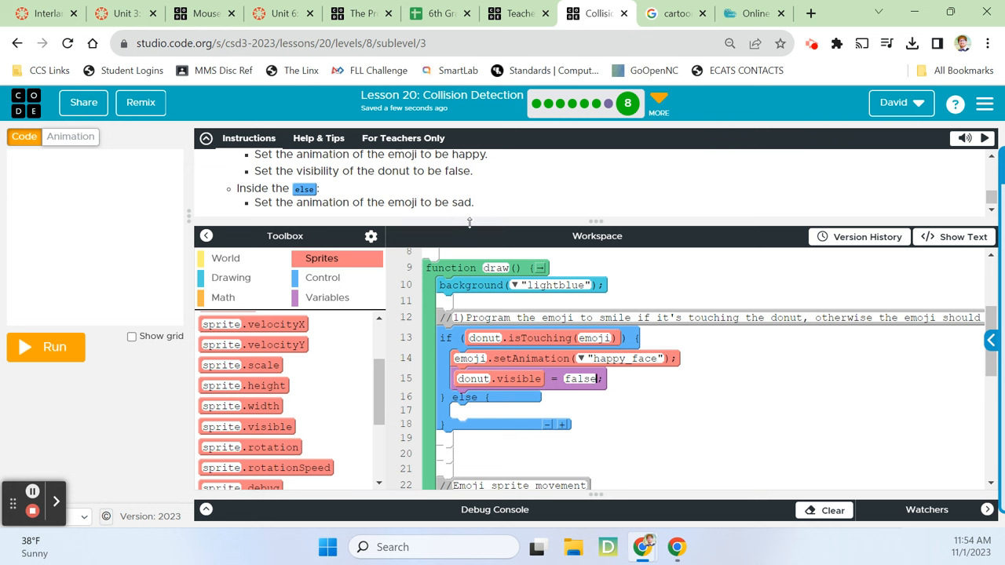
pyautogui.moveTo(327, 293)
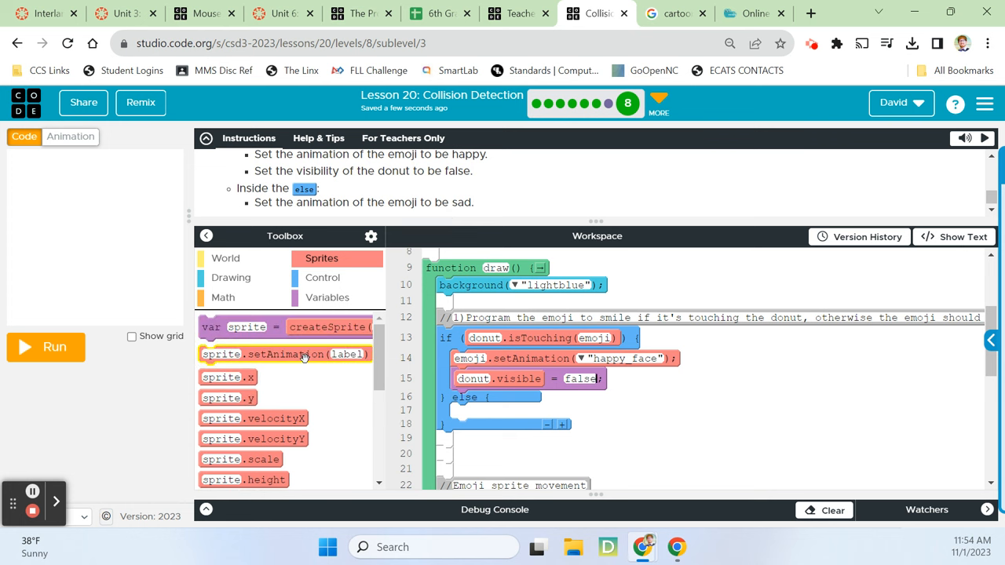
# - Add emoji.setAnimation("sad_face") to the else branch
pyautogui.moveTo(284, 354); pyautogui.dragTo(565, 410)
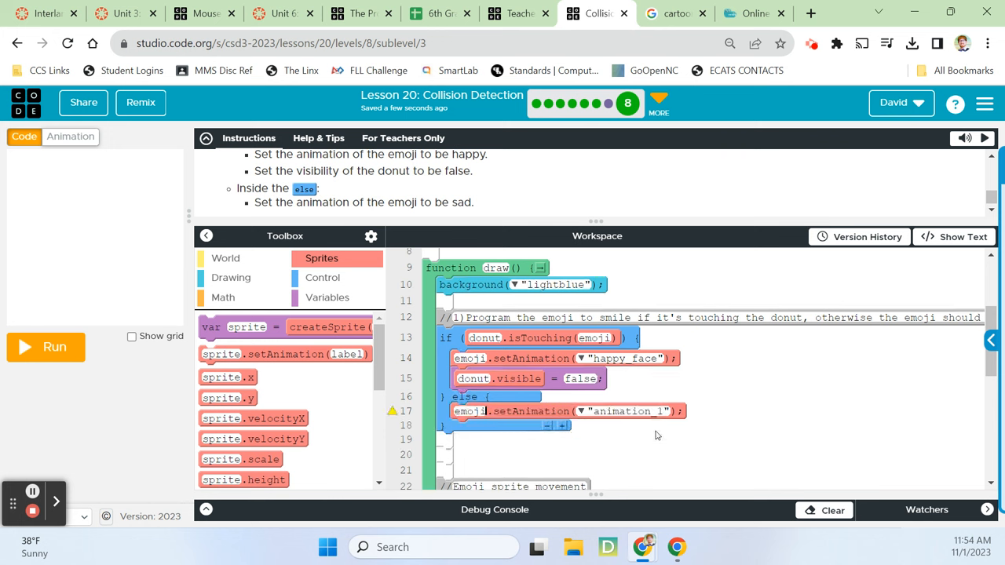
pyautogui.click(579, 410)
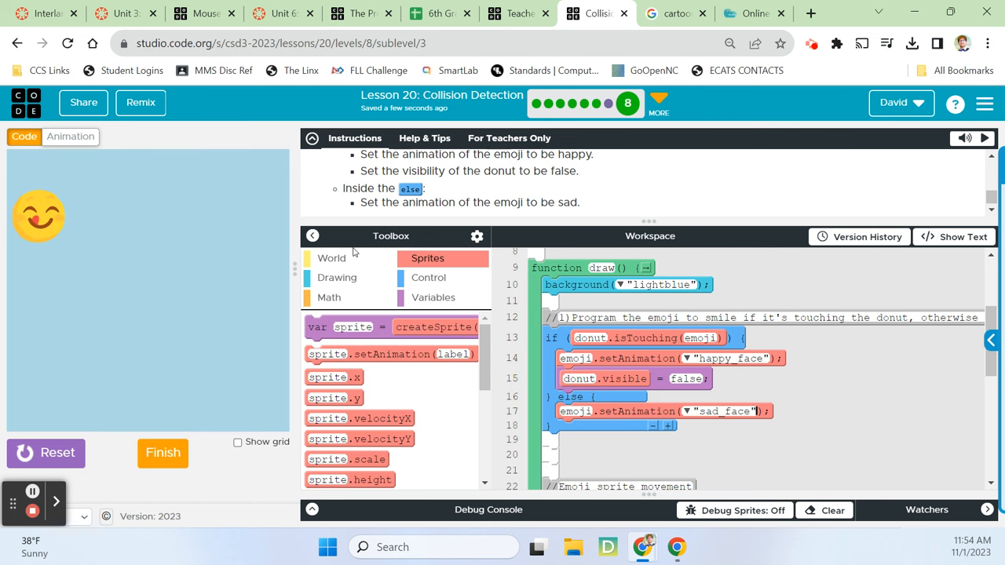
# - Reset and rerun the game to confirm the sad face, then submit with Finish
pyautogui.click(46, 453)
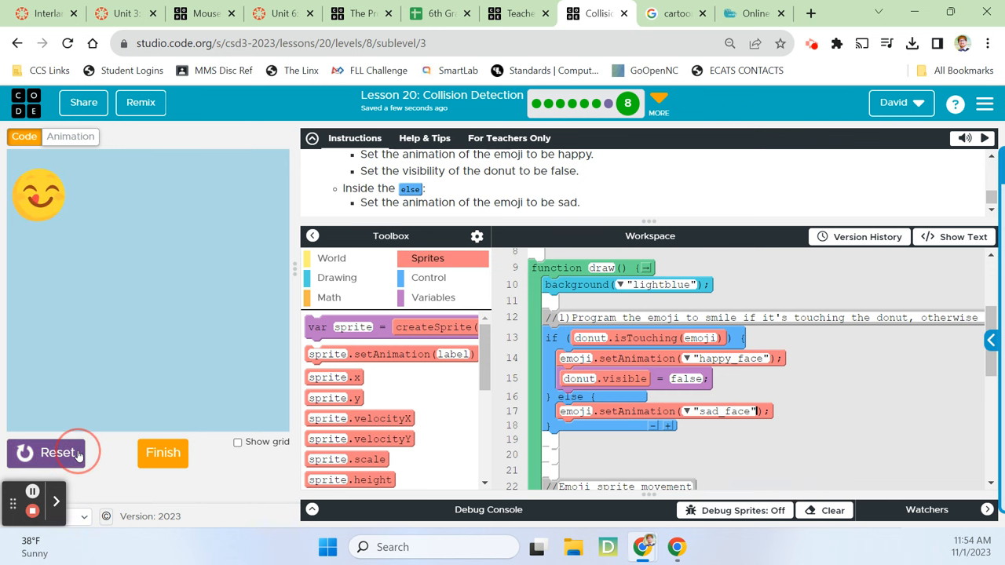
pyautogui.click(56, 452)
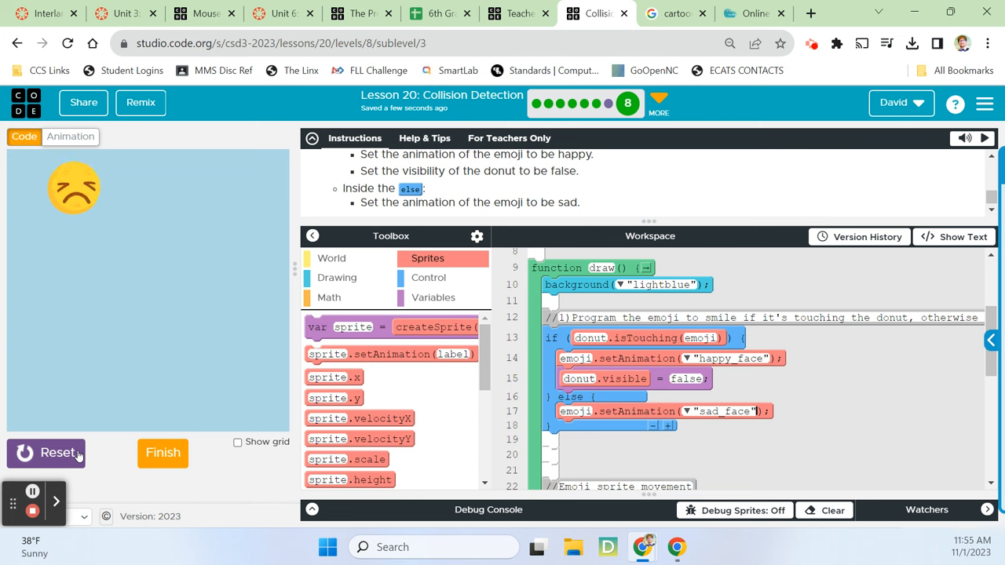
pyautogui.click(162, 453)
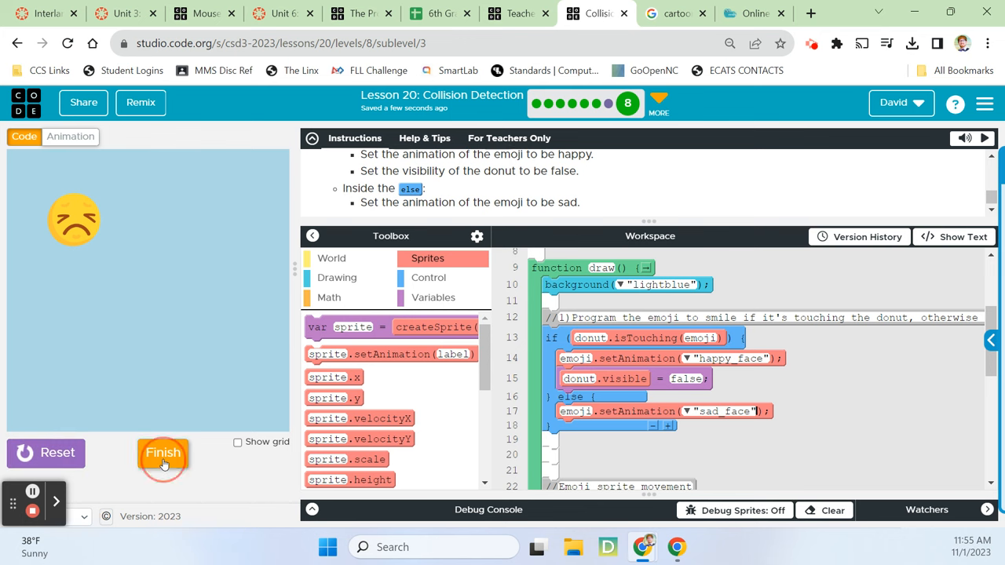
# - Finish again to return to the Collision Challenges list with challenge c complete
pyautogui.click(162, 452)
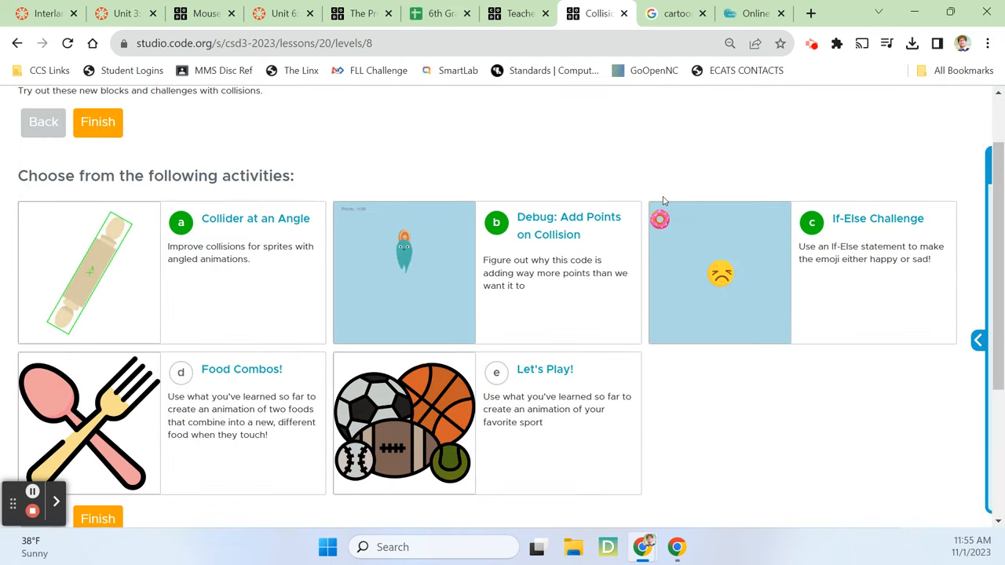
pyautogui.moveTo(651, 175)
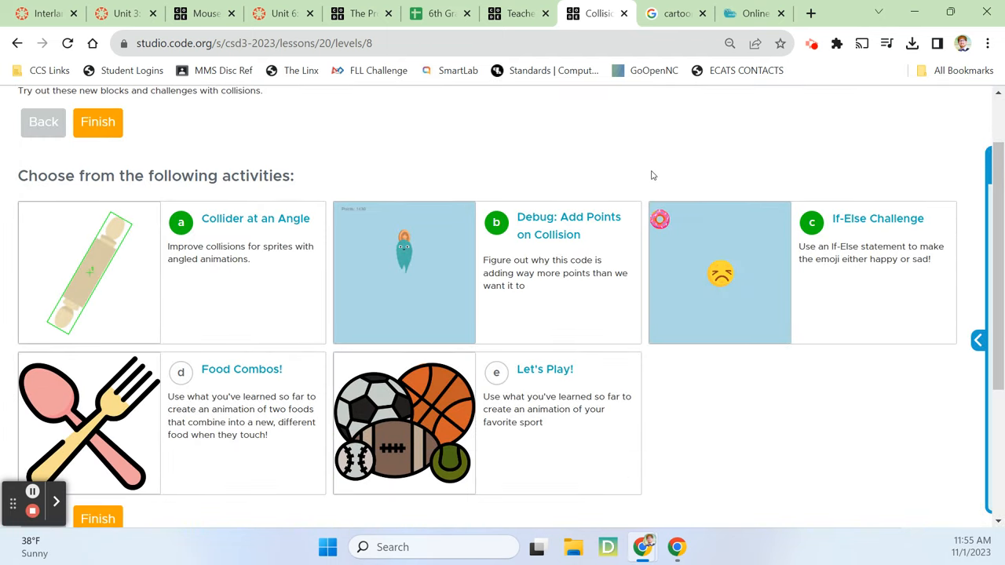